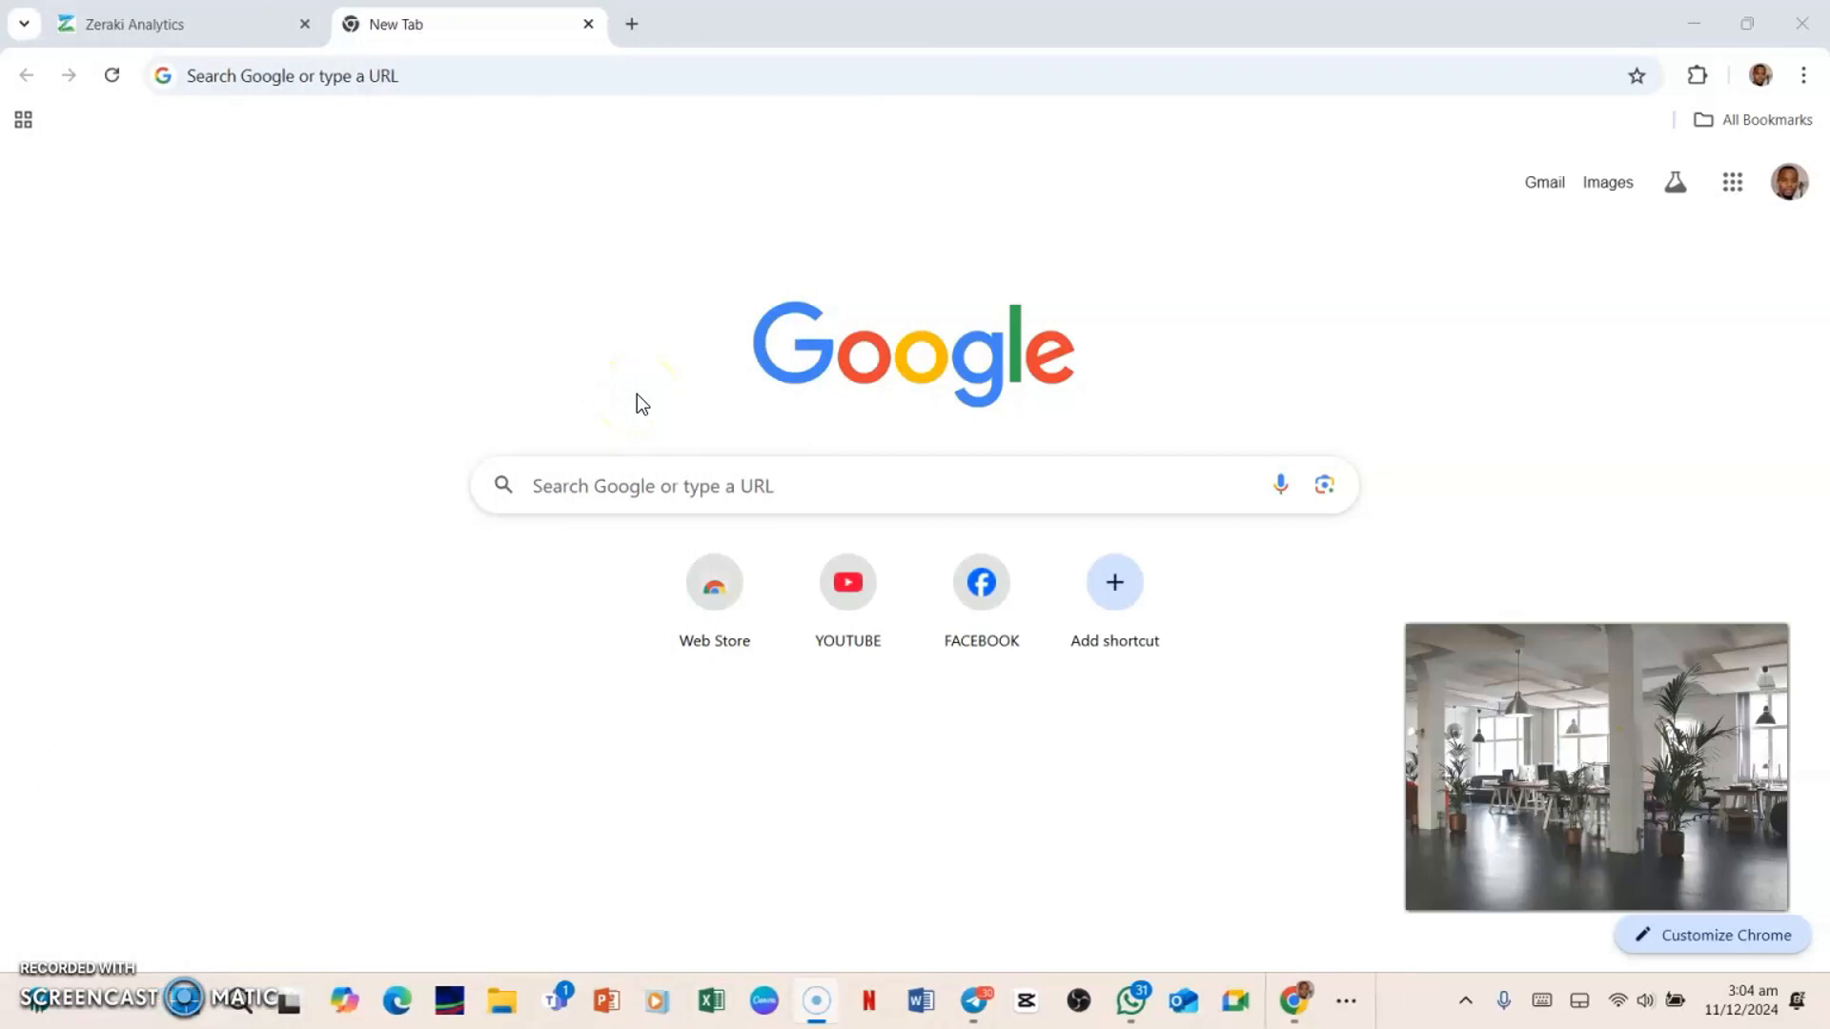
mouse_move(654, 443)
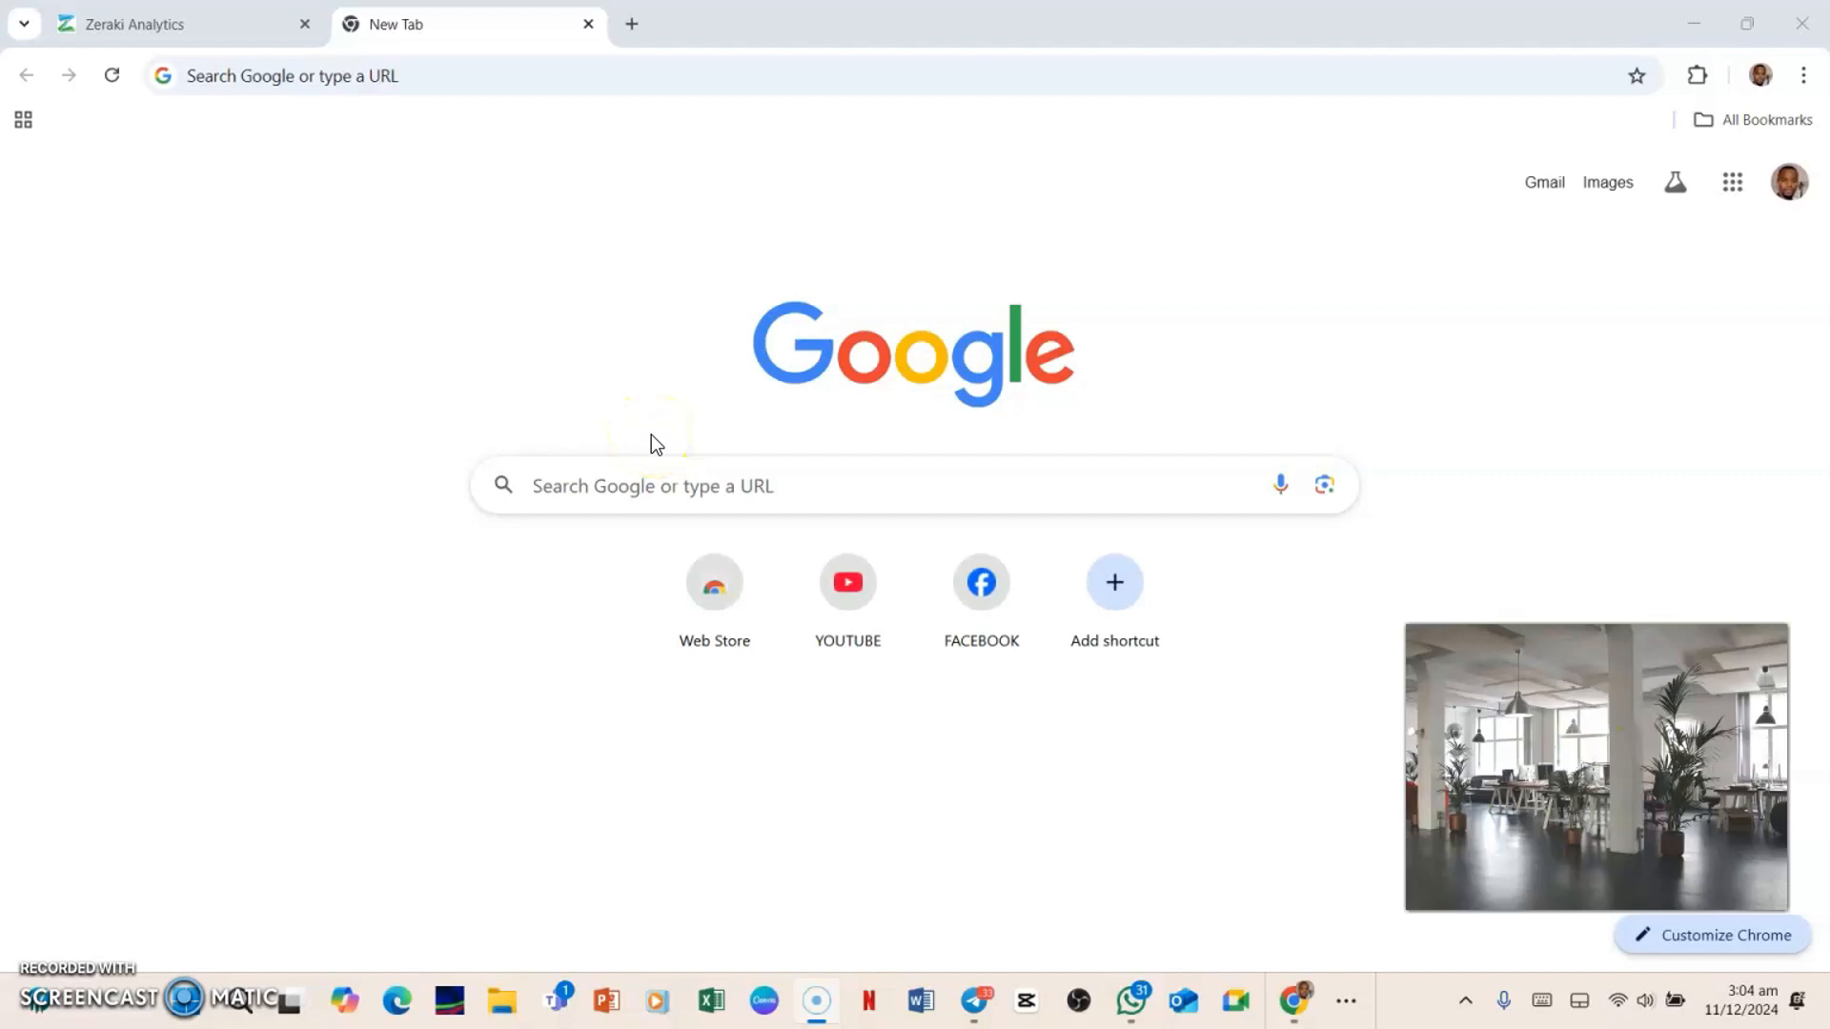
mouse_move(962, 371)
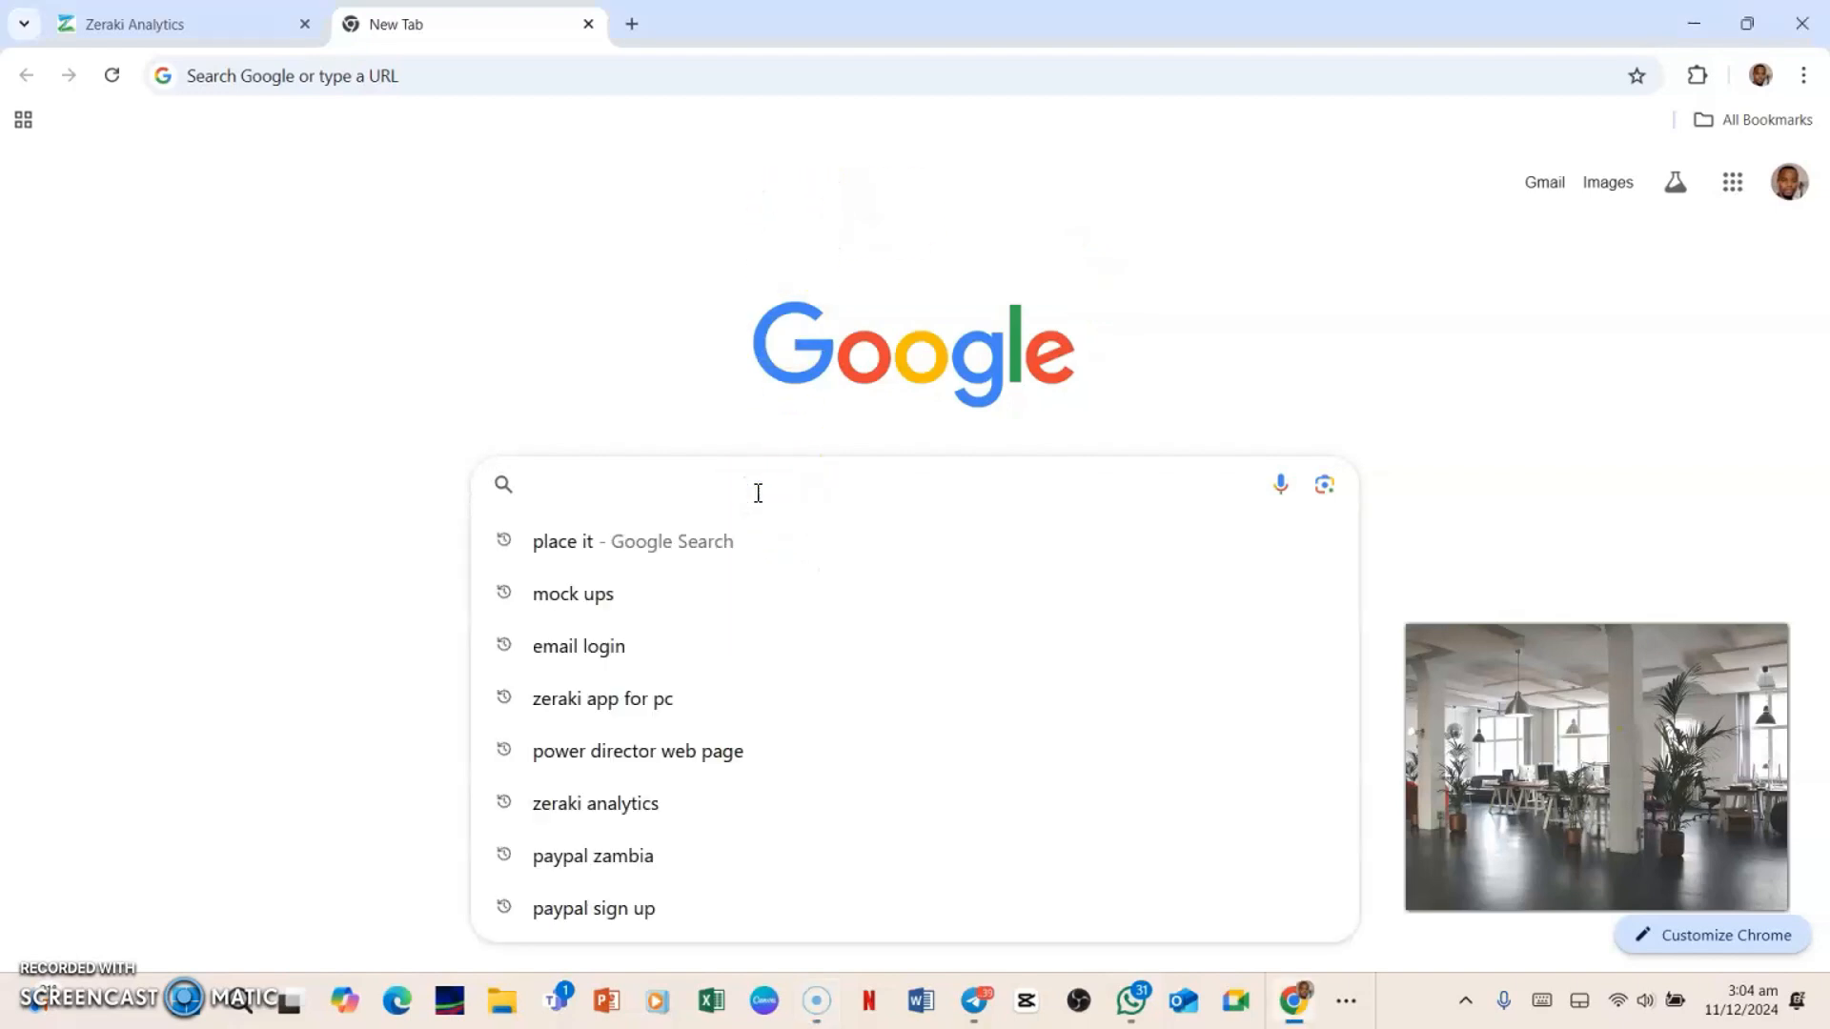
- Enter 'zeraki analytics' as the Google search query on Chrome's new tab page
type("zera")
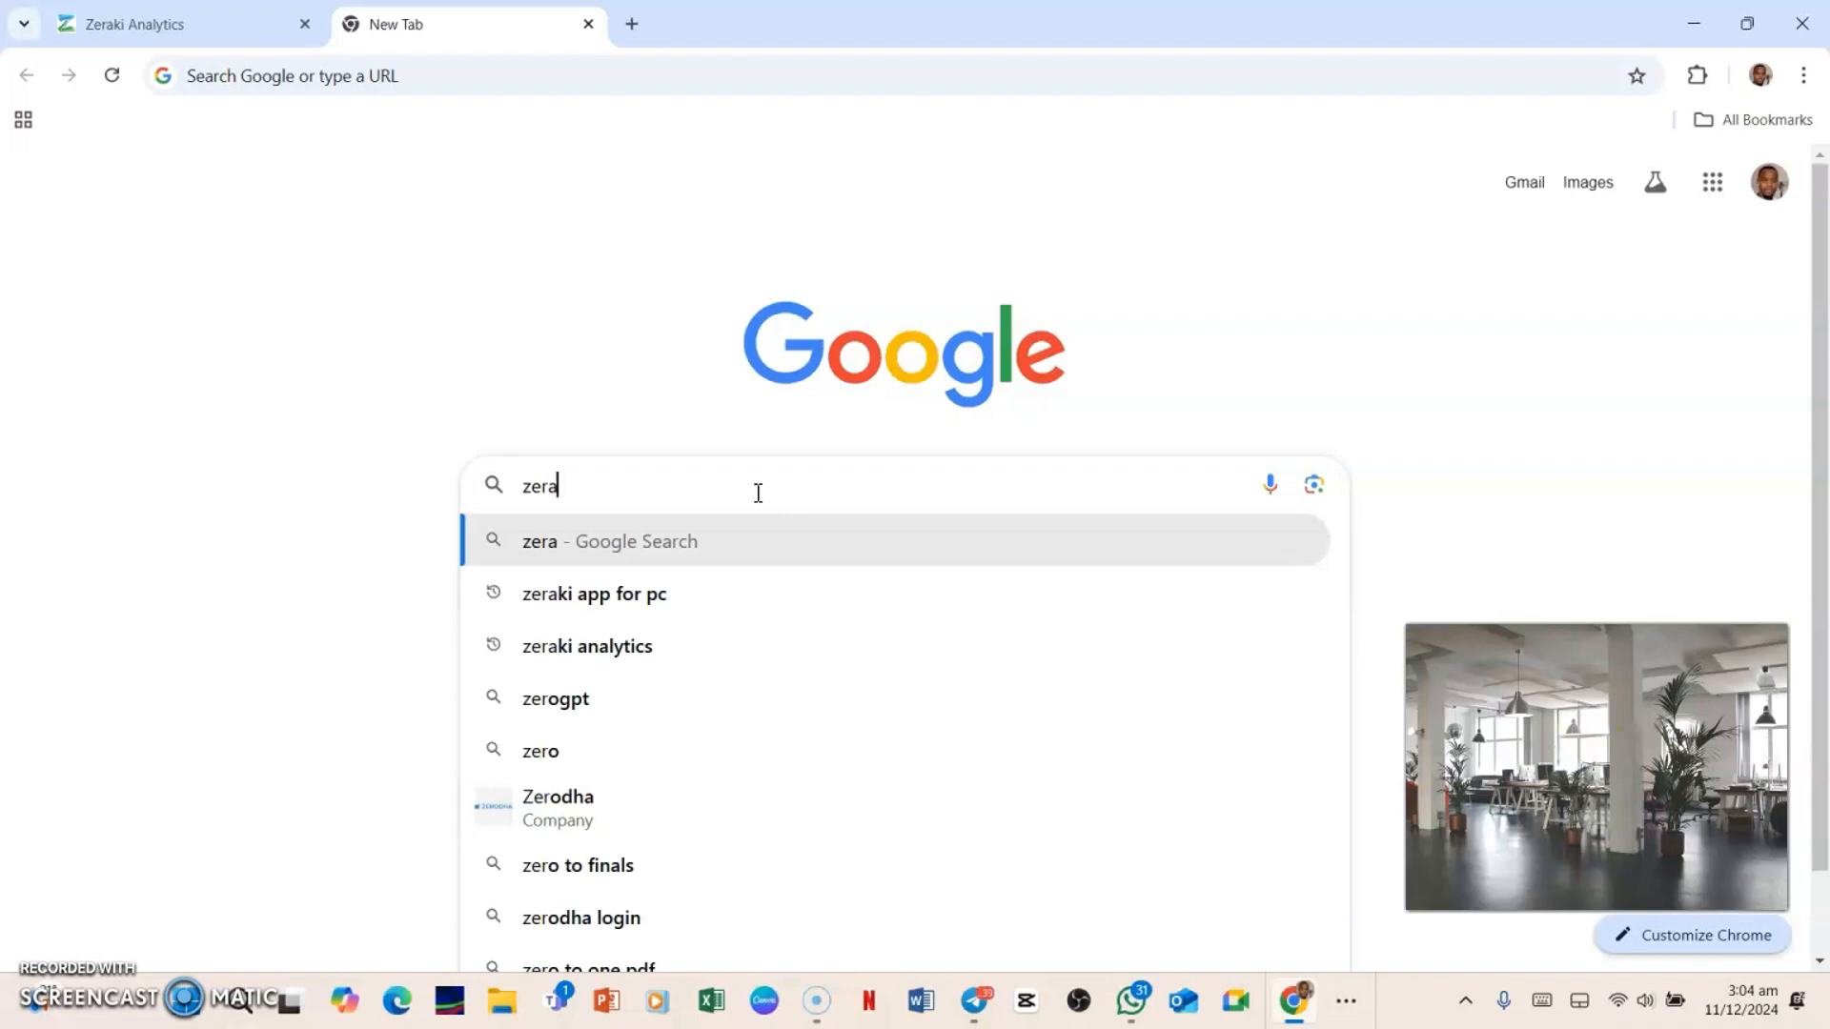
type("ki")
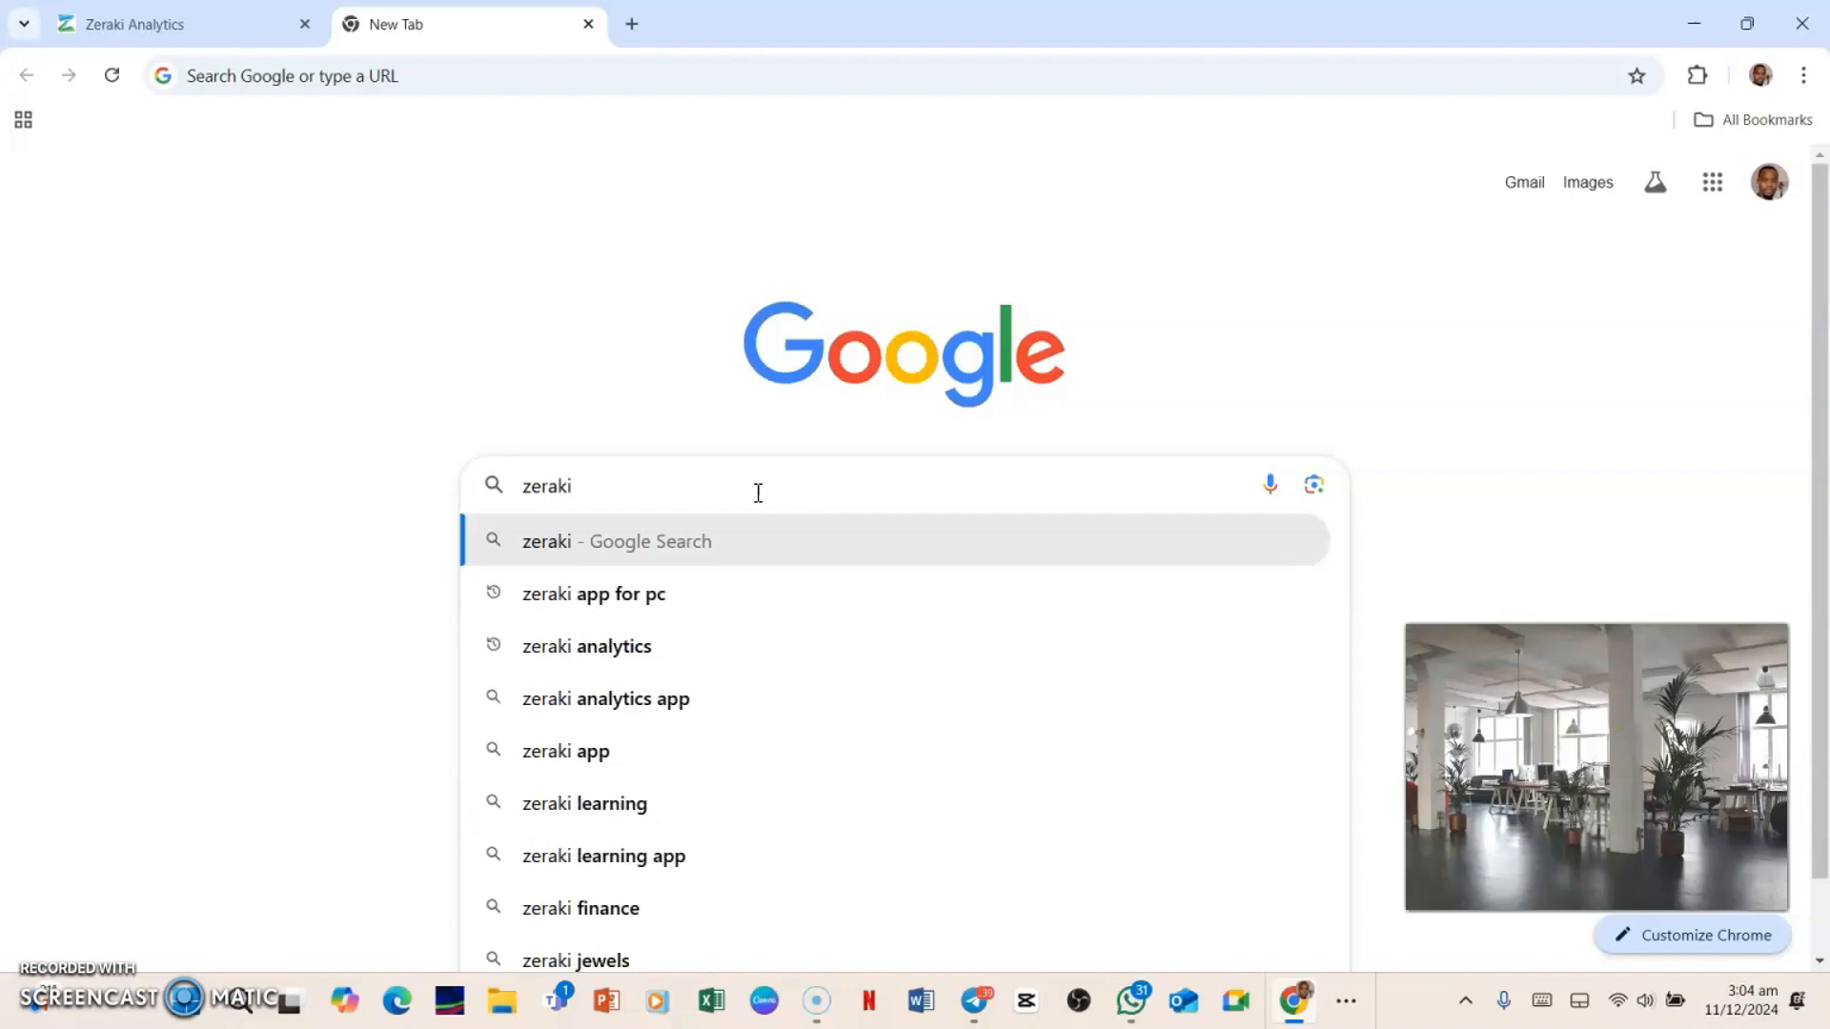
mouse_move(802, 646)
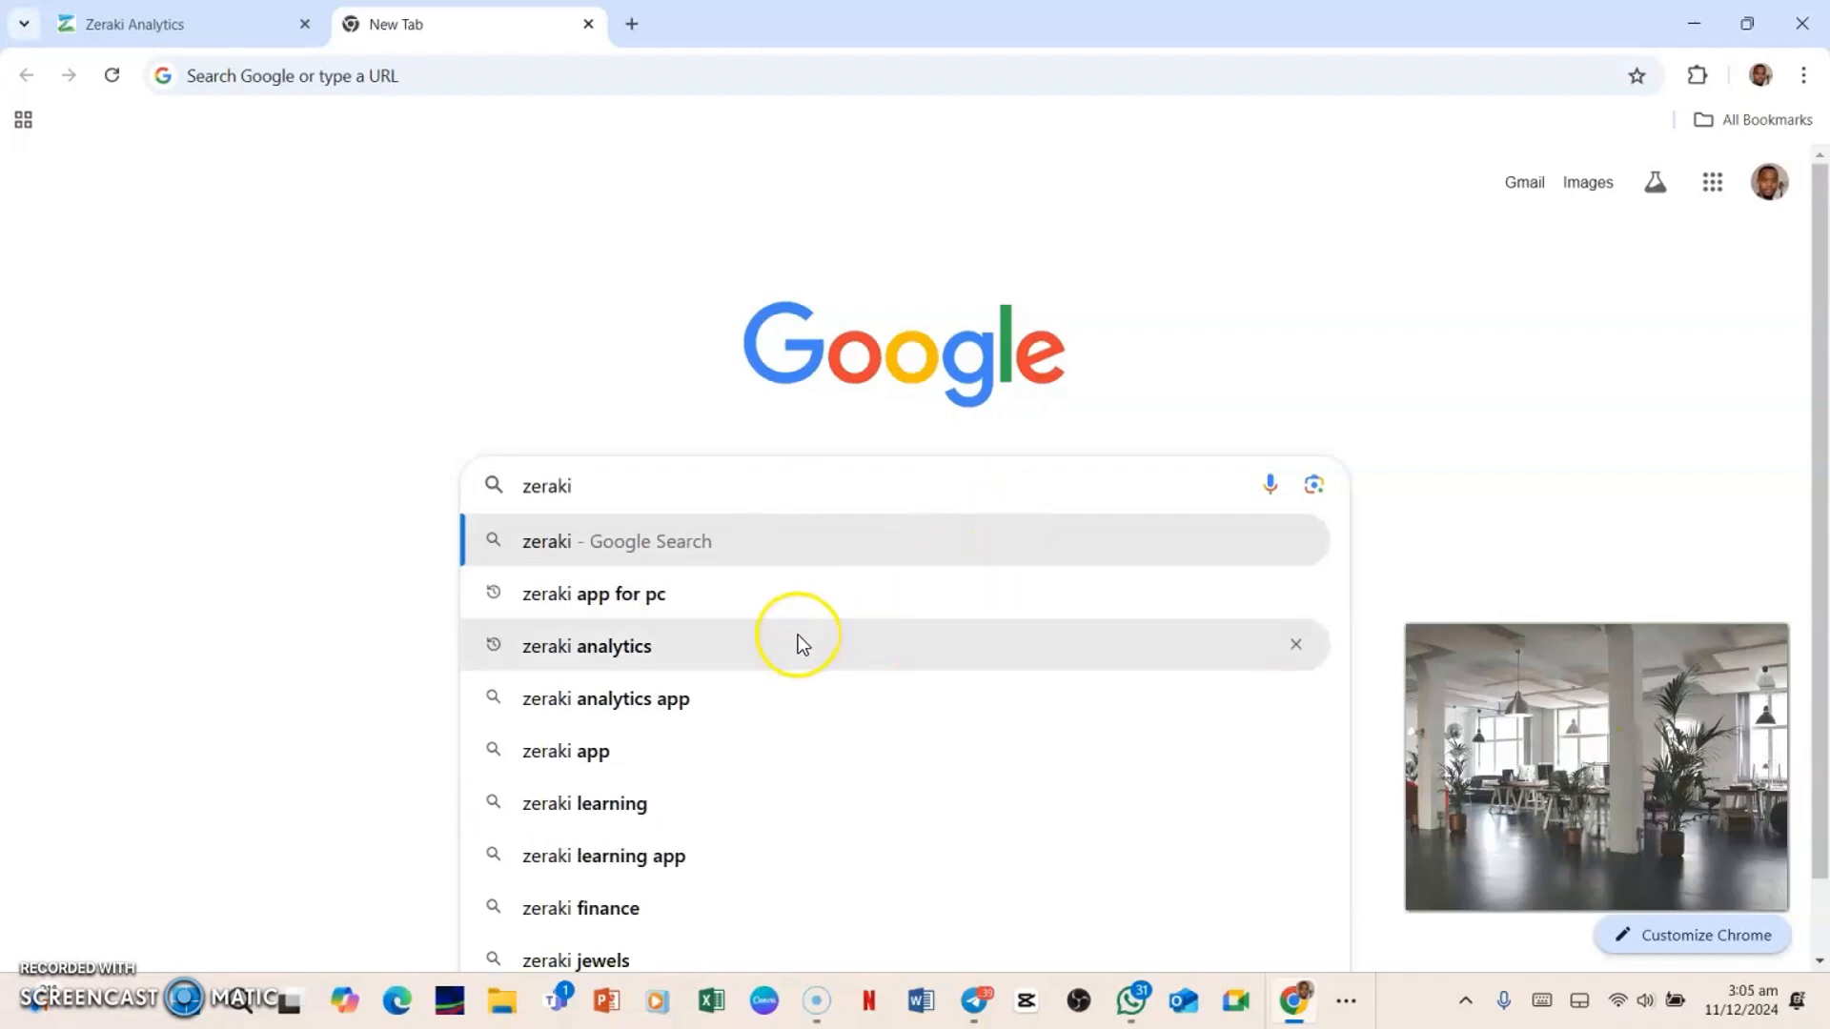
mouse_move(856, 483)
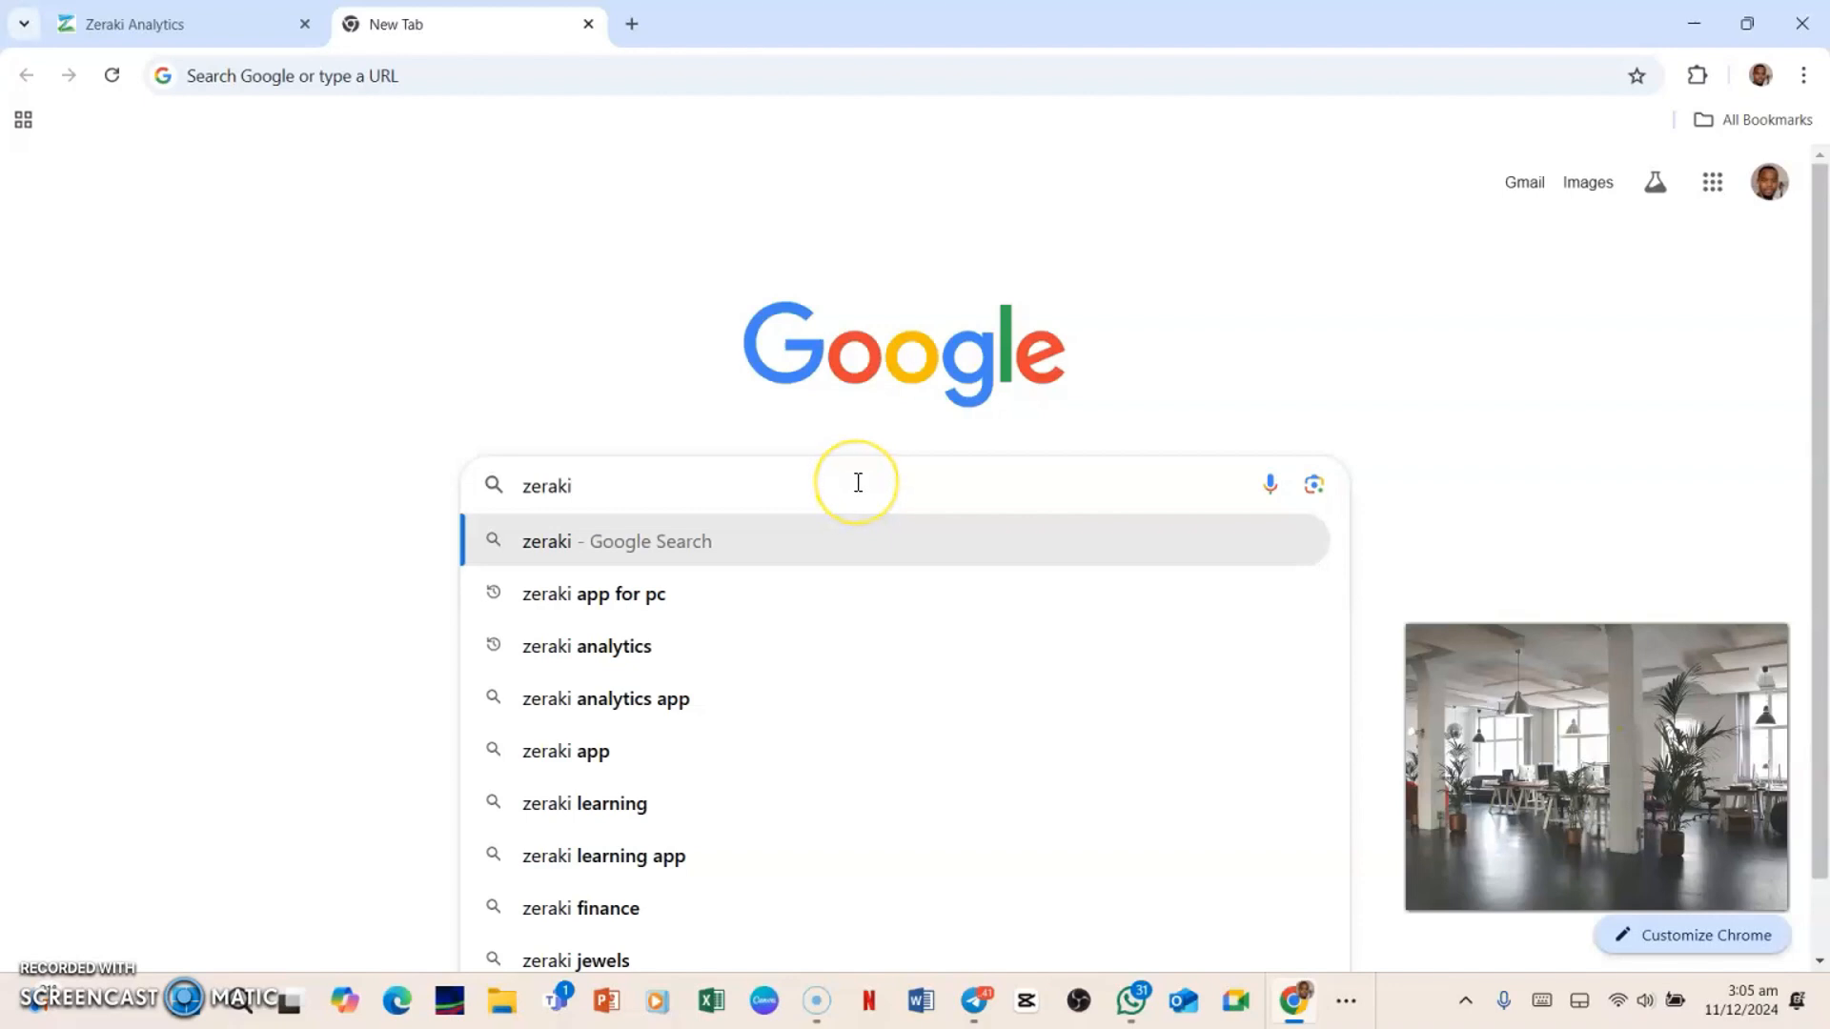
type("an")
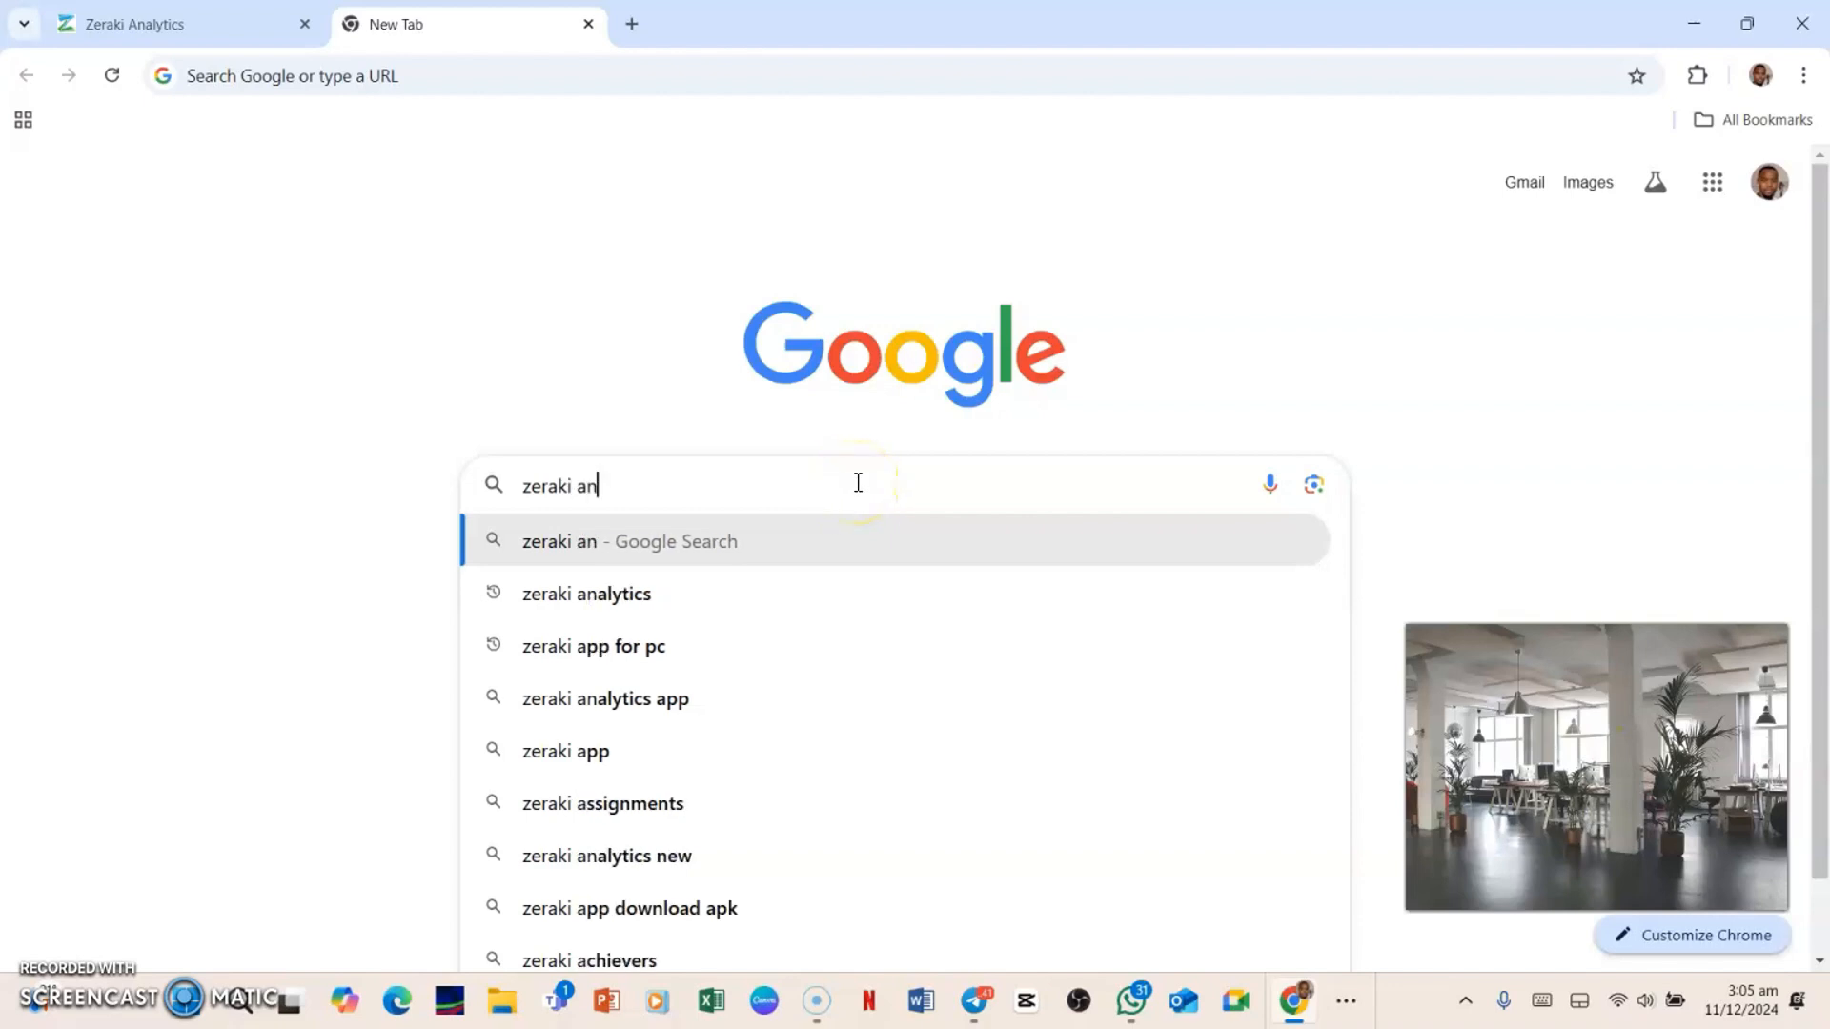
left_click(586, 593)
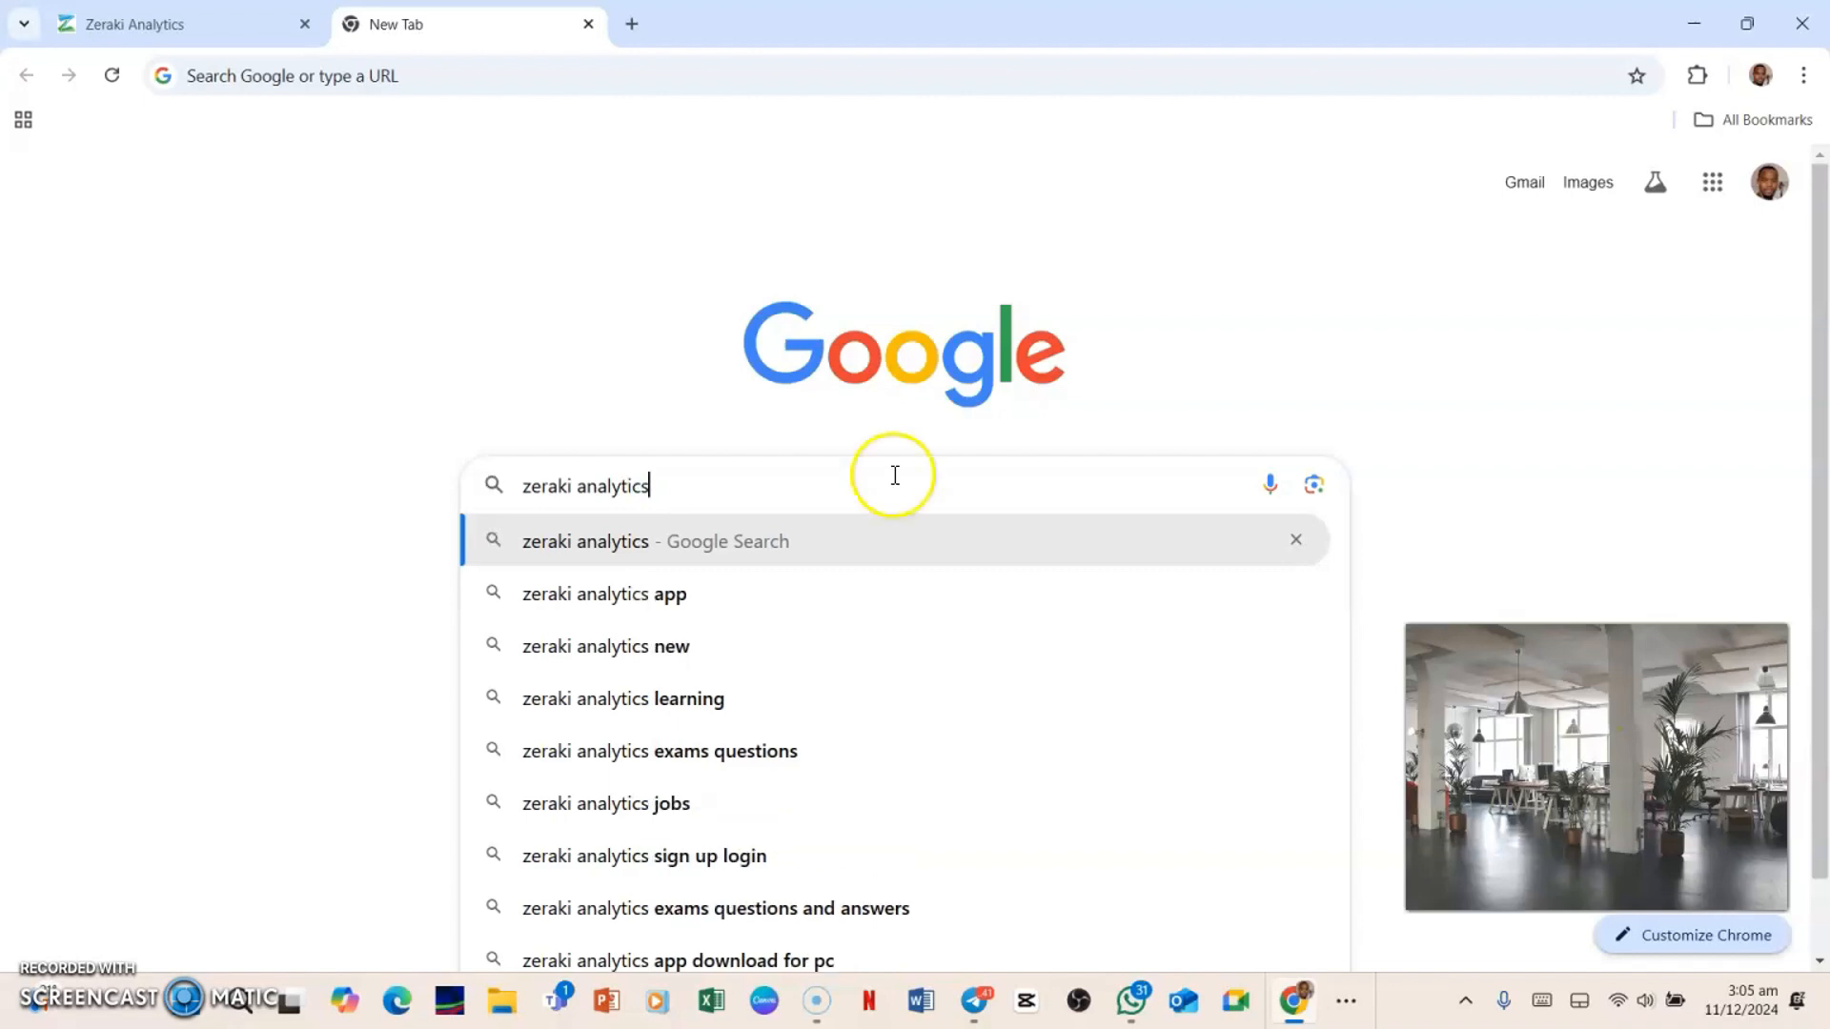
mouse_move(612, 288)
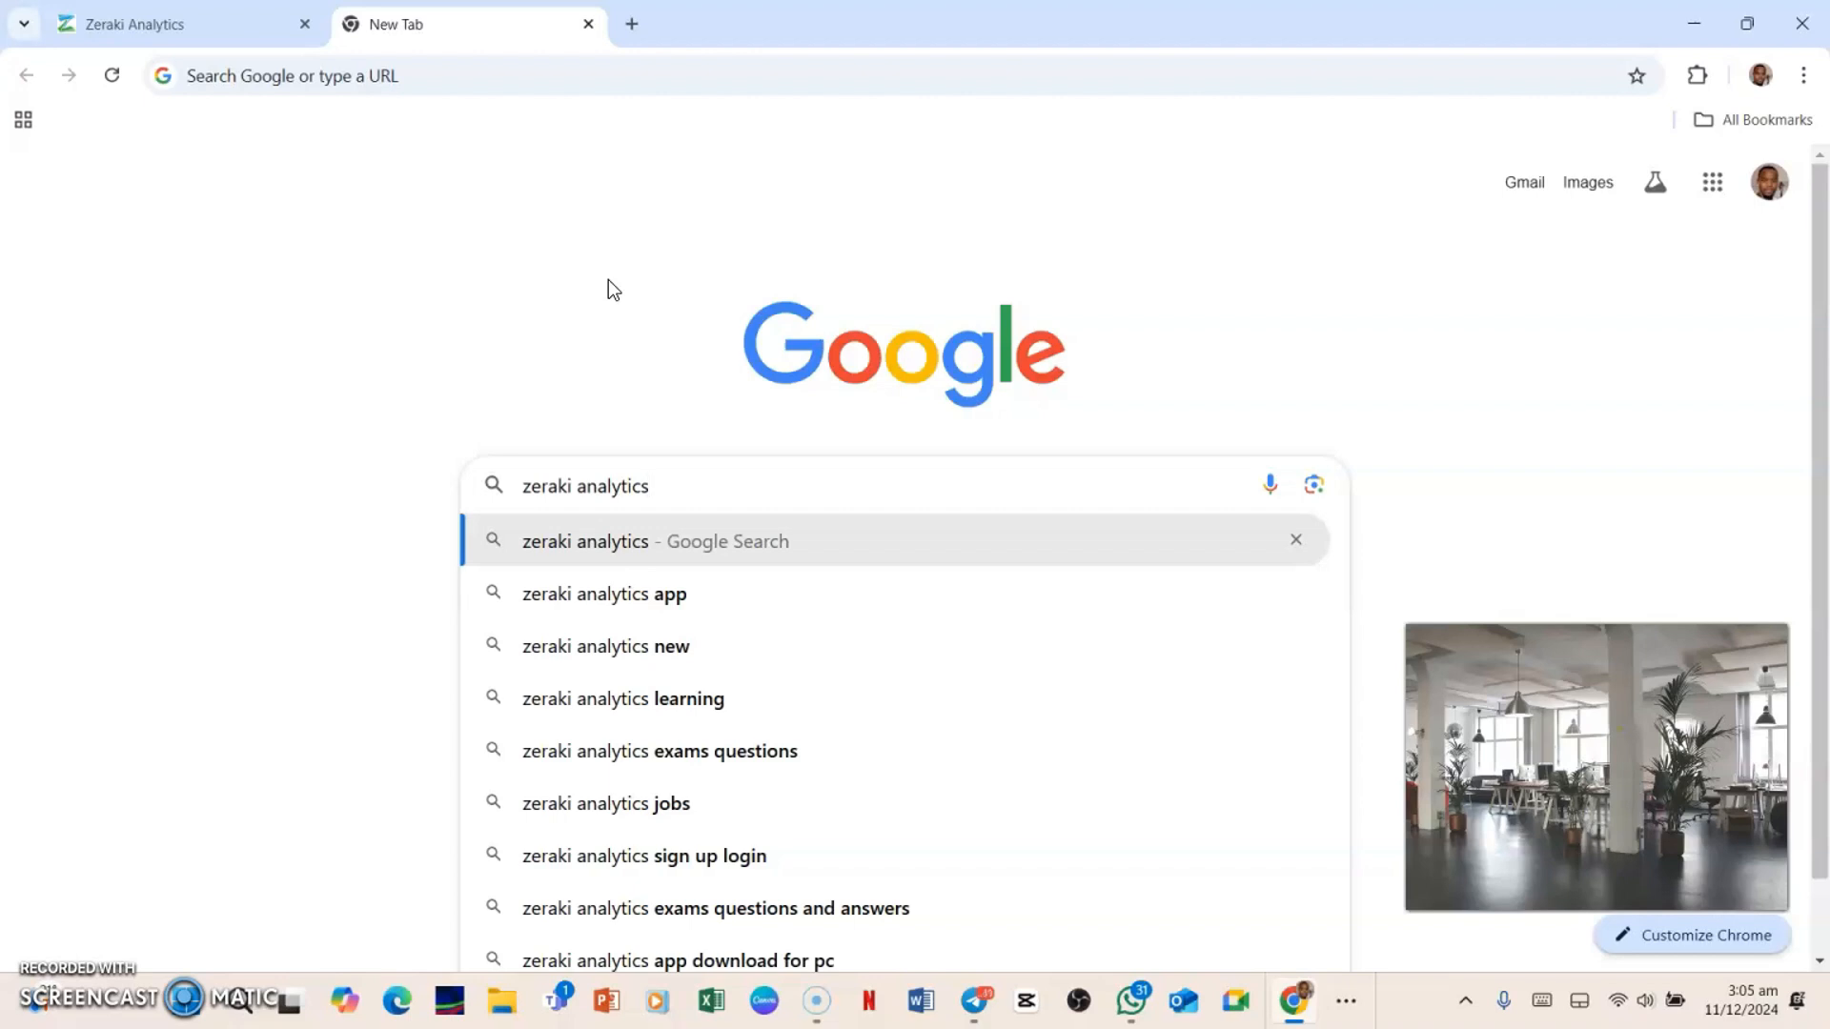
- Switch back to the Zeraki Analytics browser tab showing the sign-in page
left_click(151, 23)
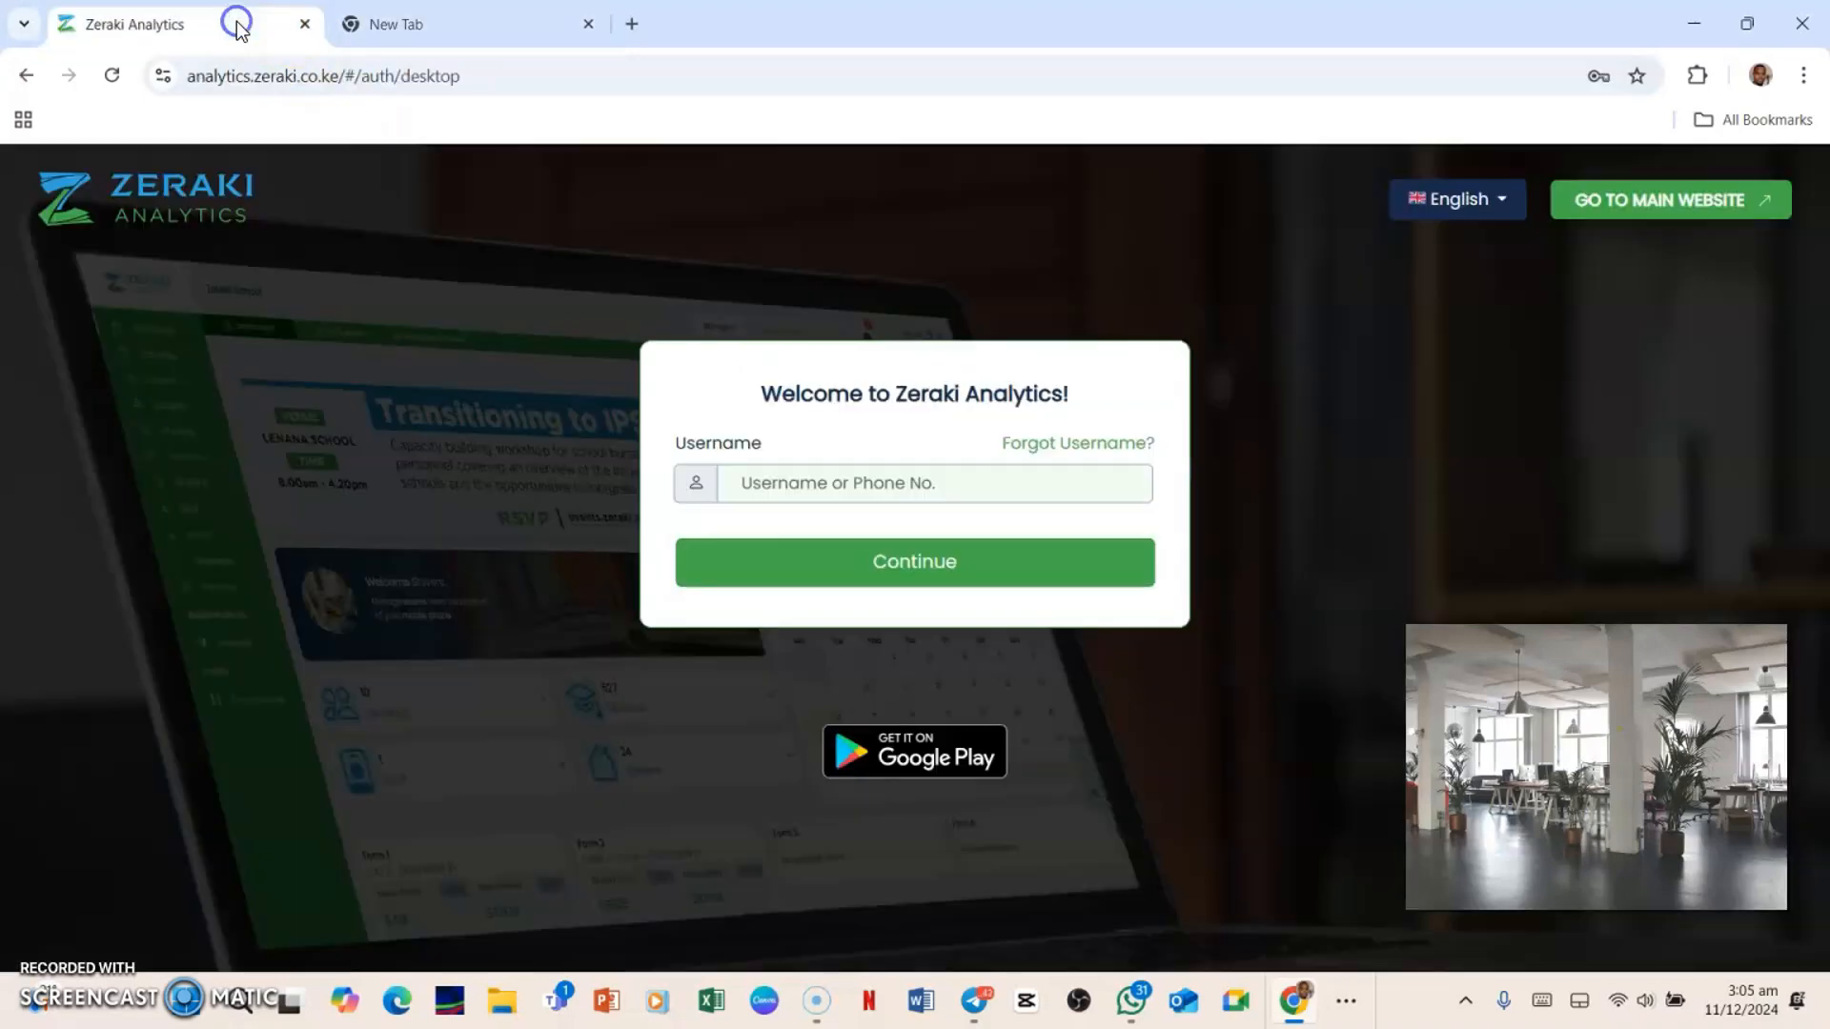
mouse_move(1517, 550)
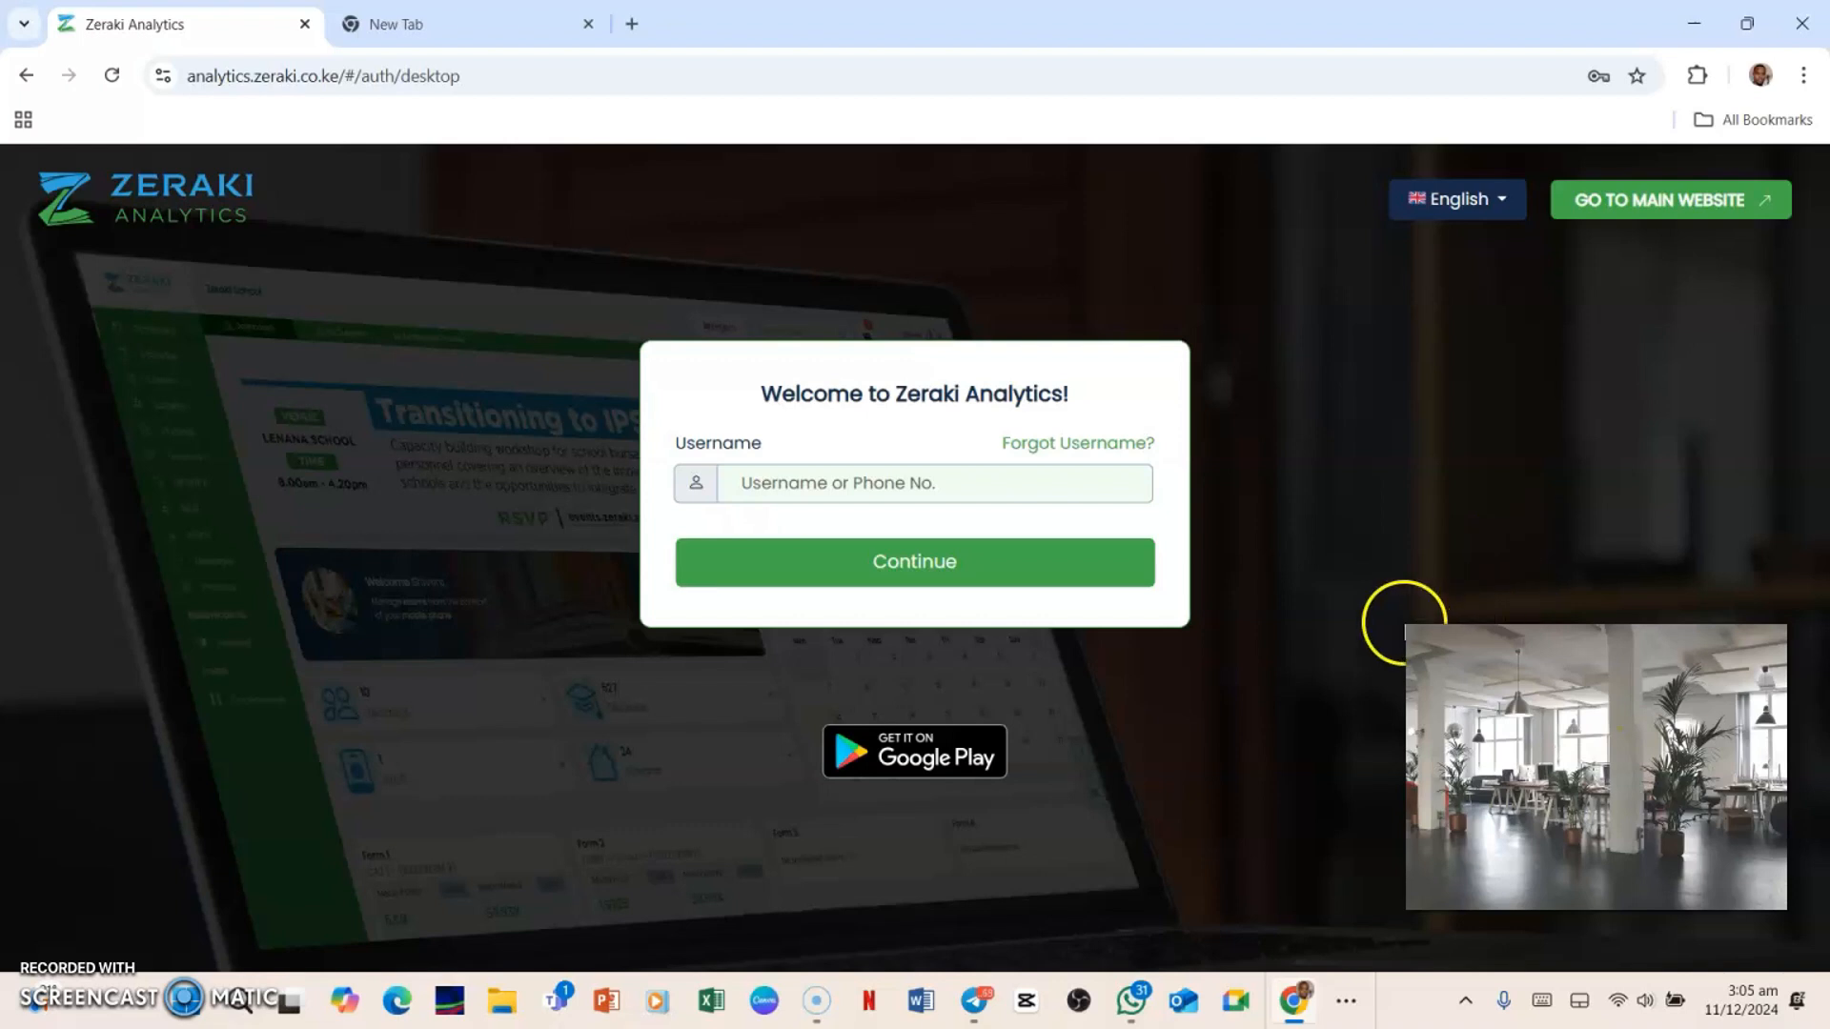
mouse_move(1374, 619)
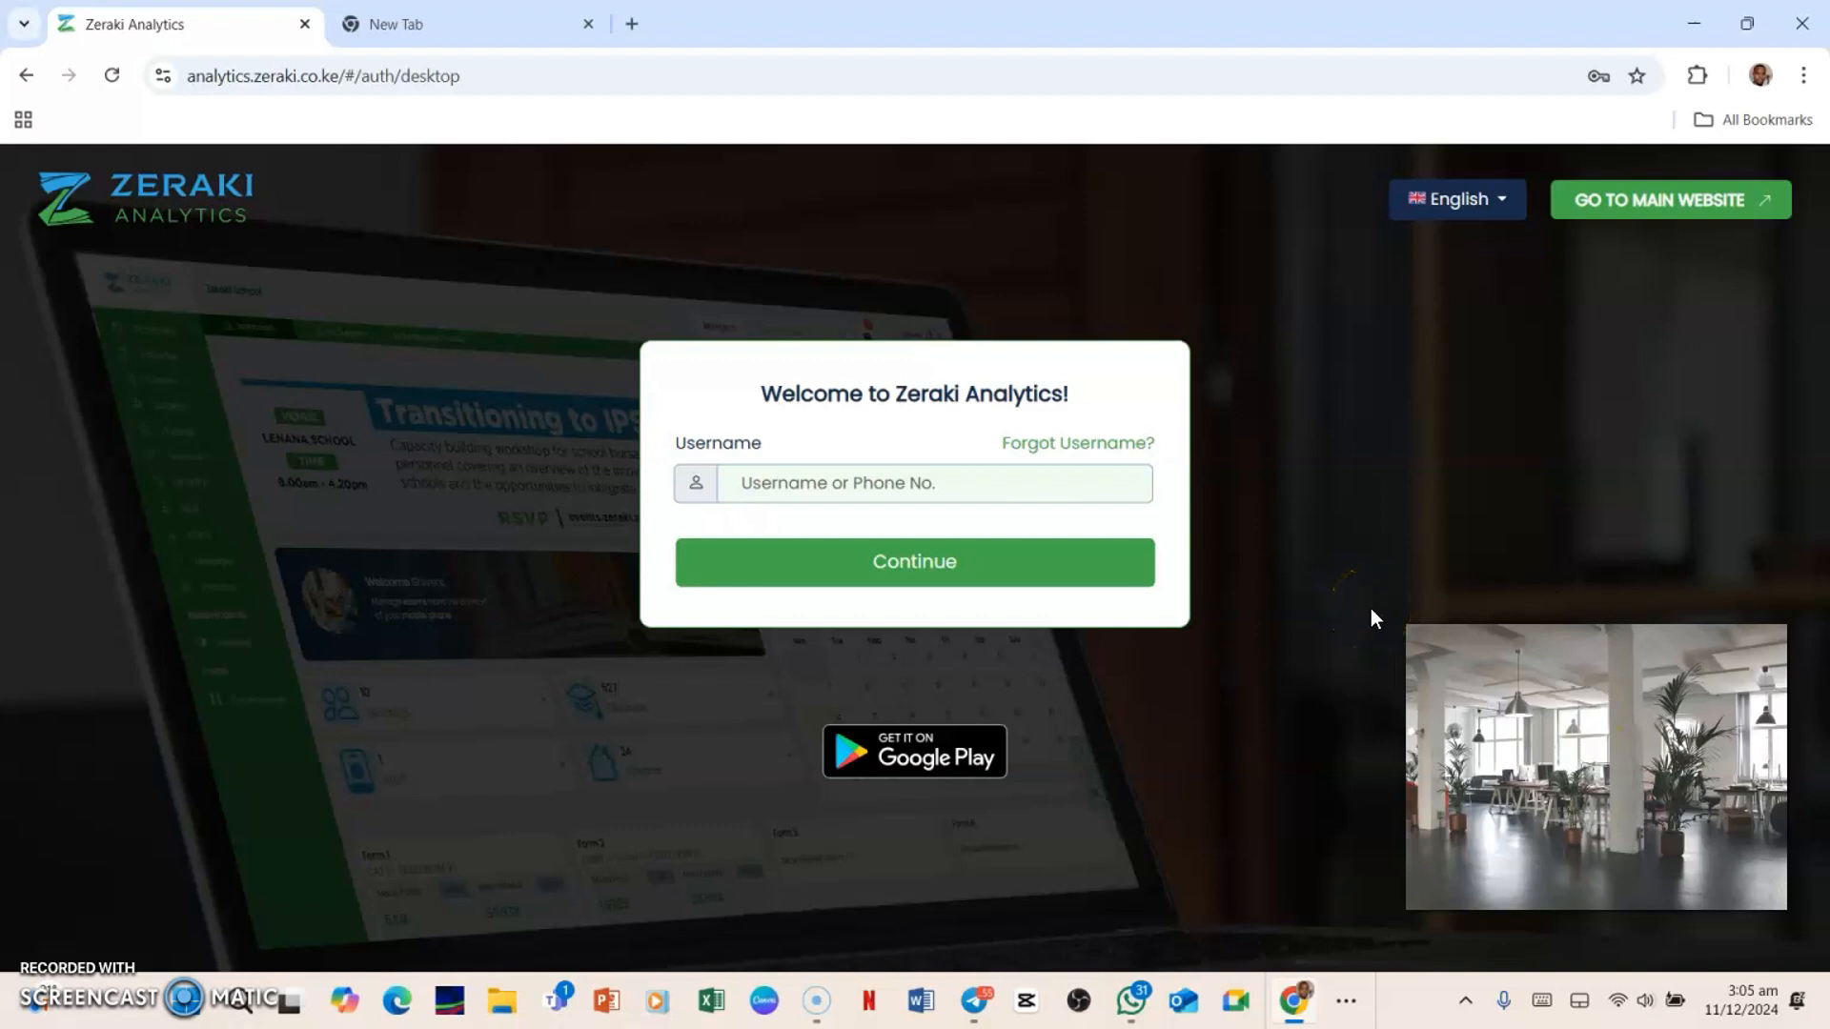
mouse_move(973, 546)
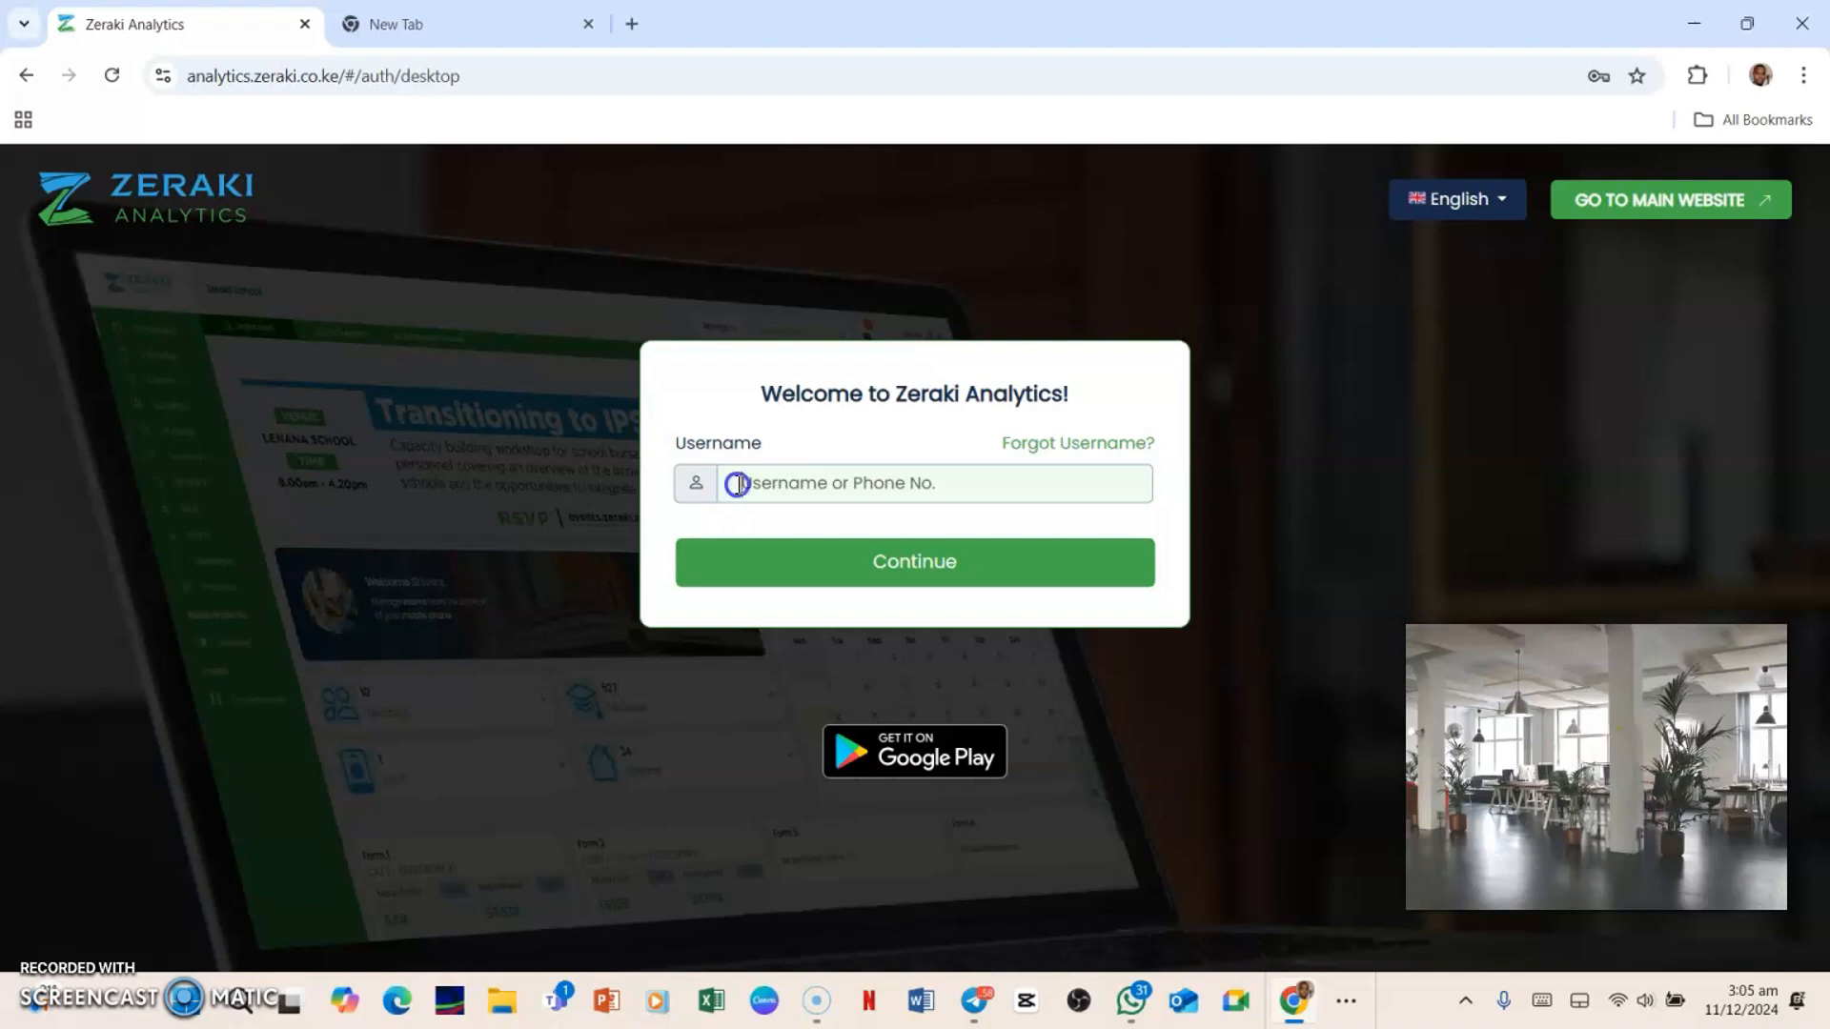
mouse_move(1091, 230)
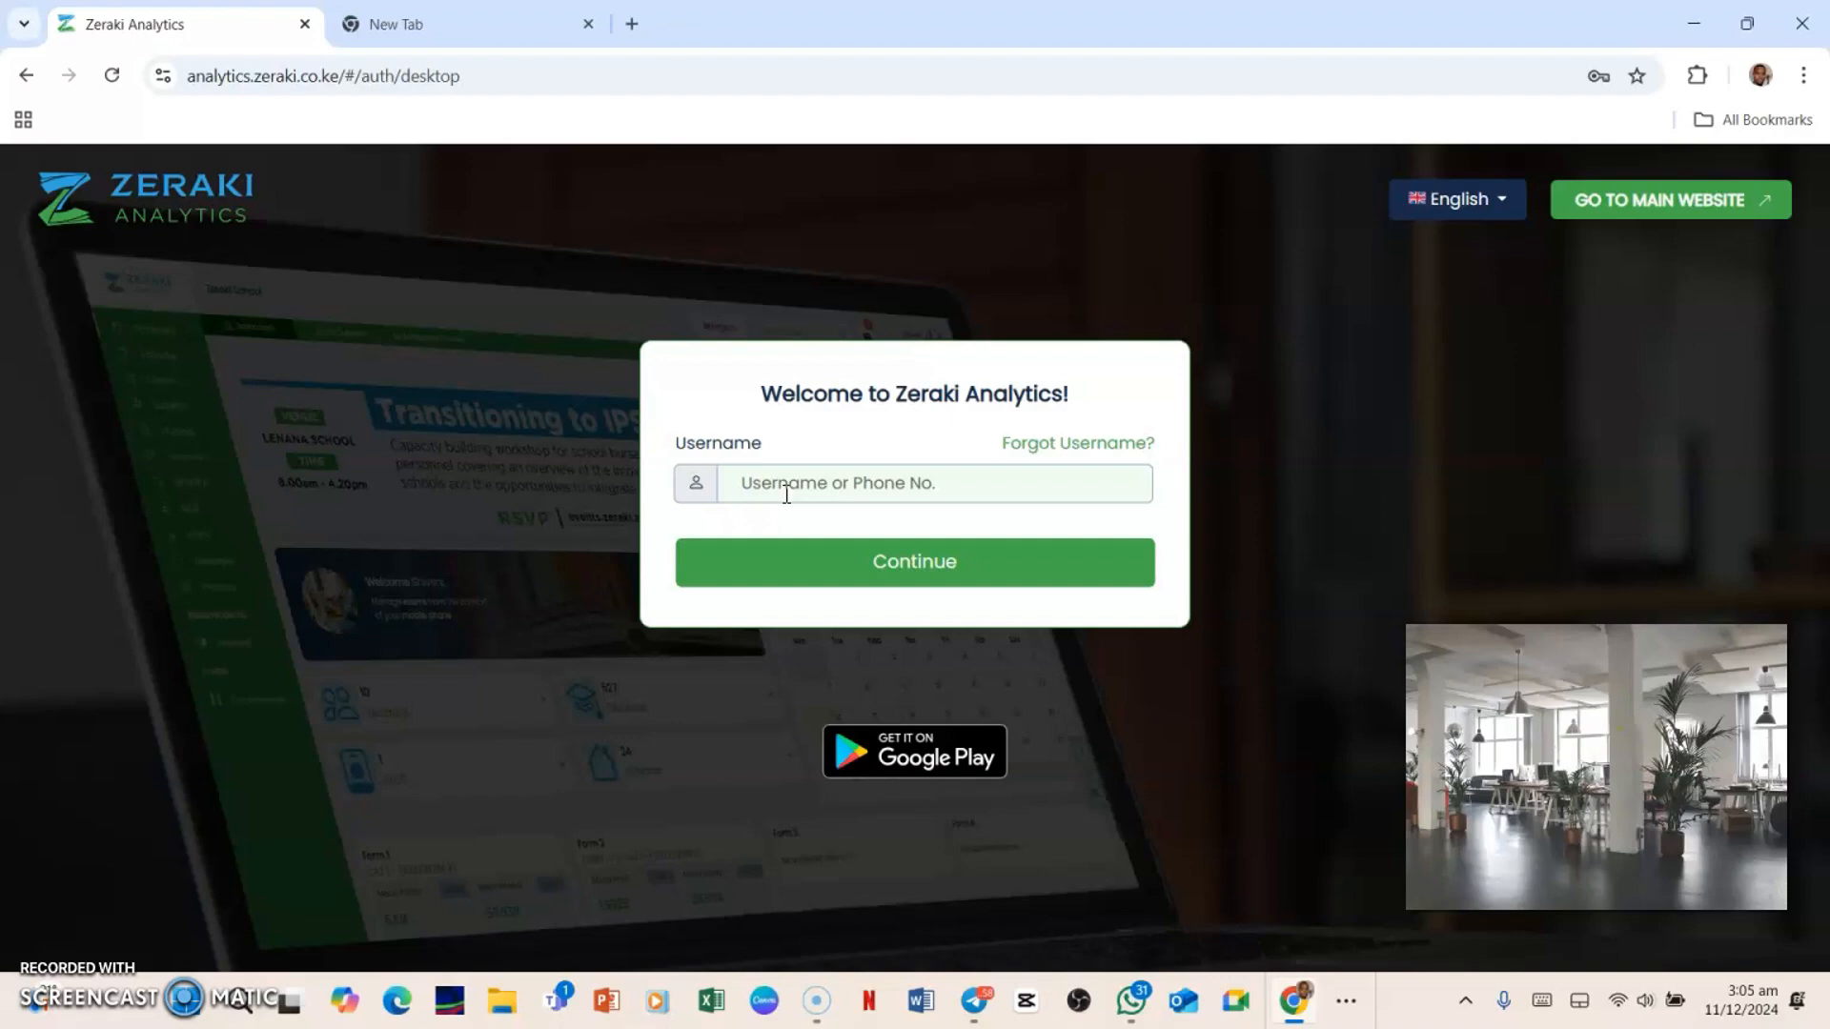
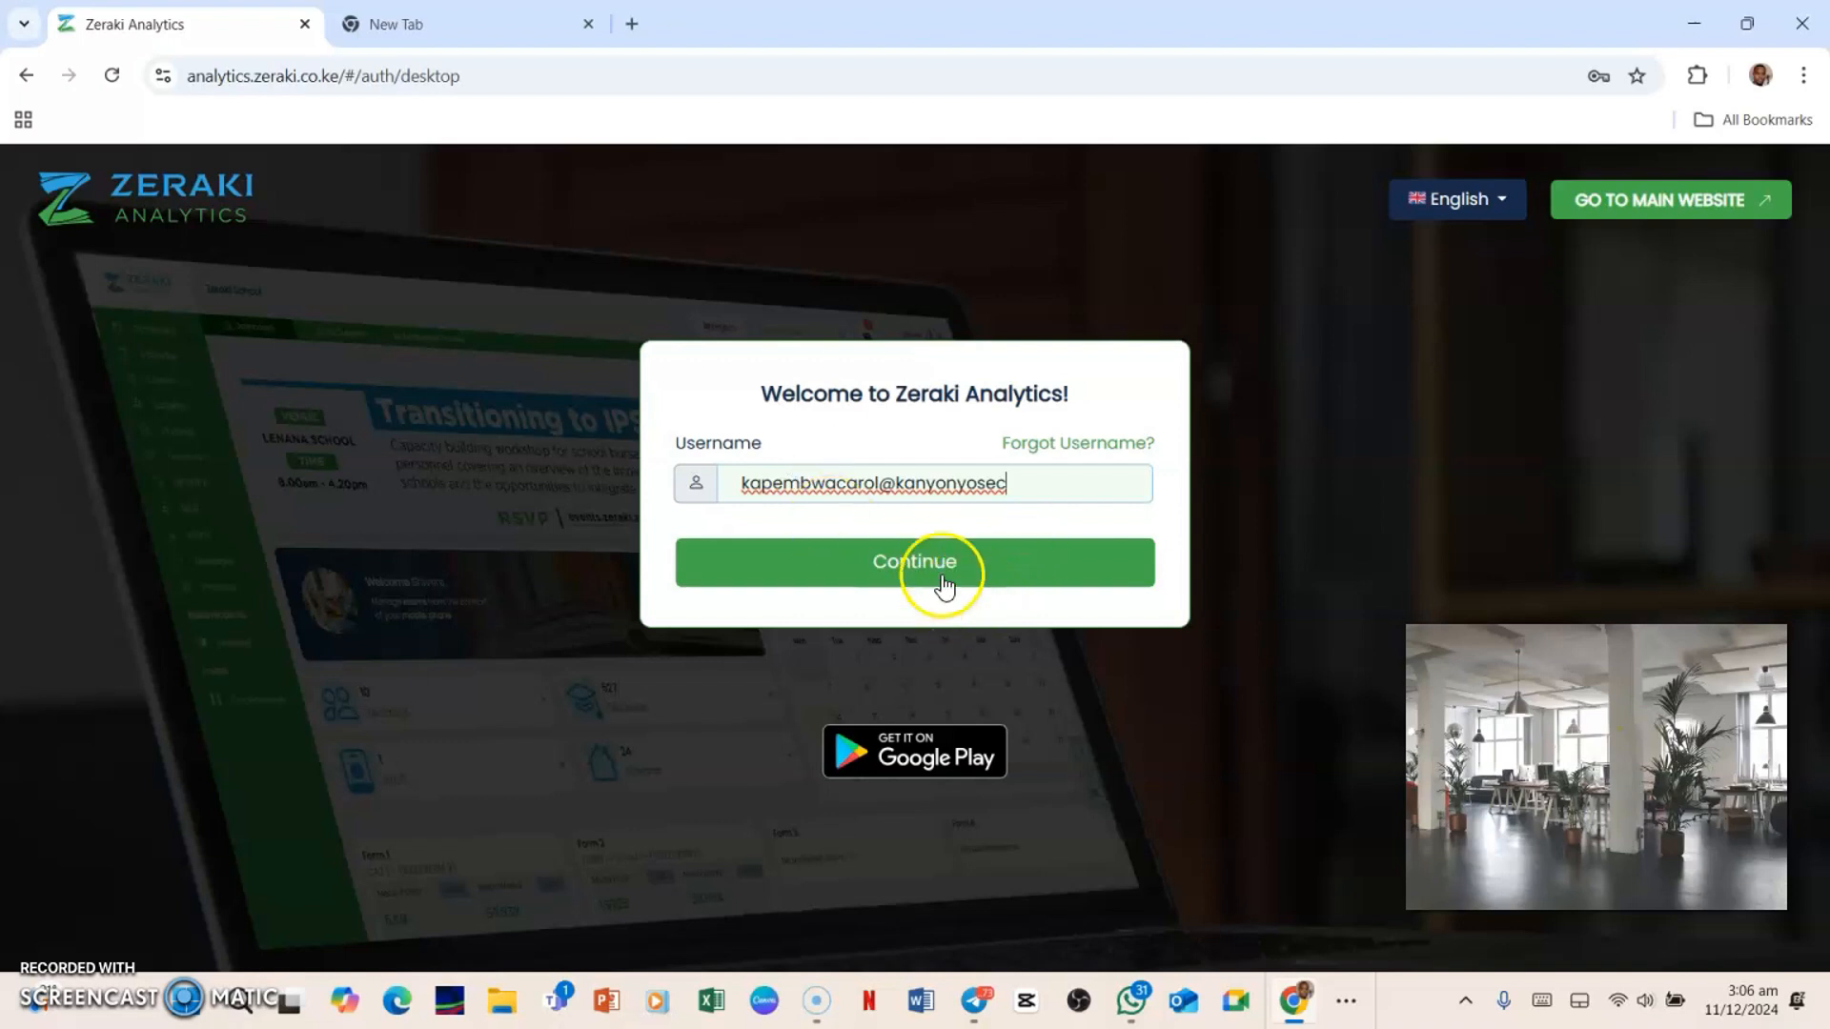
mouse_move(258, 811)
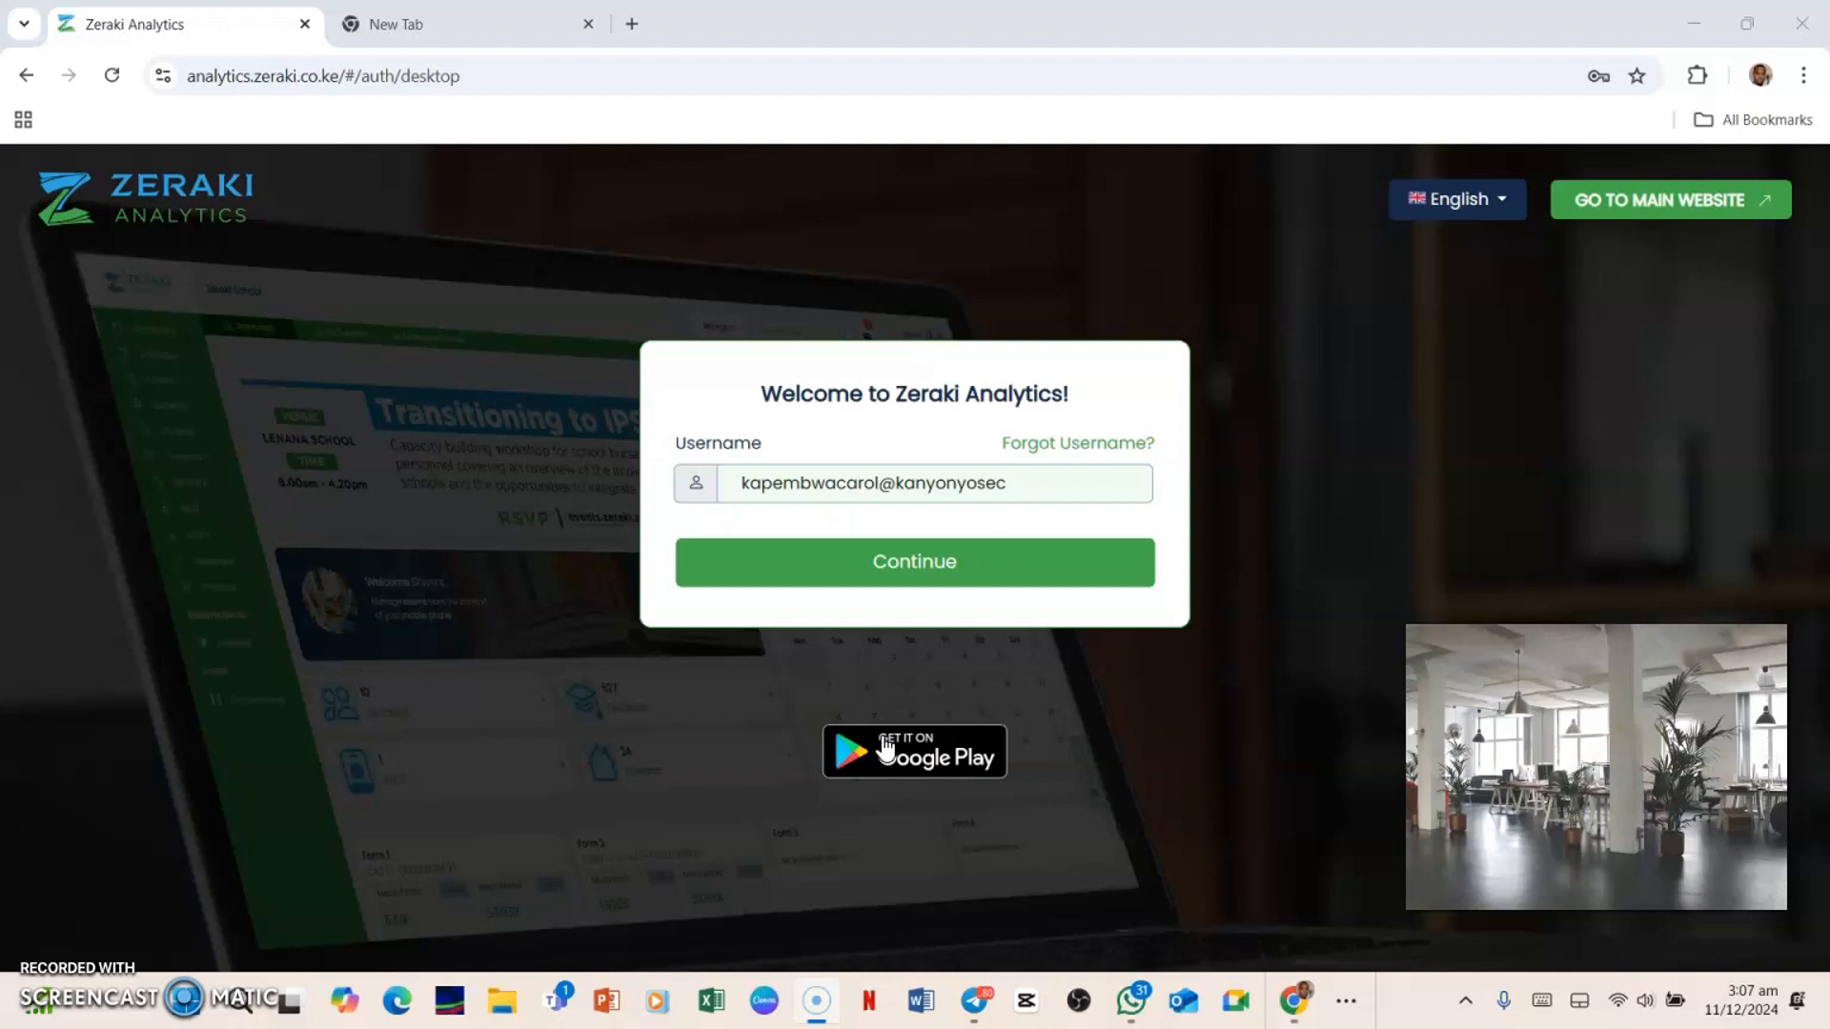
mouse_move(883, 746)
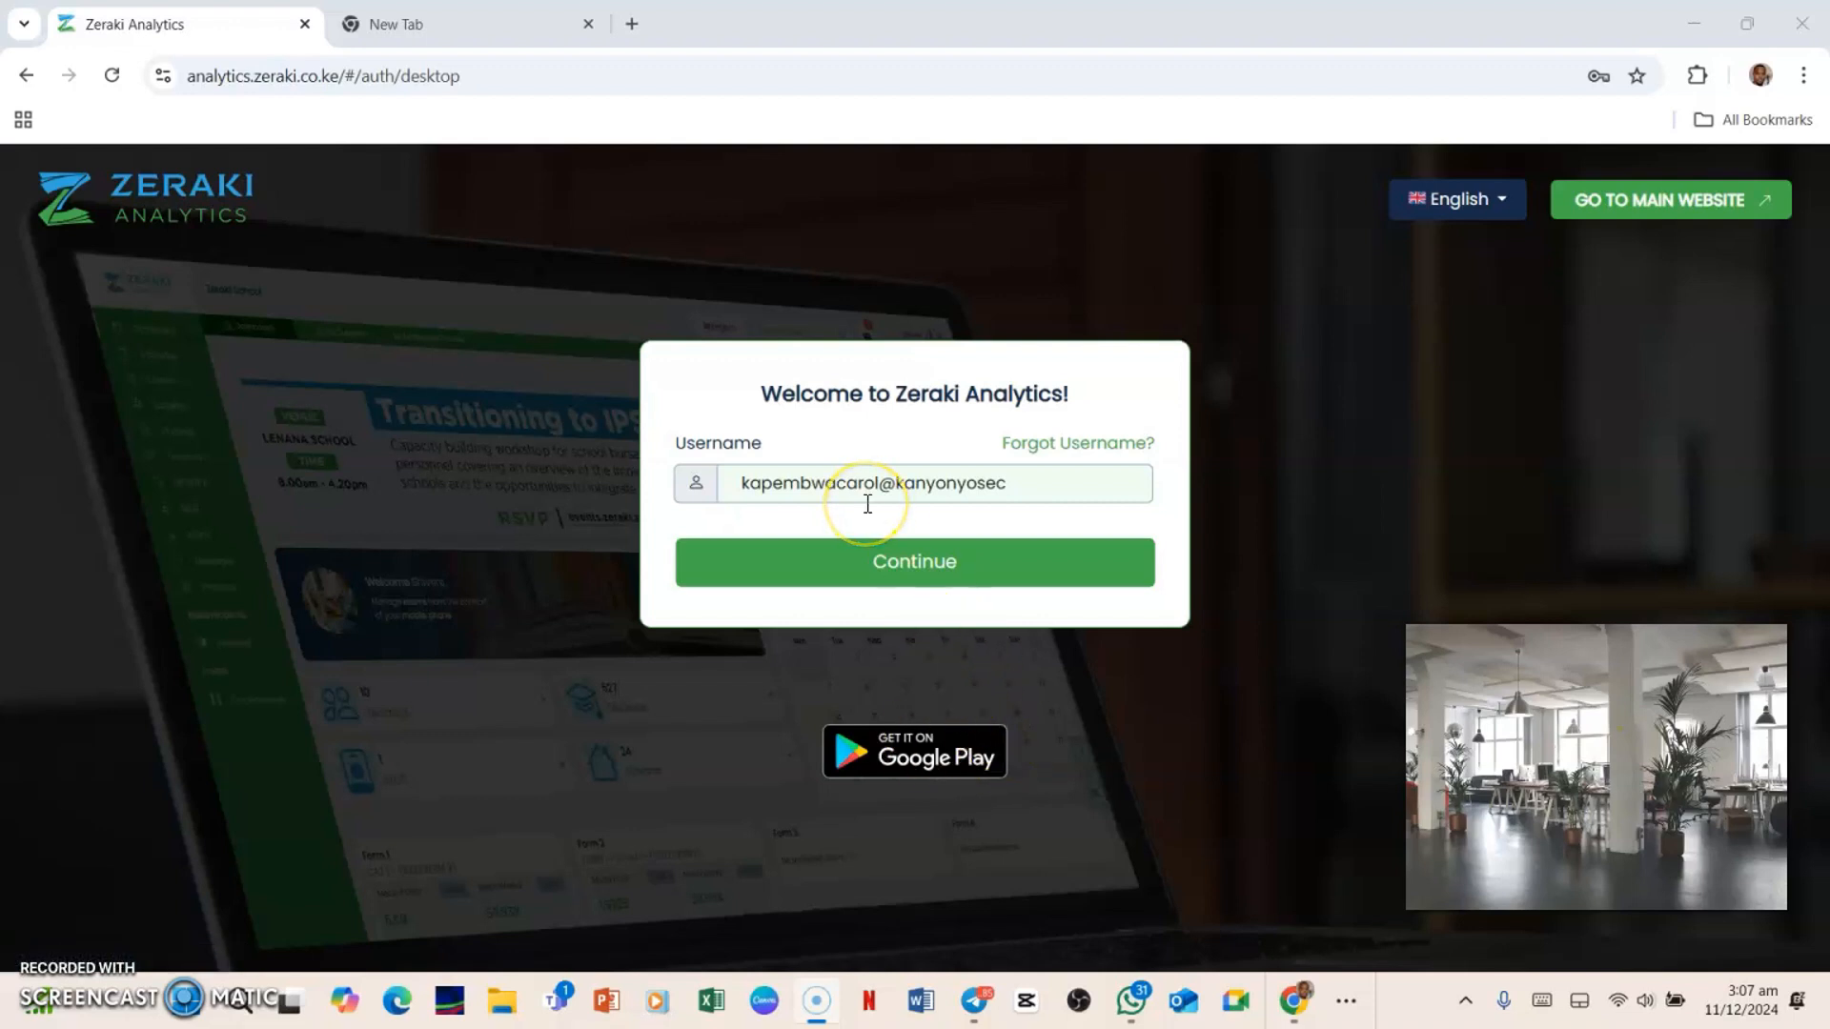
mouse_move(123, 869)
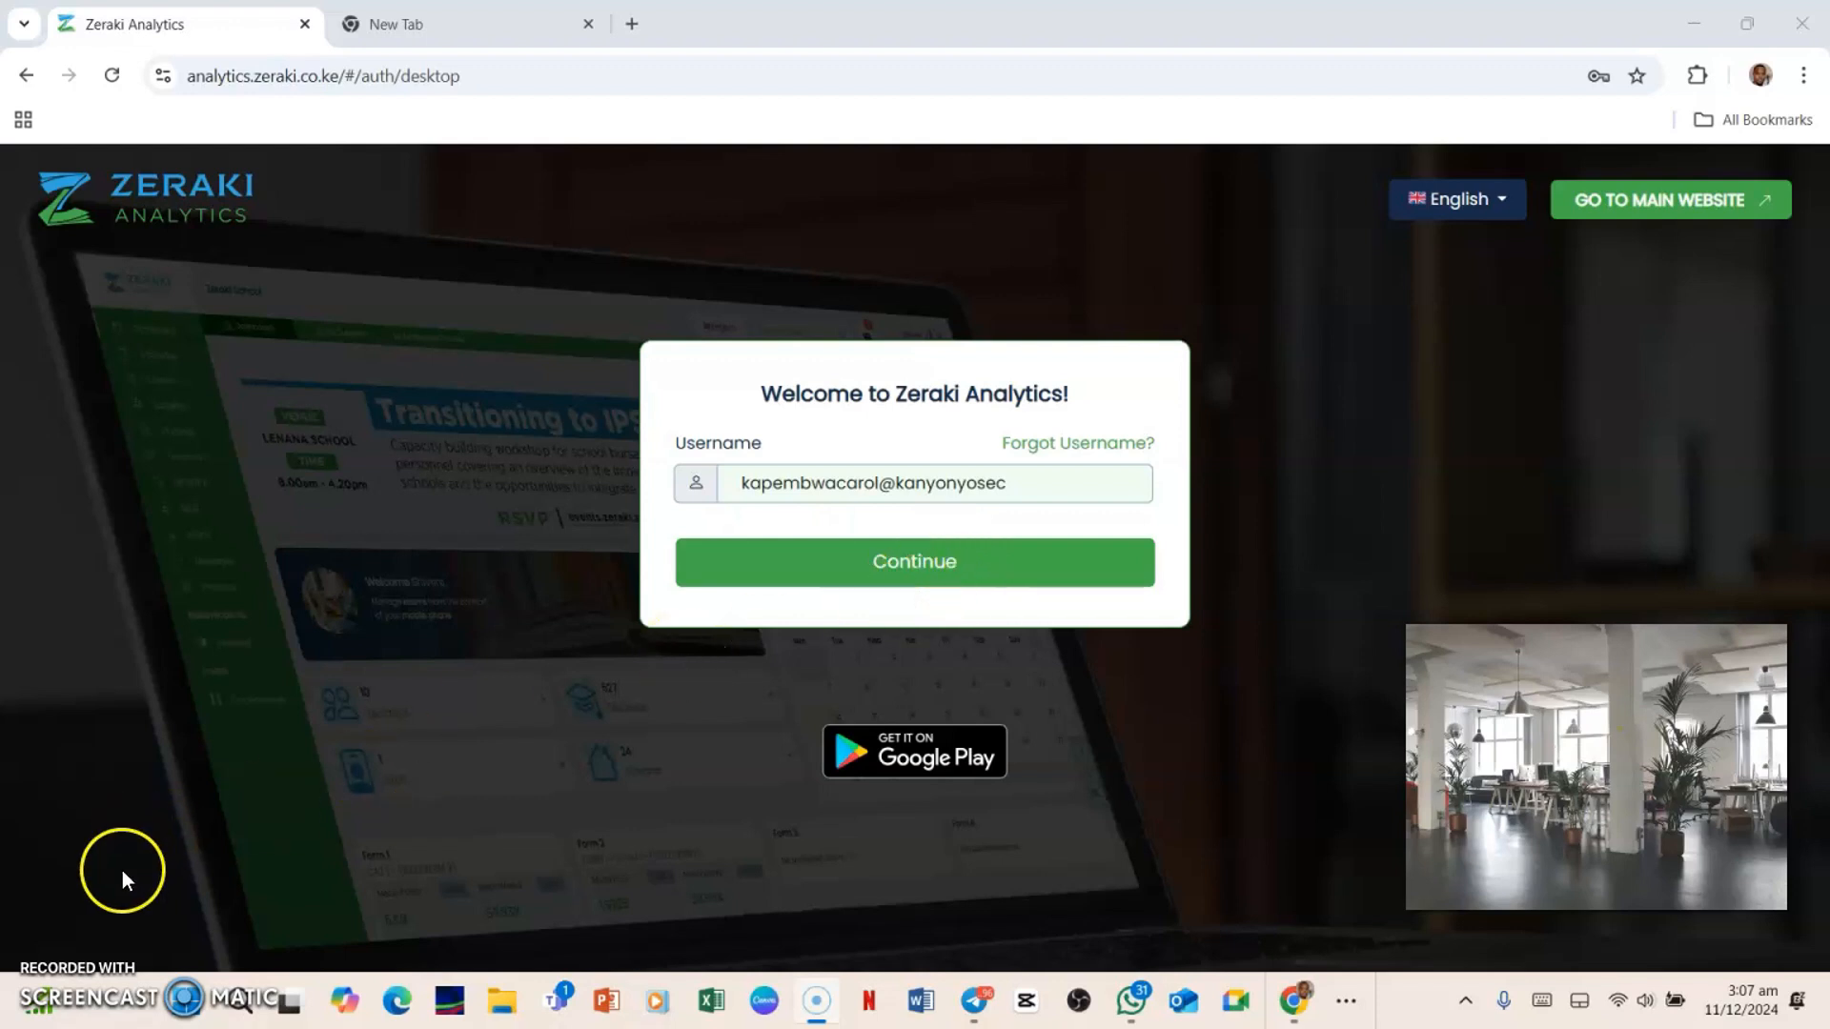
- Submit the username with Continue to reach the Select Account page
left_click(914, 561)
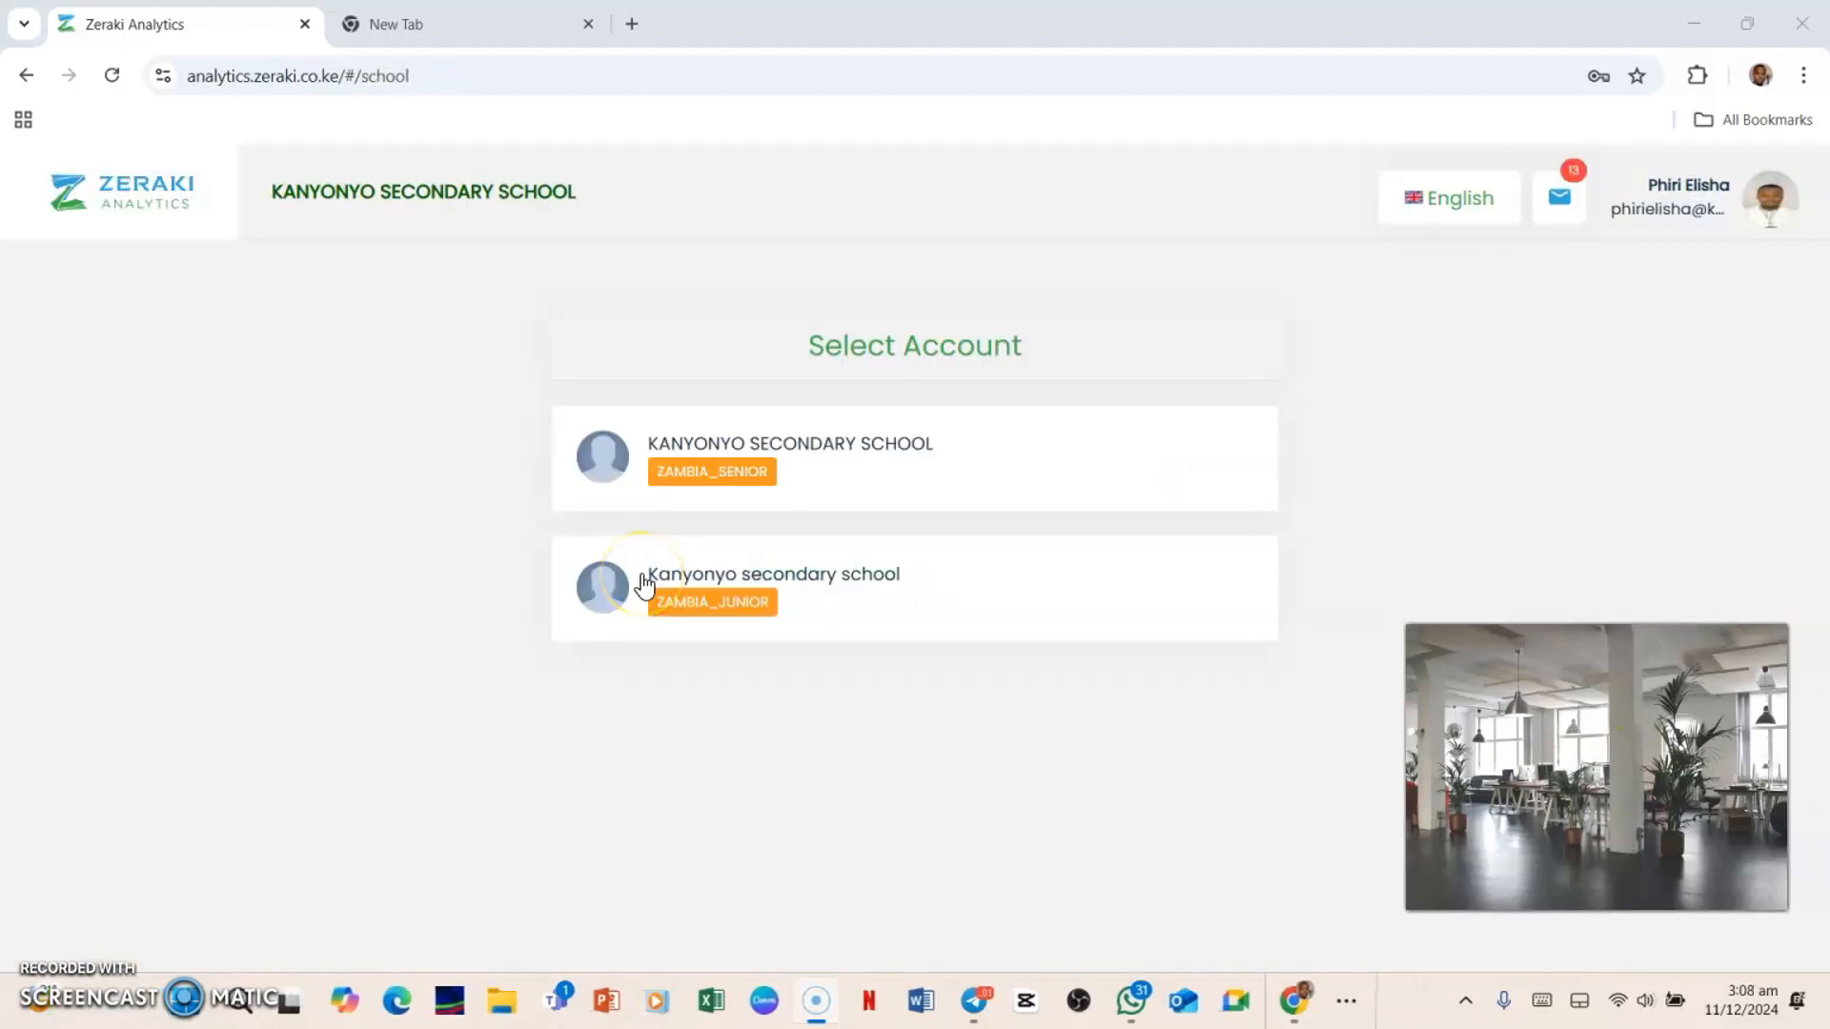
mouse_move(1031, 709)
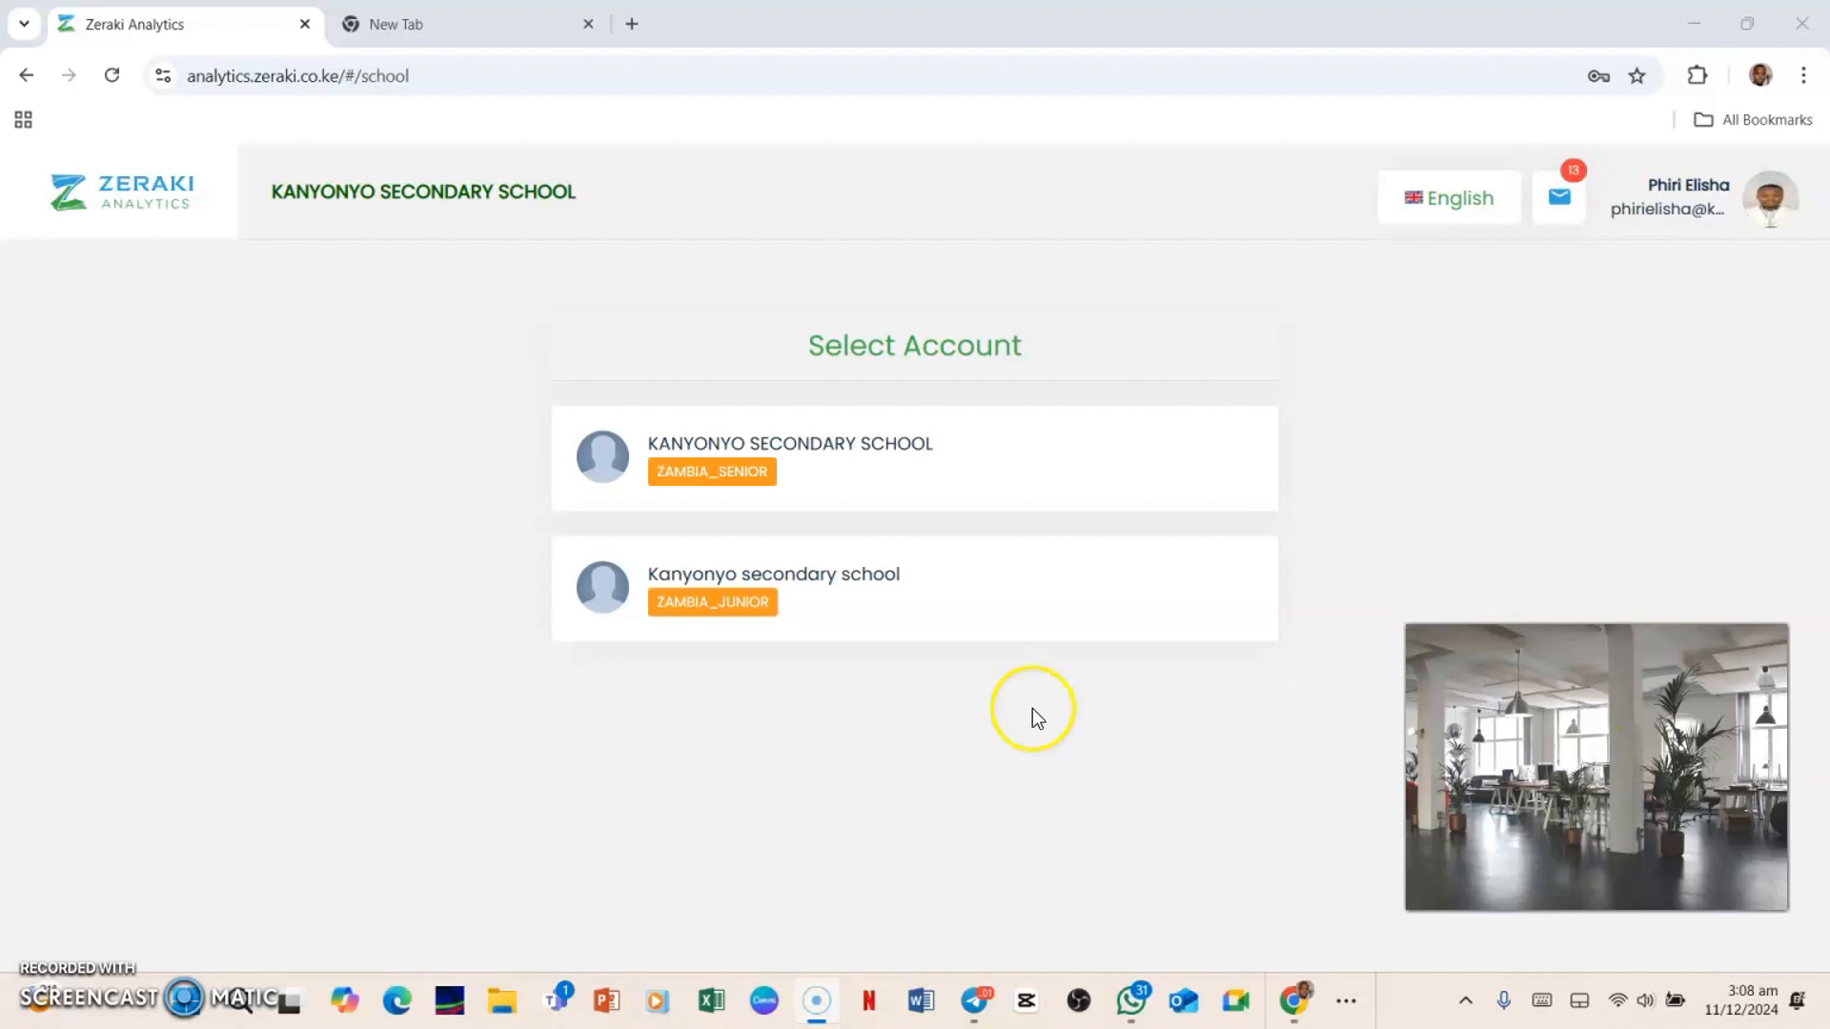
mouse_move(686, 634)
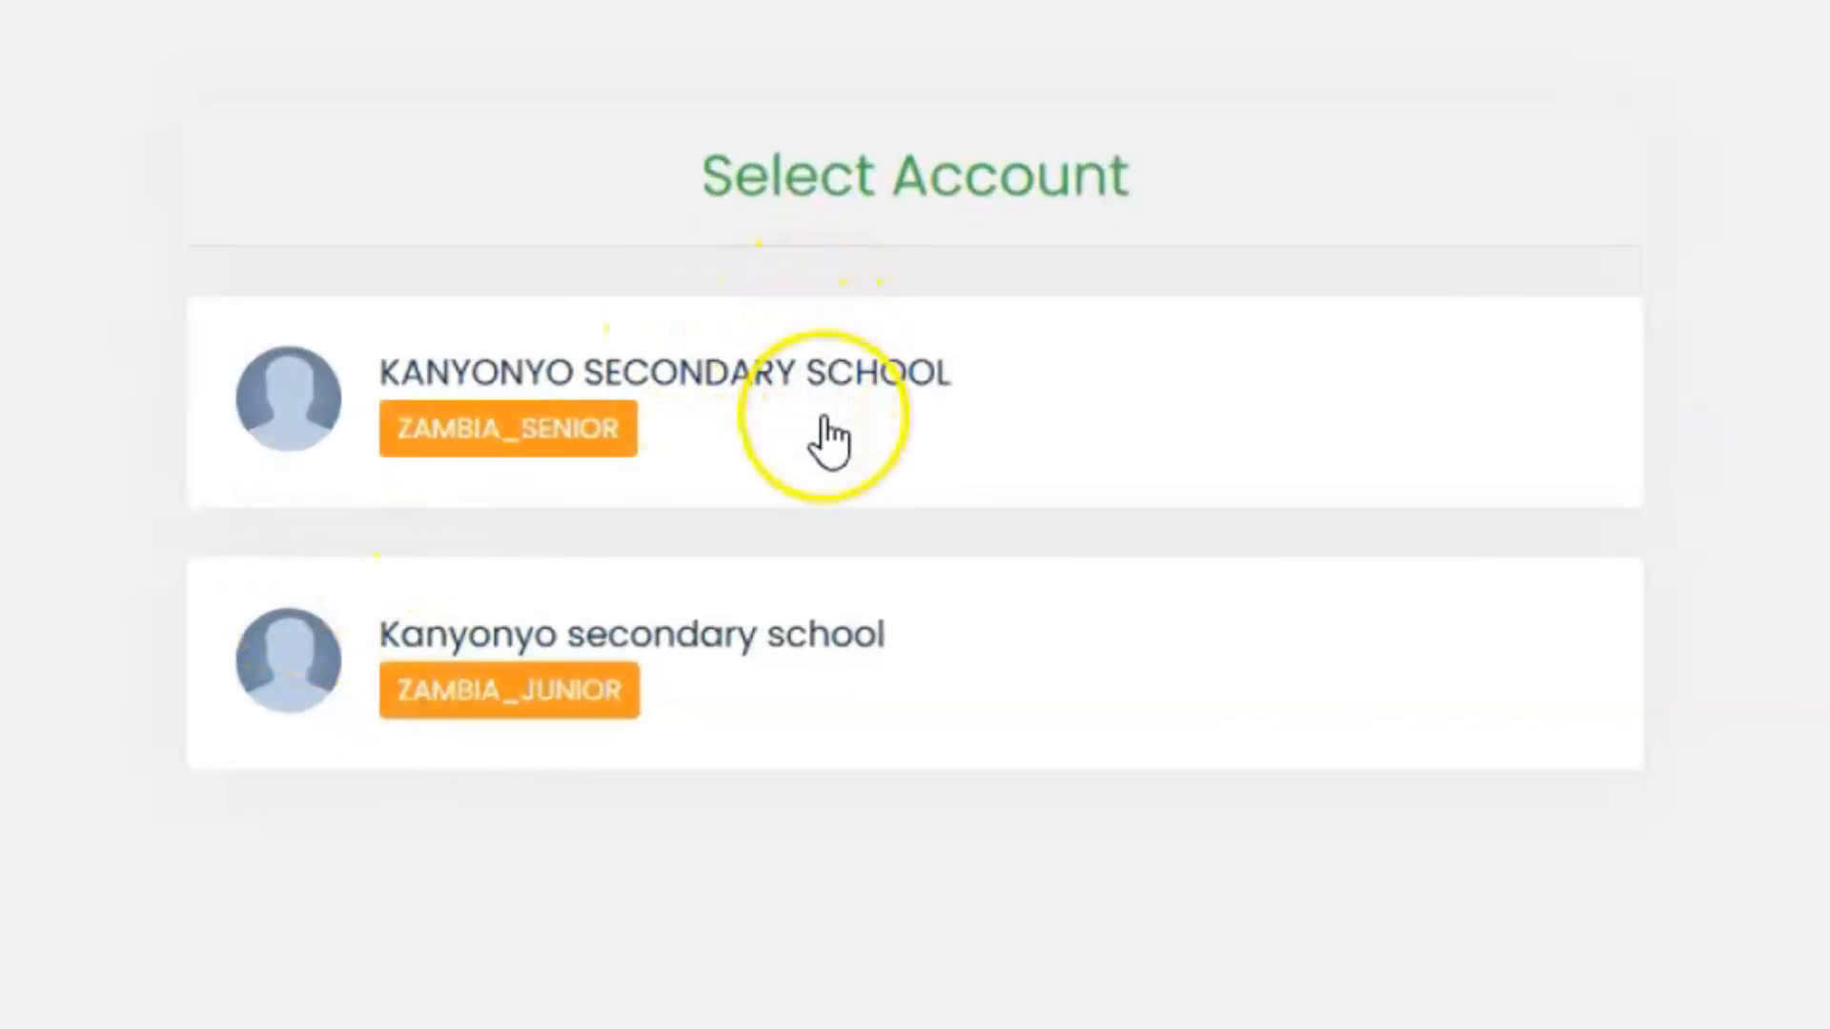
mouse_move(831, 441)
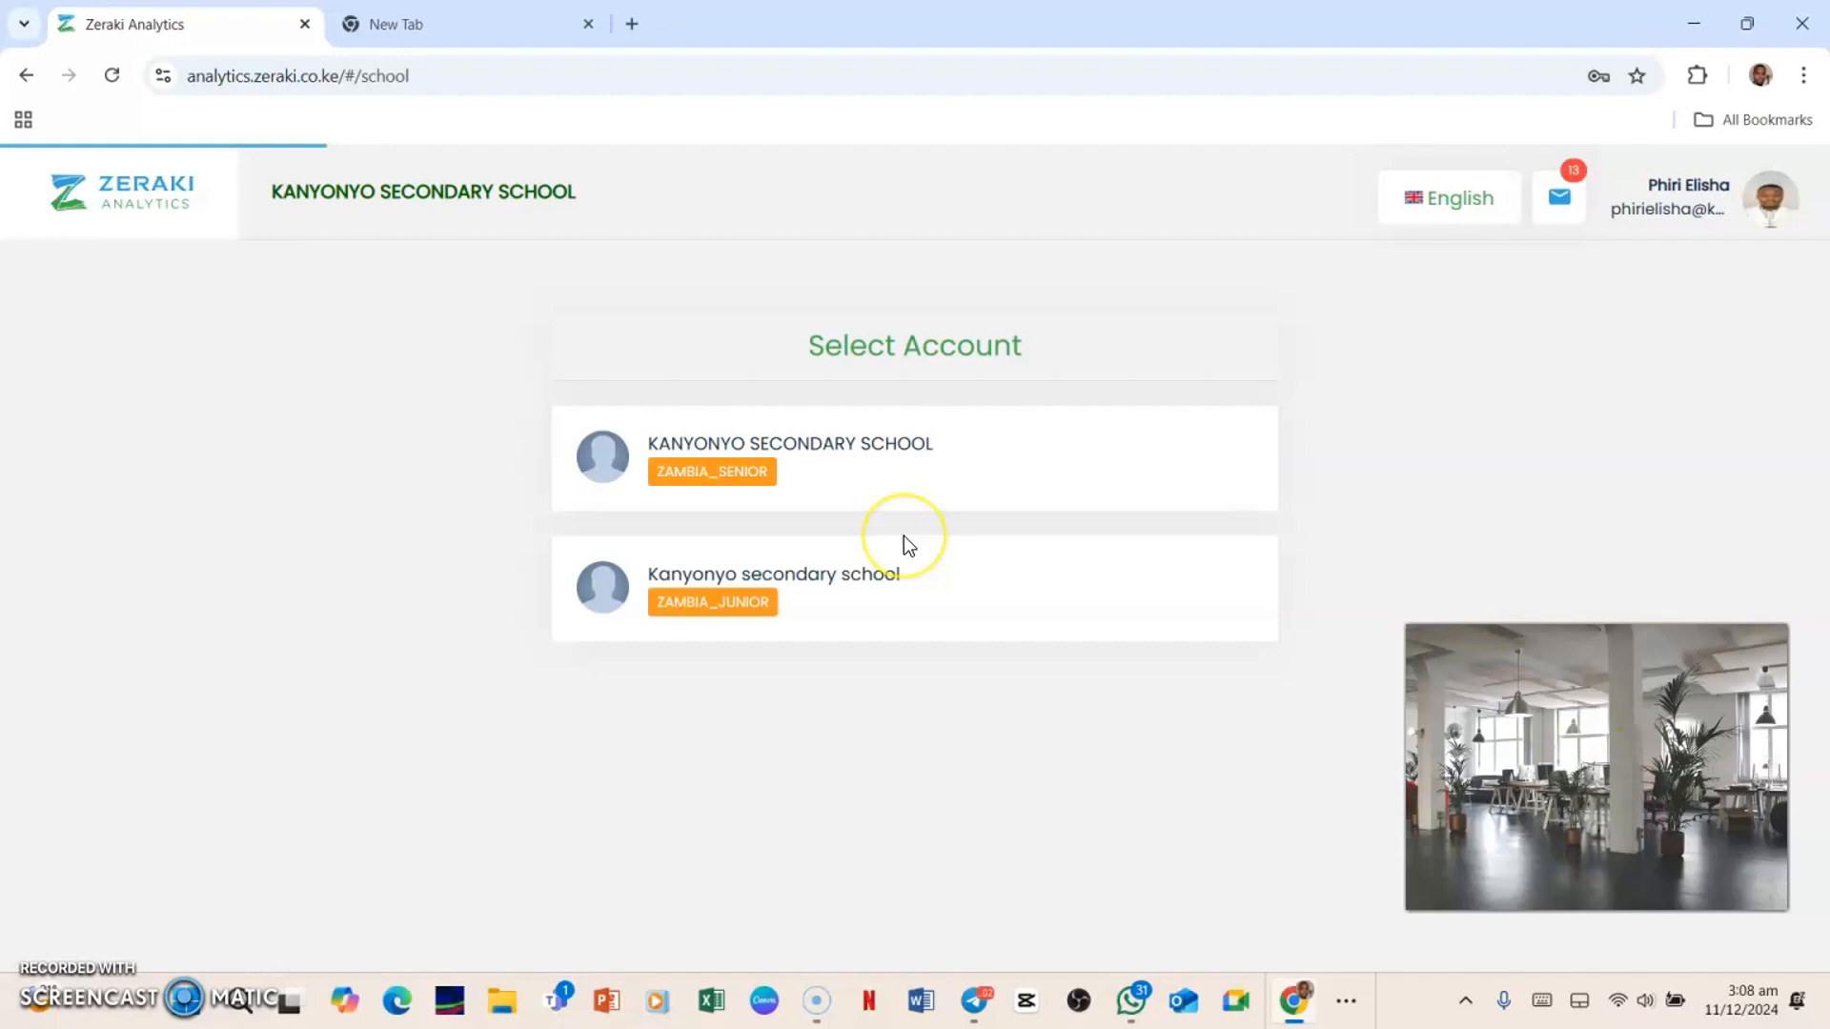
- Choose the KANYONYO SECONDARY SCHOOL (ZAMBIA_SENIOR) account and head to the Exams section
left_click(790, 455)
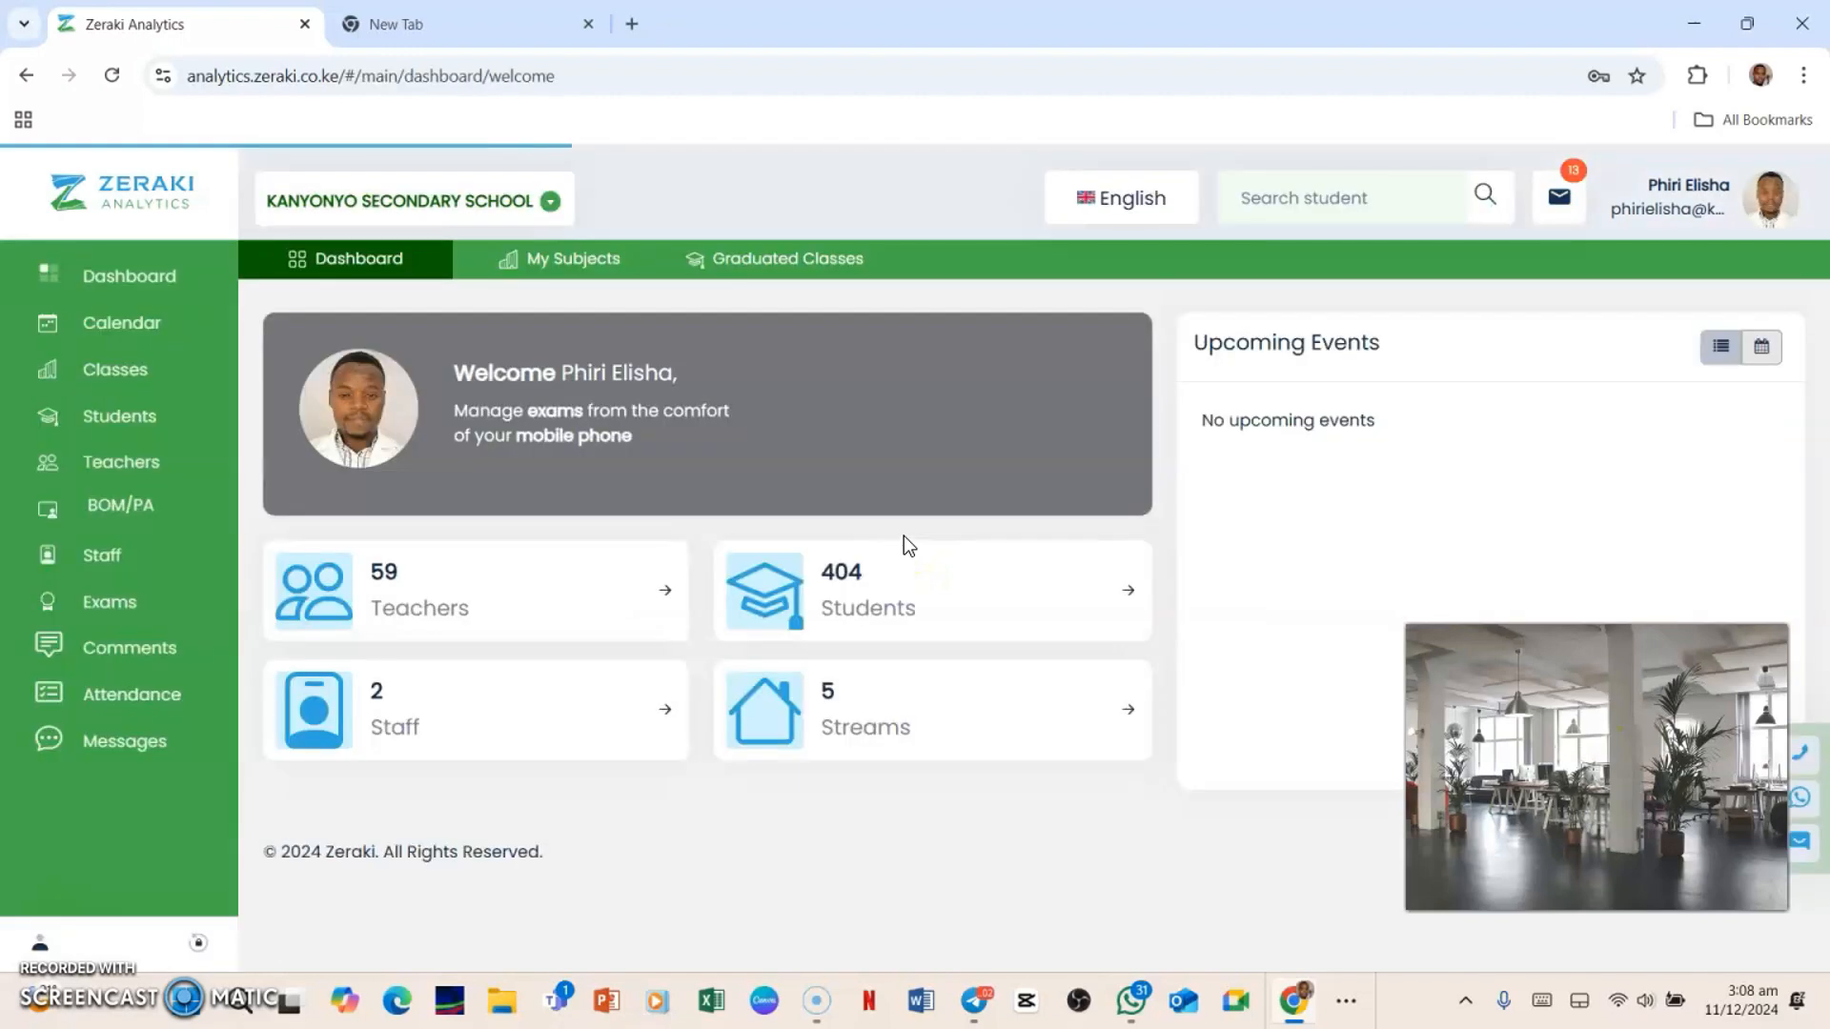
left_click(1763, 347)
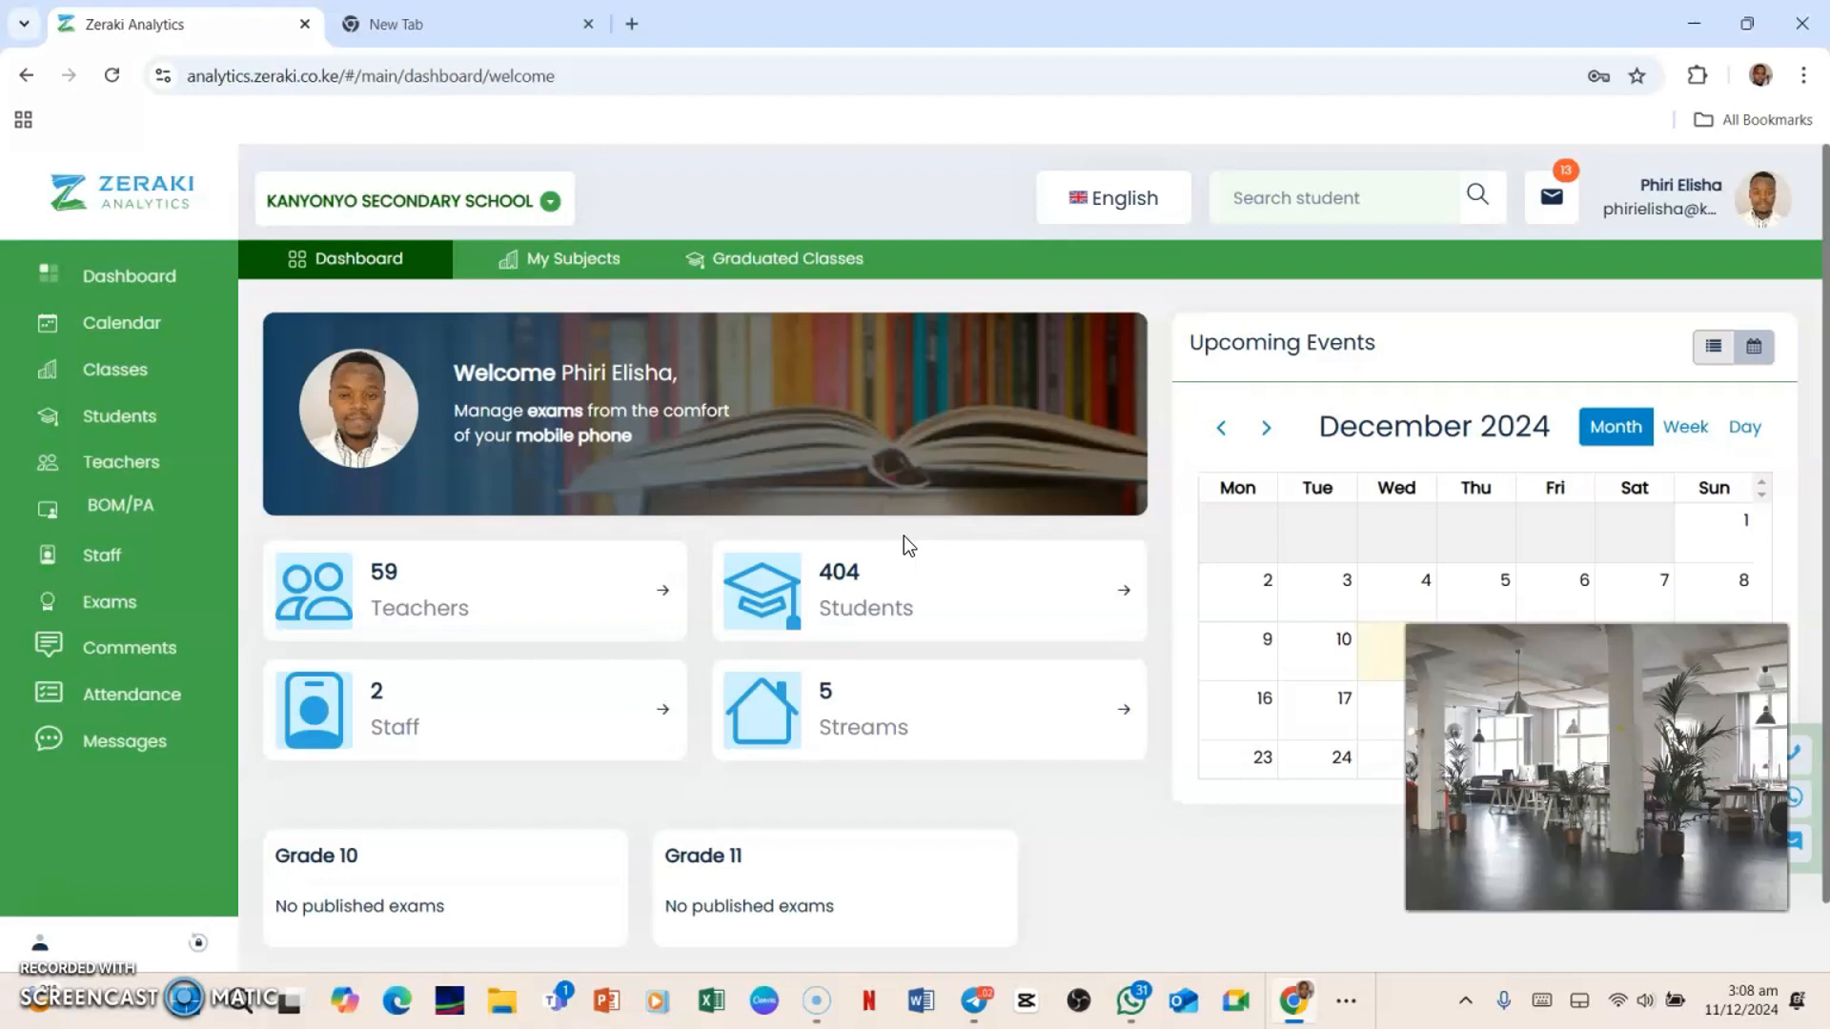
mouse_move(391, 357)
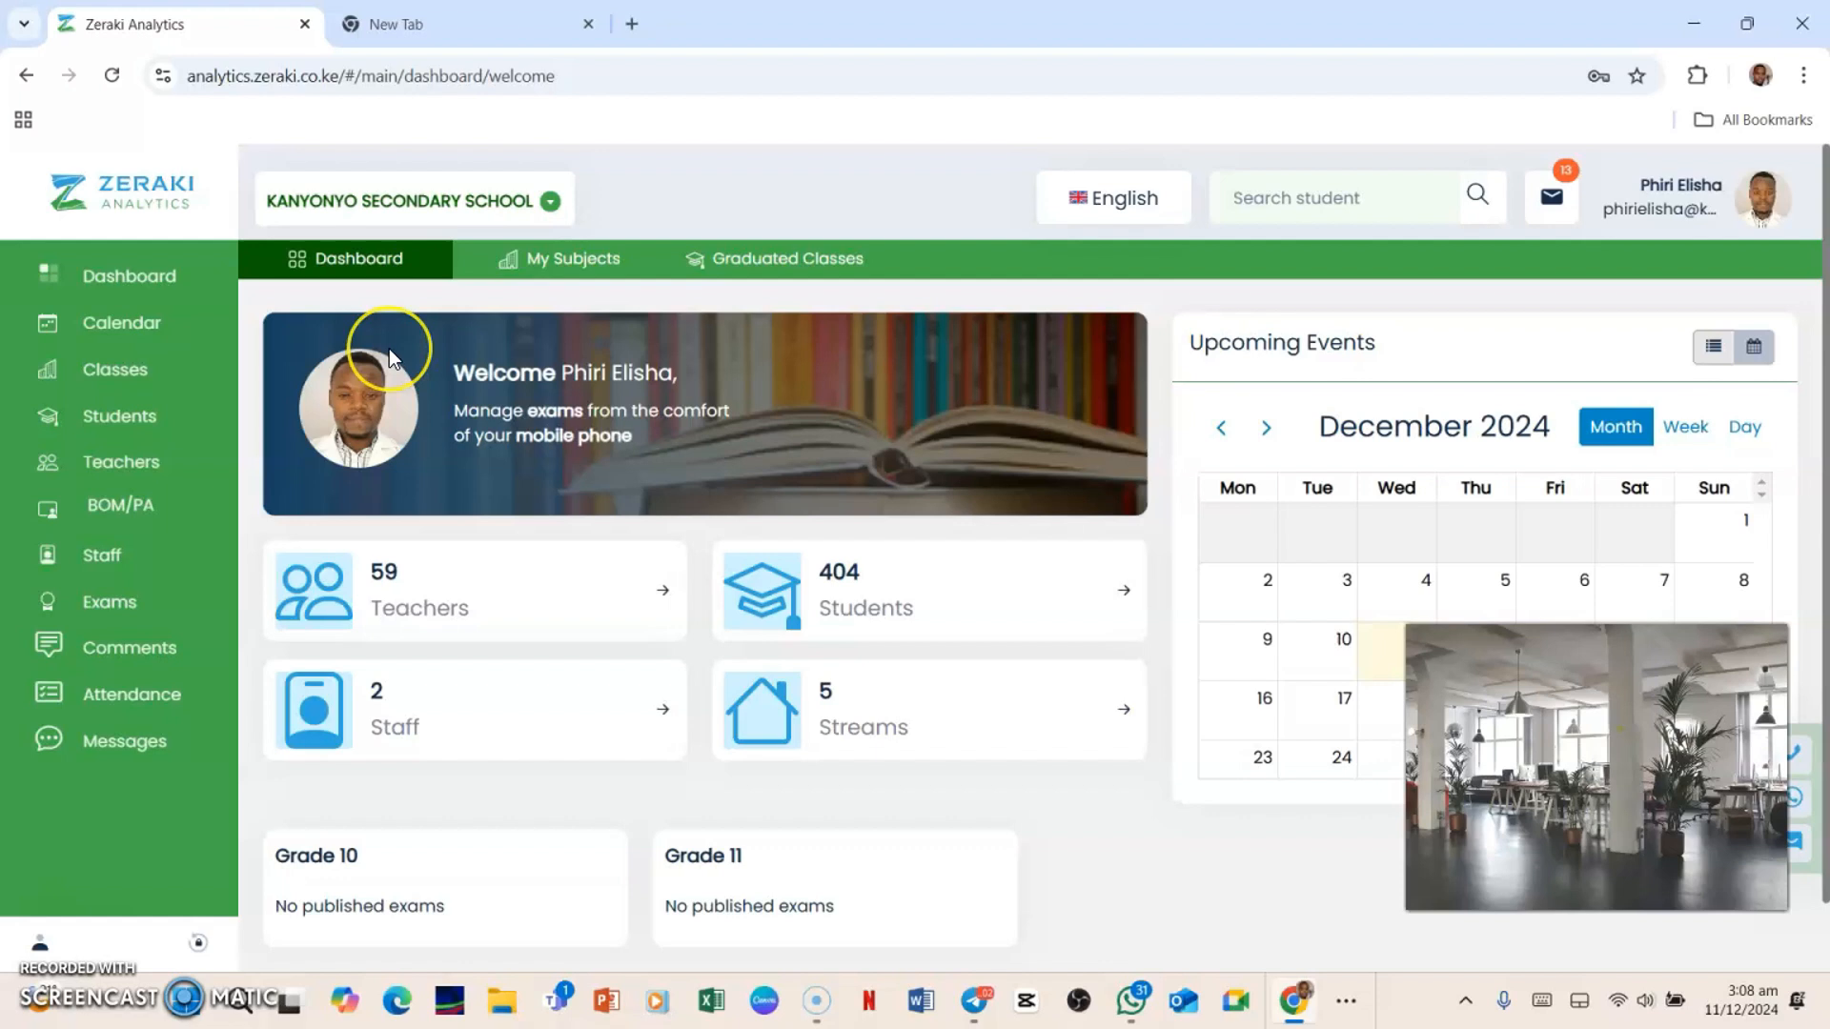
mouse_move(386, 337)
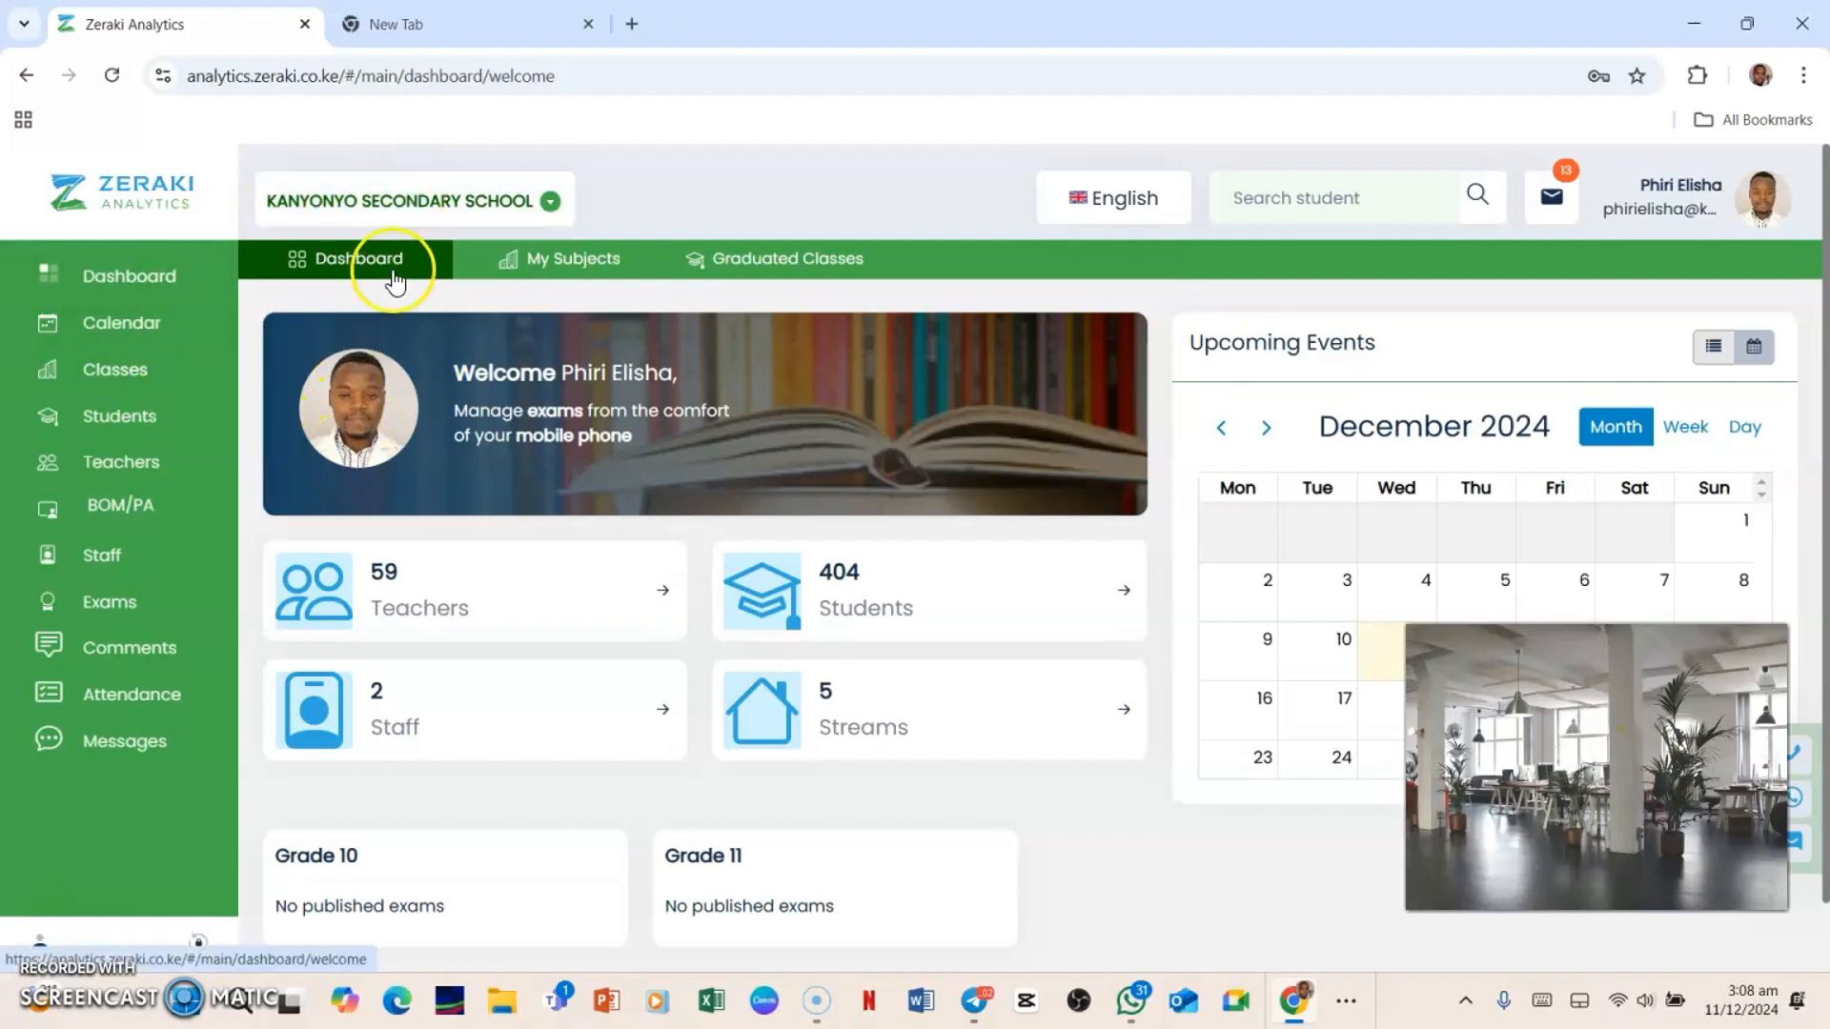
mouse_move(73, 628)
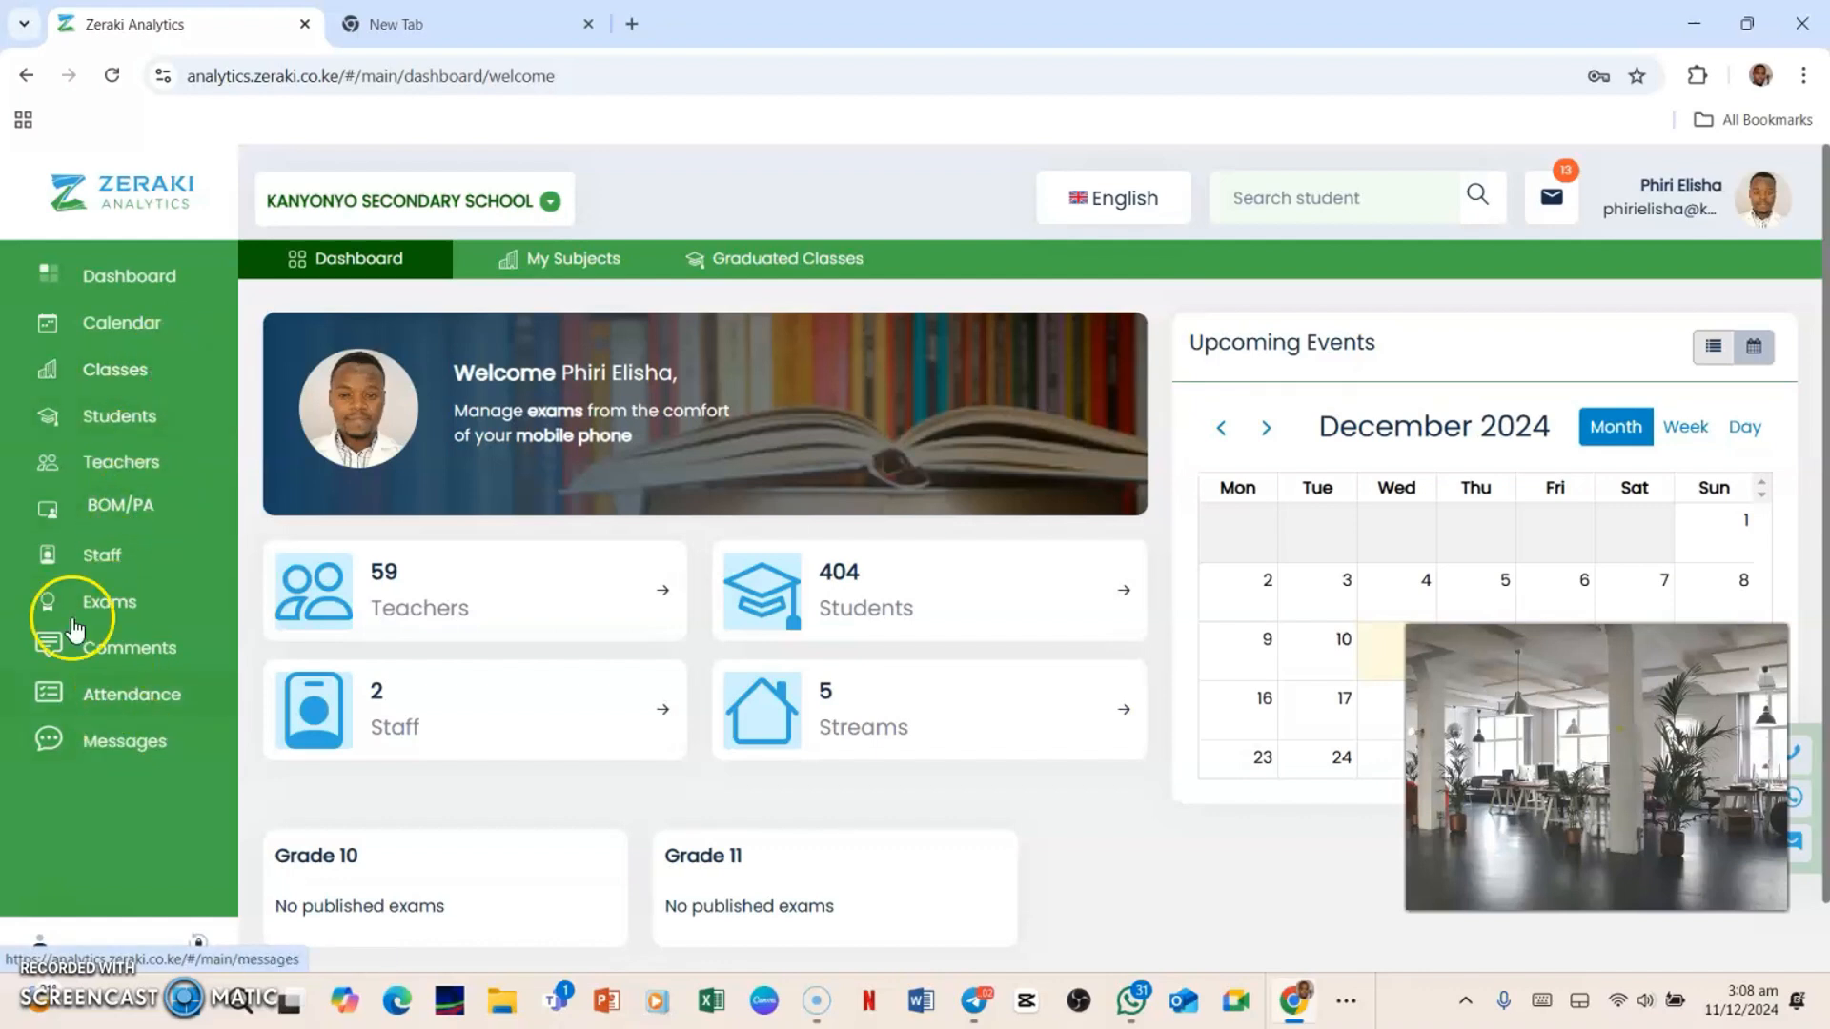
mouse_move(104, 688)
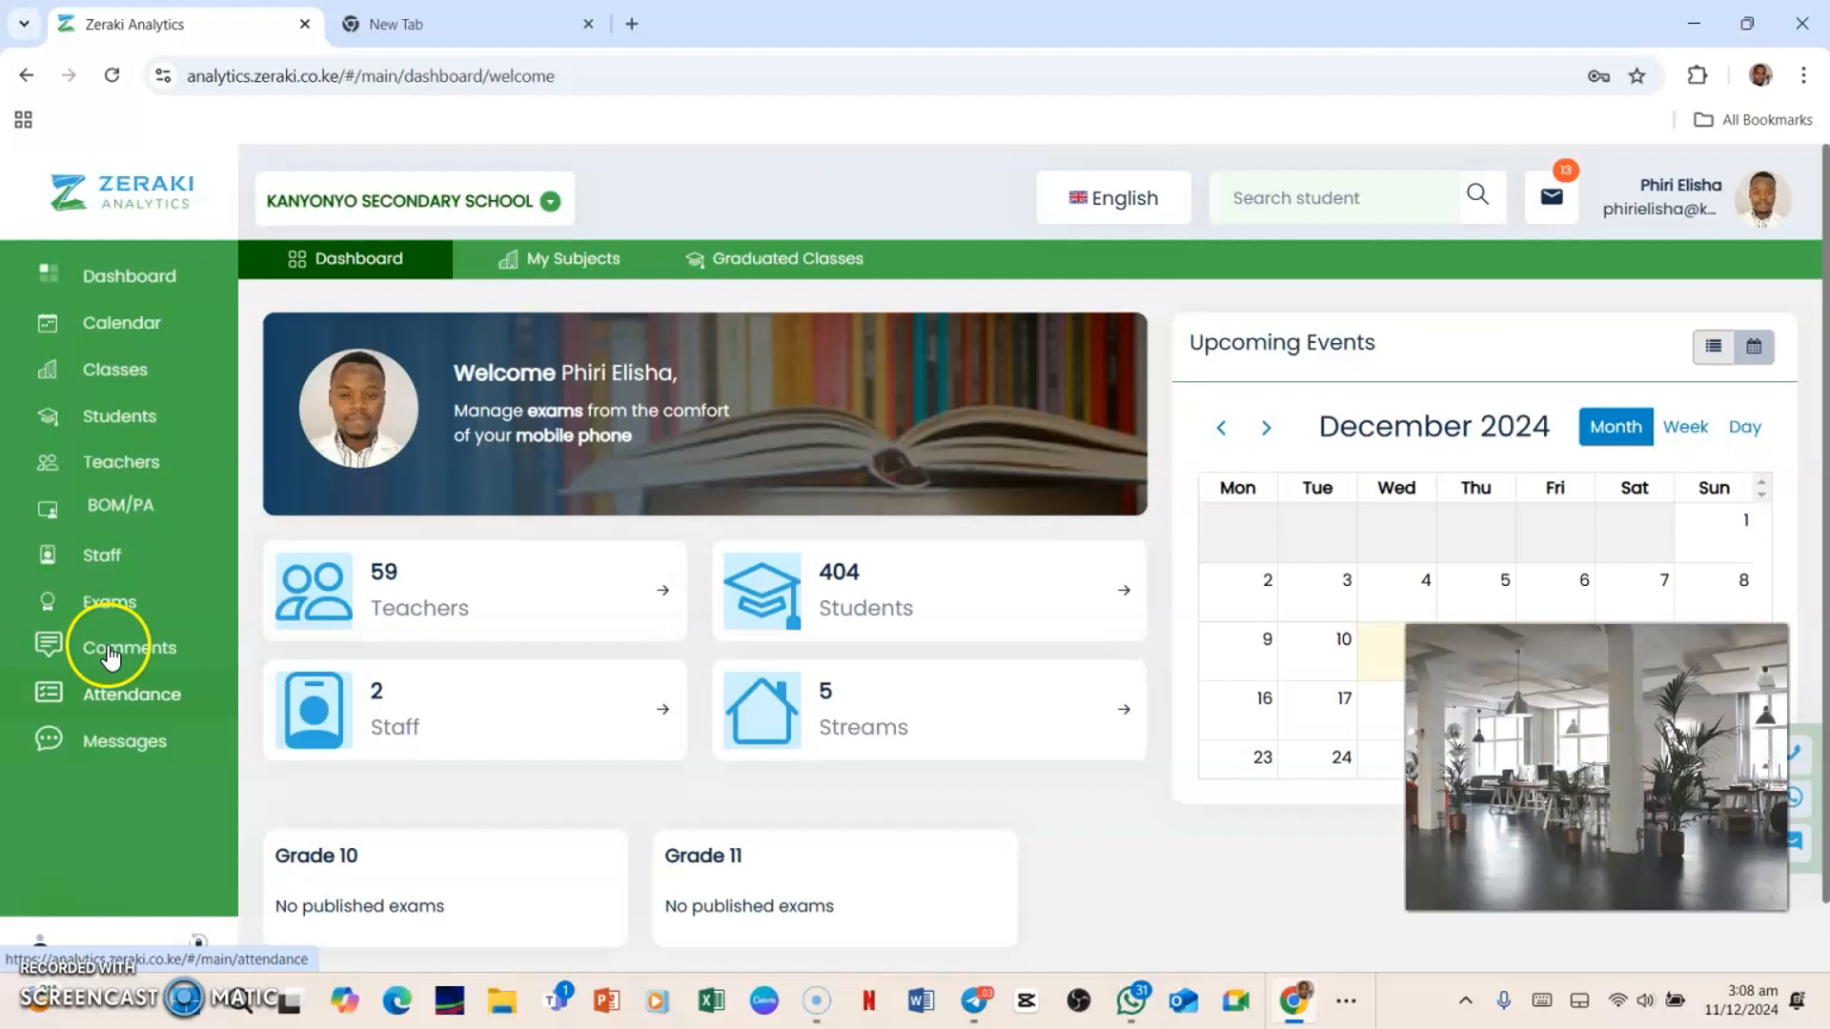
left_click(109, 603)
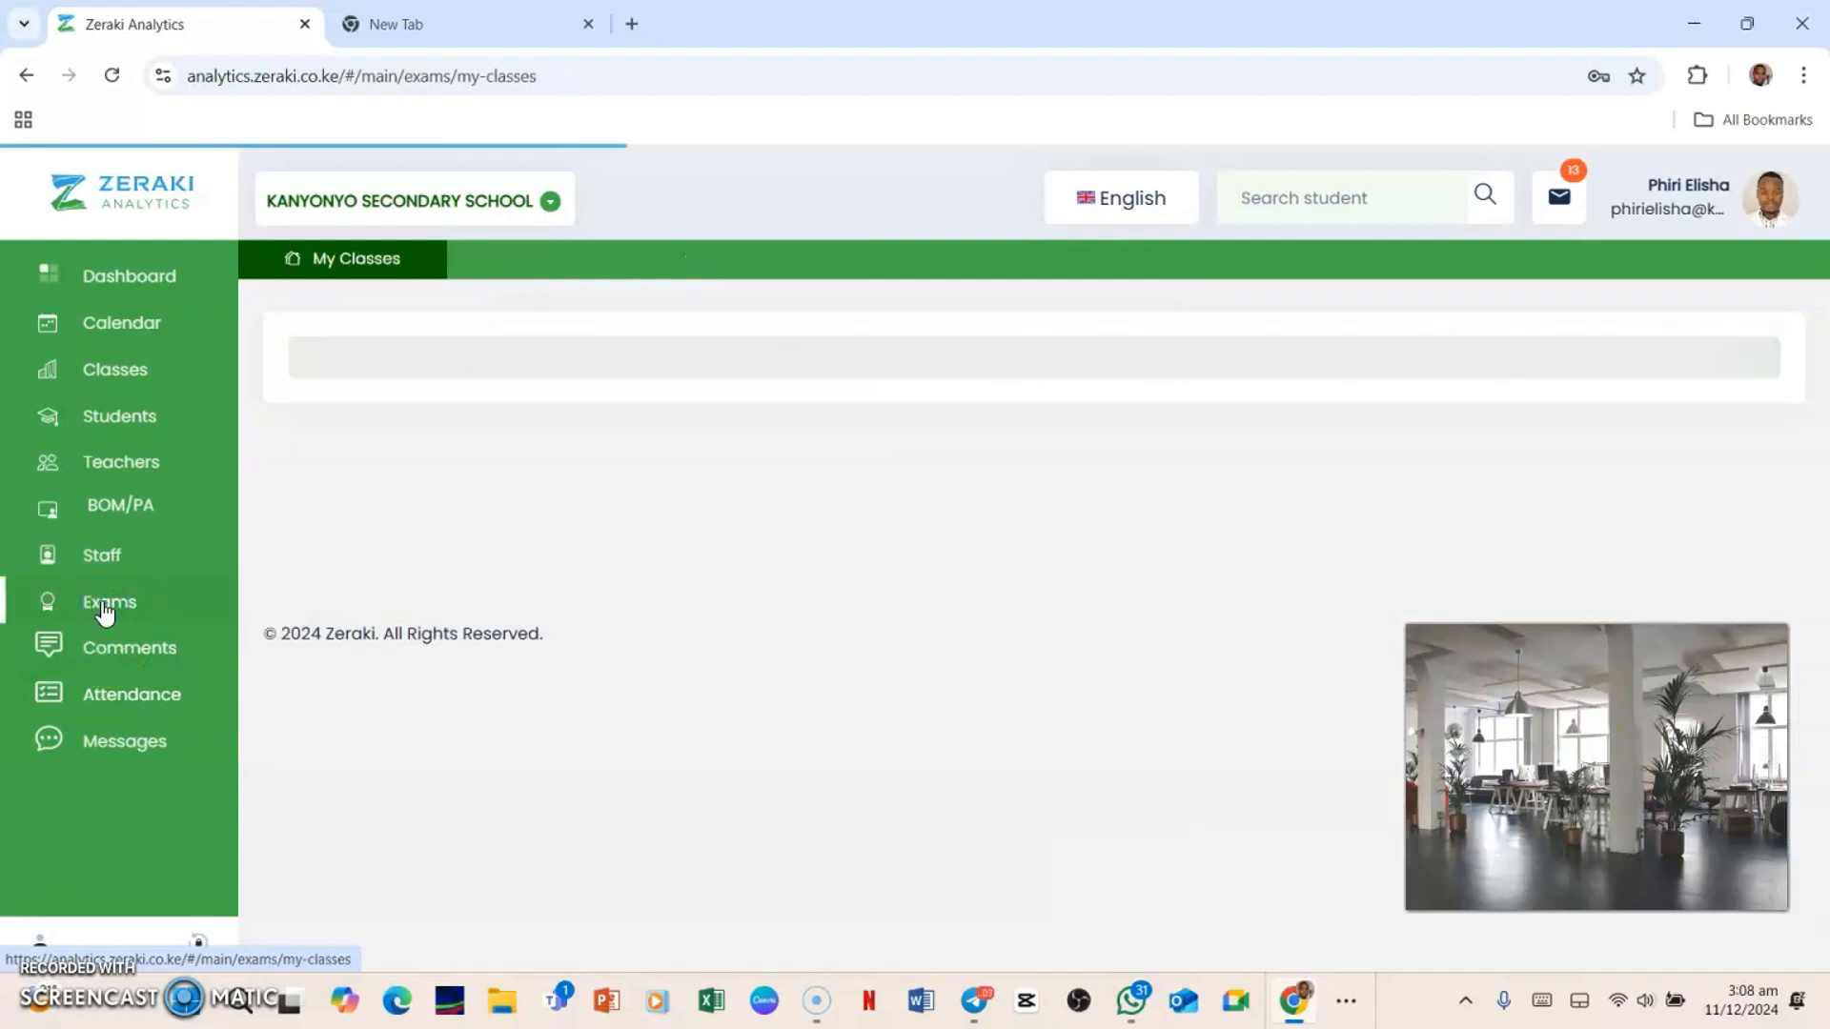
- Open Exams in the sidebar to list the Grade 10 and 11 physics classes
left_click(109, 601)
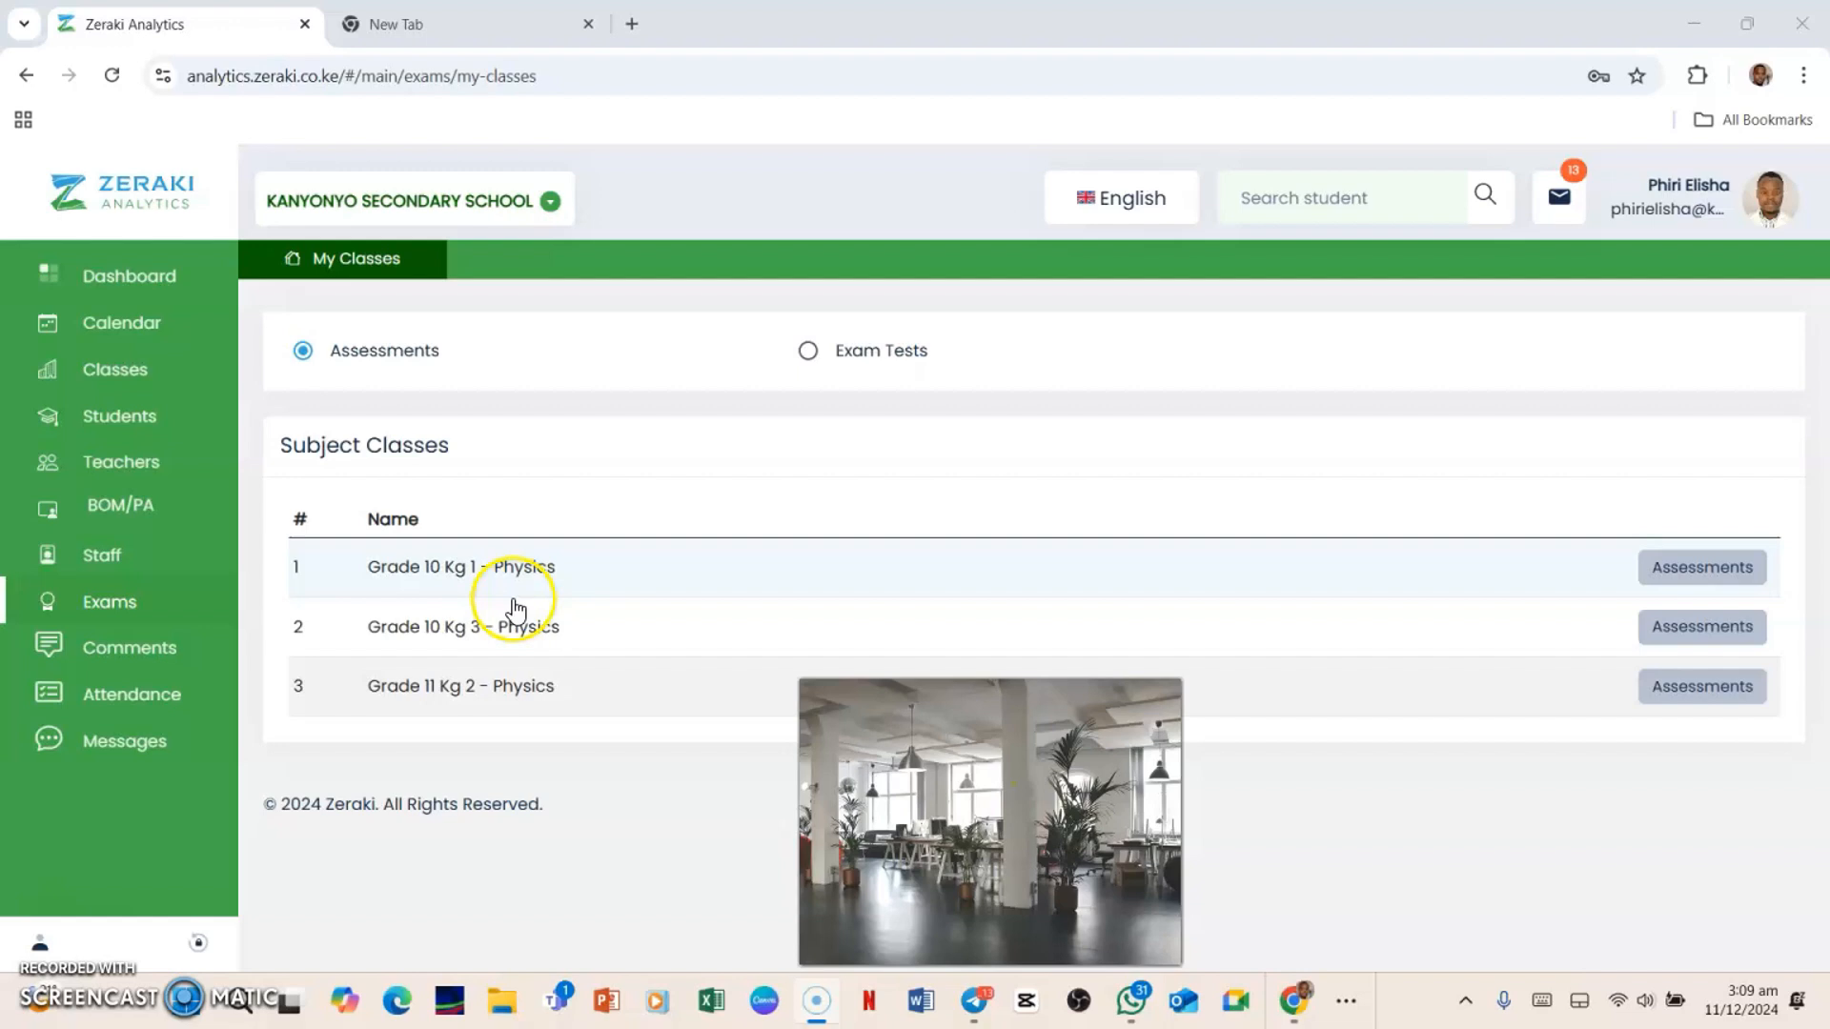
mouse_move(603, 588)
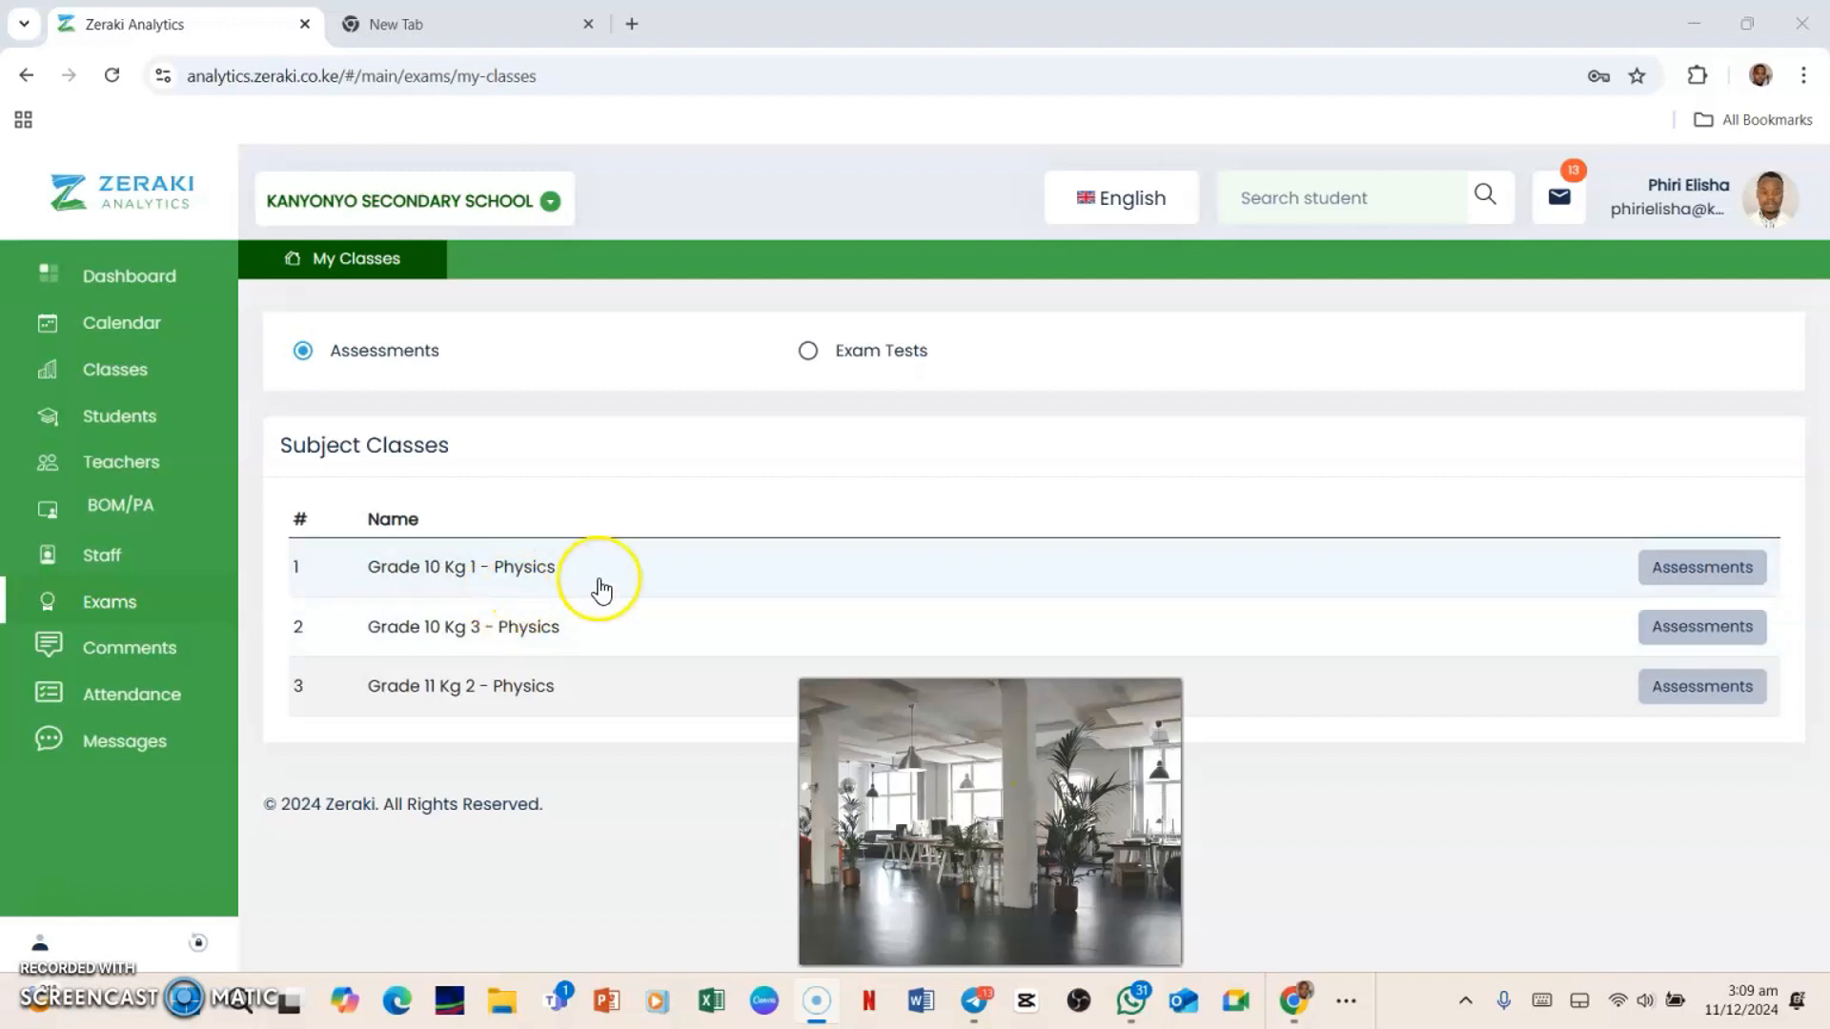
mouse_move(801, 636)
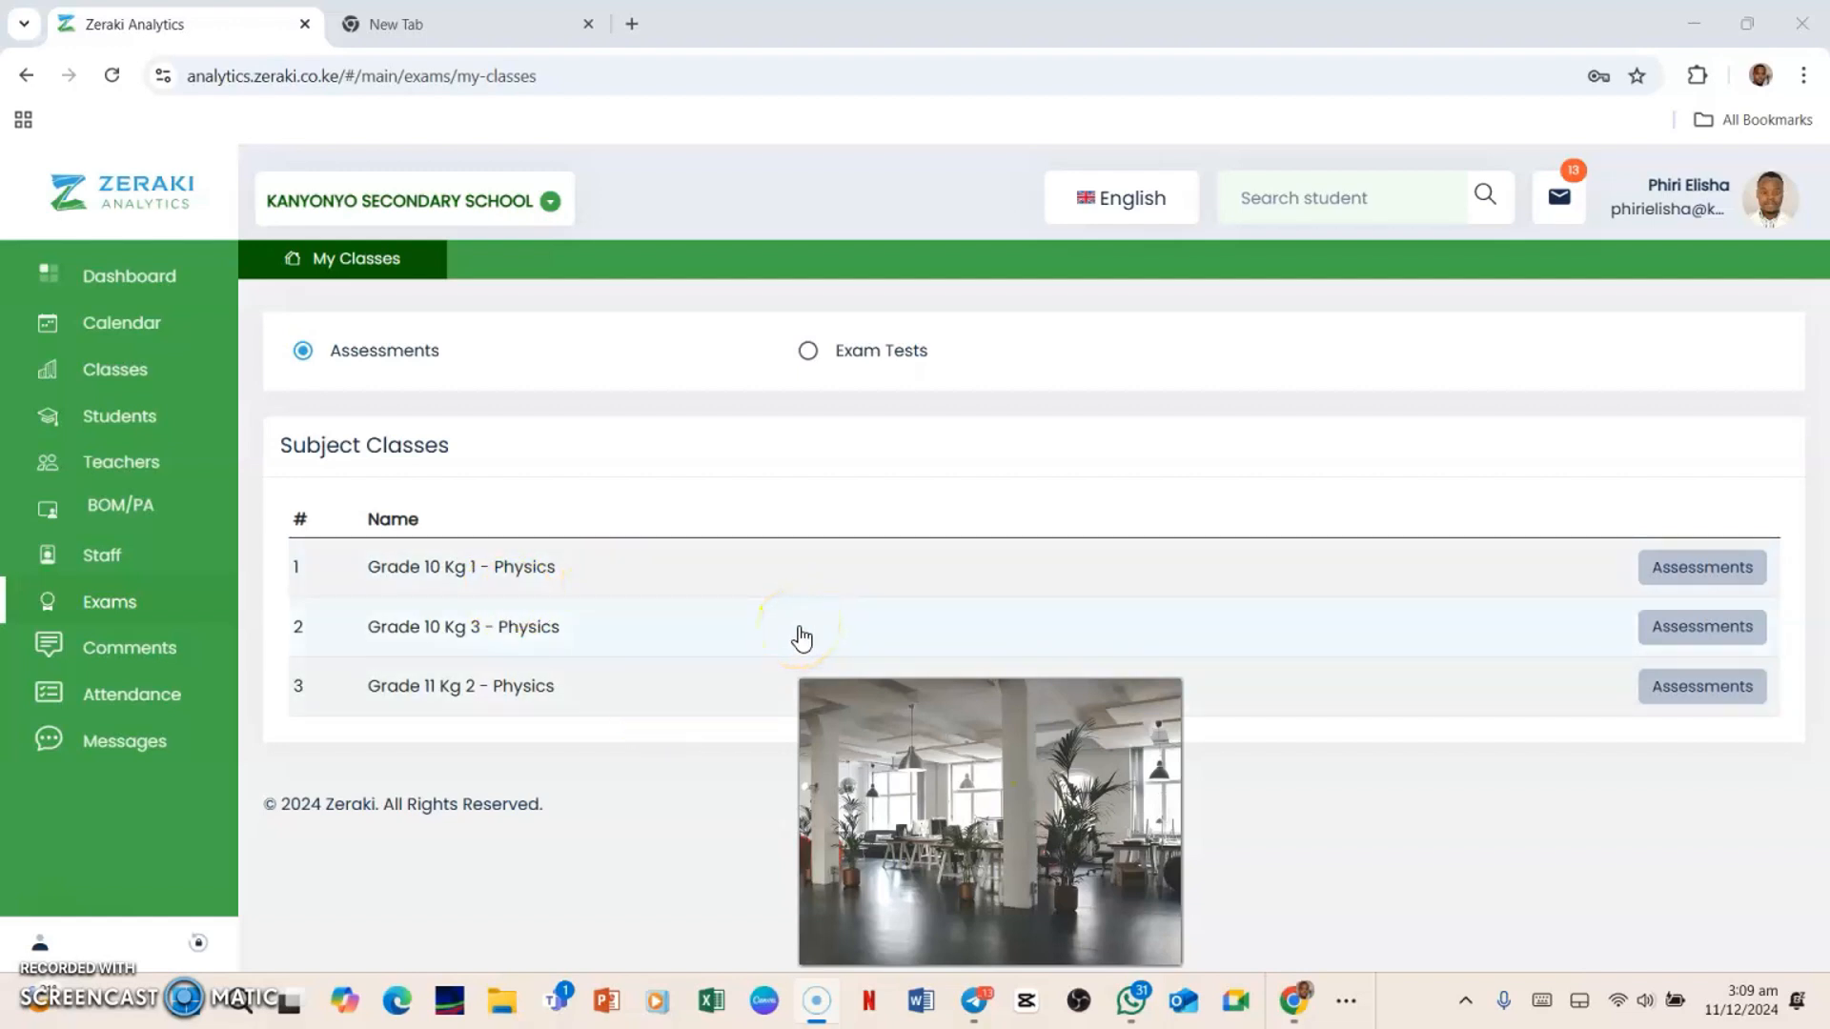
mouse_move(520, 708)
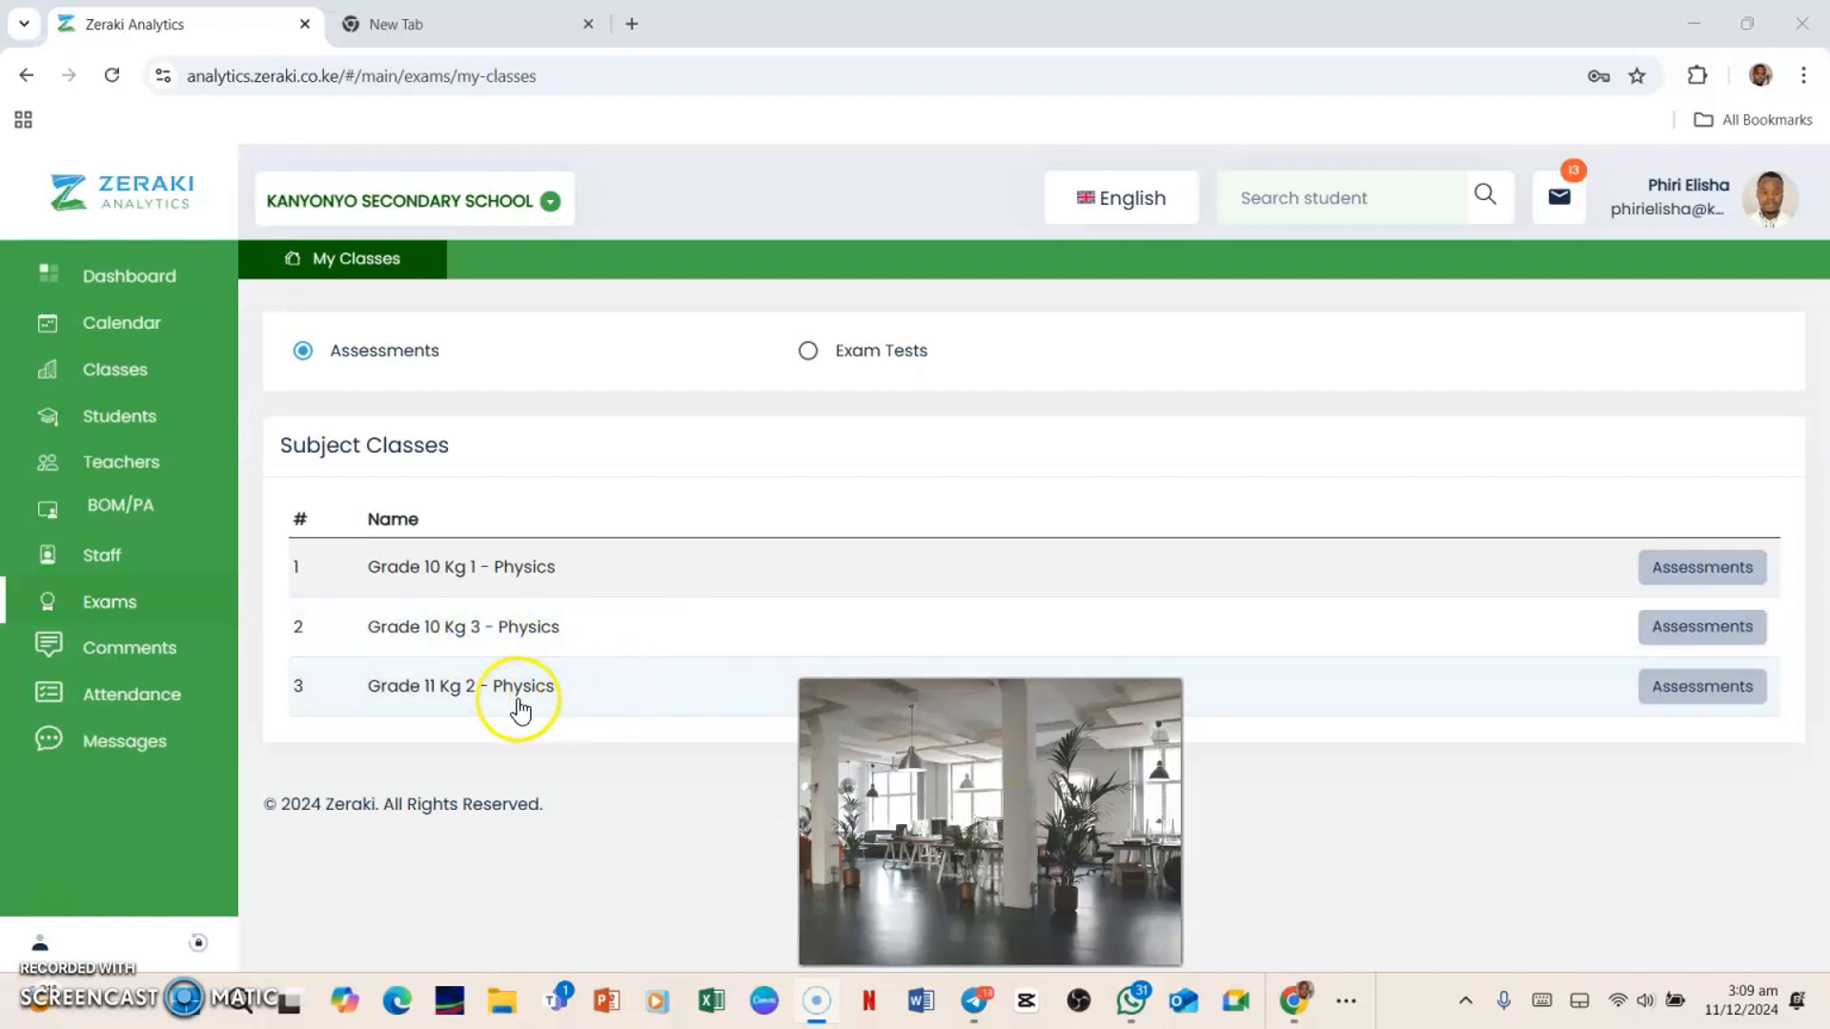
mouse_move(510, 713)
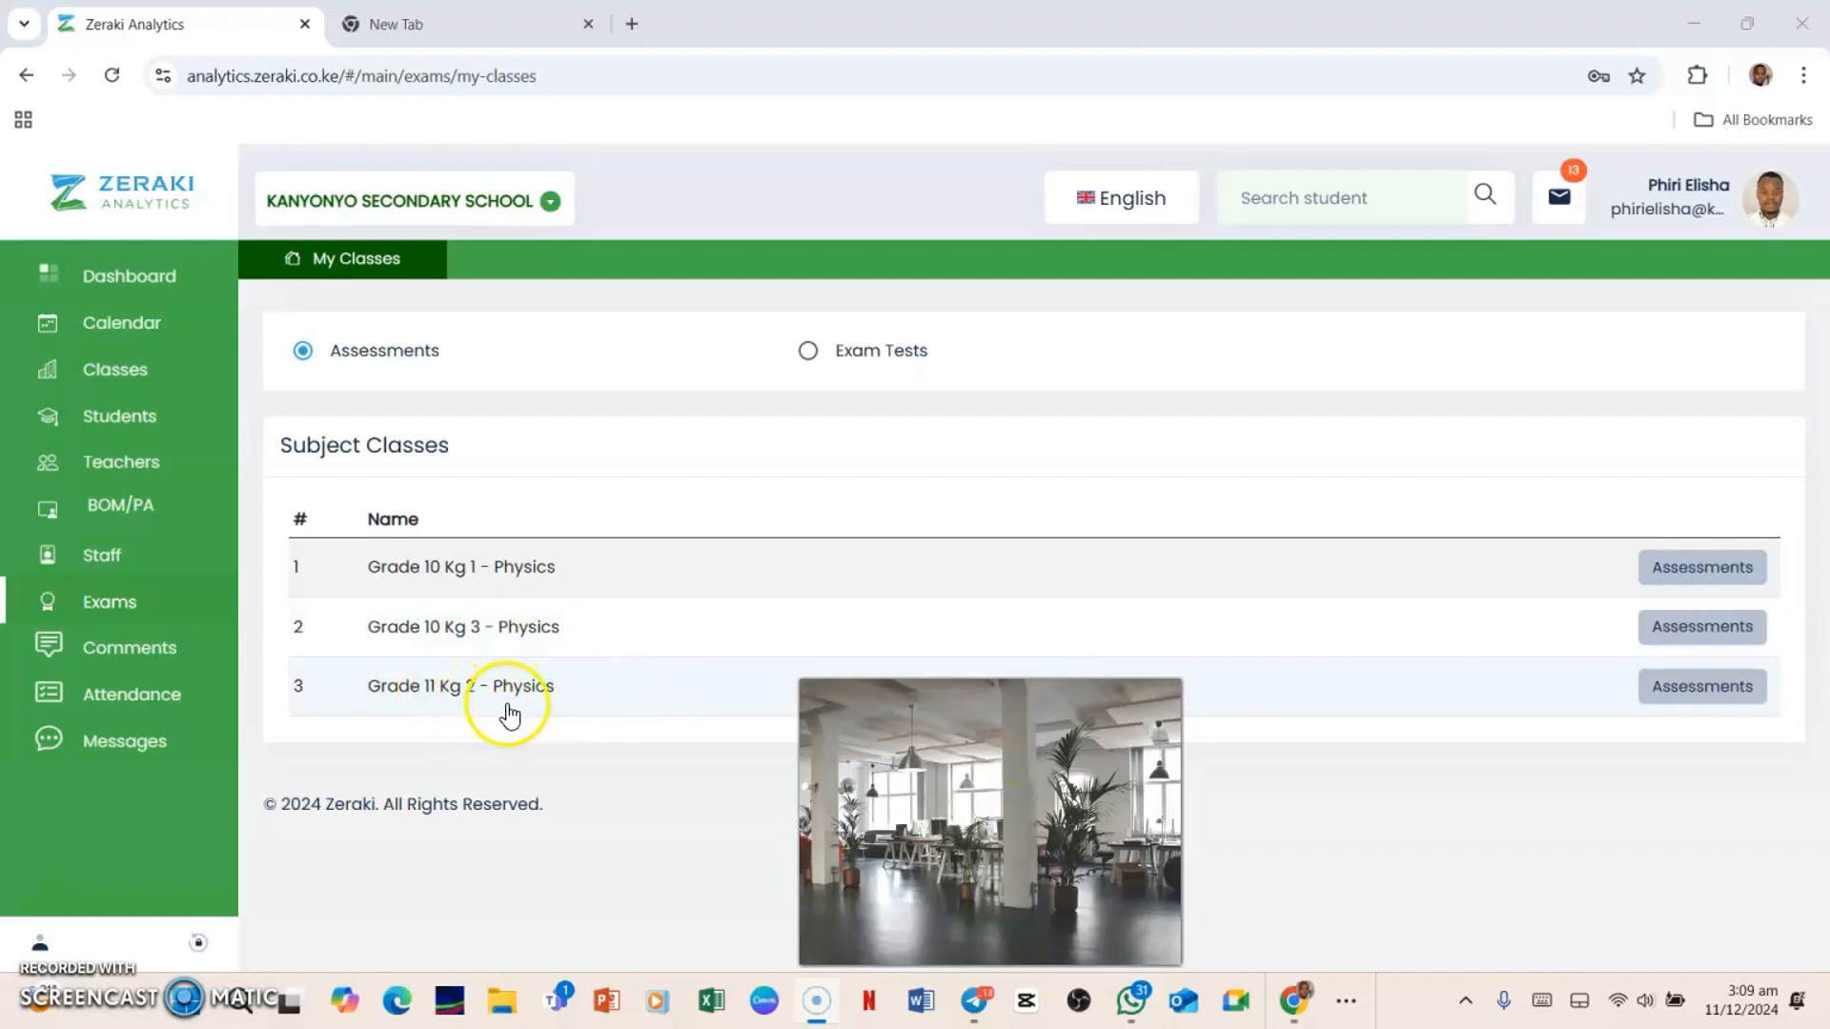
mouse_move(518, 716)
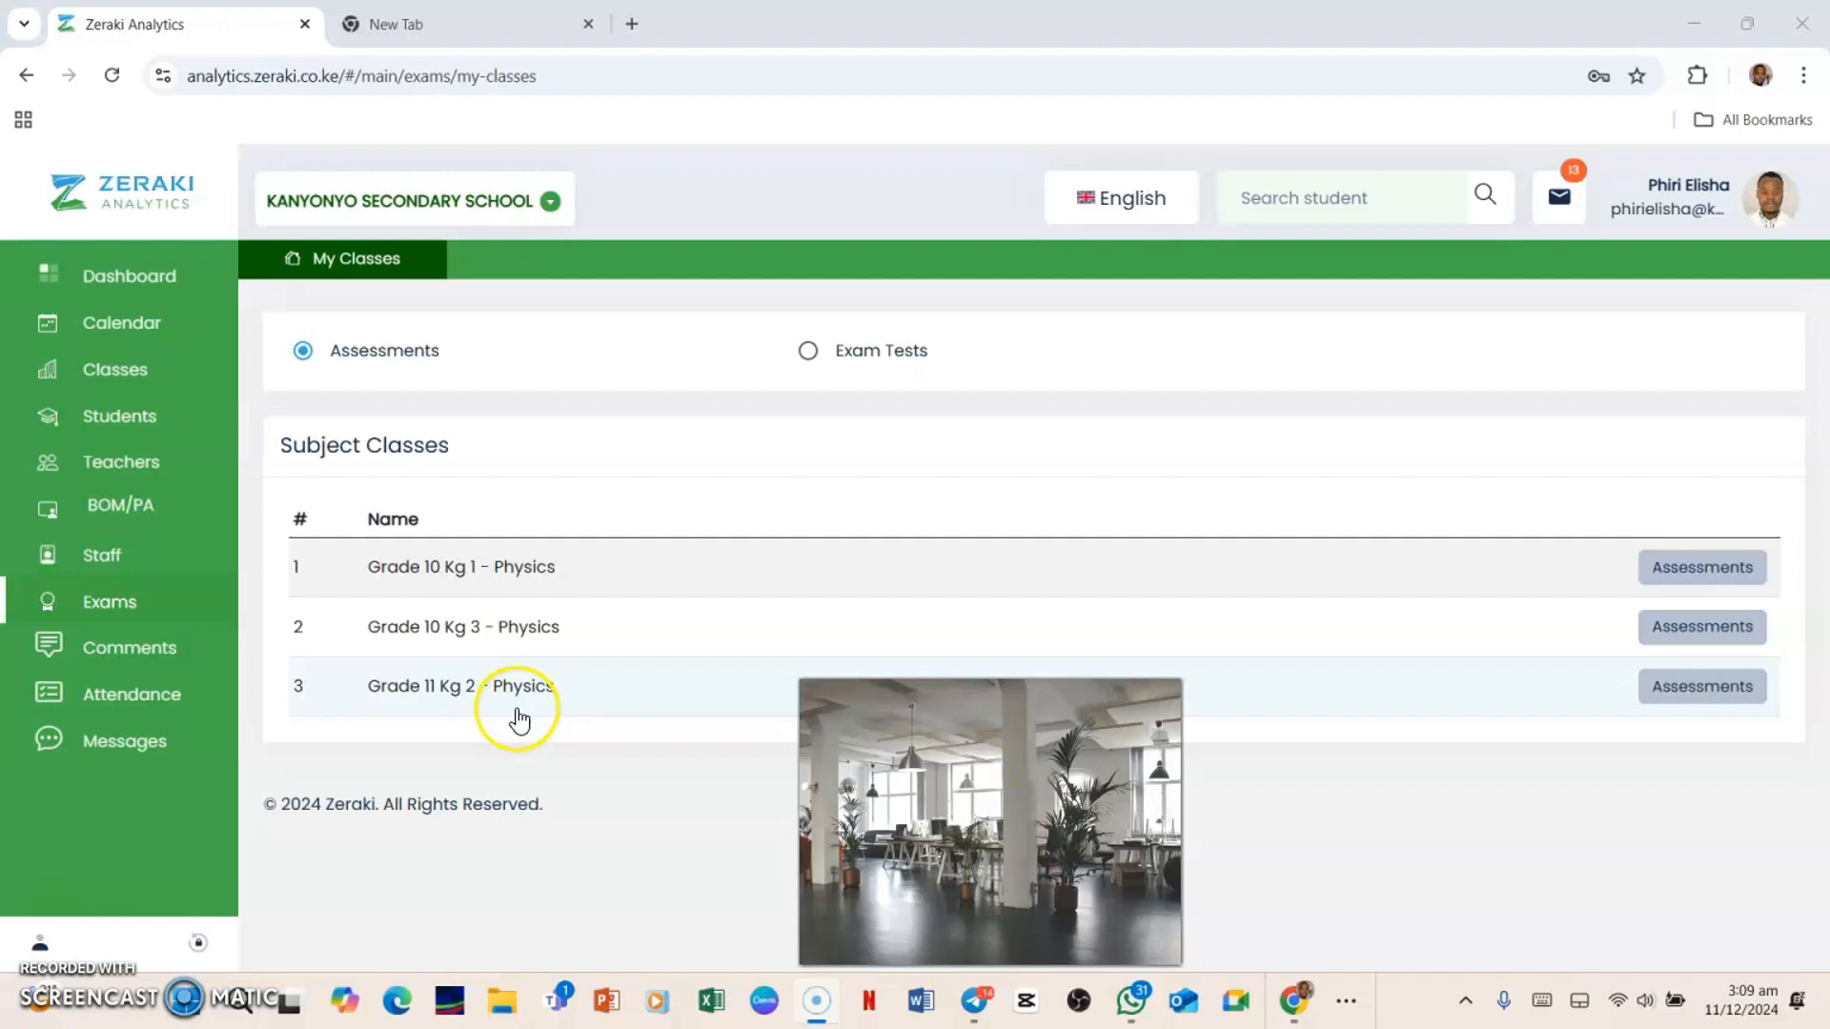
mouse_move(563, 694)
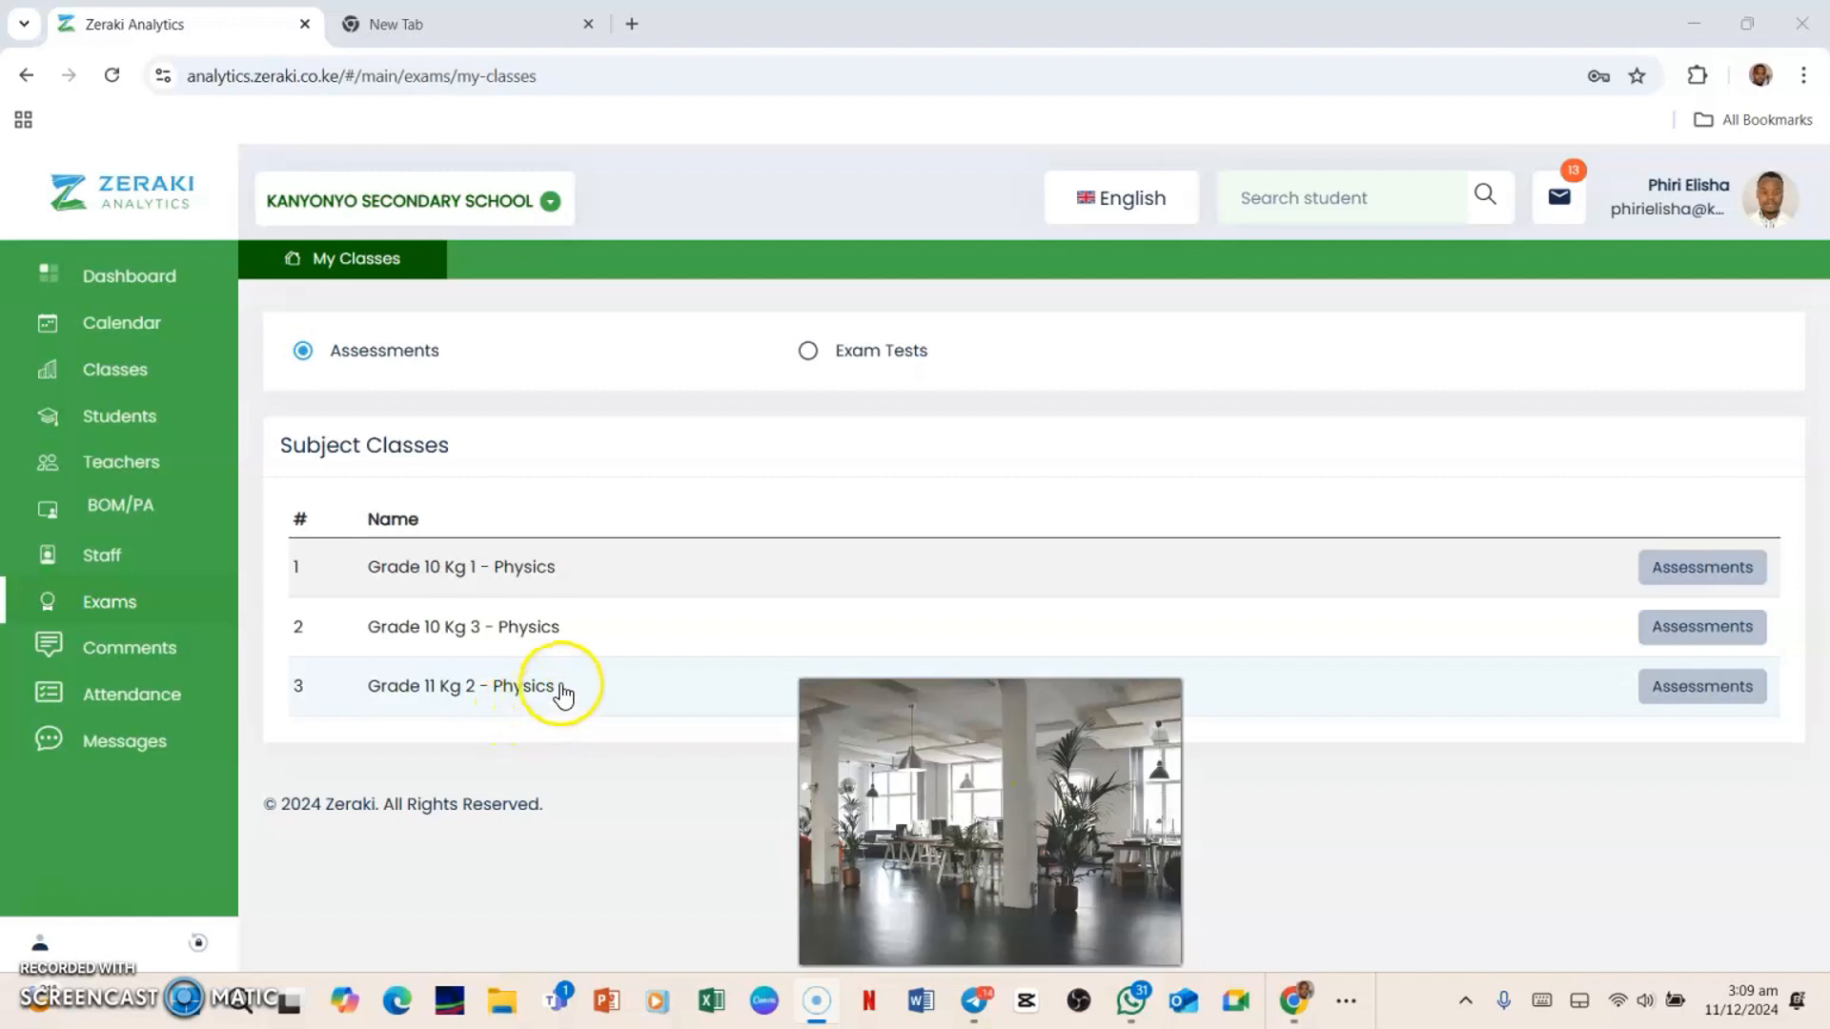
mouse_move(521, 545)
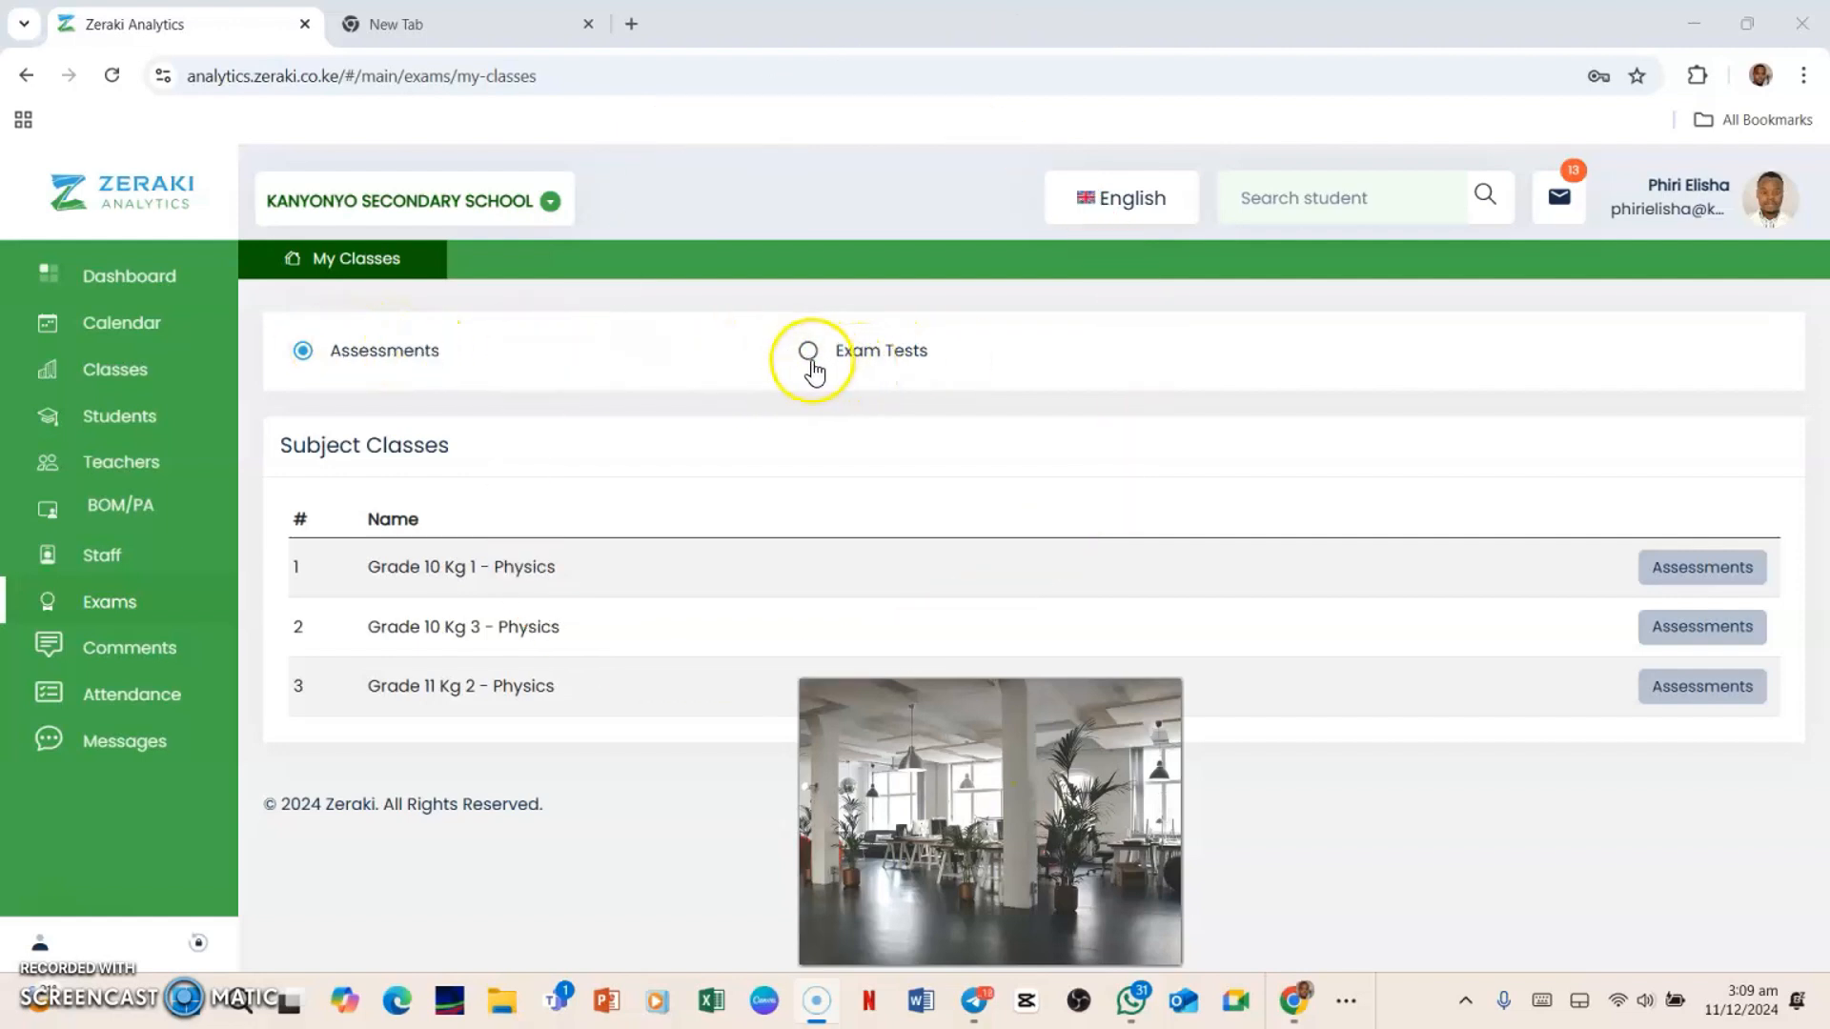
- Select Exam Tests to show each class's WEEK 4 TEST result status
left_click(807, 349)
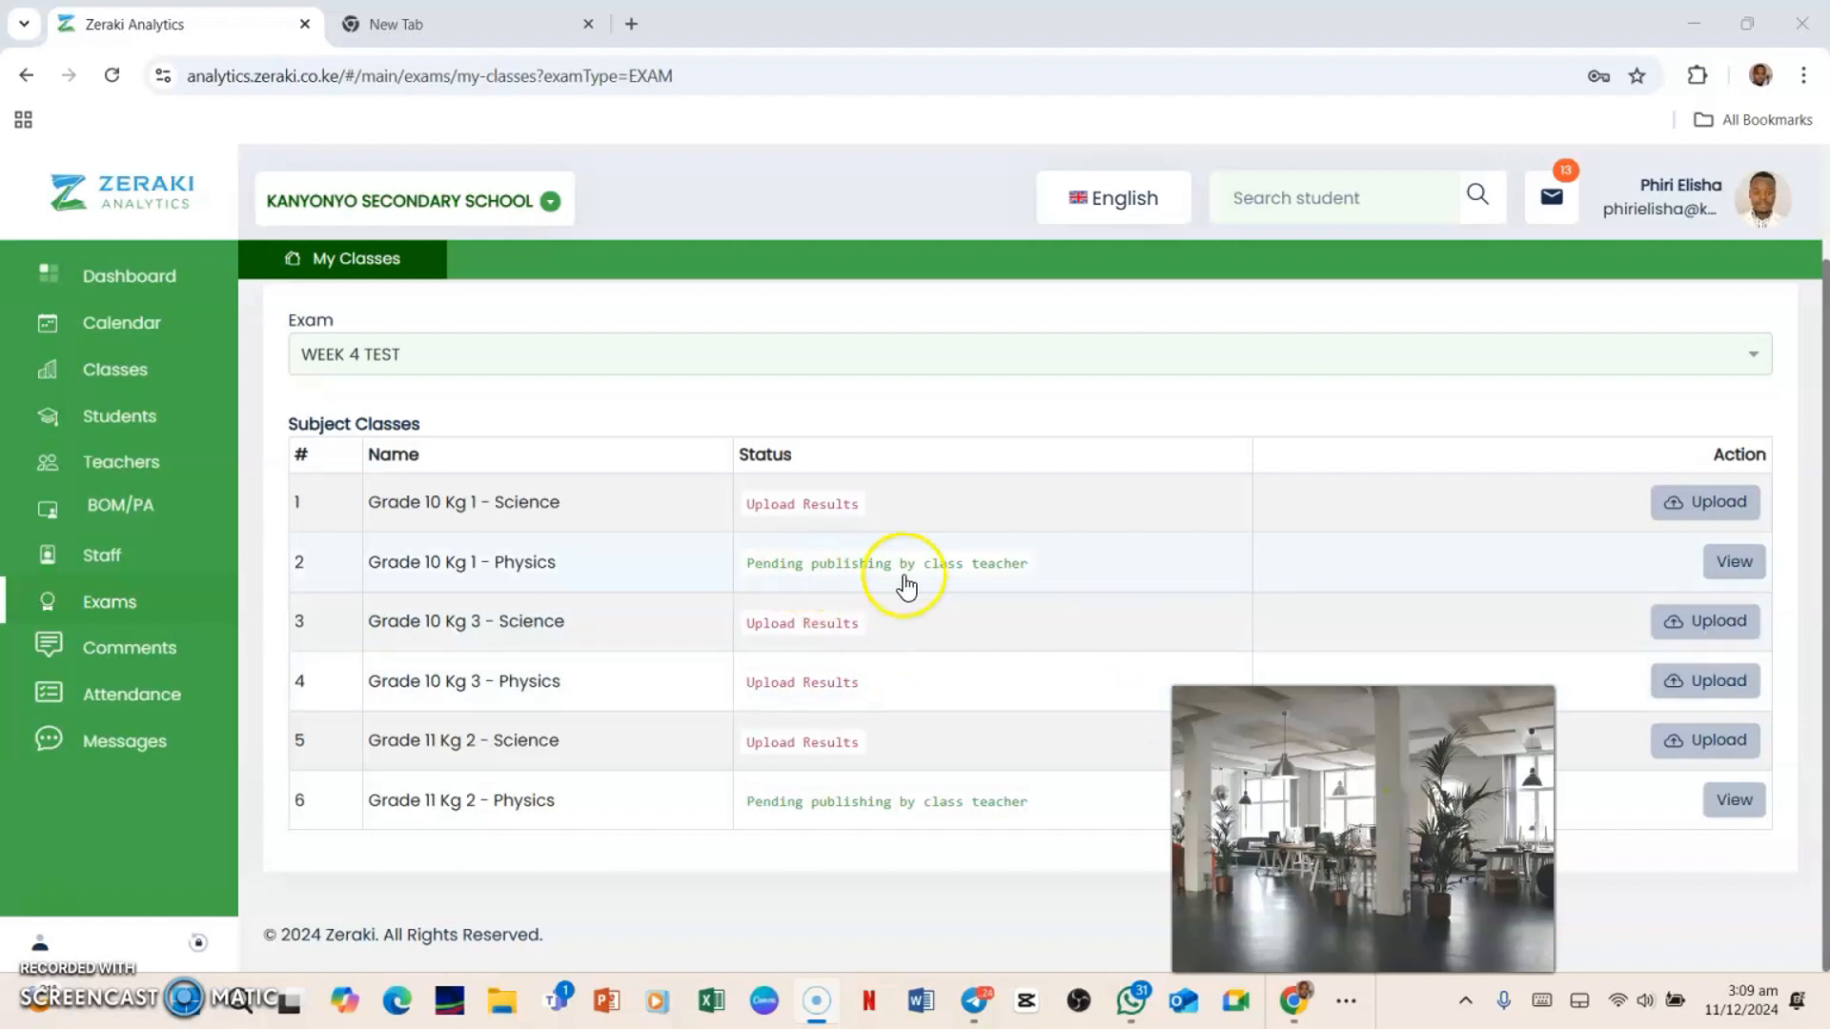
mouse_move(683, 622)
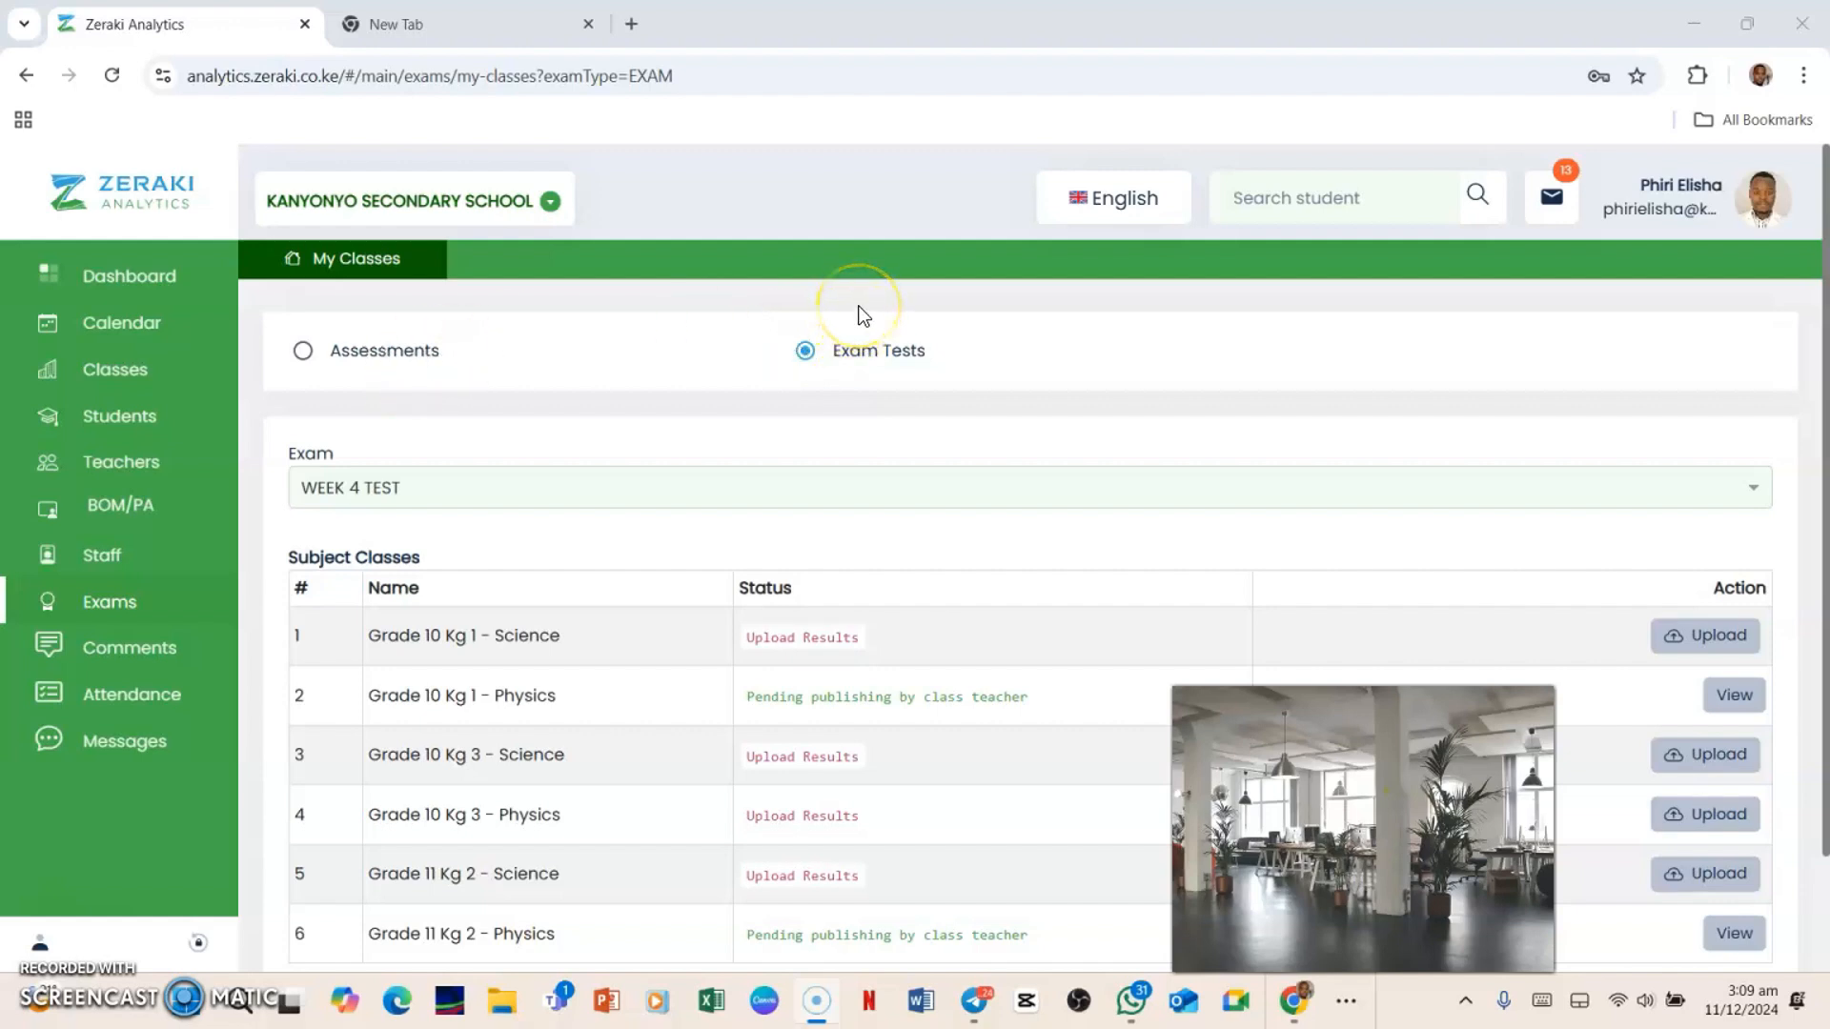
mouse_move(513, 450)
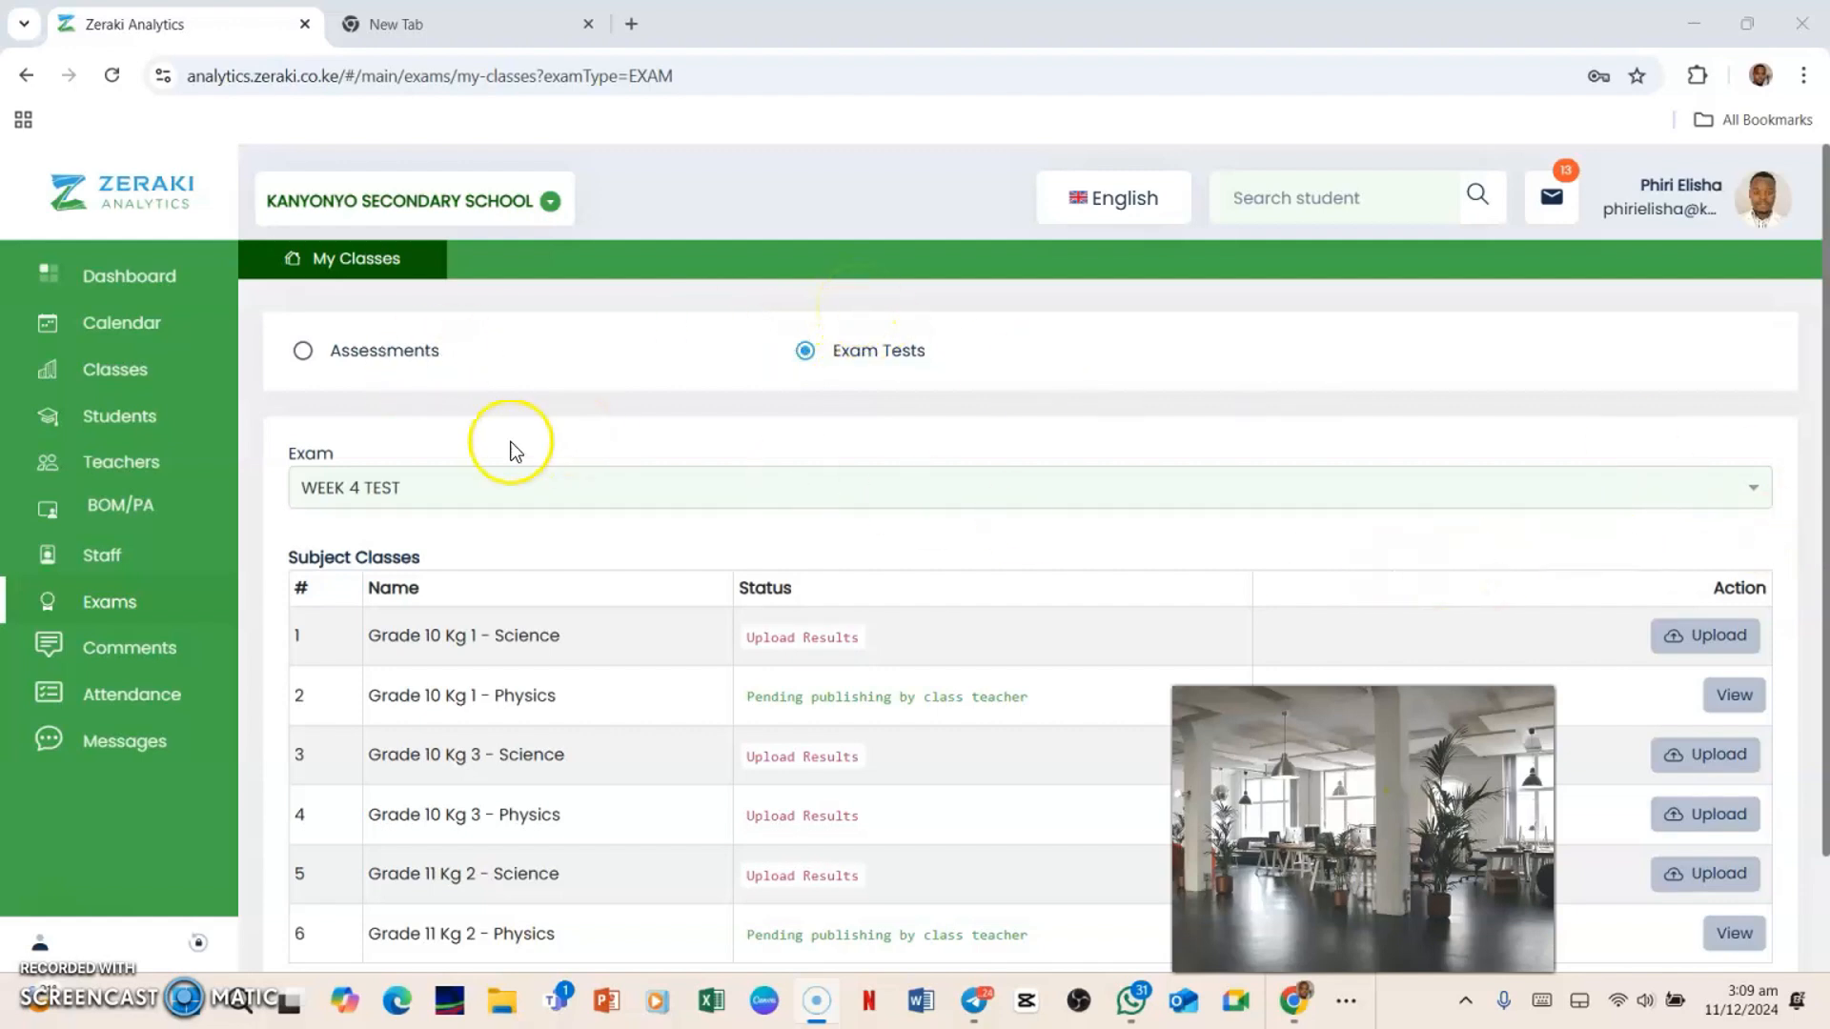
mouse_move(1752, 488)
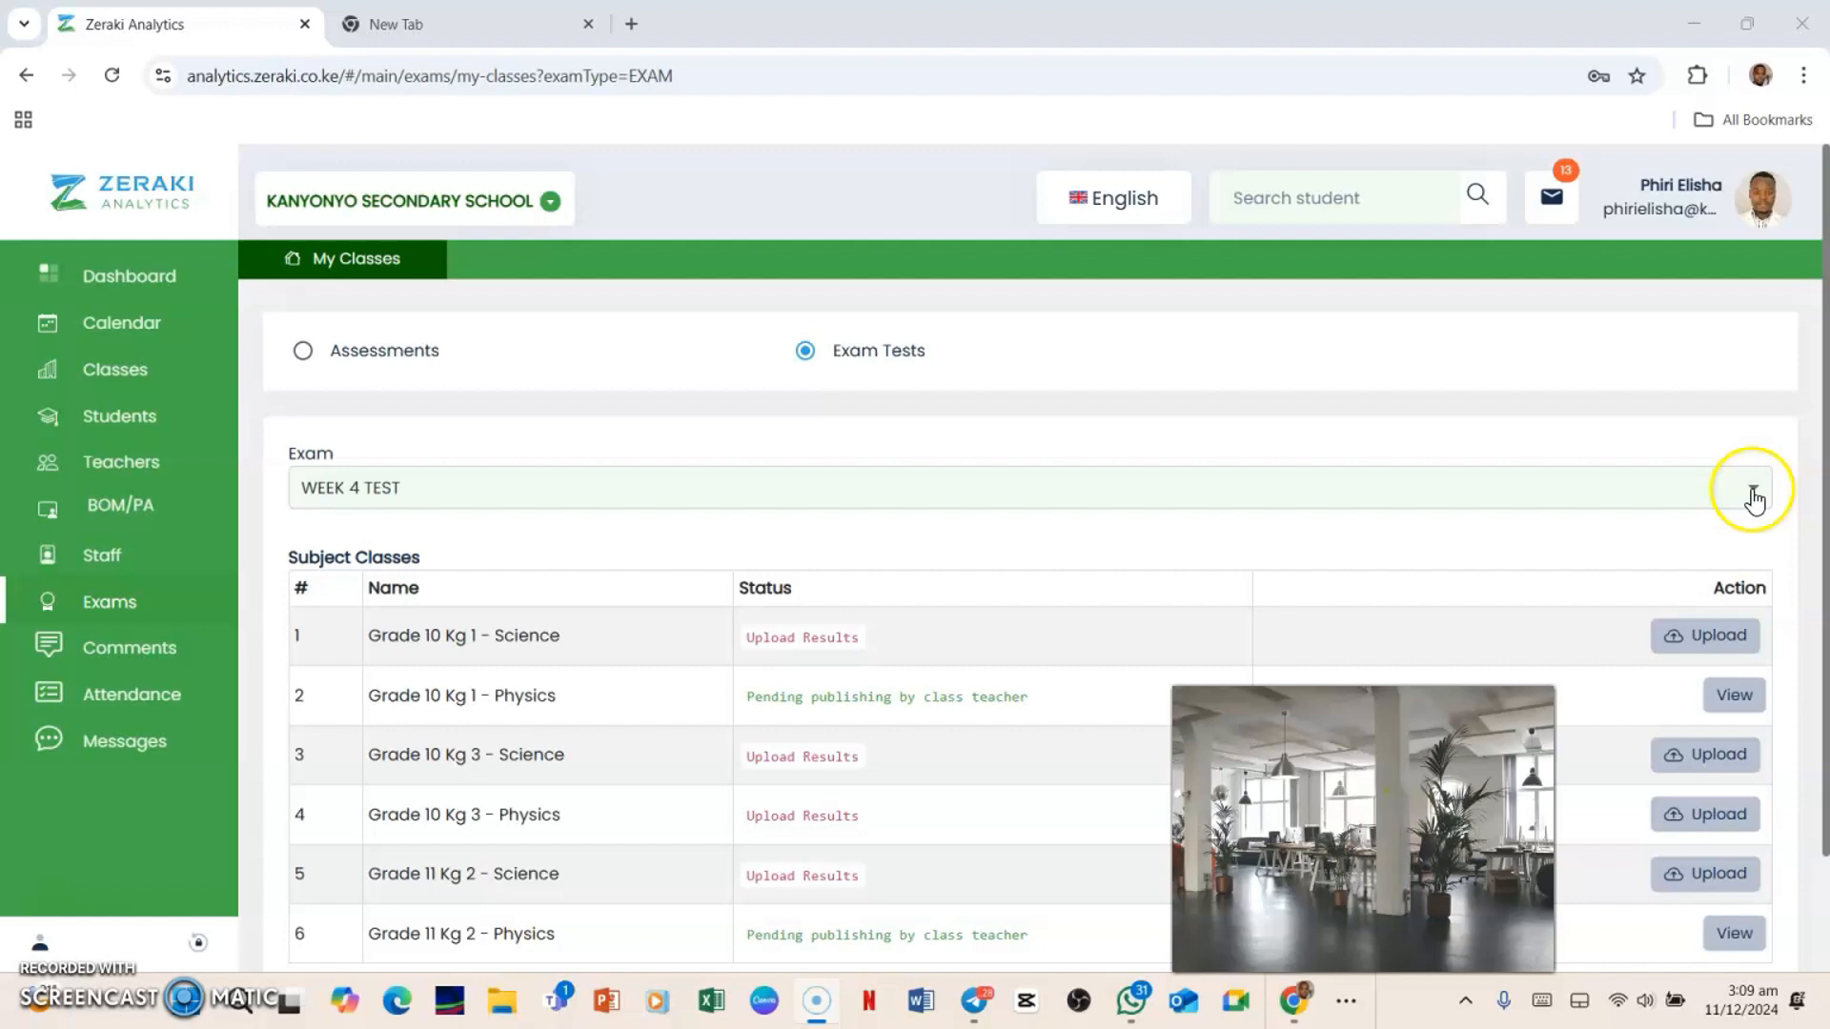
left_click(1752, 488)
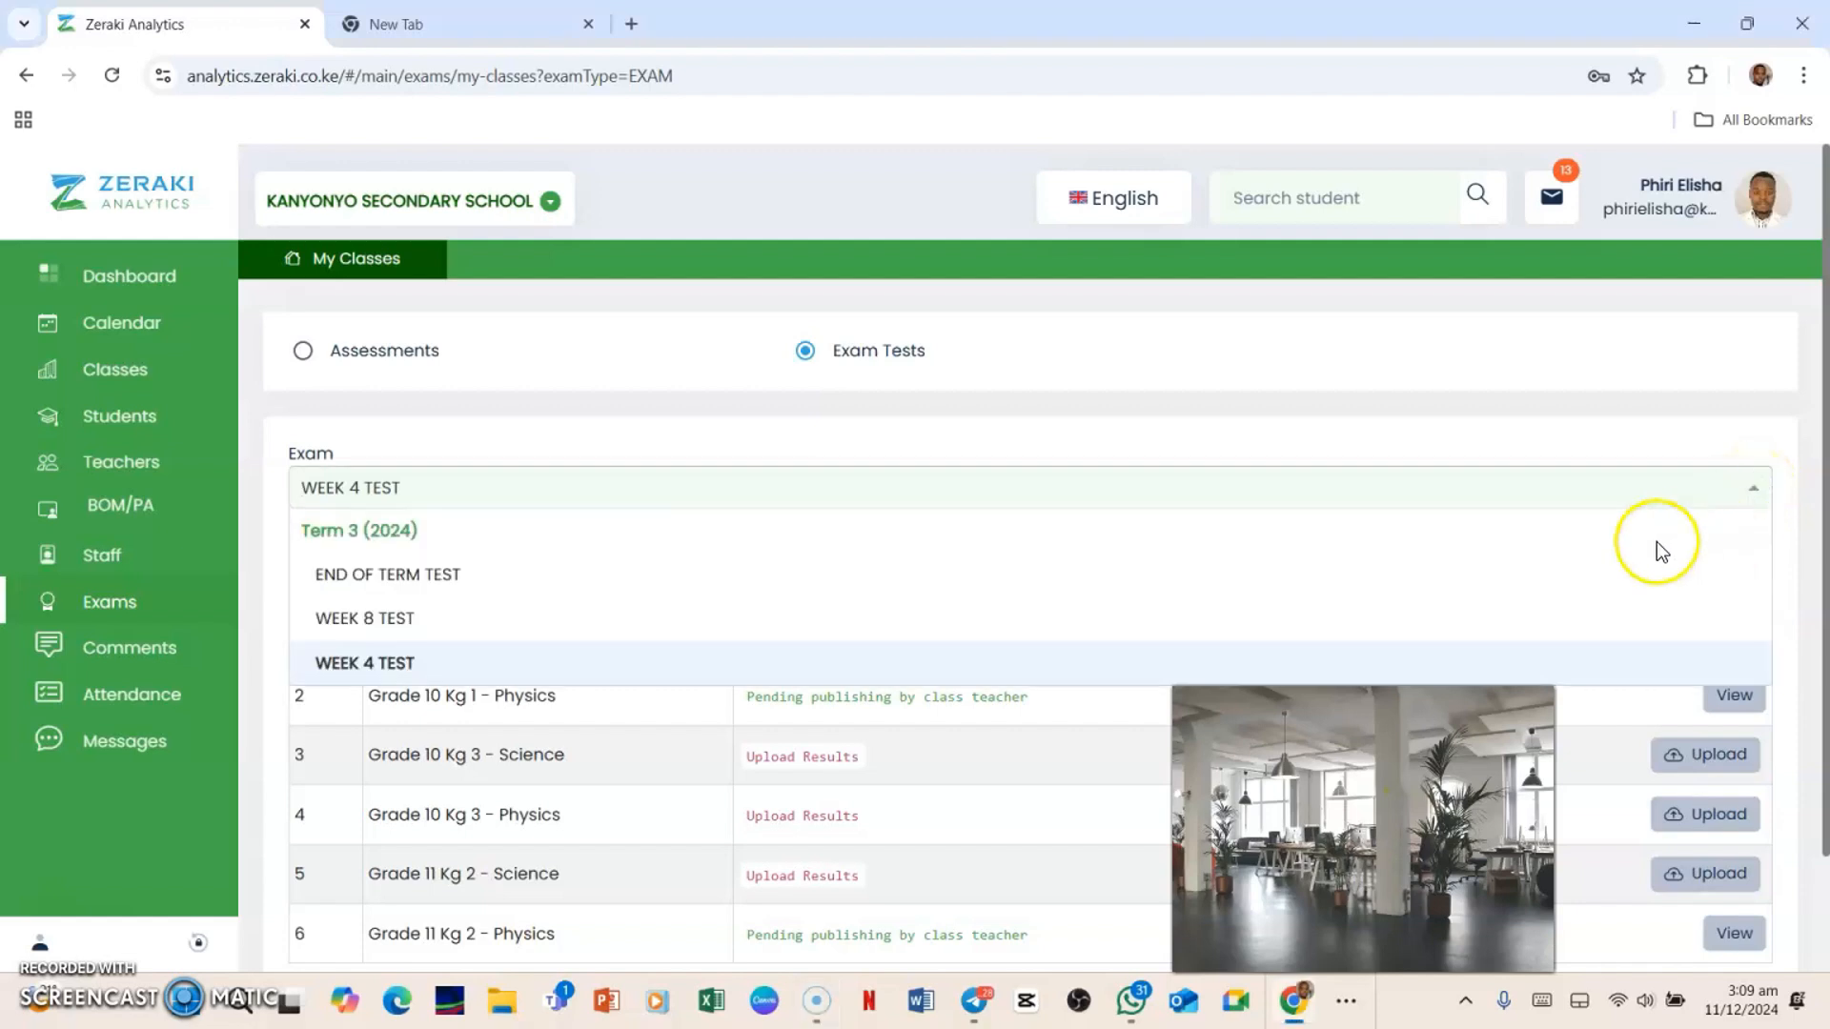
mouse_move(568, 641)
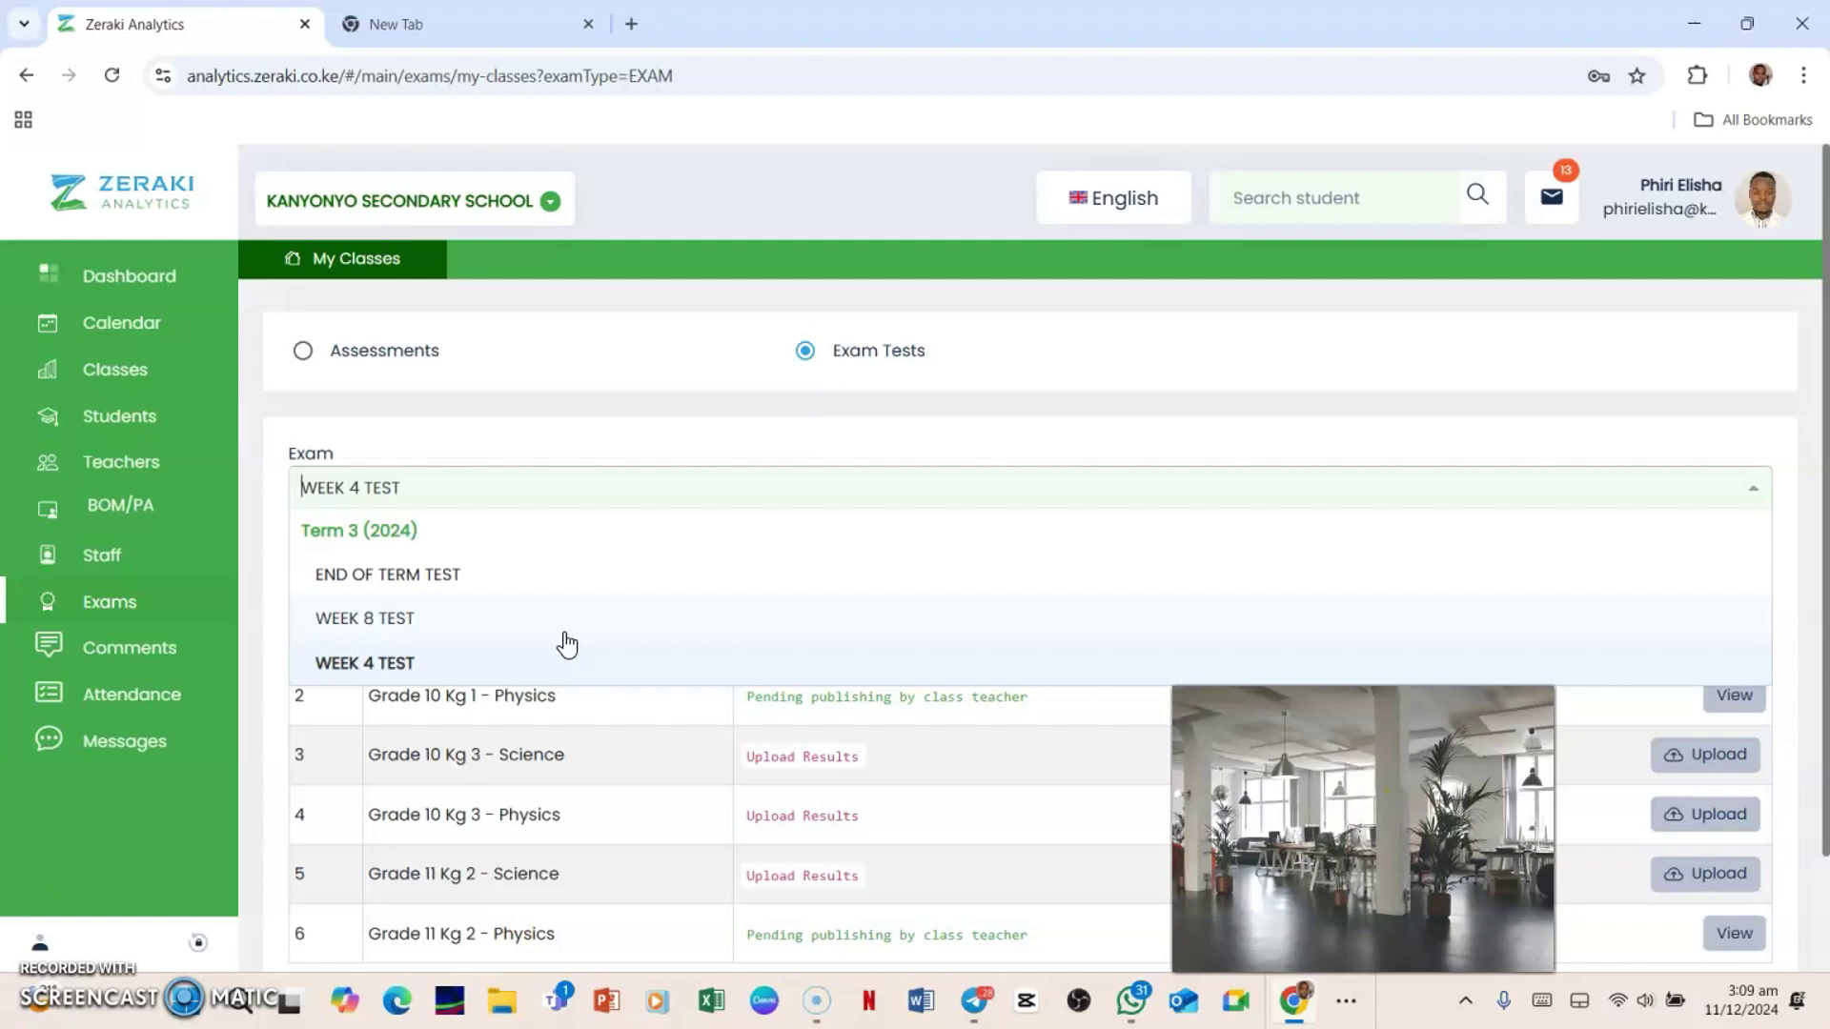
mouse_move(505, 619)
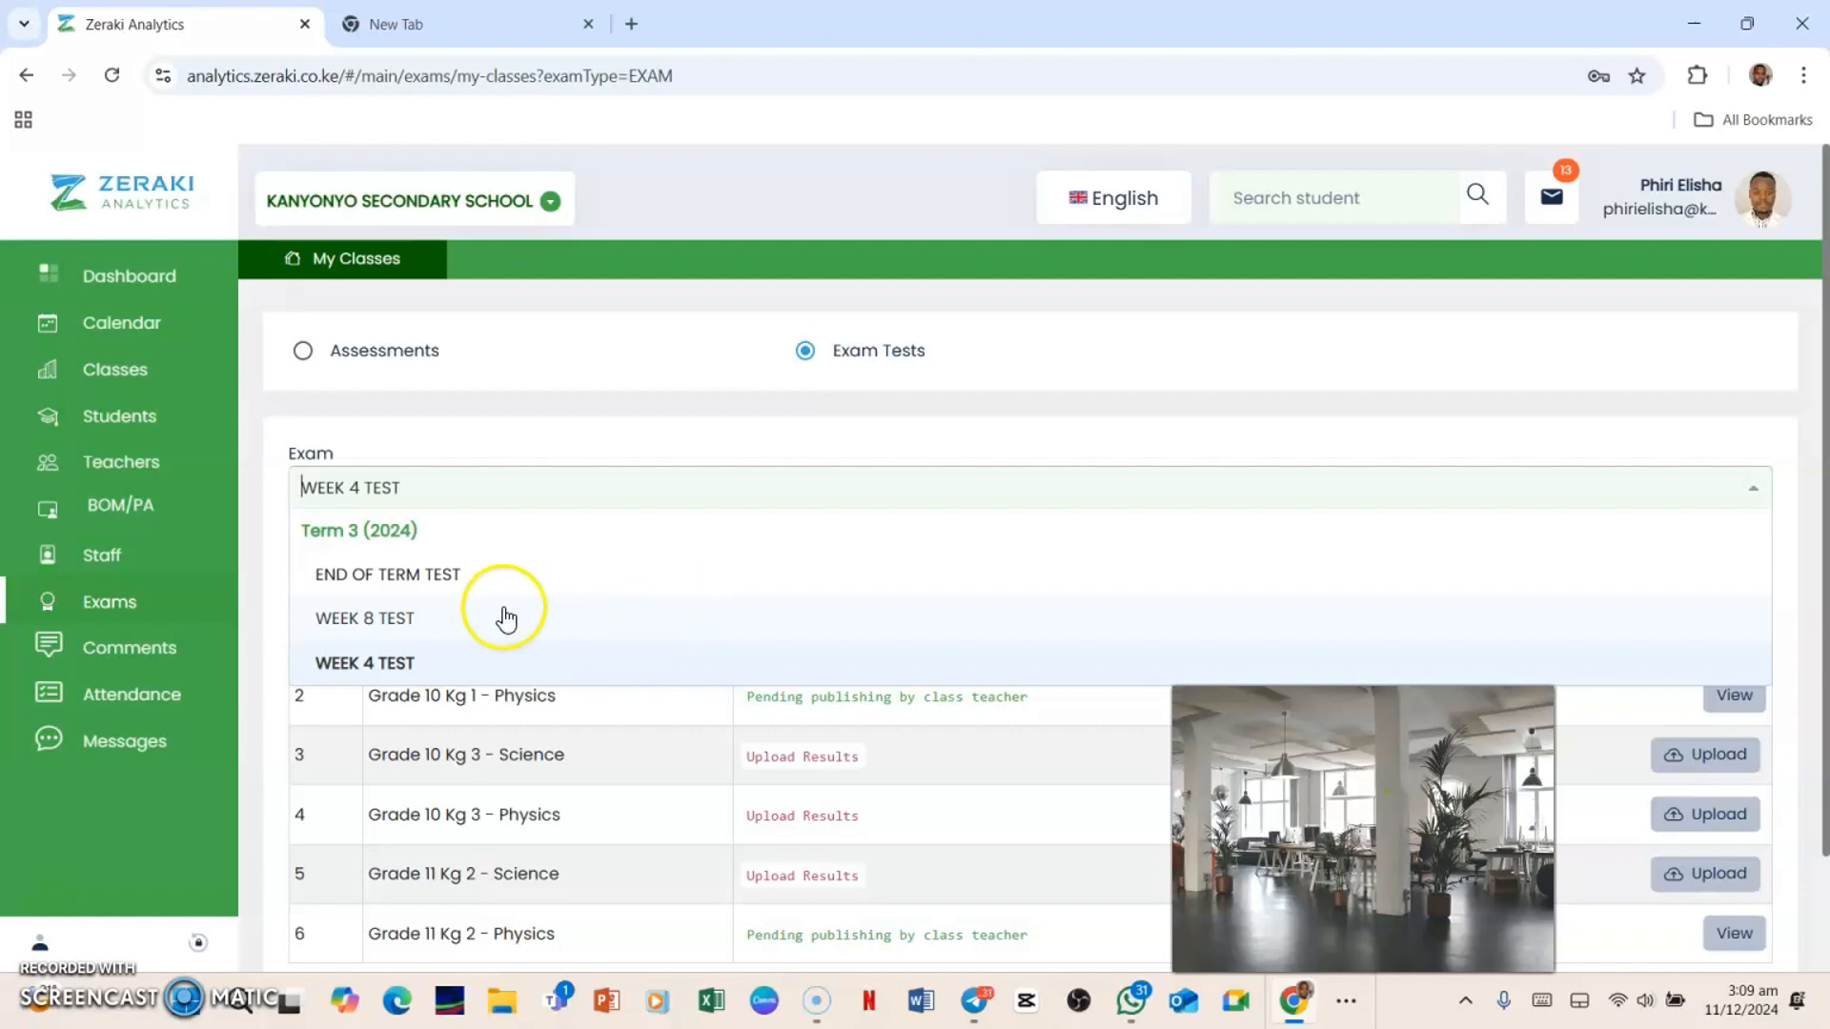
mouse_move(470, 638)
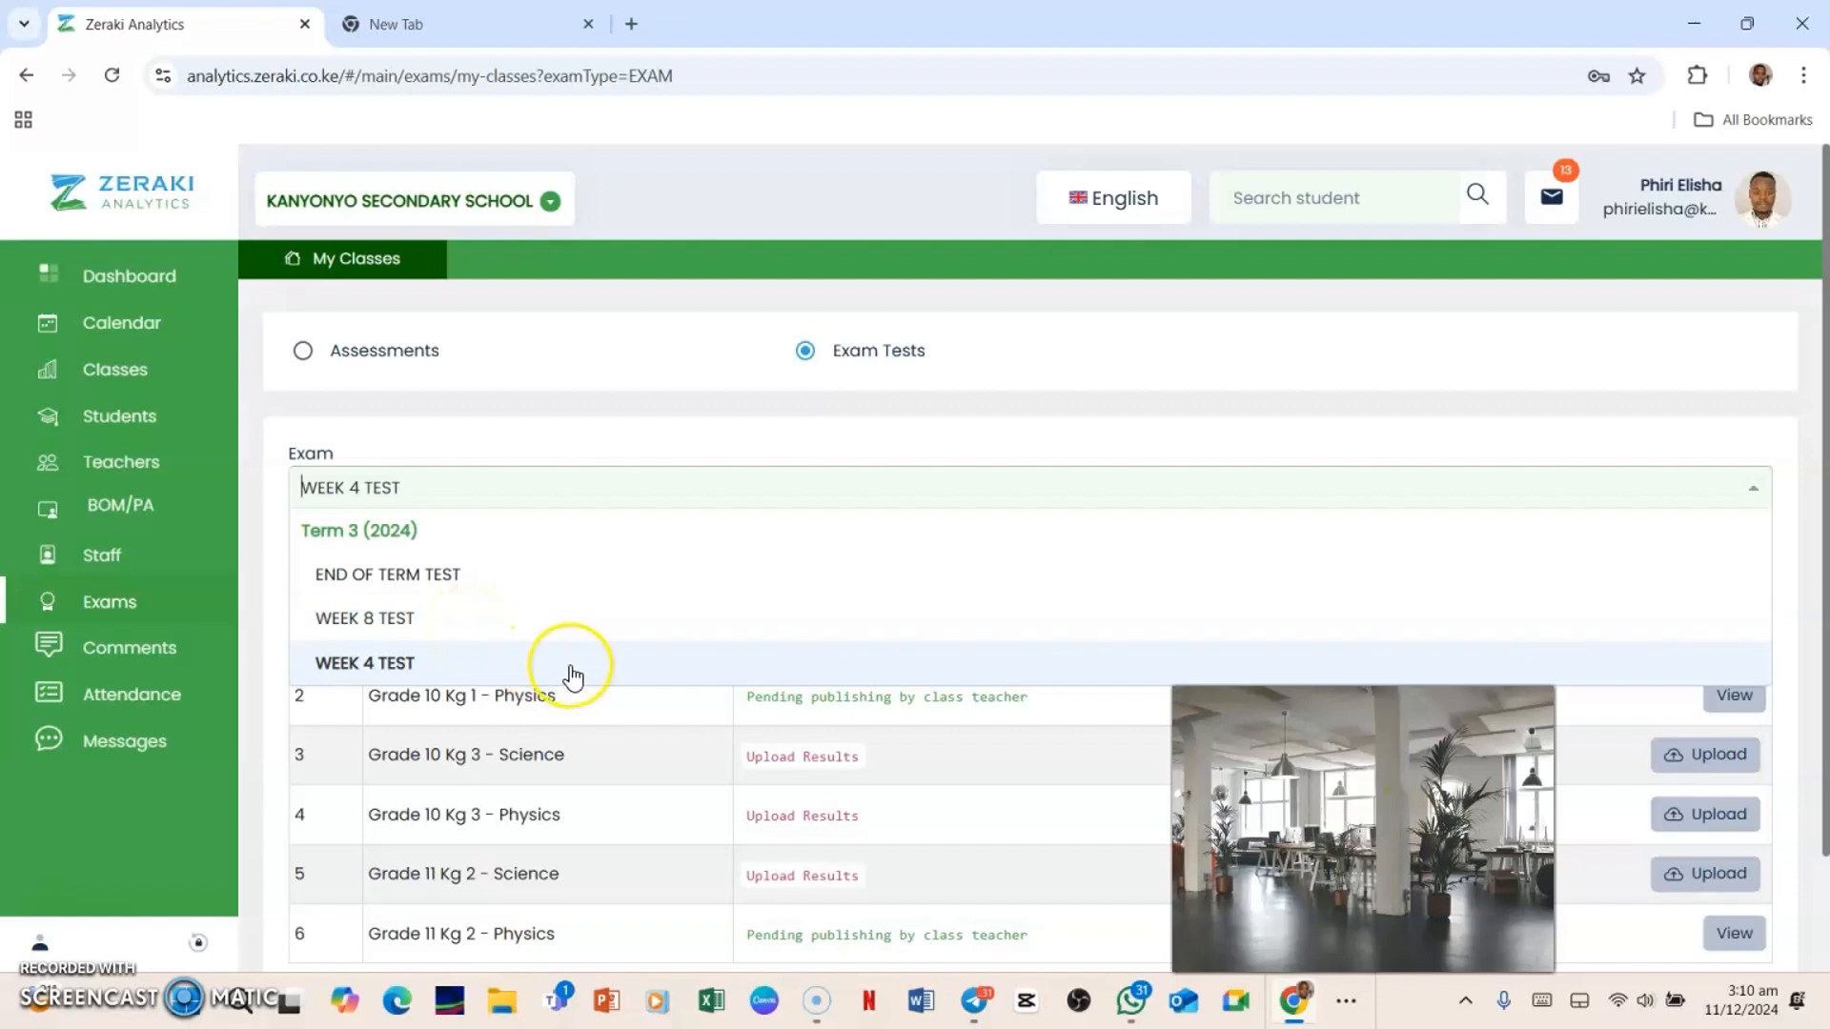
mouse_move(566, 677)
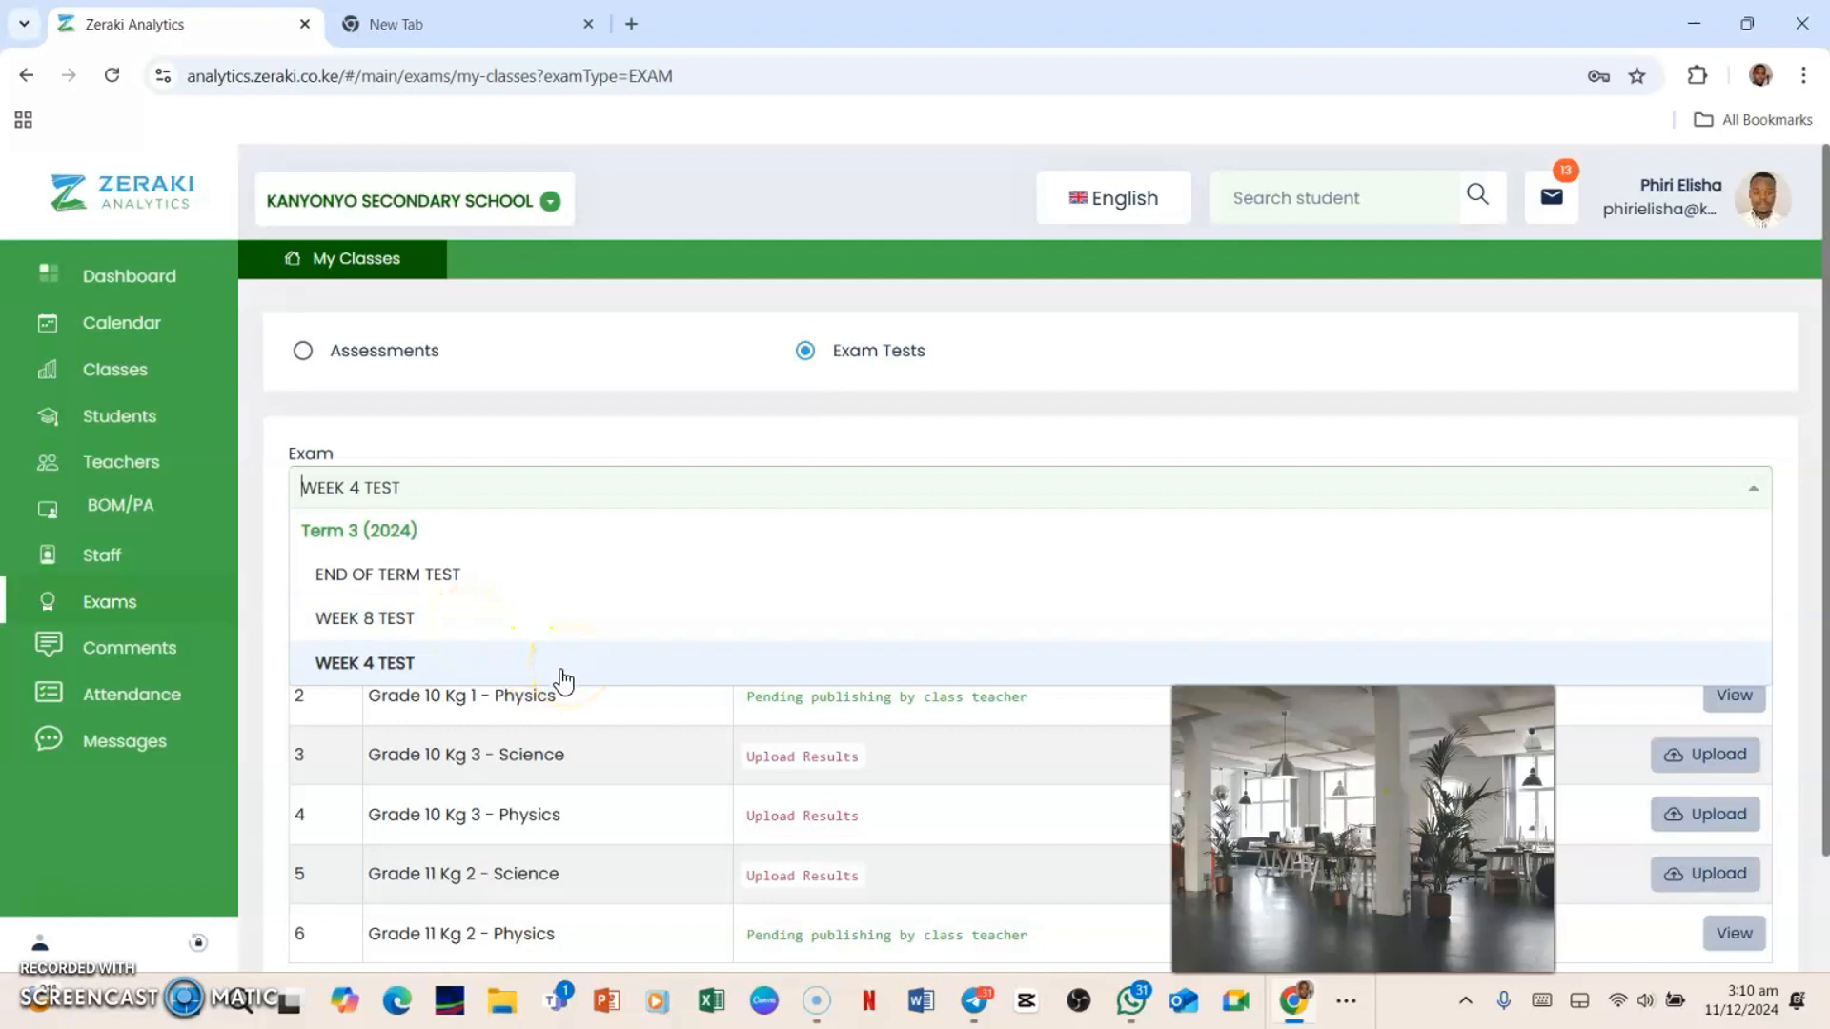
left_click(364, 664)
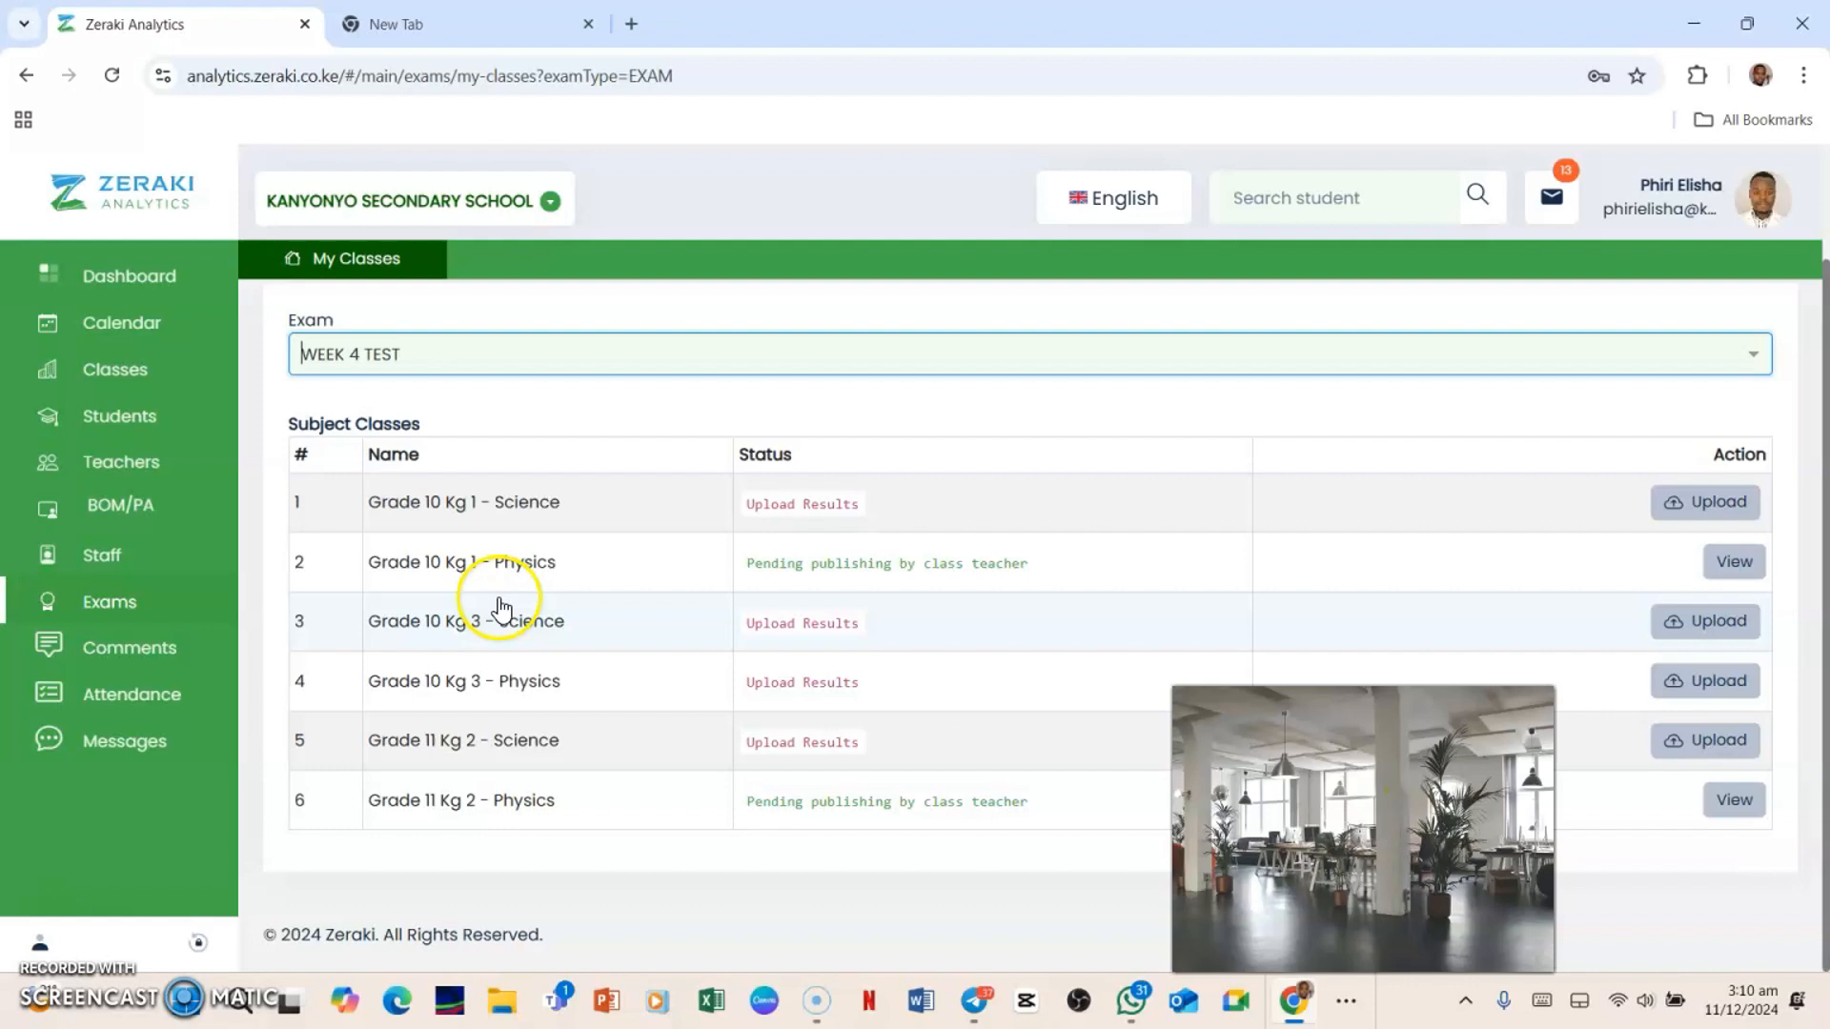
mouse_move(539, 536)
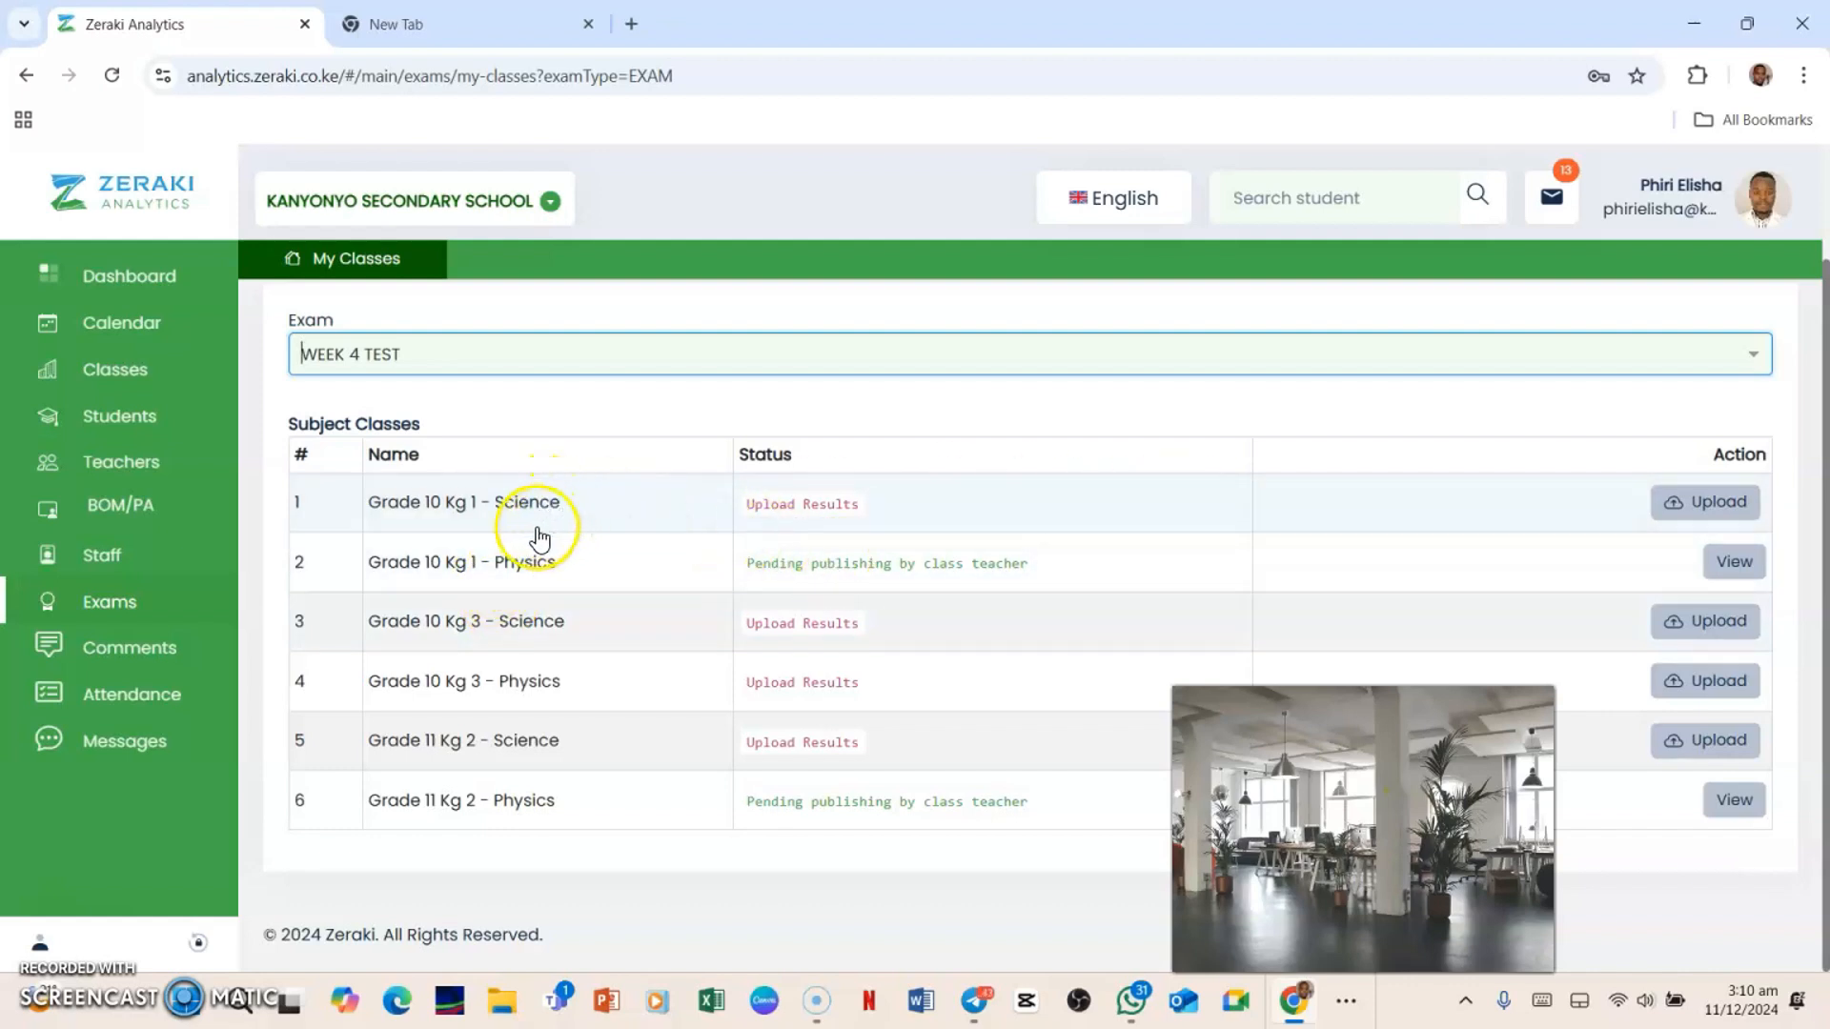
mouse_move(432, 519)
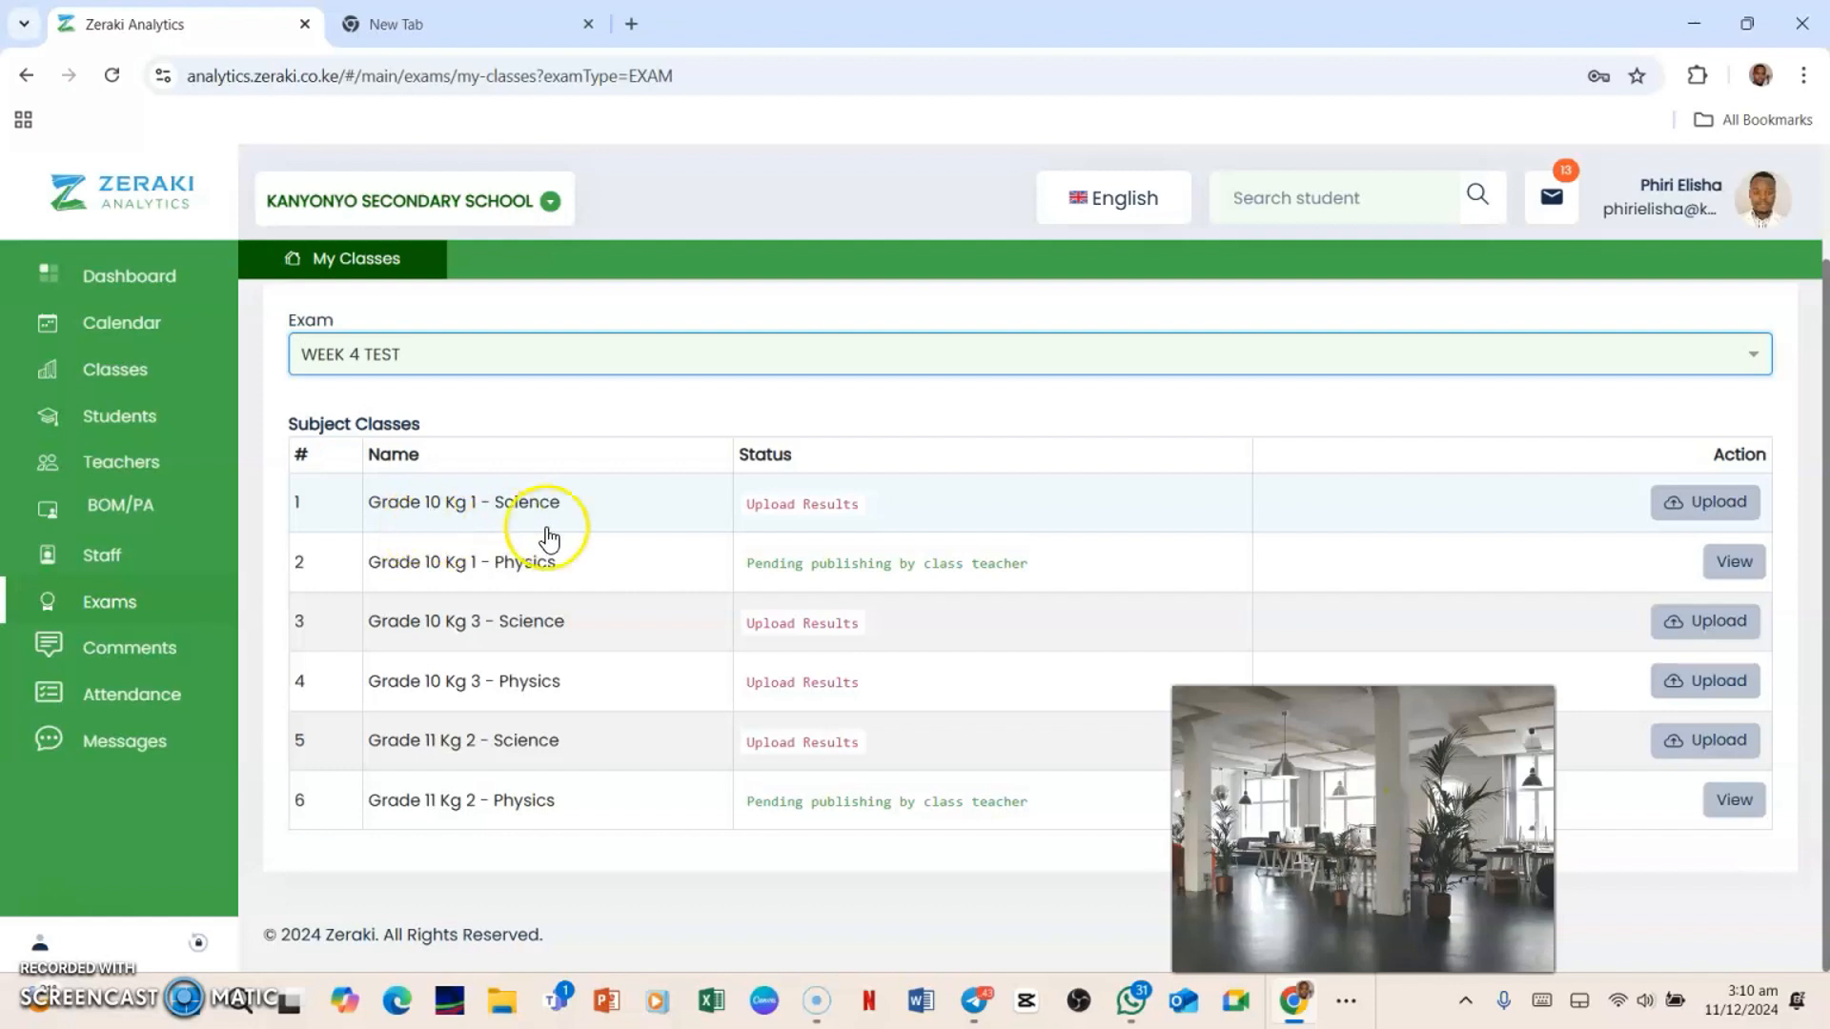
mouse_move(593, 549)
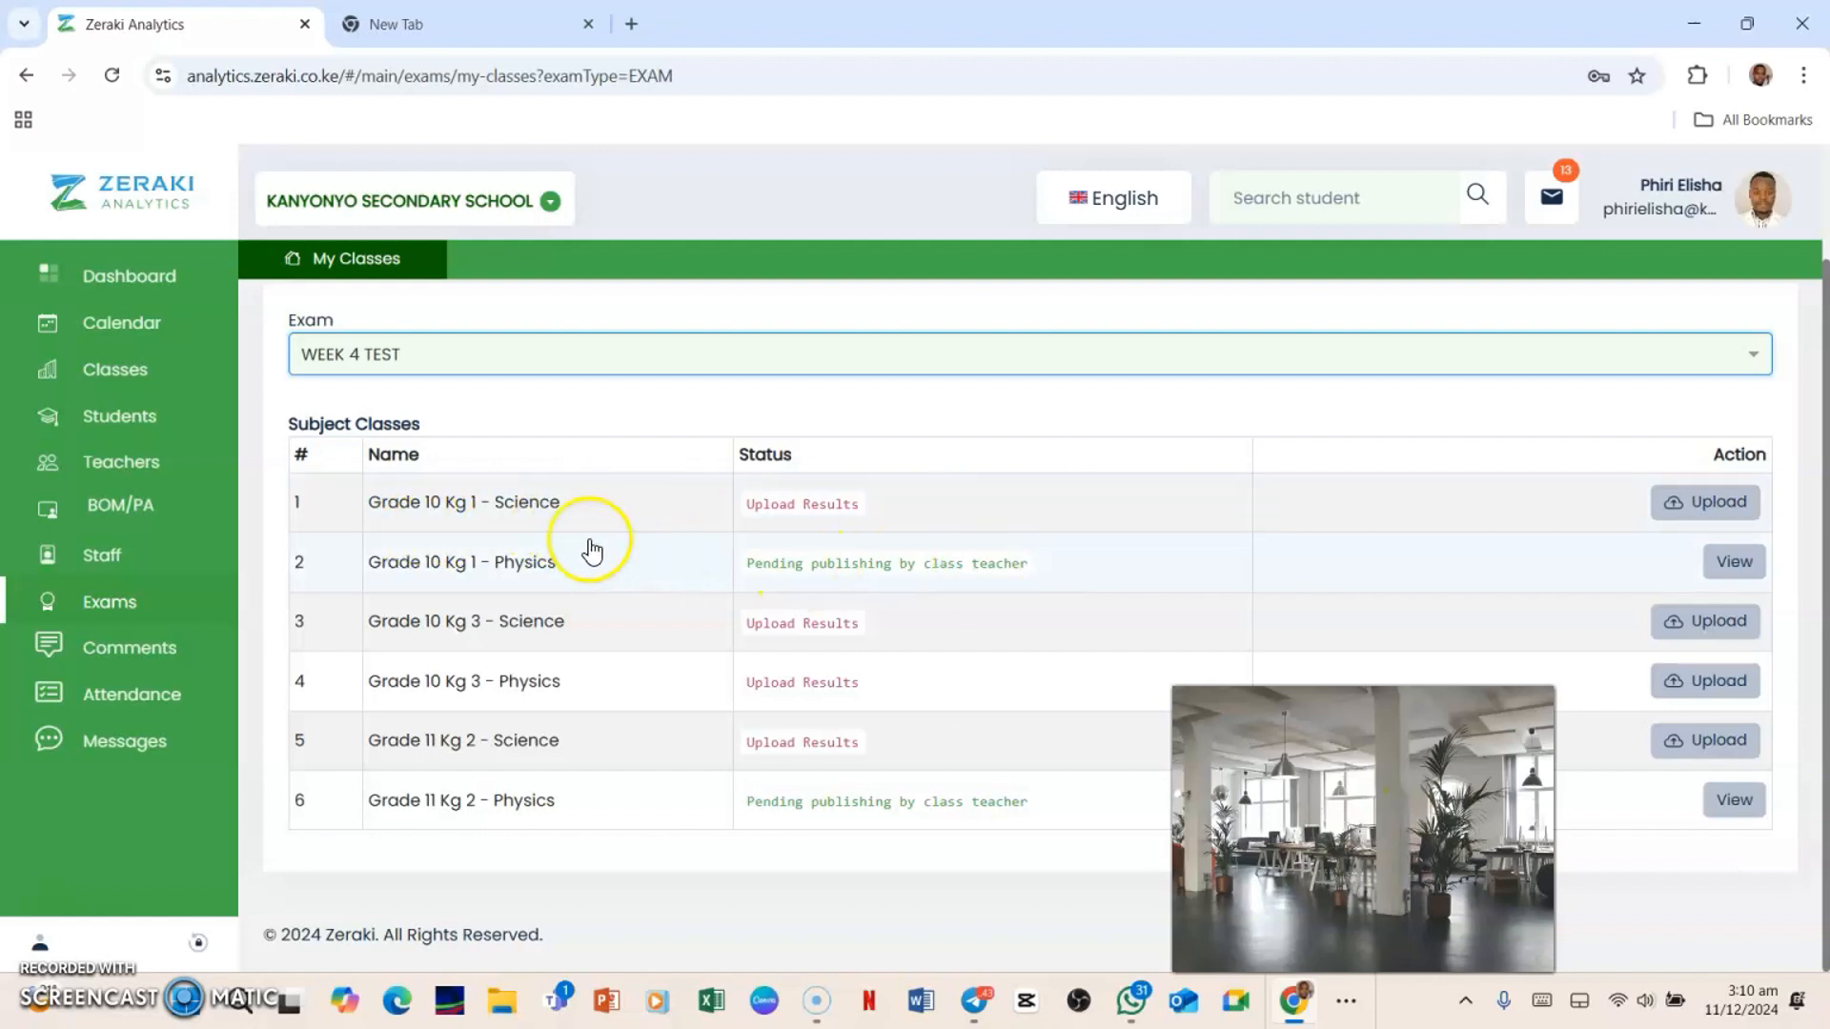
mouse_move(1568, 677)
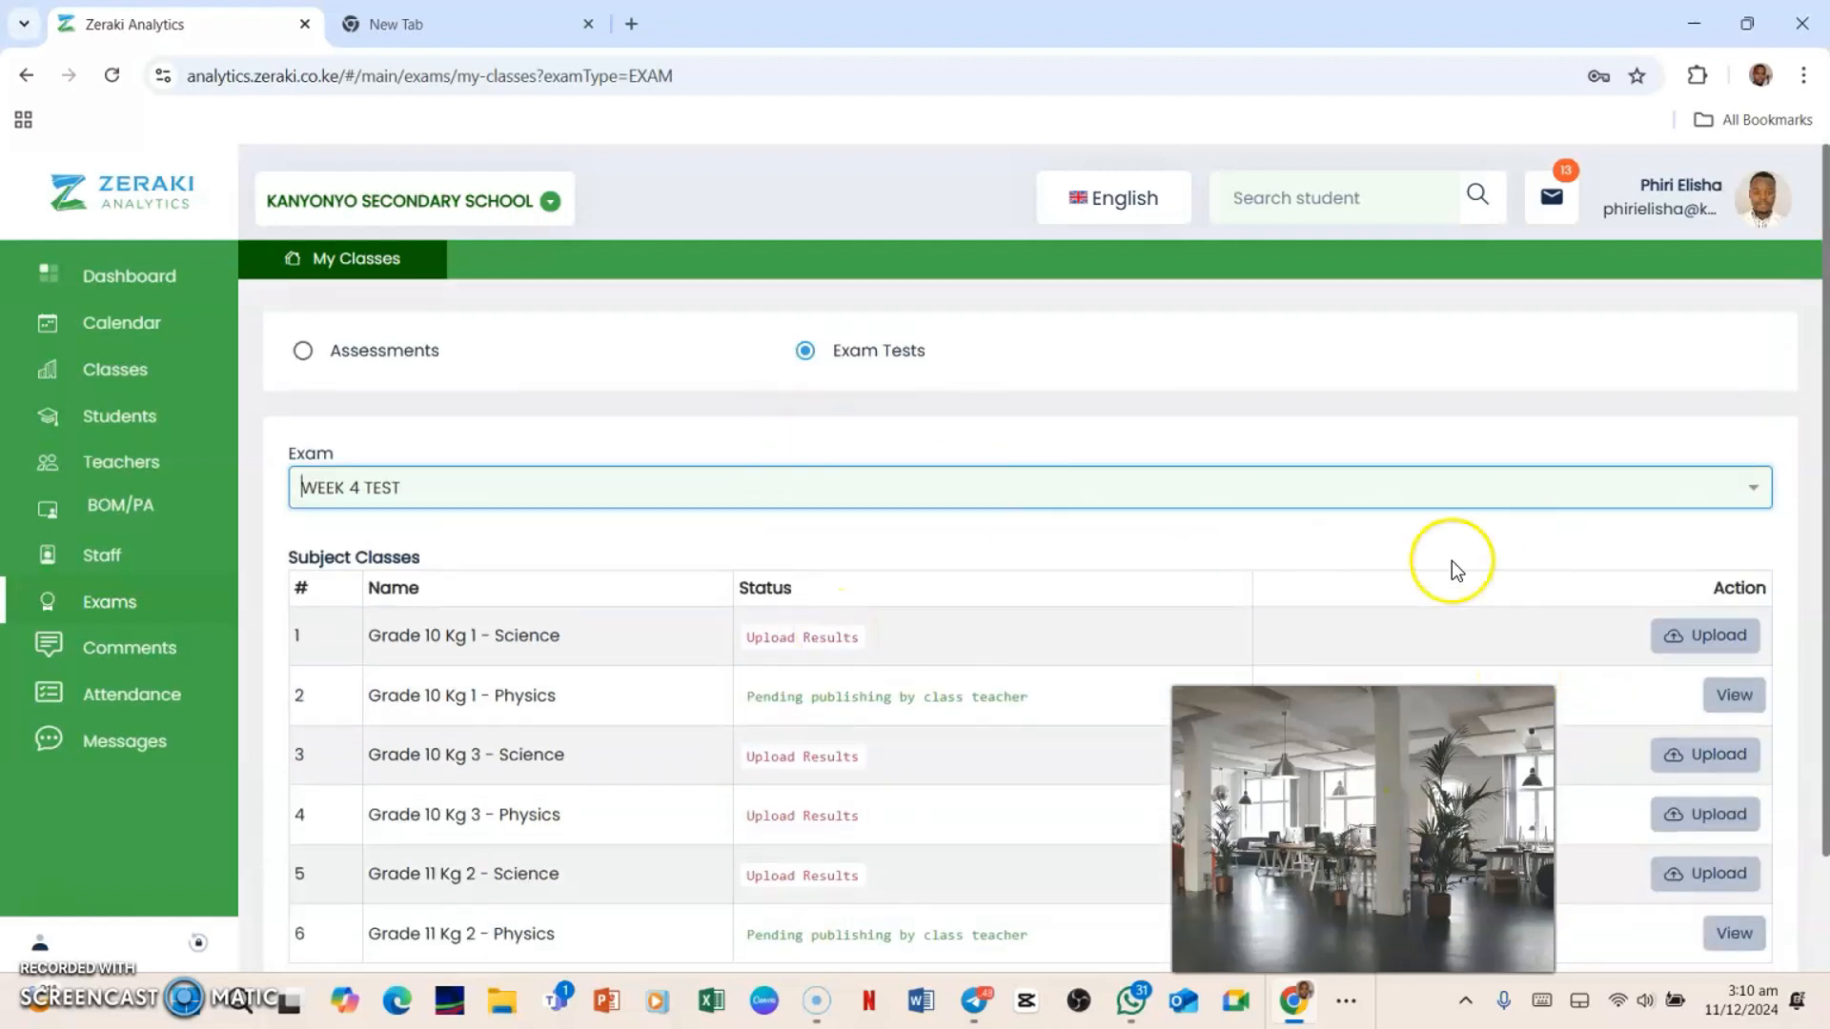
mouse_move(1513, 603)
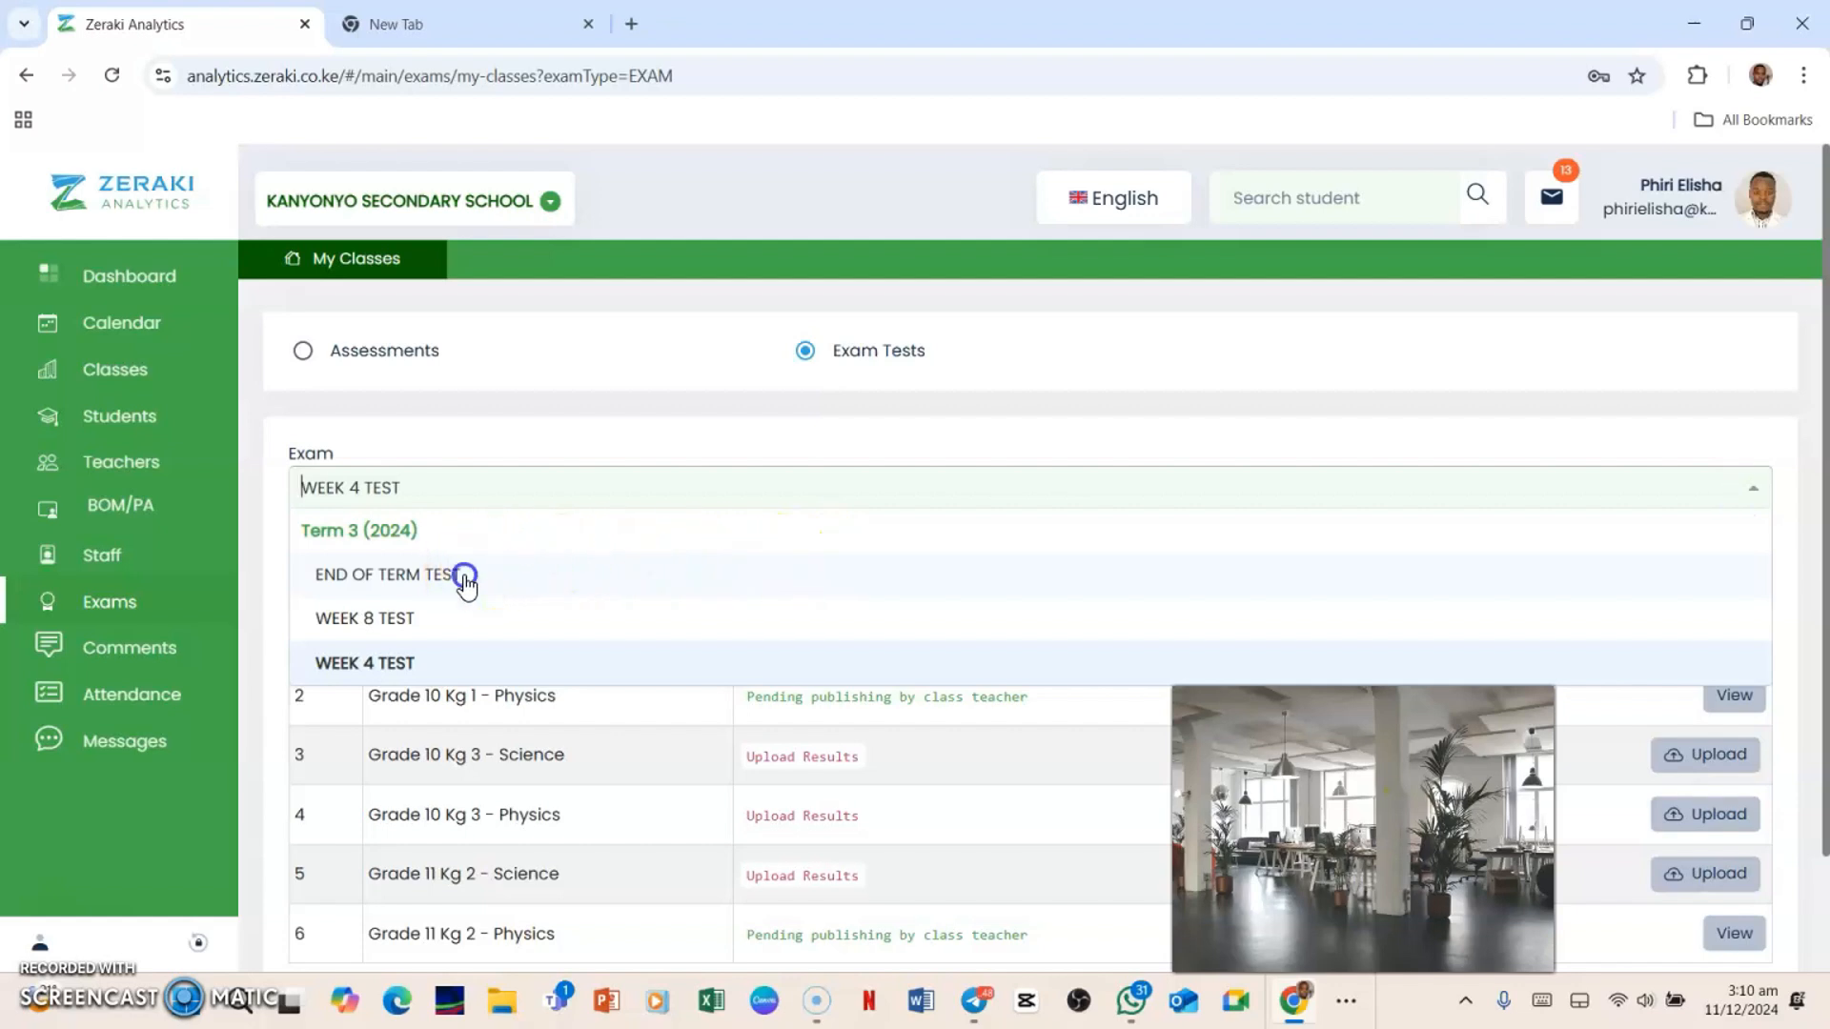
- Pick END OF TERM TEST in the Exam dropdown and start the Grade 10 Kg 1 Physics upload
left_click(383, 574)
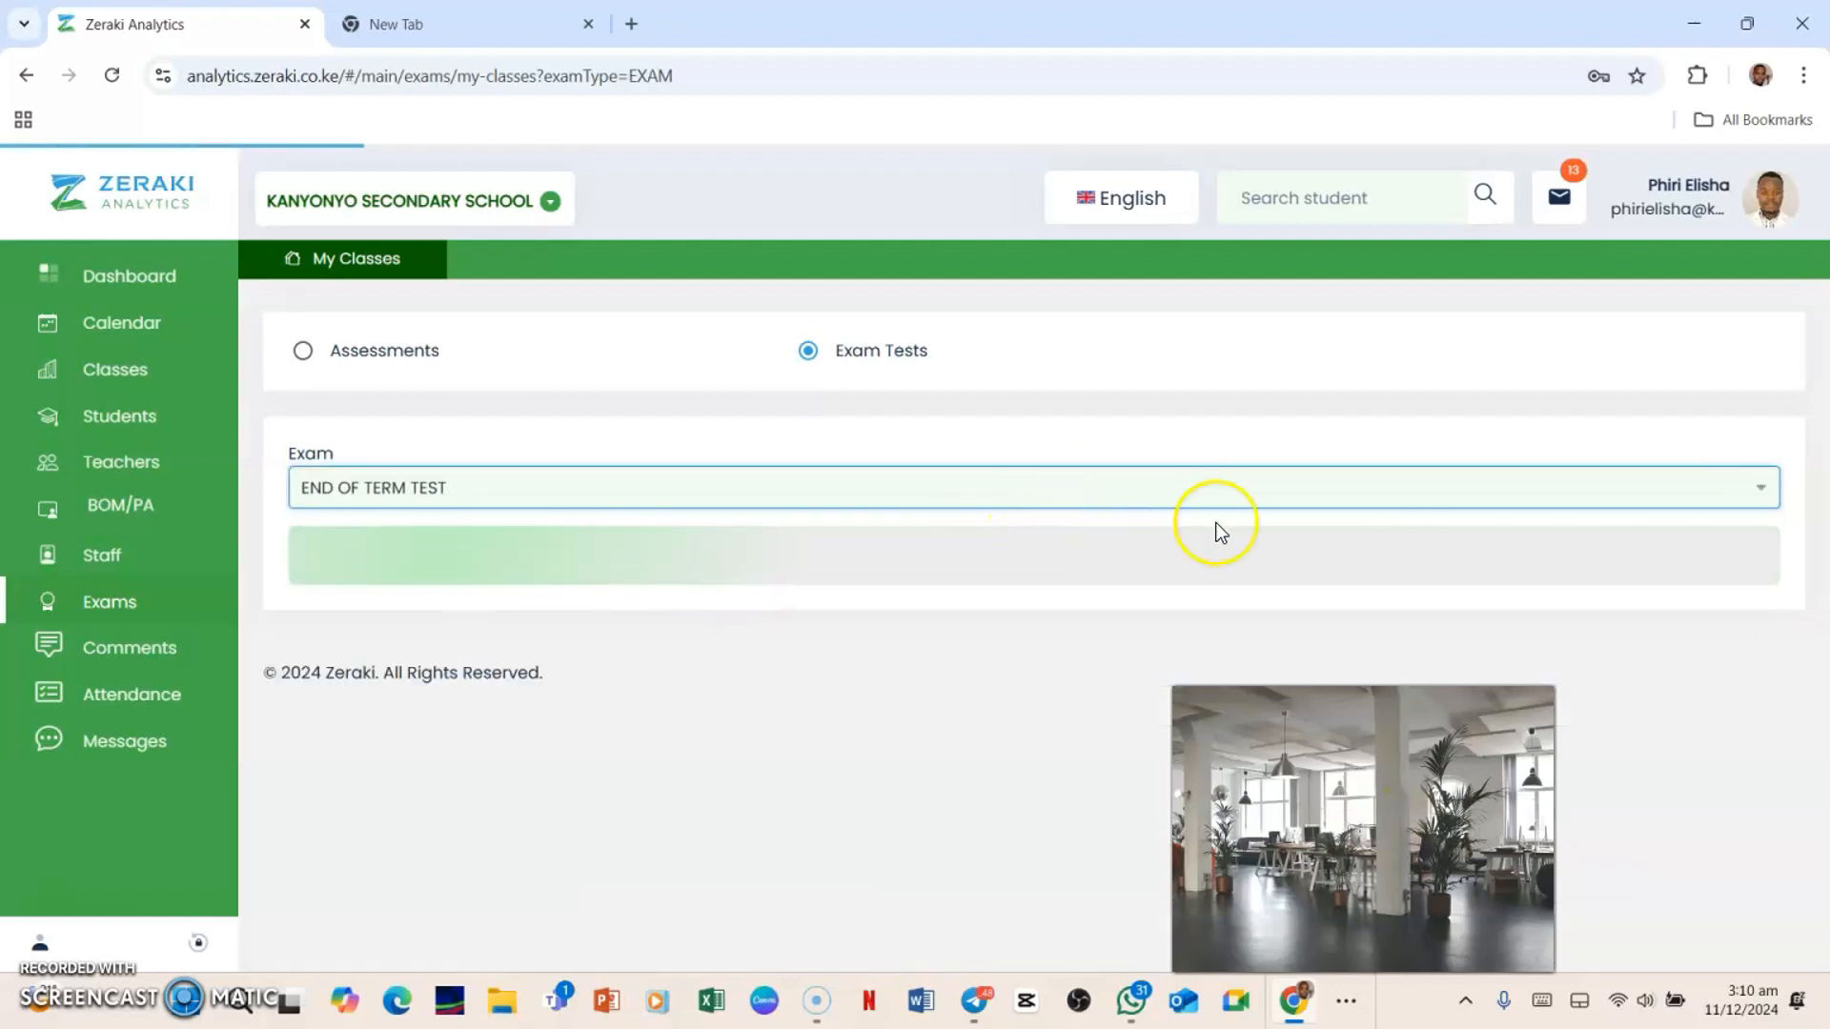
left_click(1027, 488)
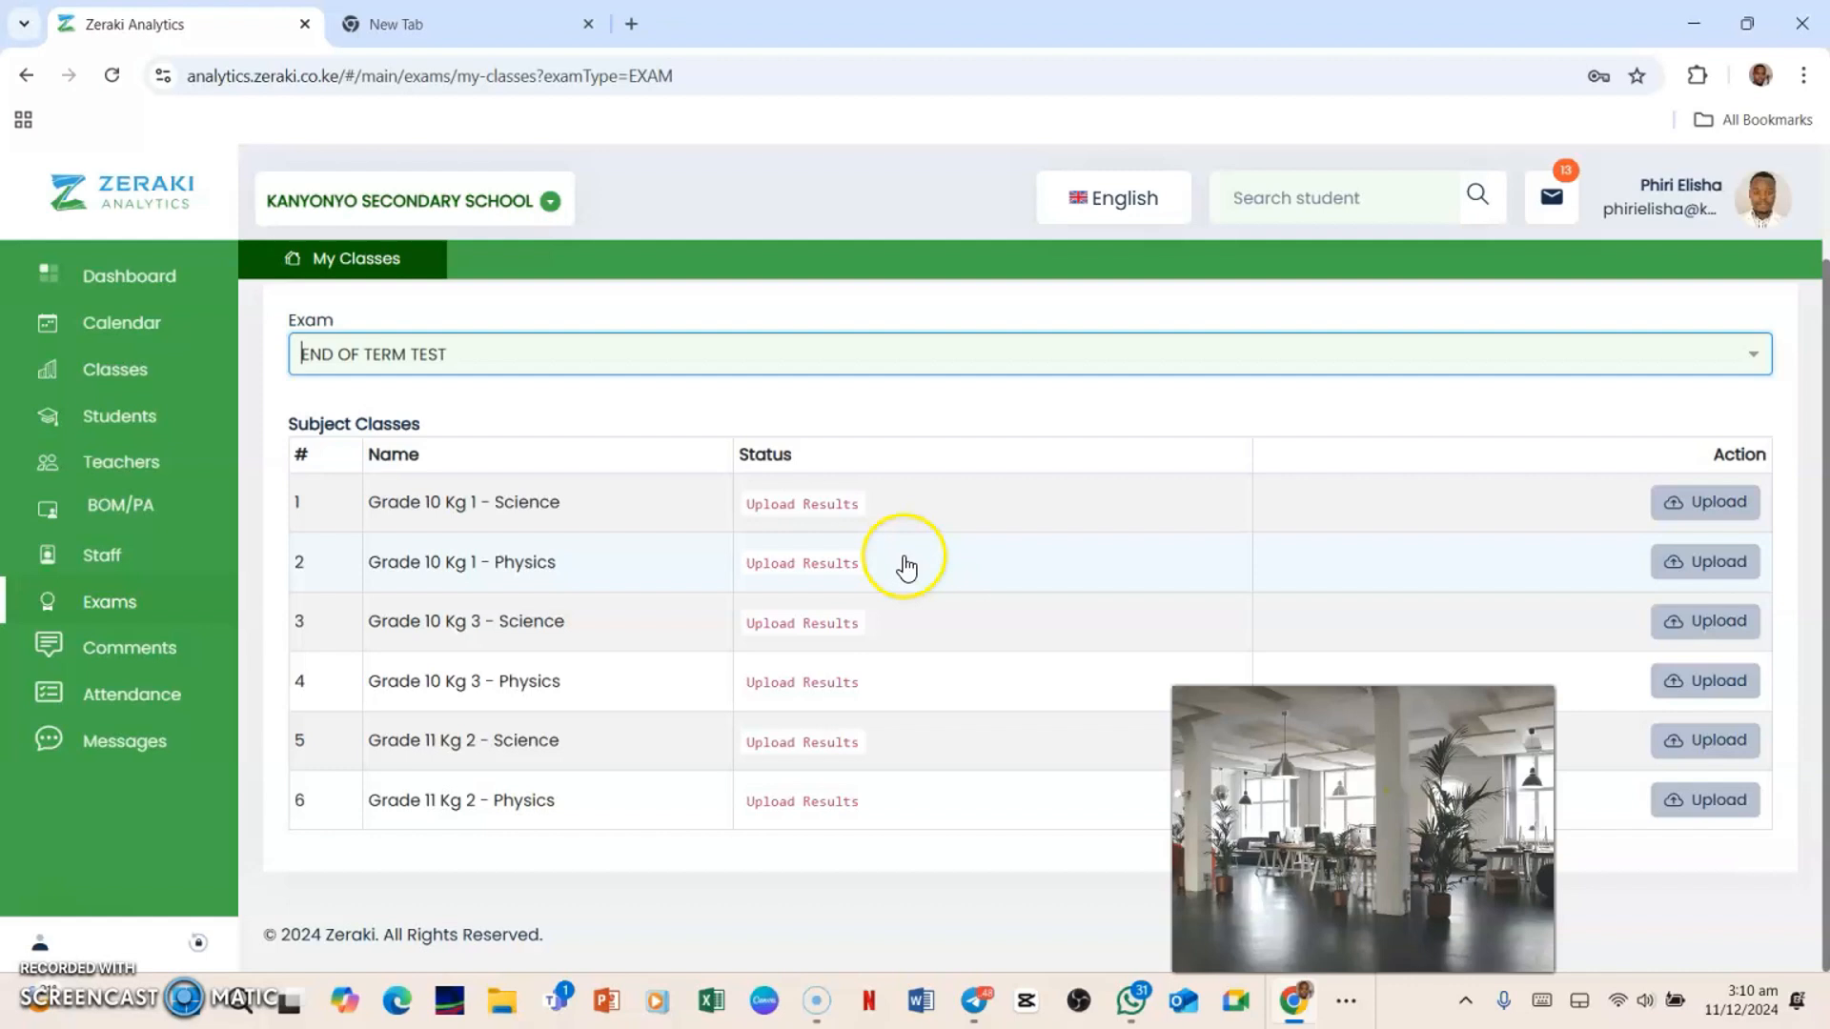
mouse_move(825, 811)
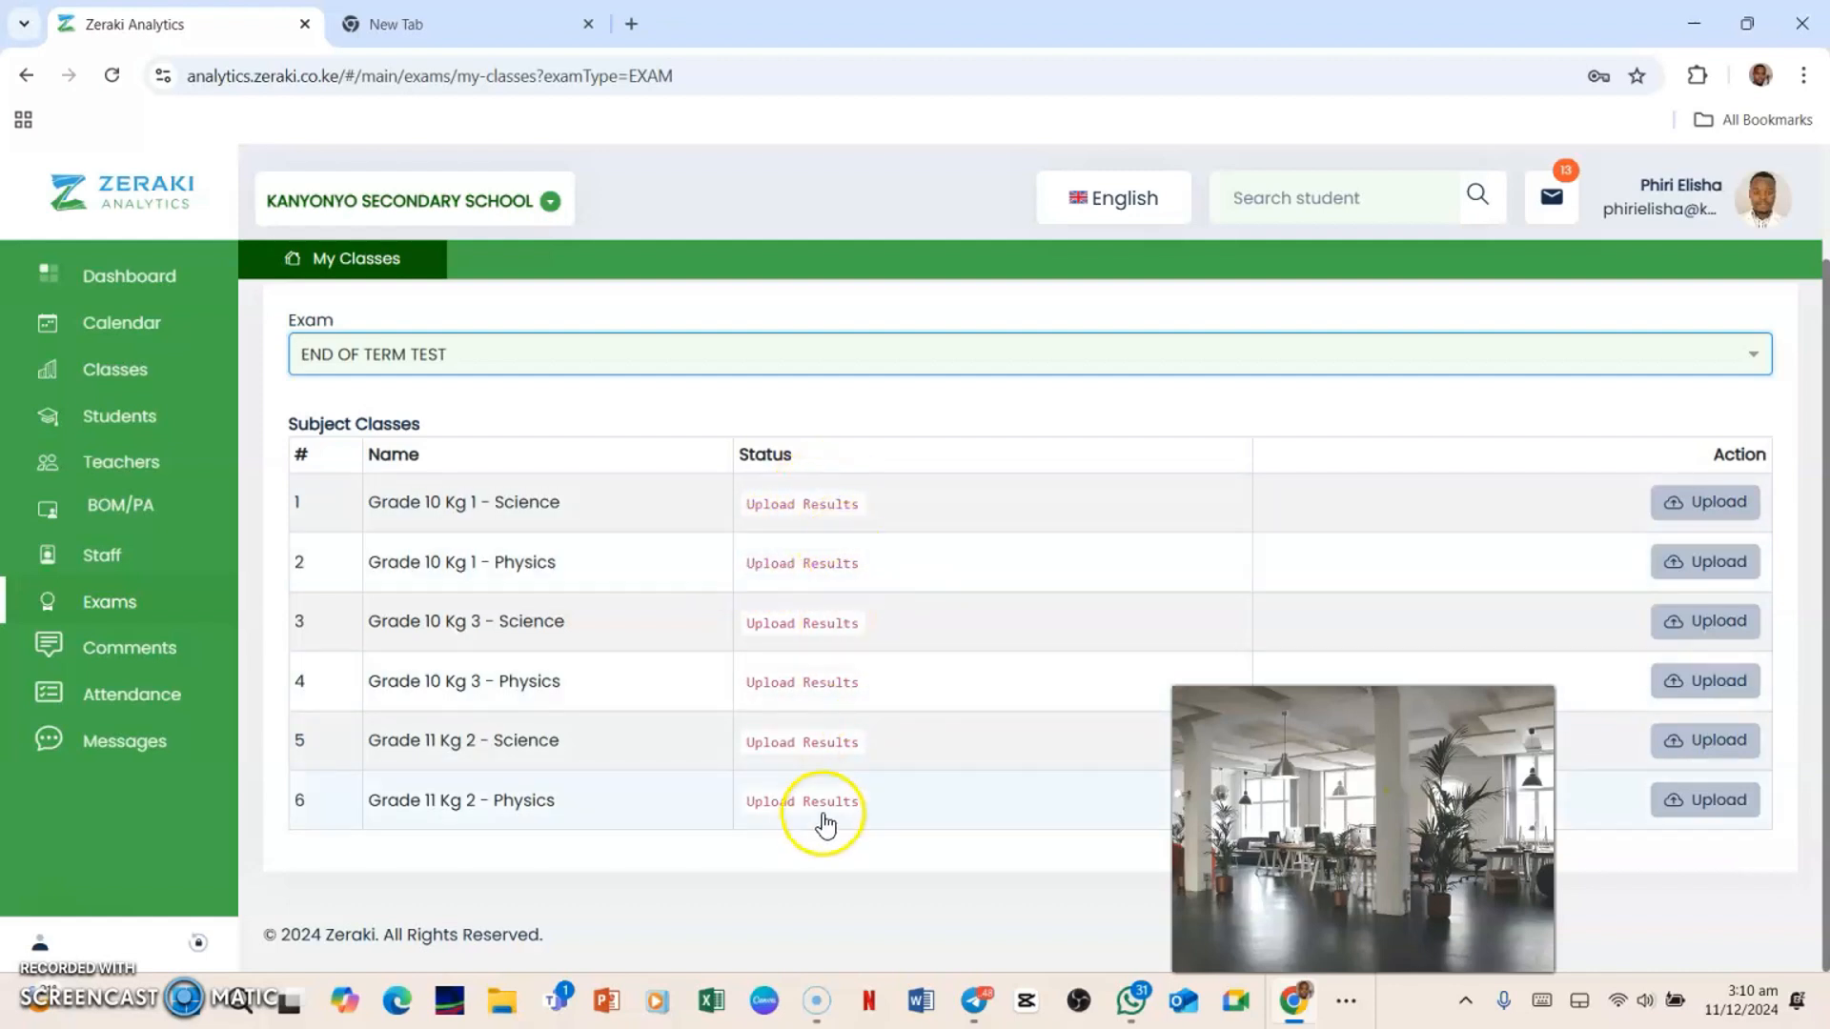
mouse_move(540, 516)
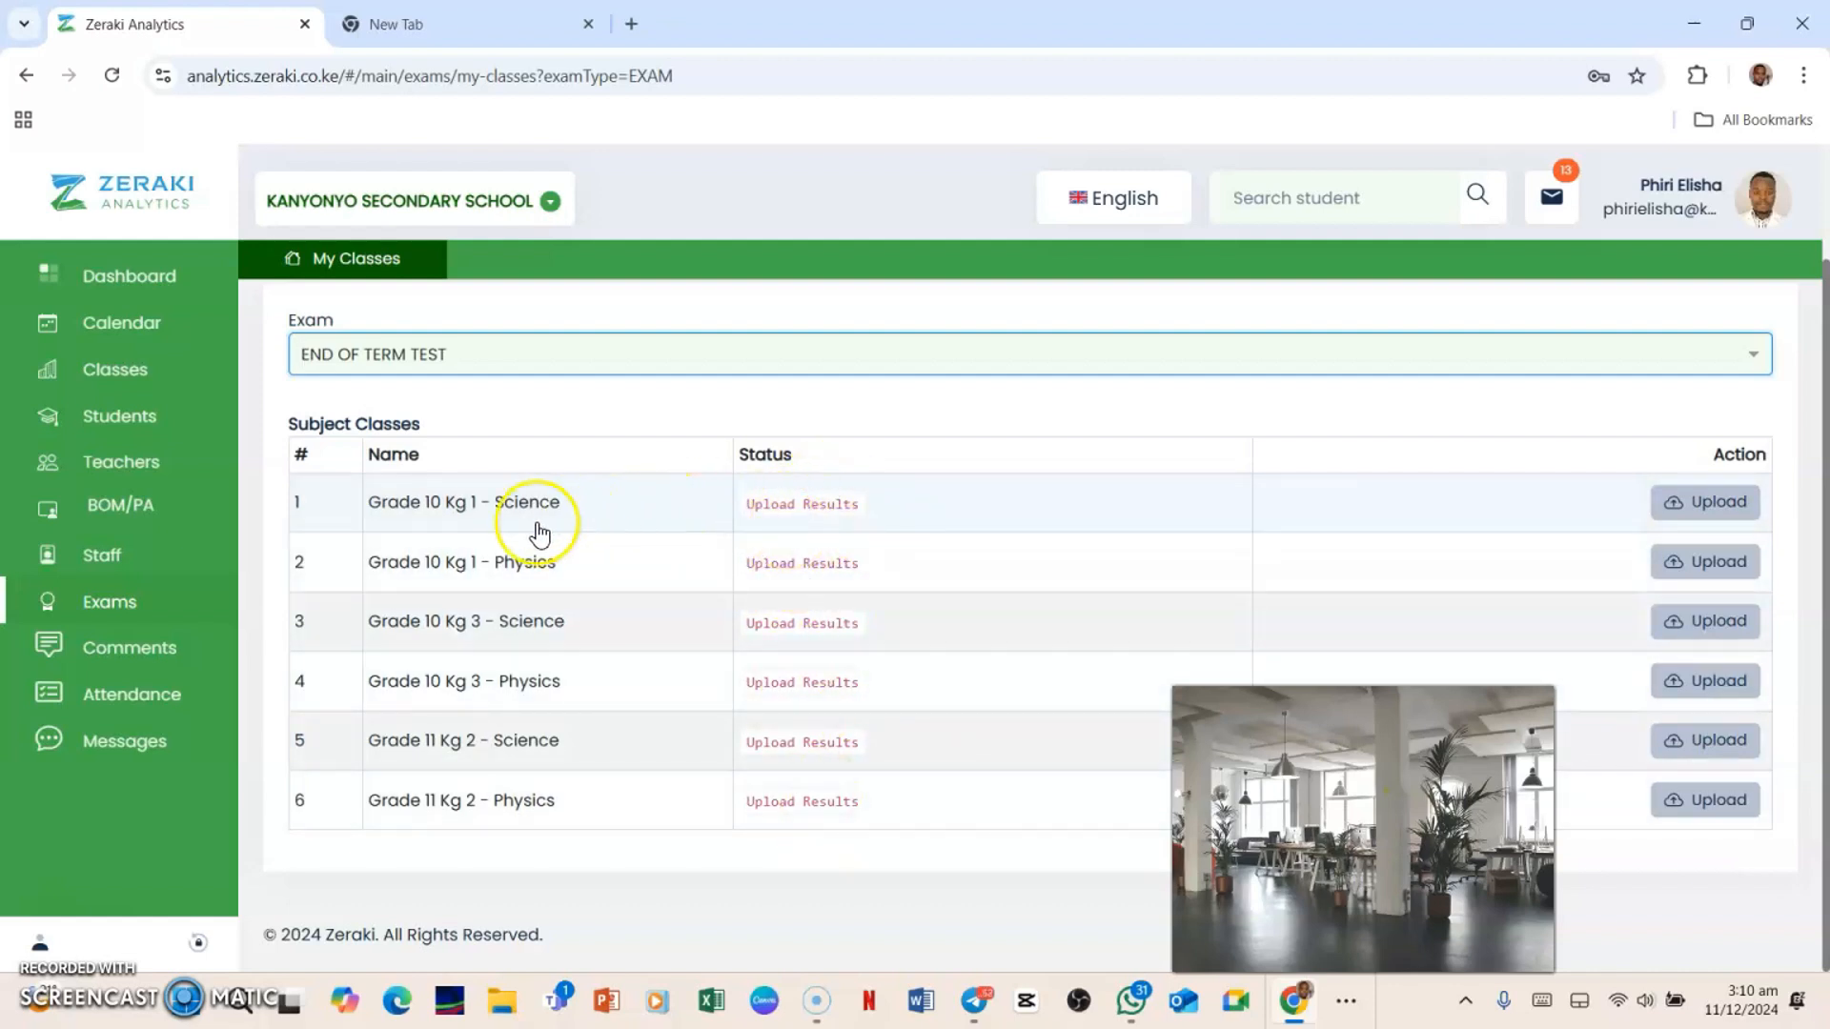
mouse_move(420, 519)
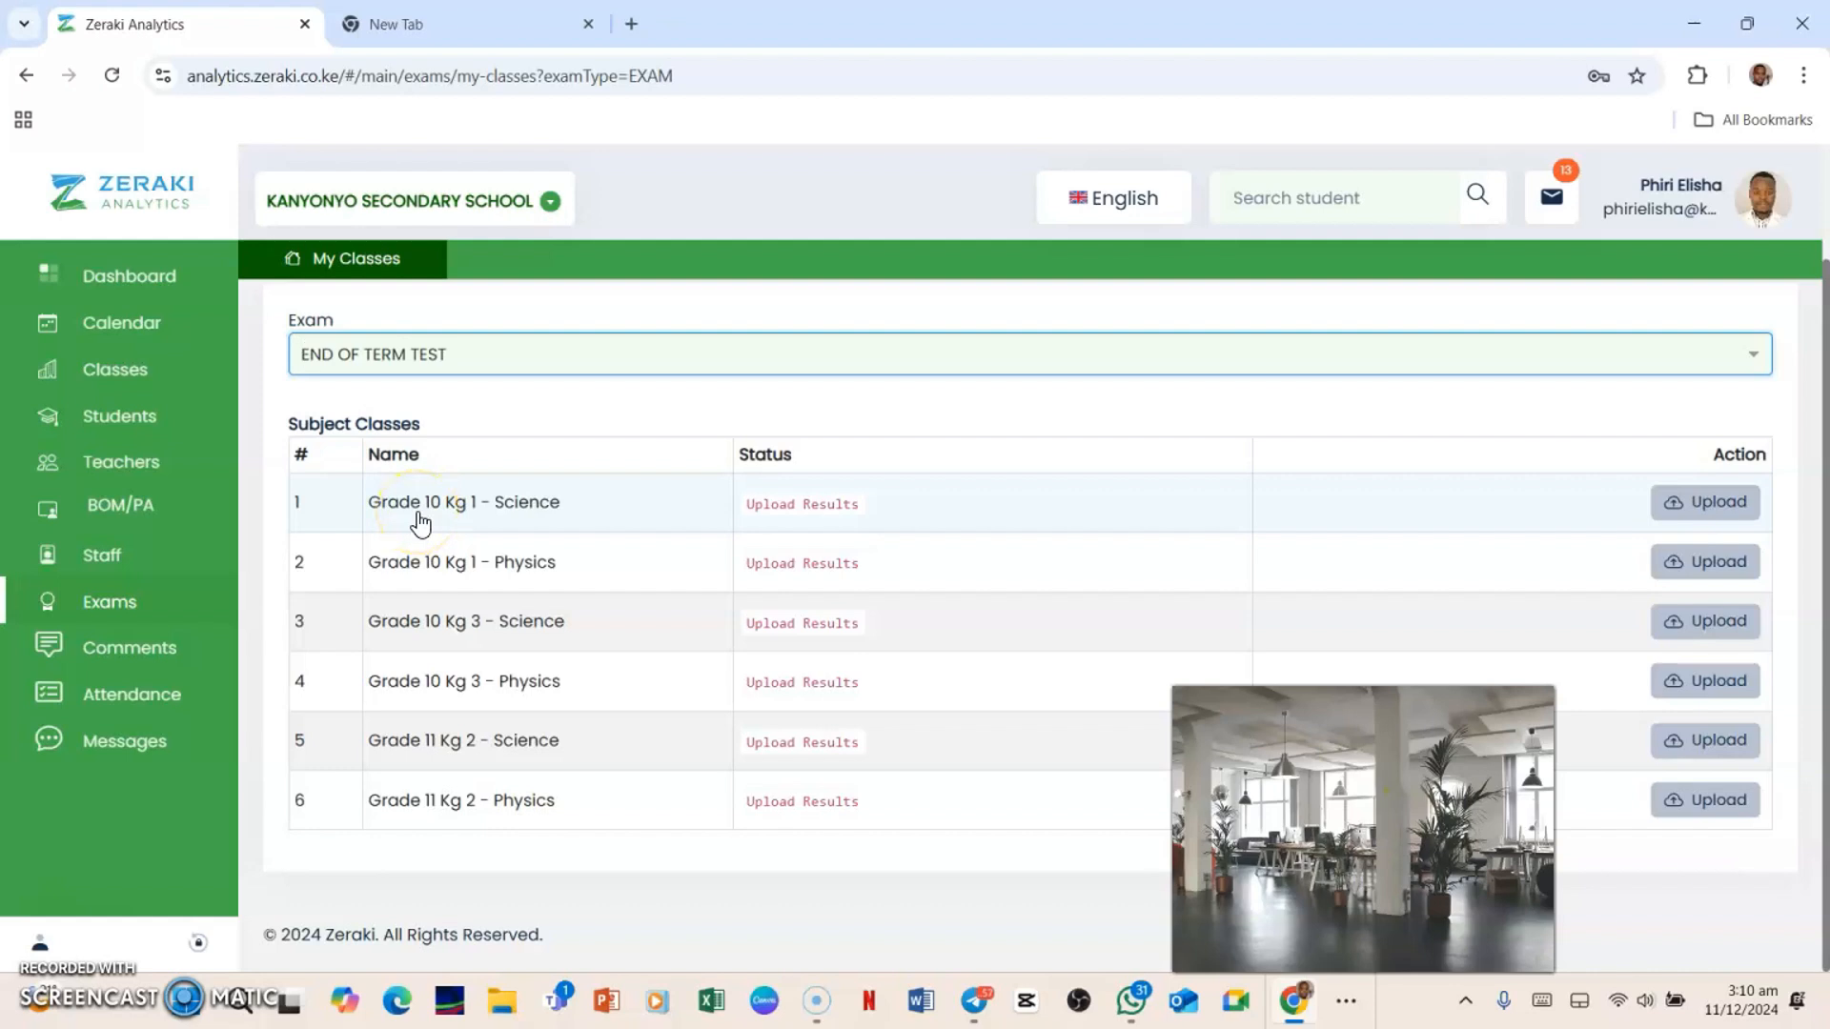
mouse_move(432, 571)
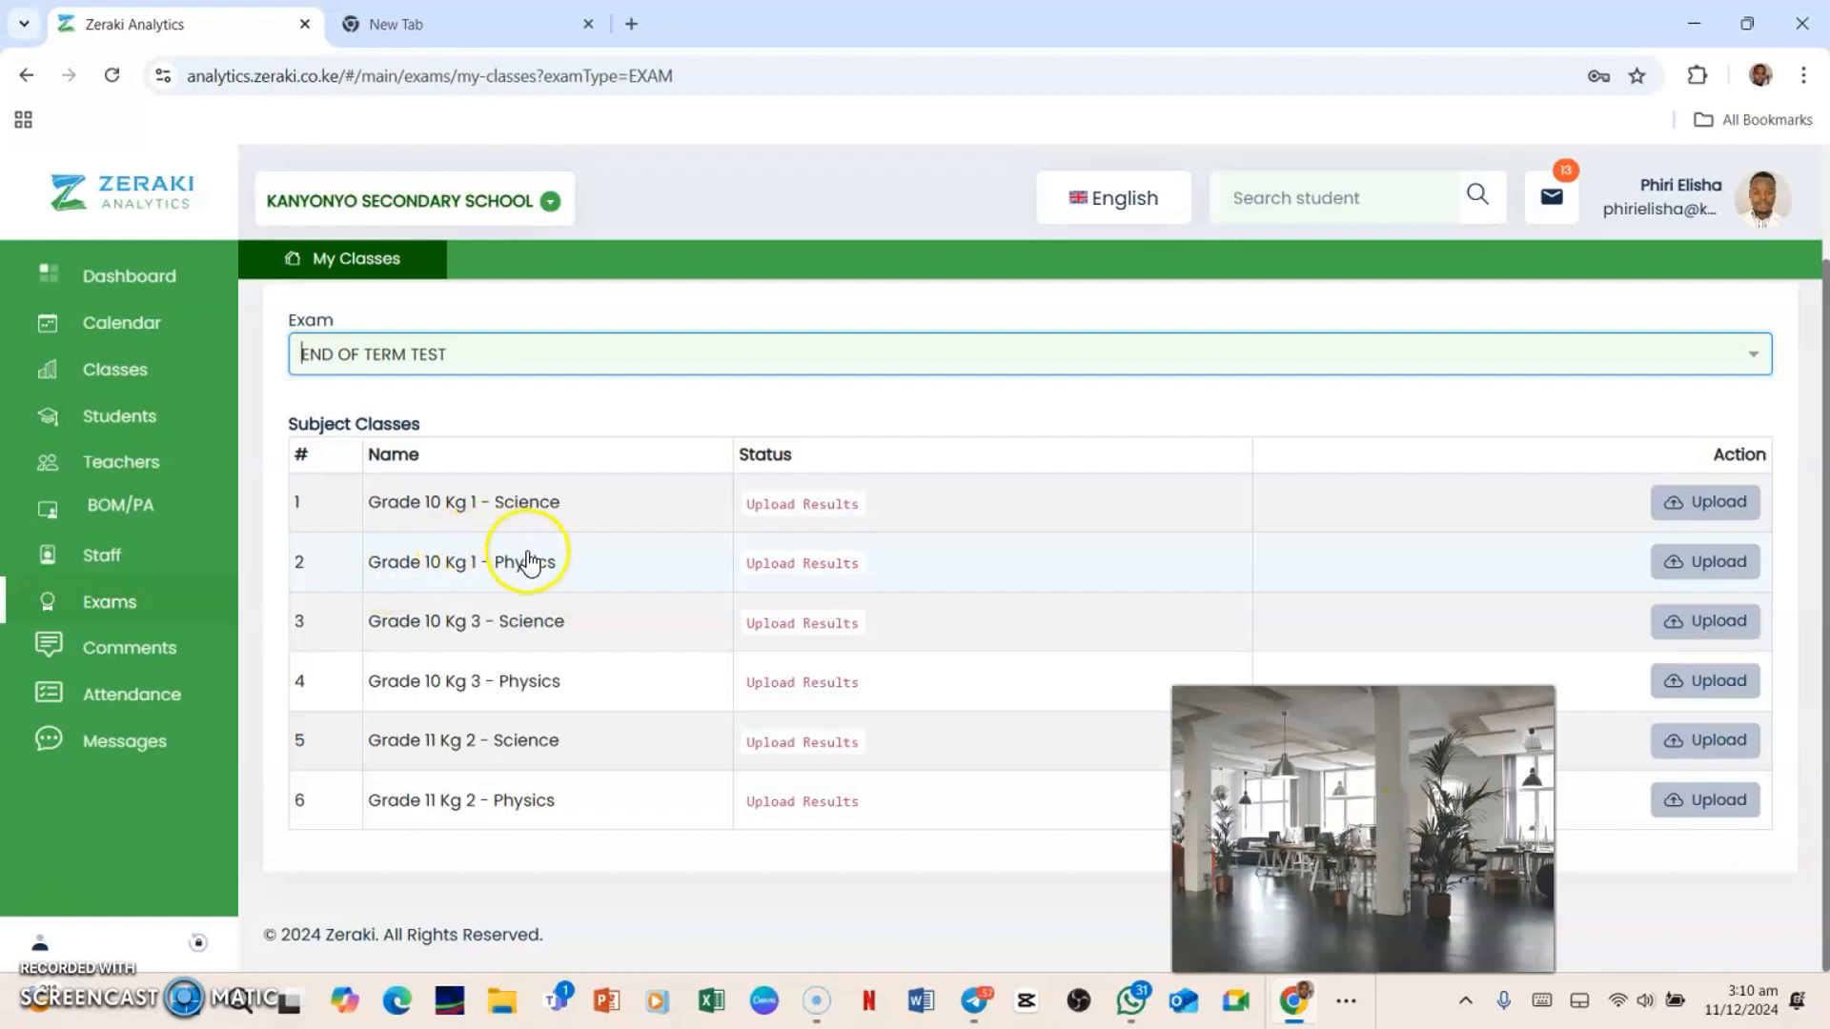
mouse_move(1803, 583)
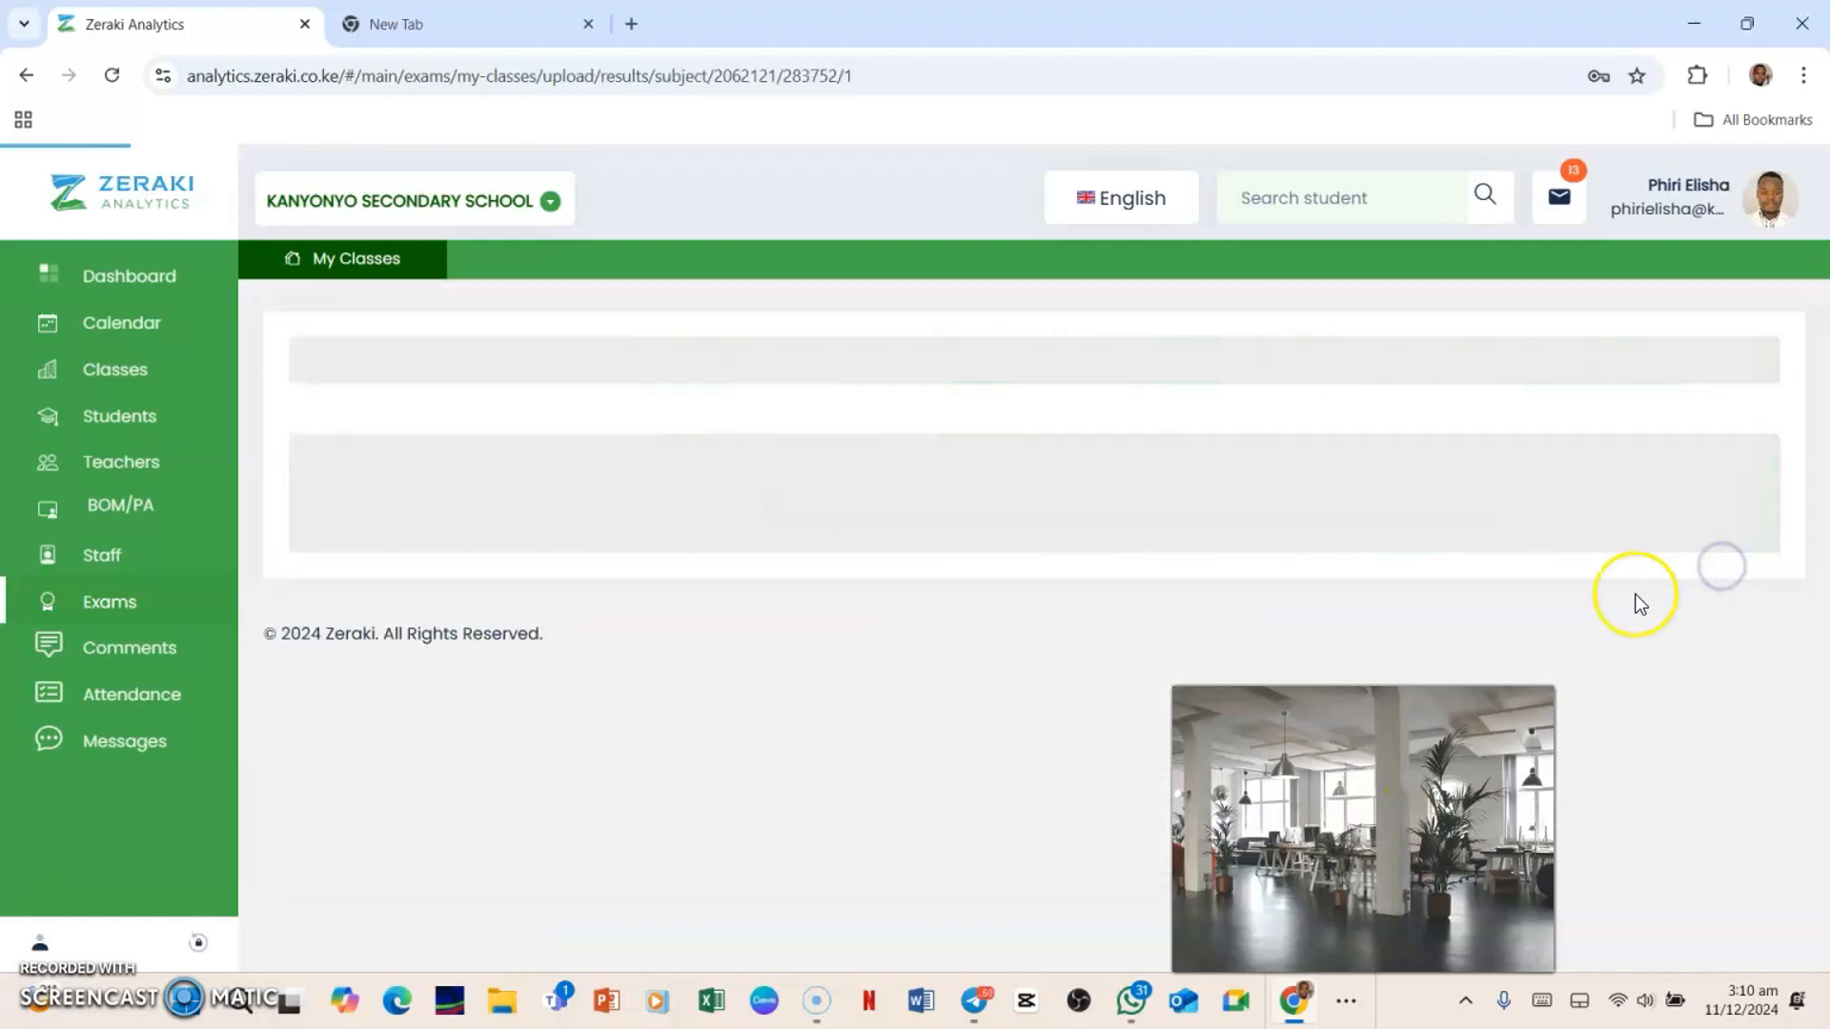
mouse_move(1601, 624)
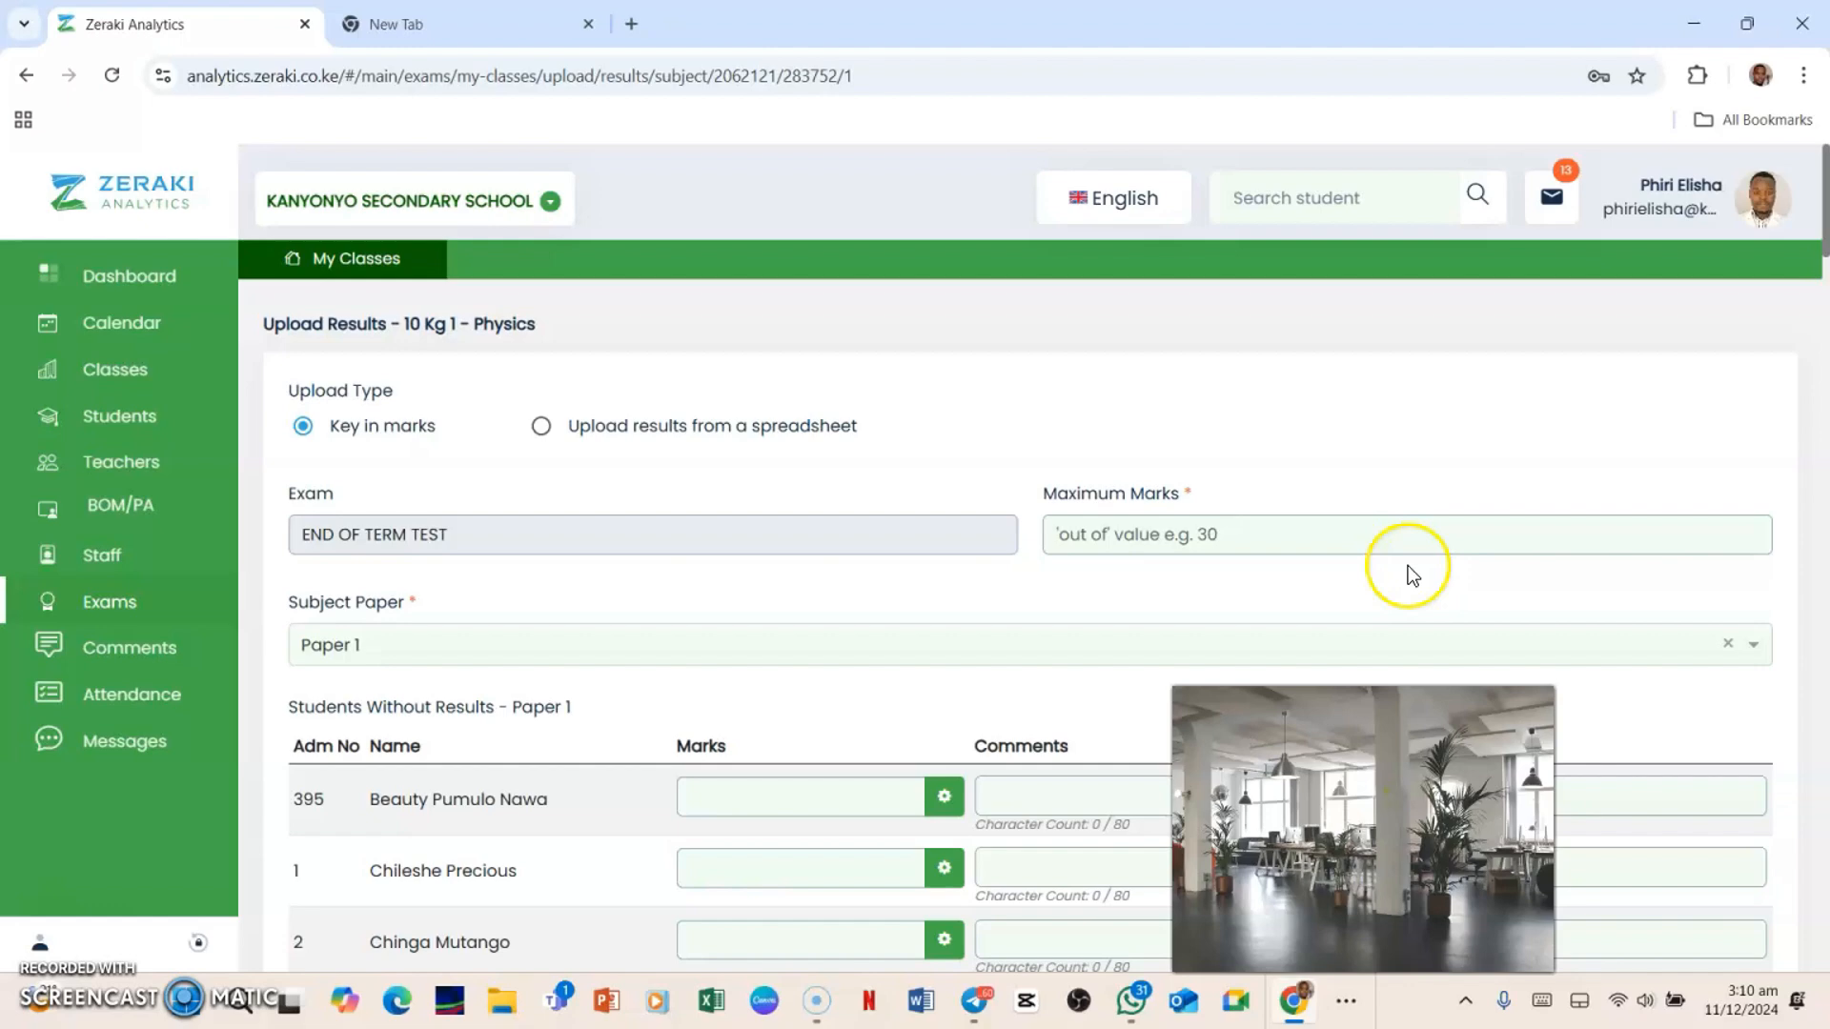
mouse_move(1341, 566)
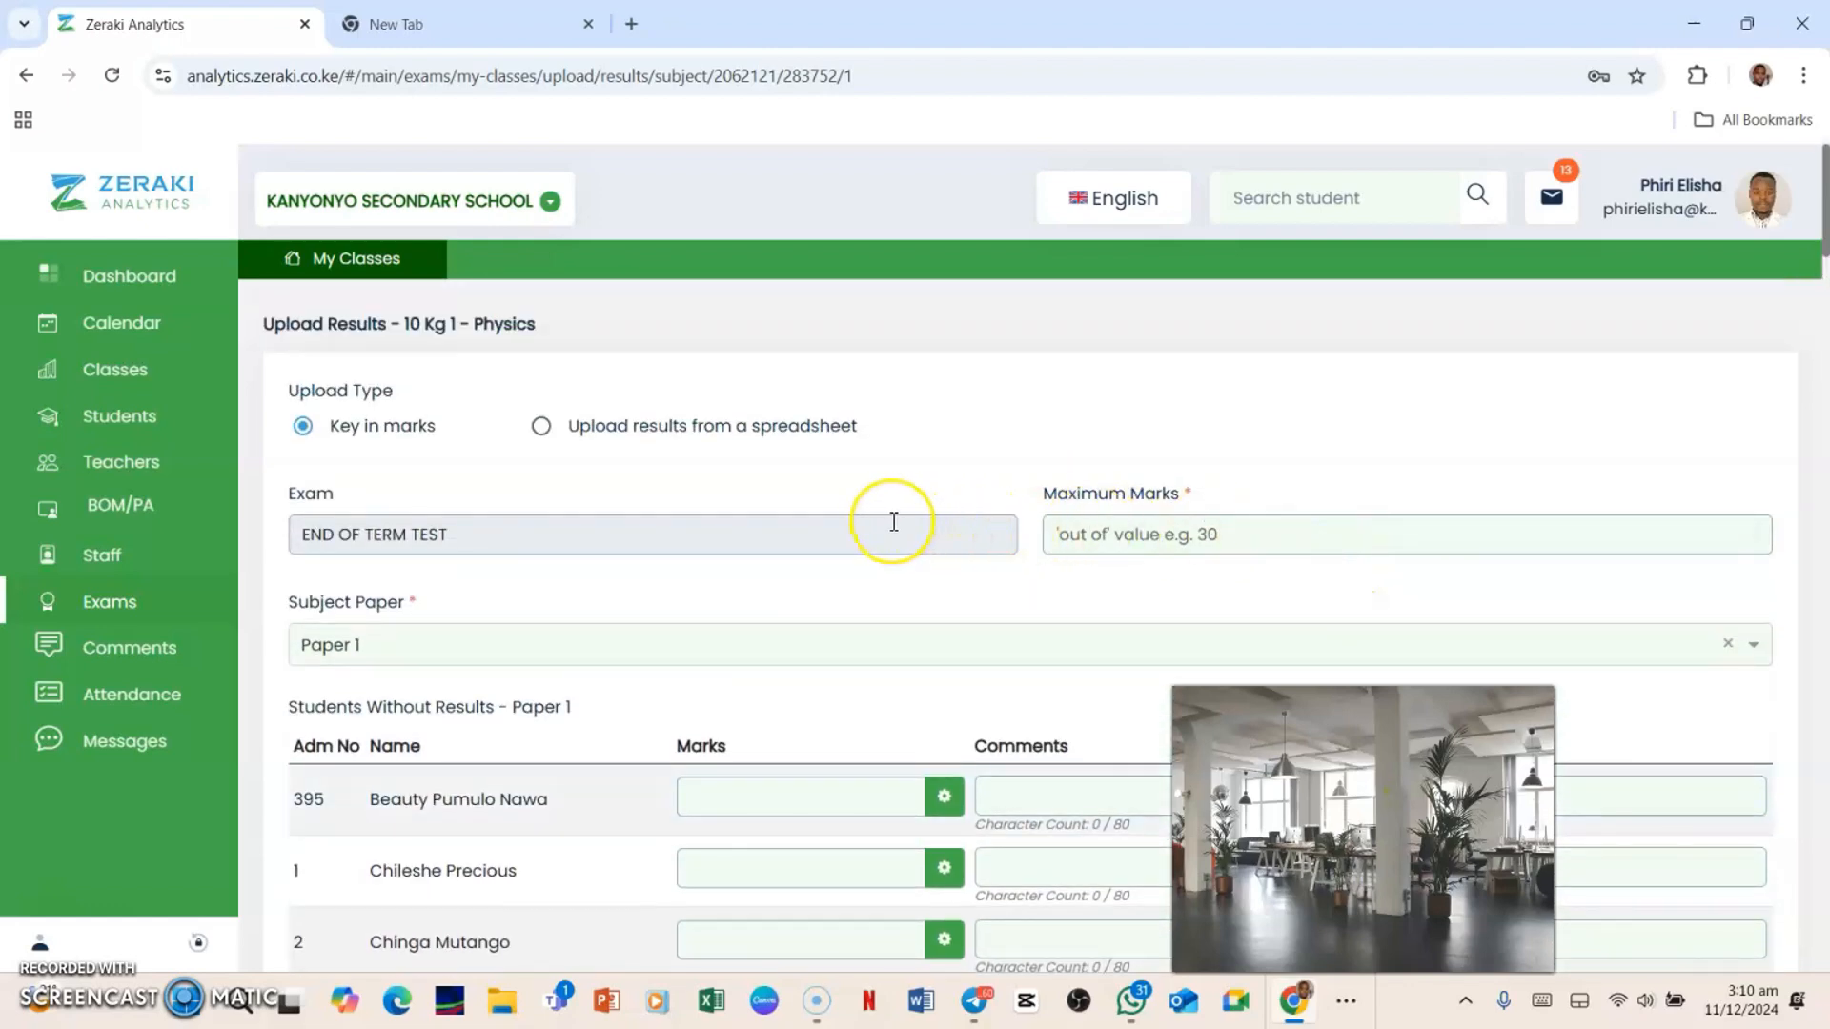
mouse_move(441, 602)
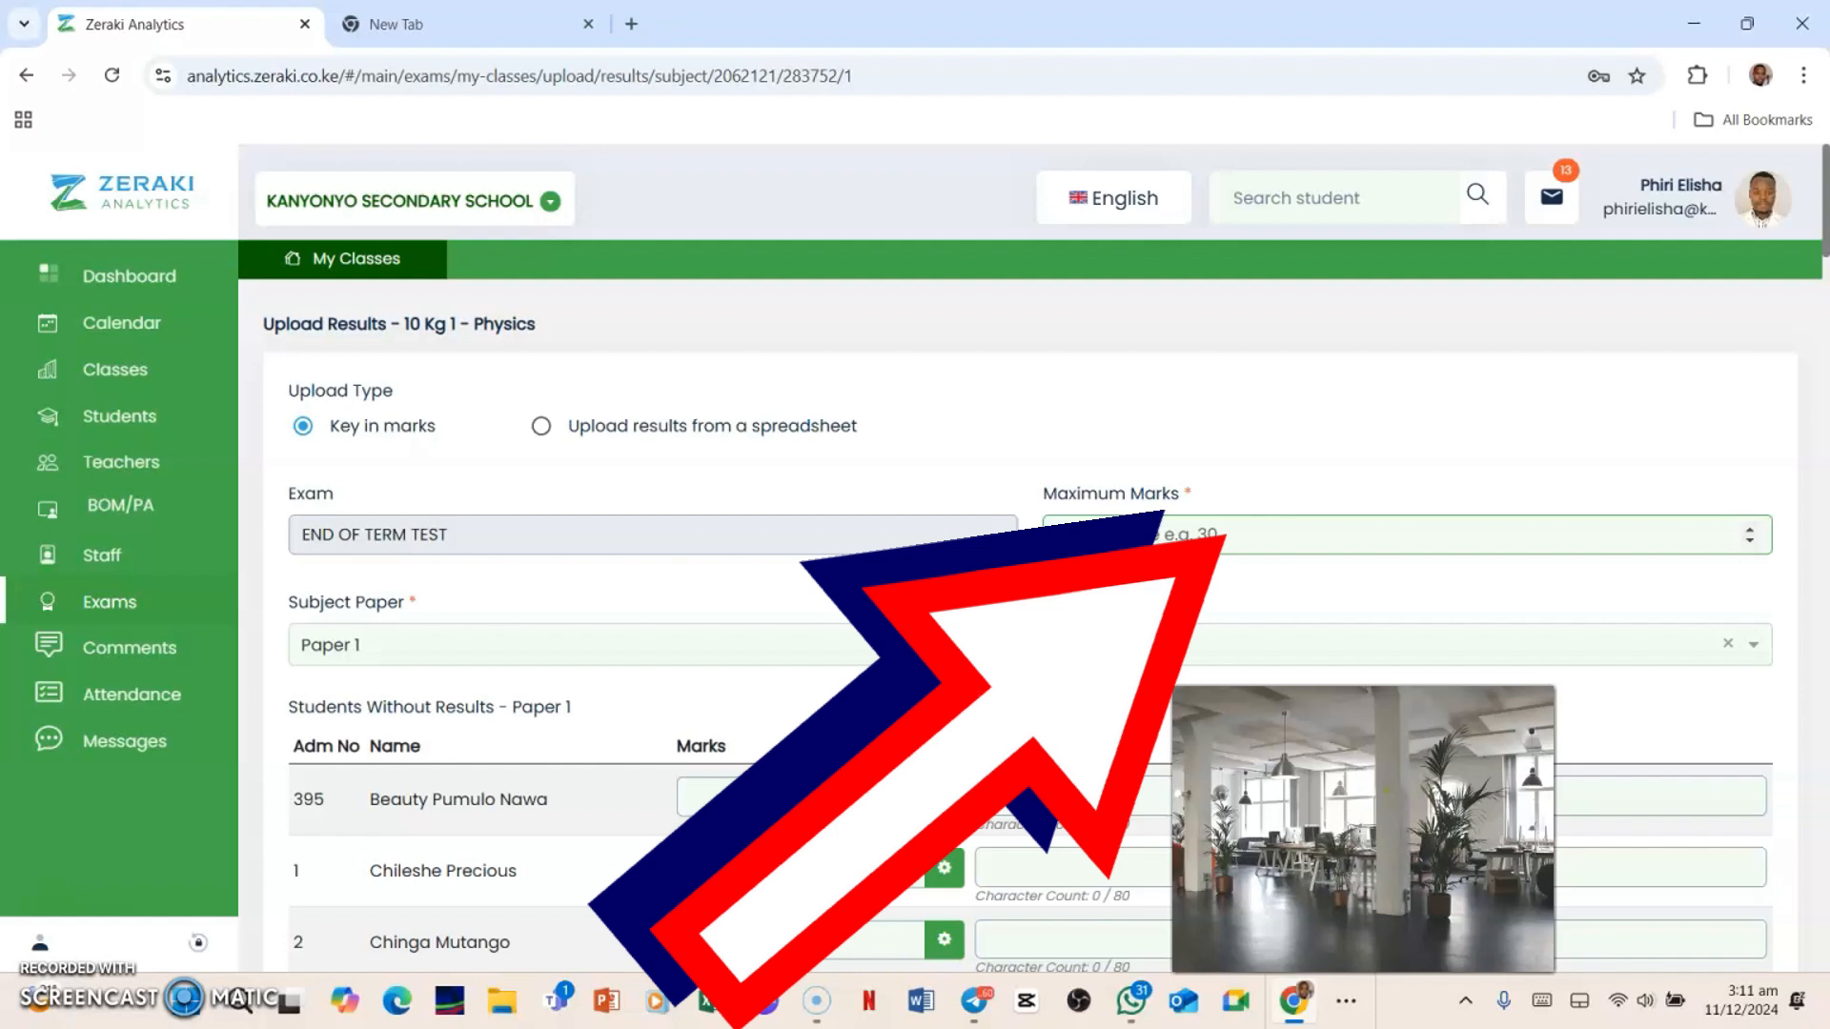
- Enter 100 as Paper 1 maximum marks, then scroll to the student marks list
type("10")
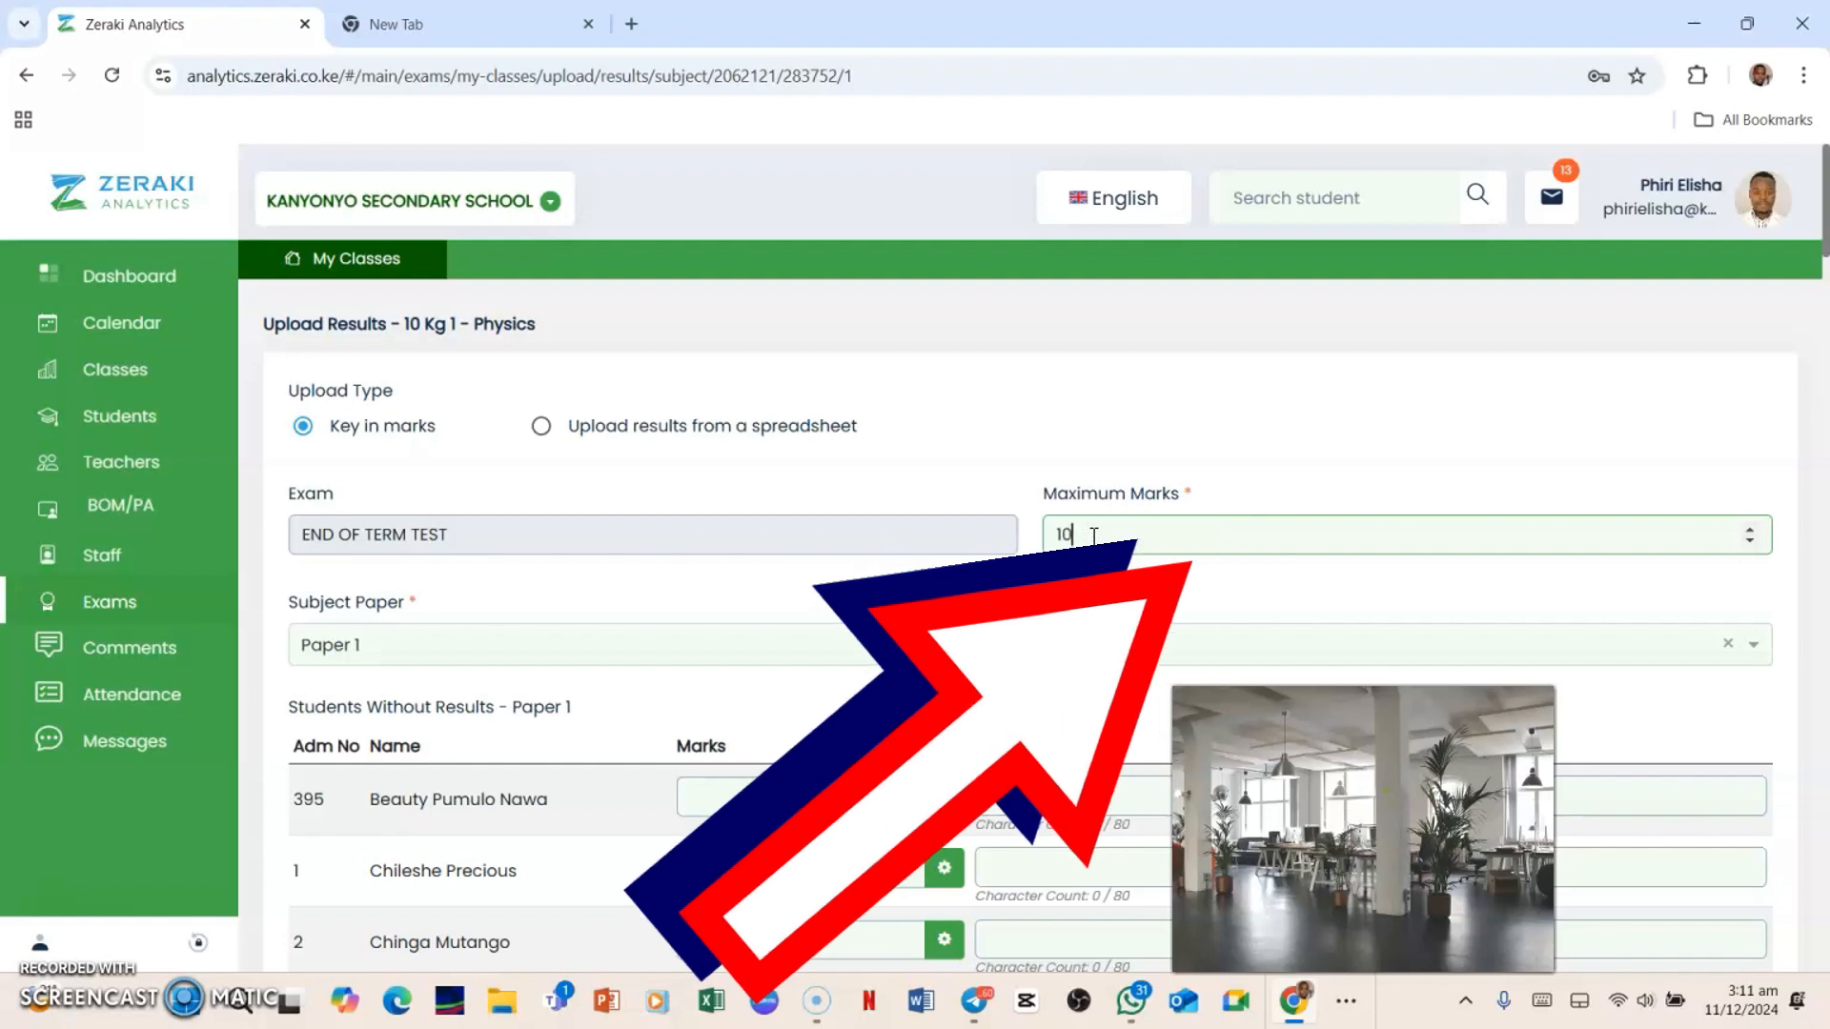
type("0")
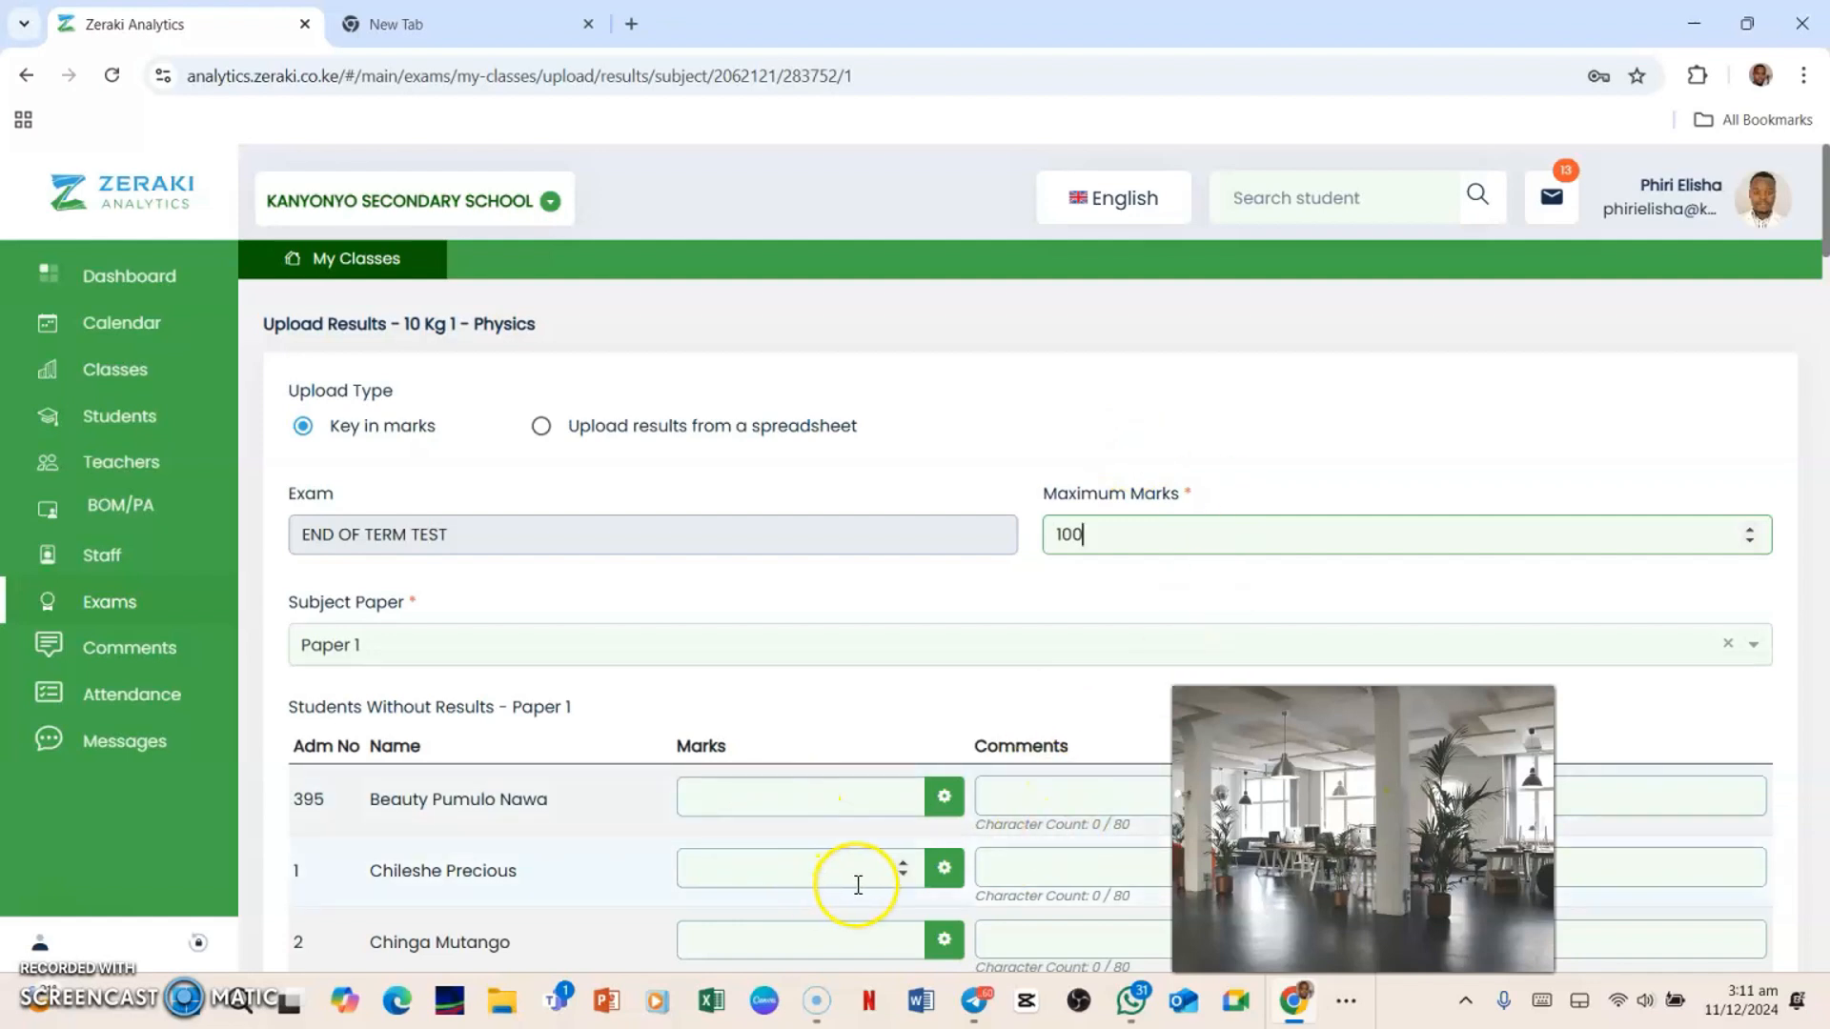
mouse_move(986, 686)
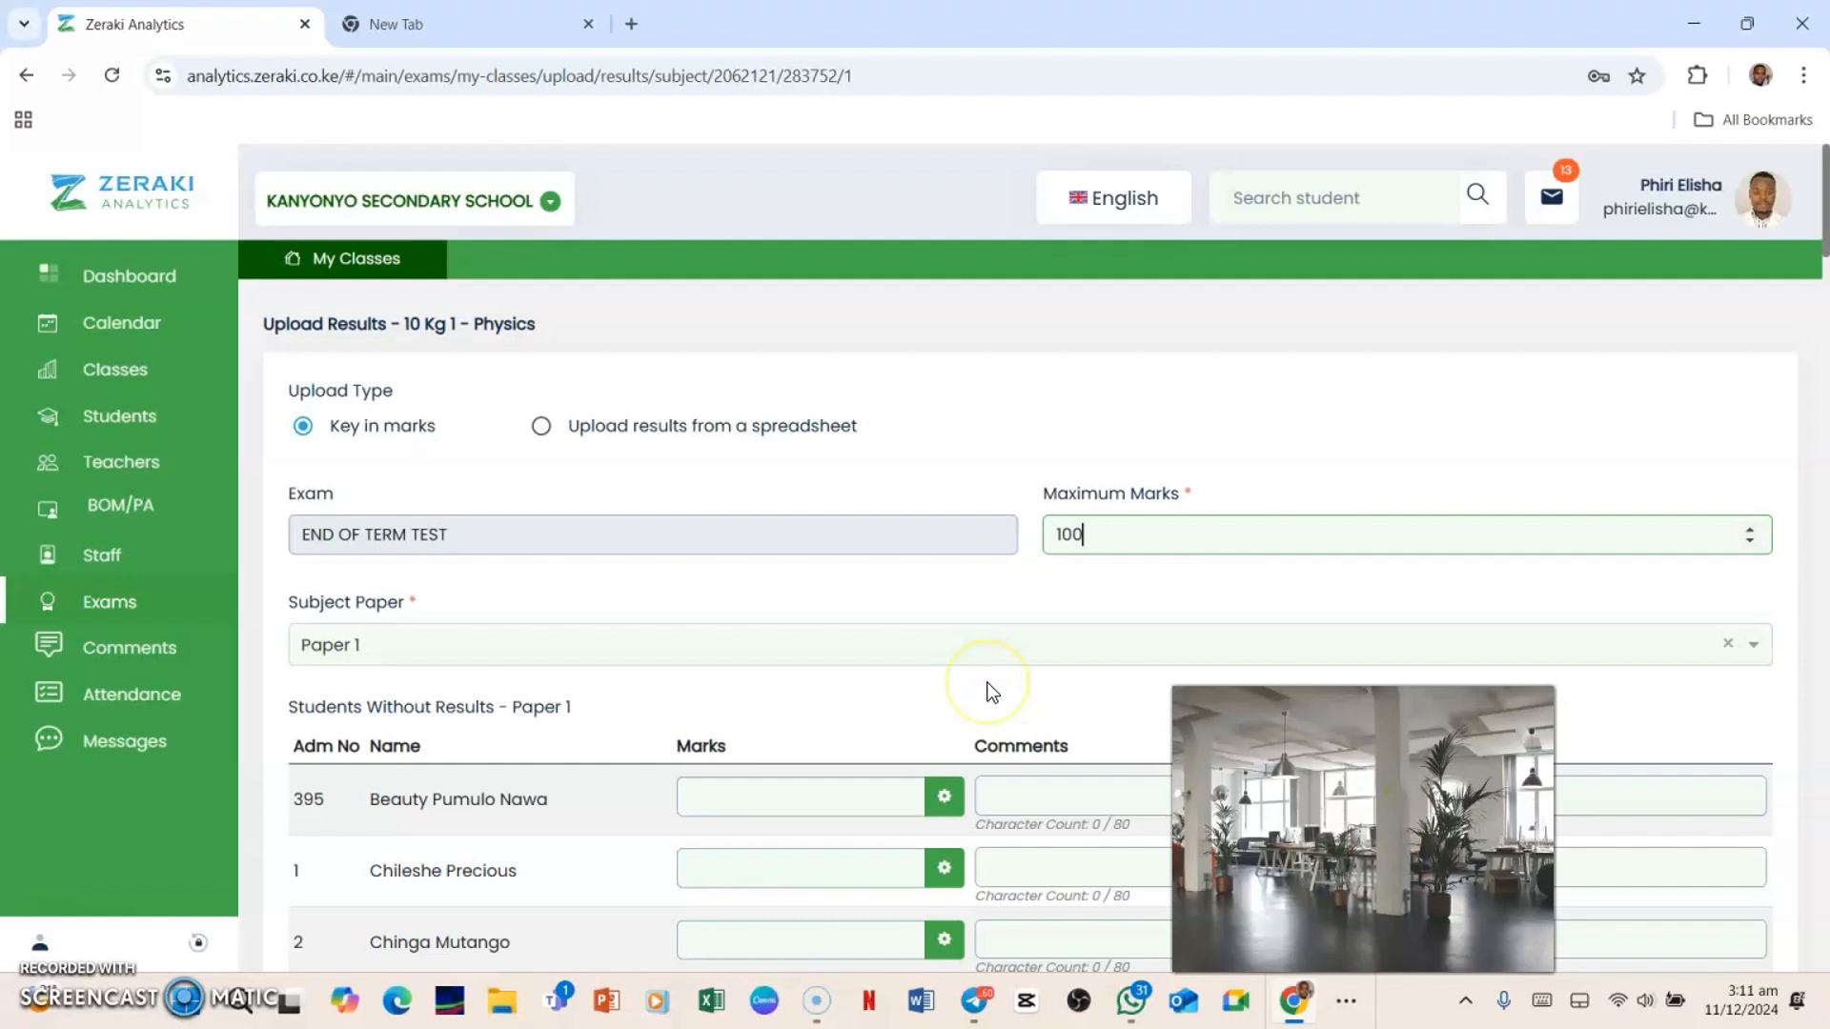
mouse_move(945, 669)
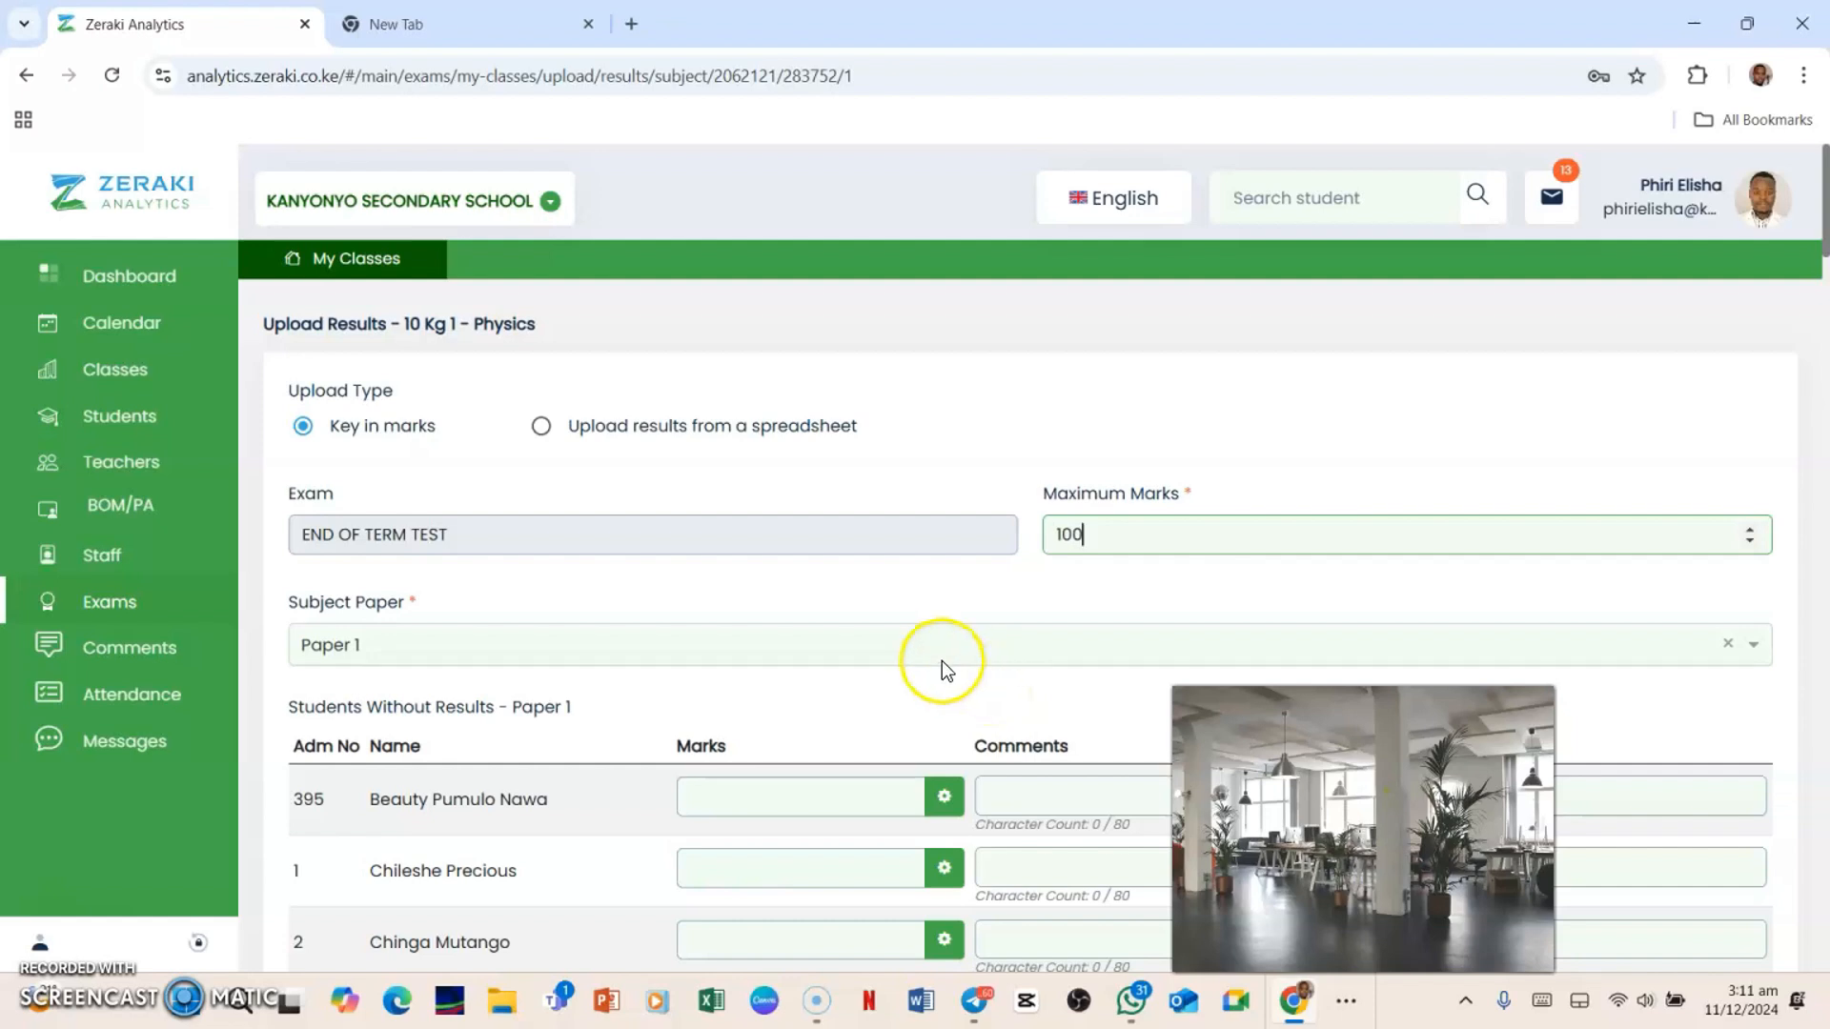
mouse_move(868, 615)
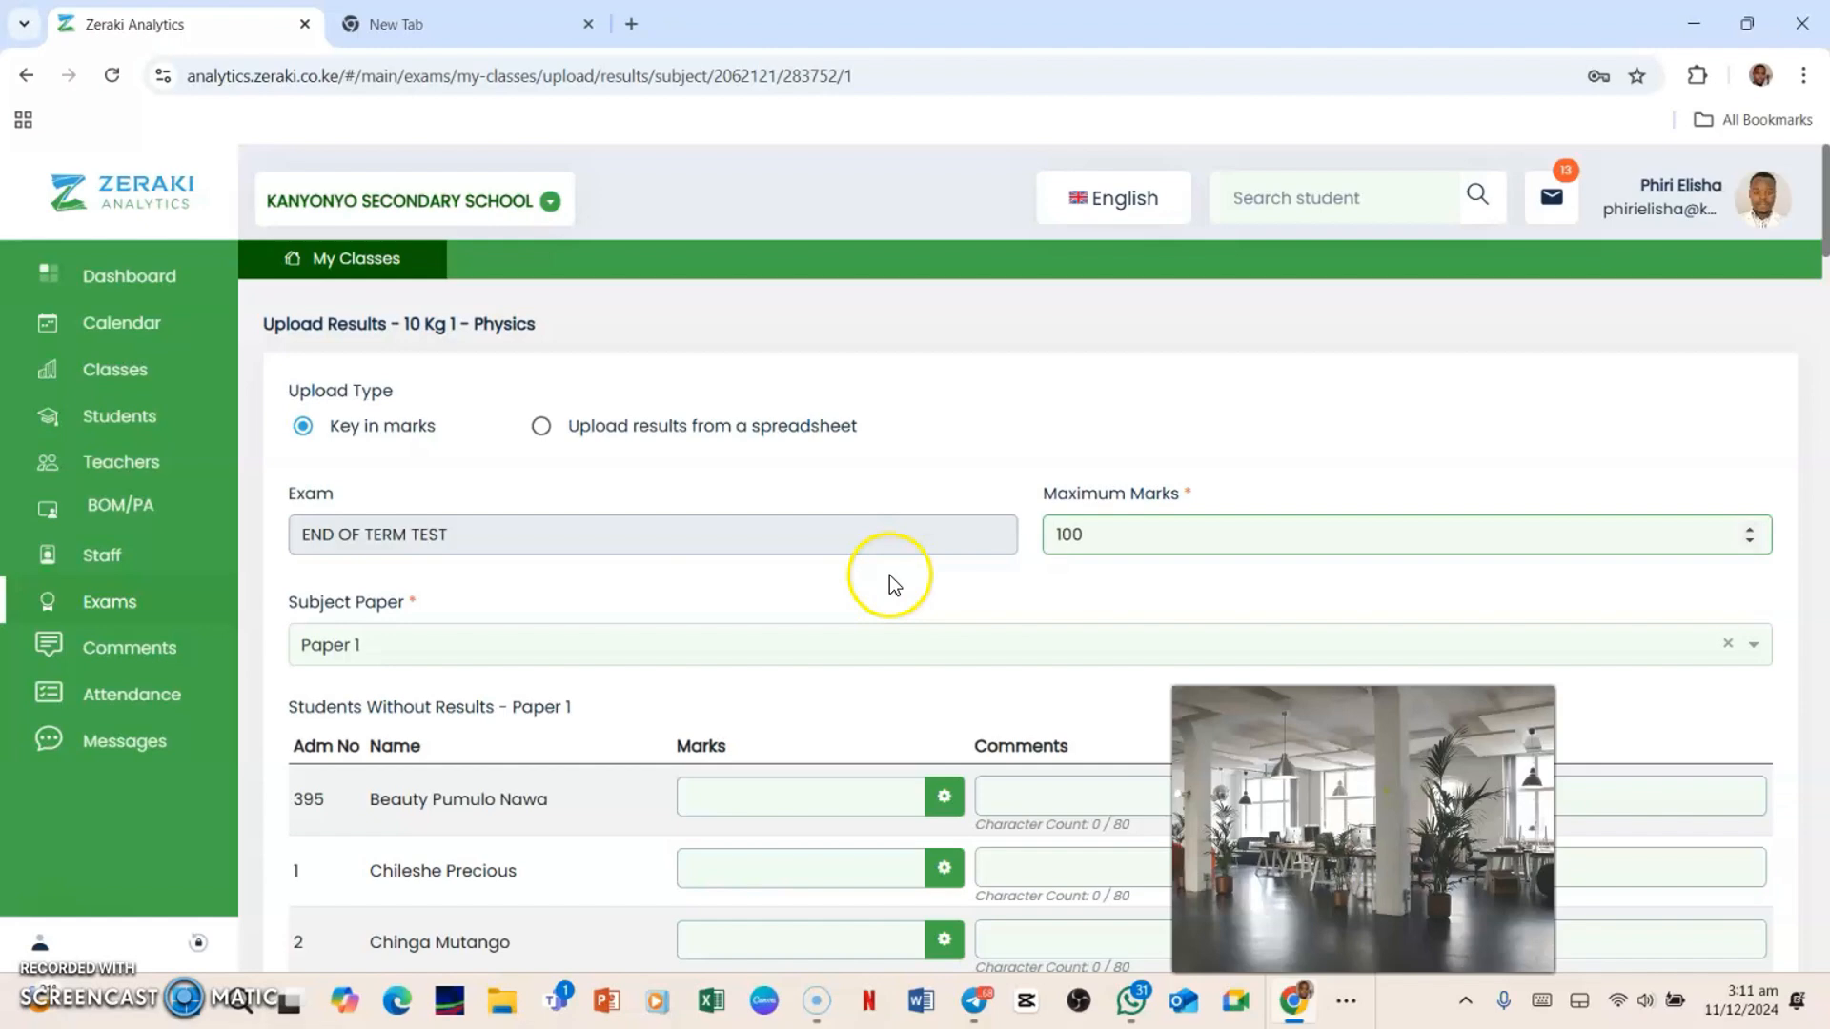
scroll("down", 3)
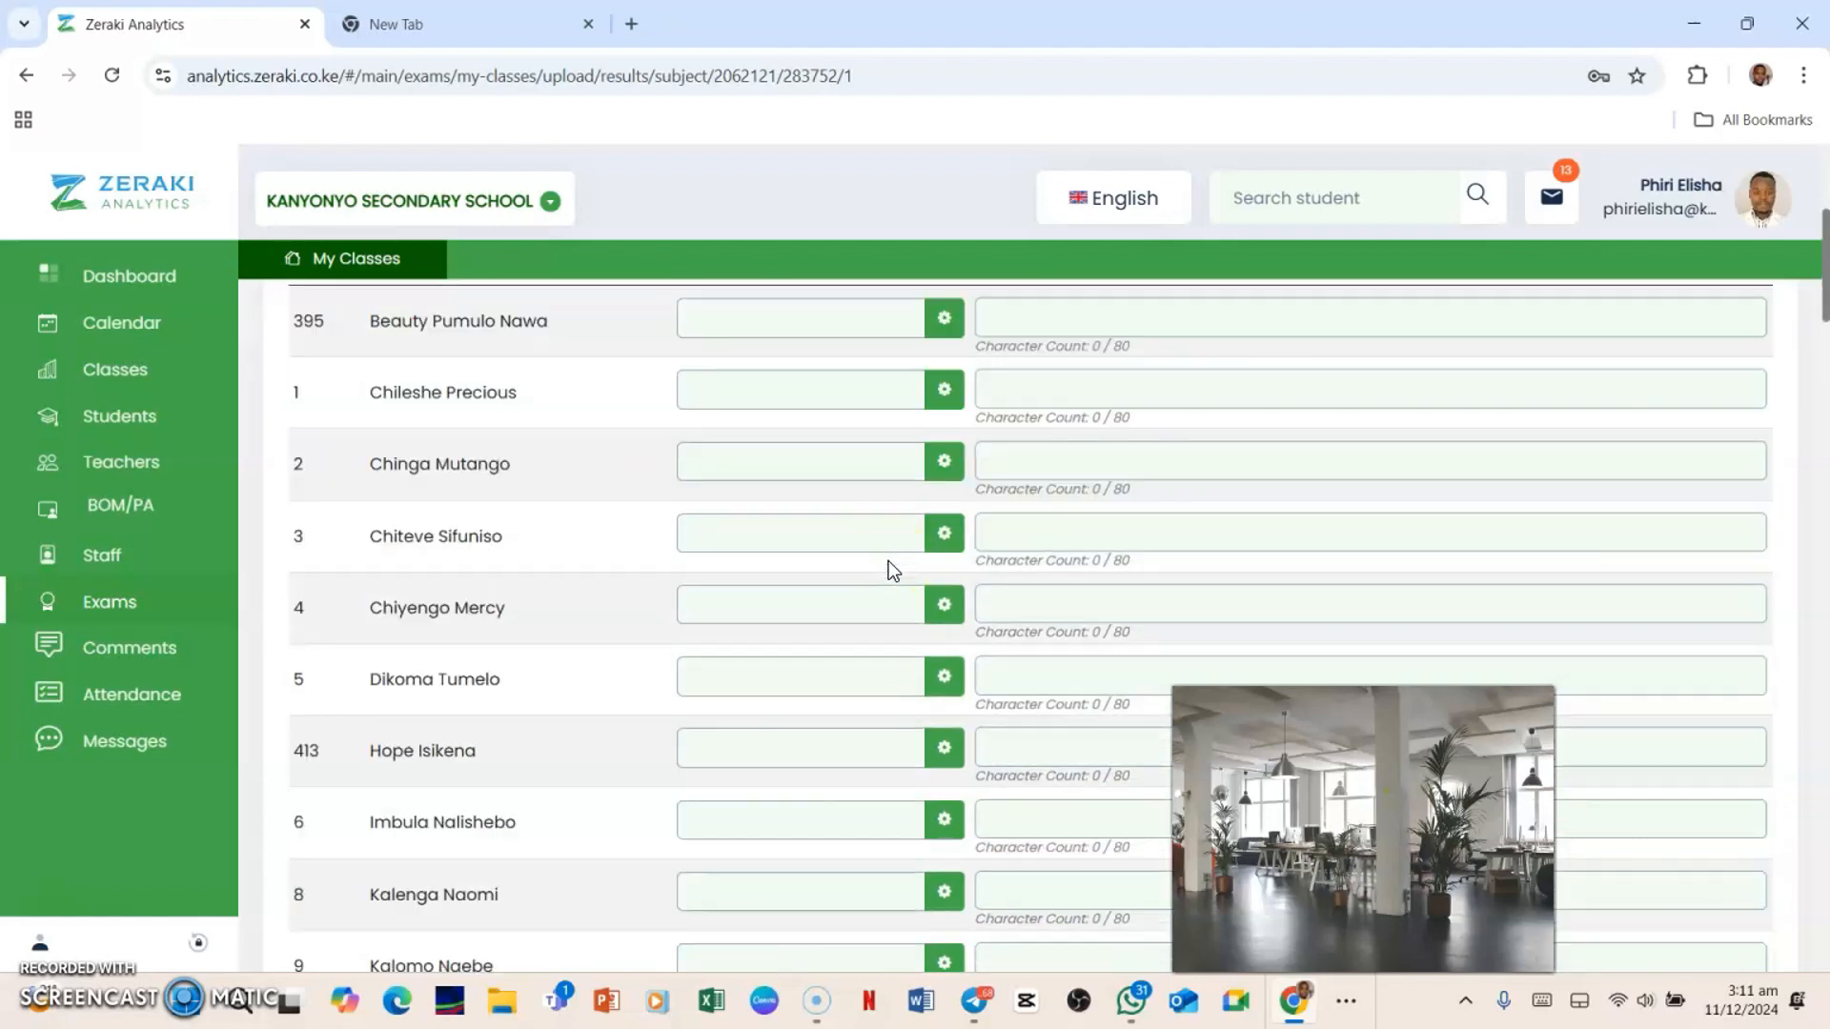
- Key in Paper 1 marks 30, 70 and 80 for admission numbers 395, 2 and 3
scroll("up", 3)
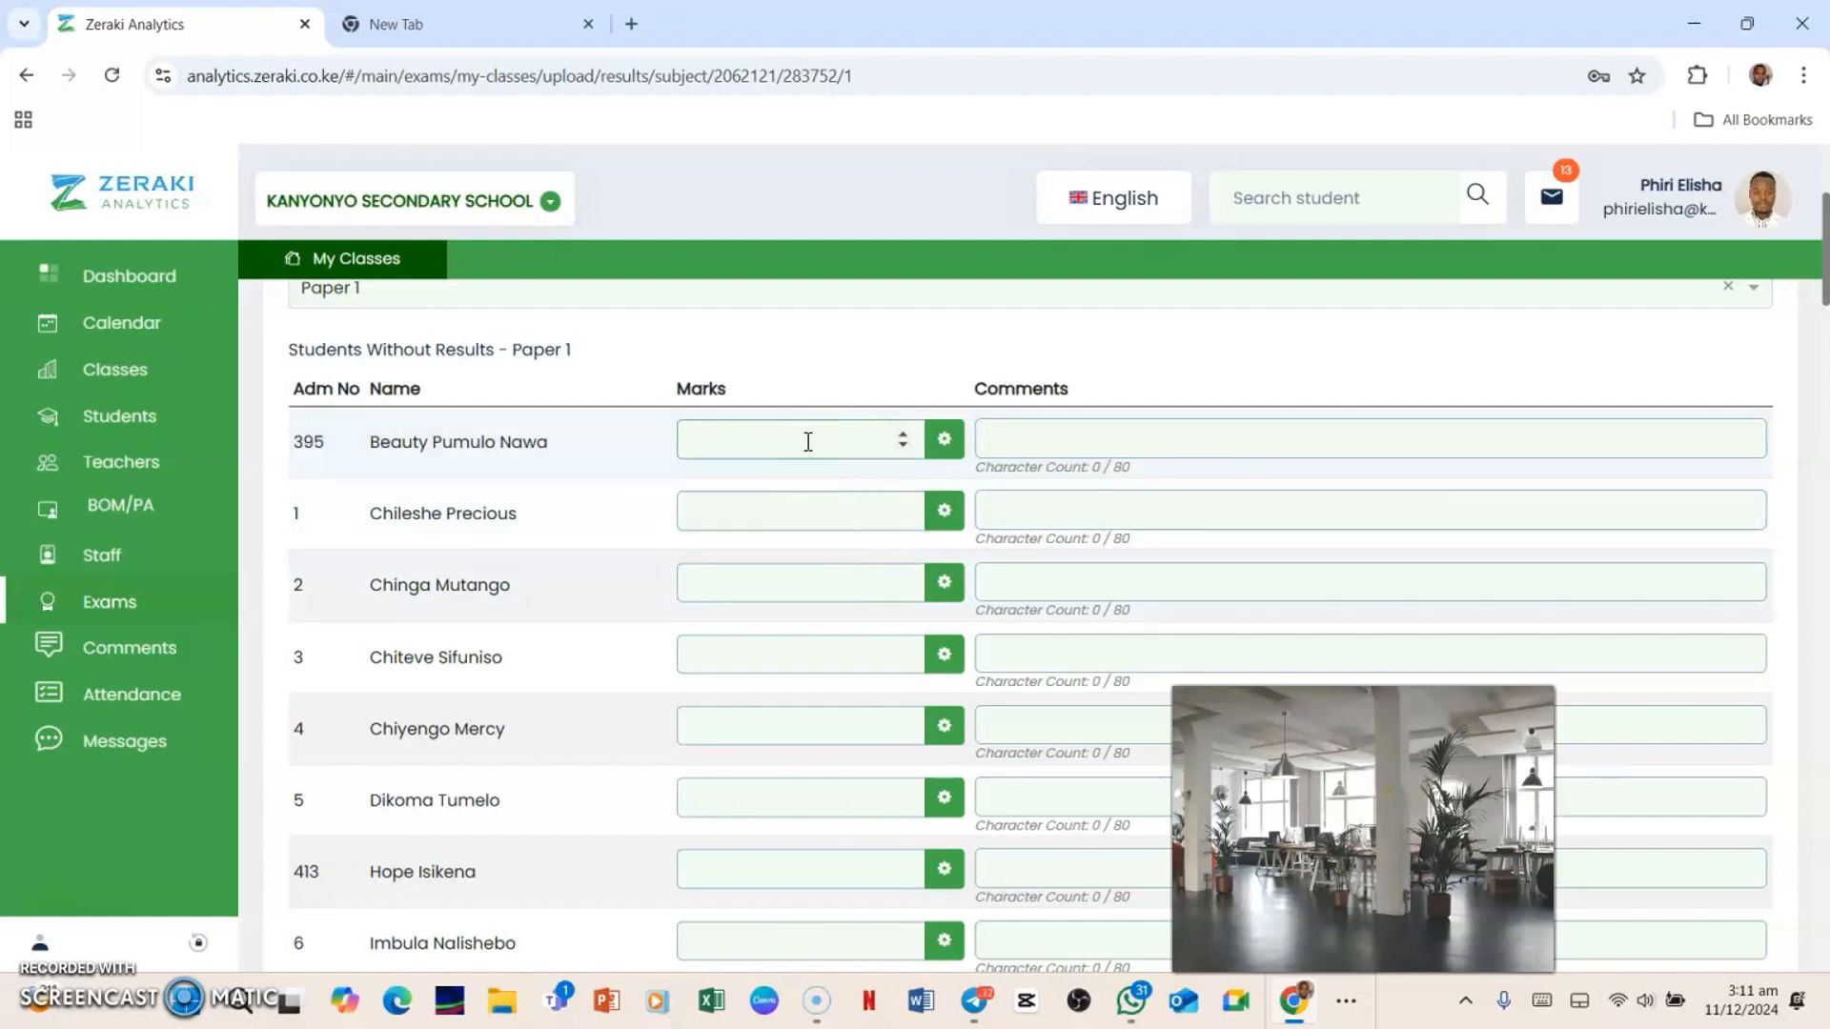
type("30")
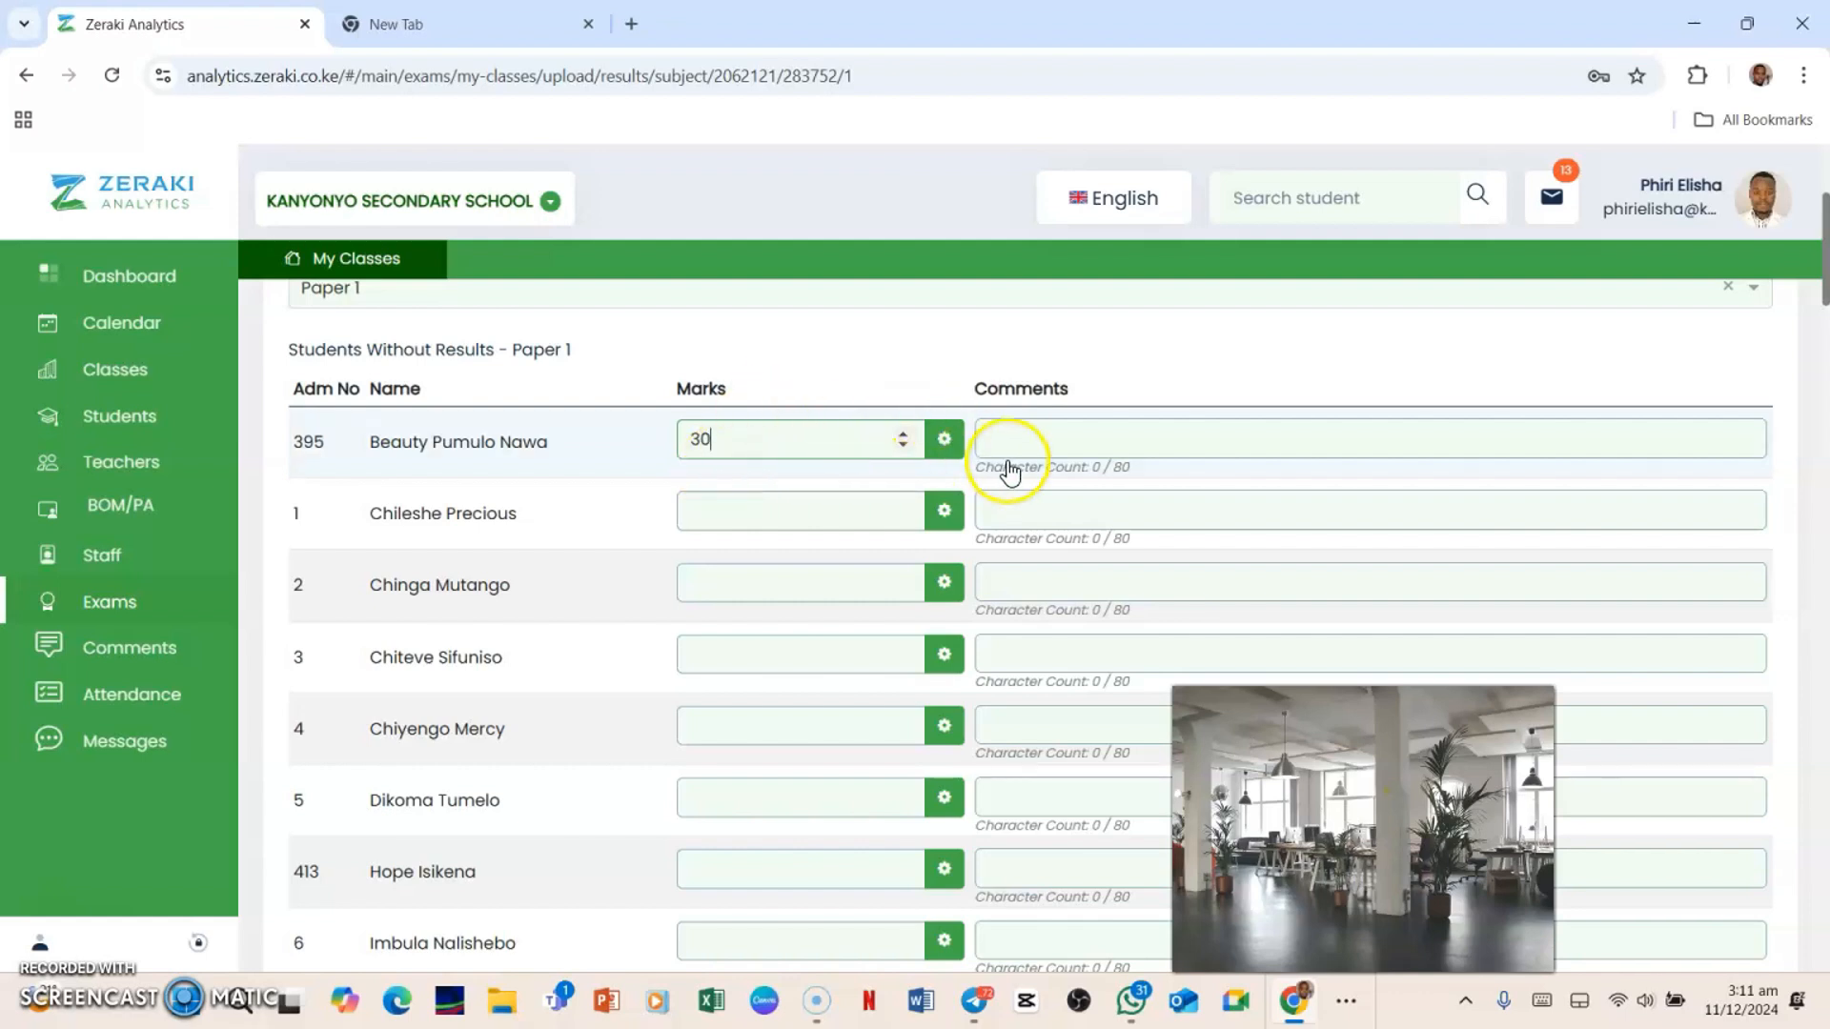
left_click(1283, 438)
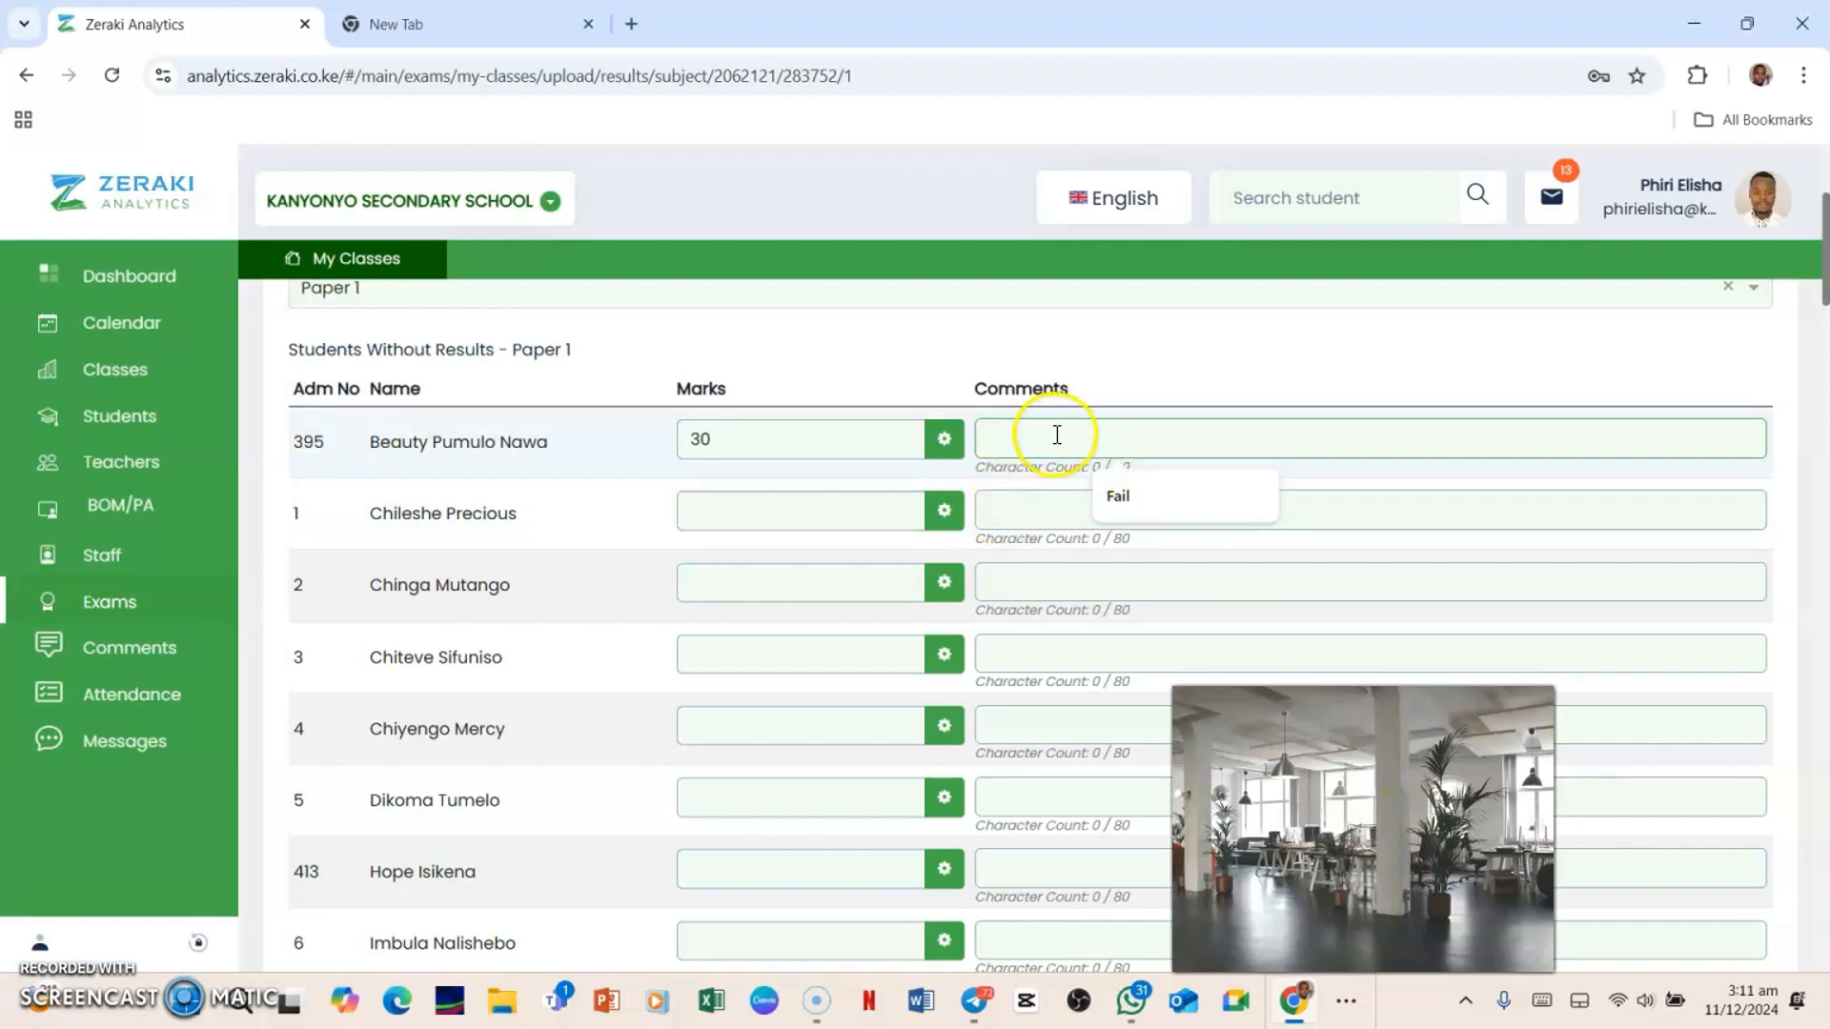
mouse_move(974, 556)
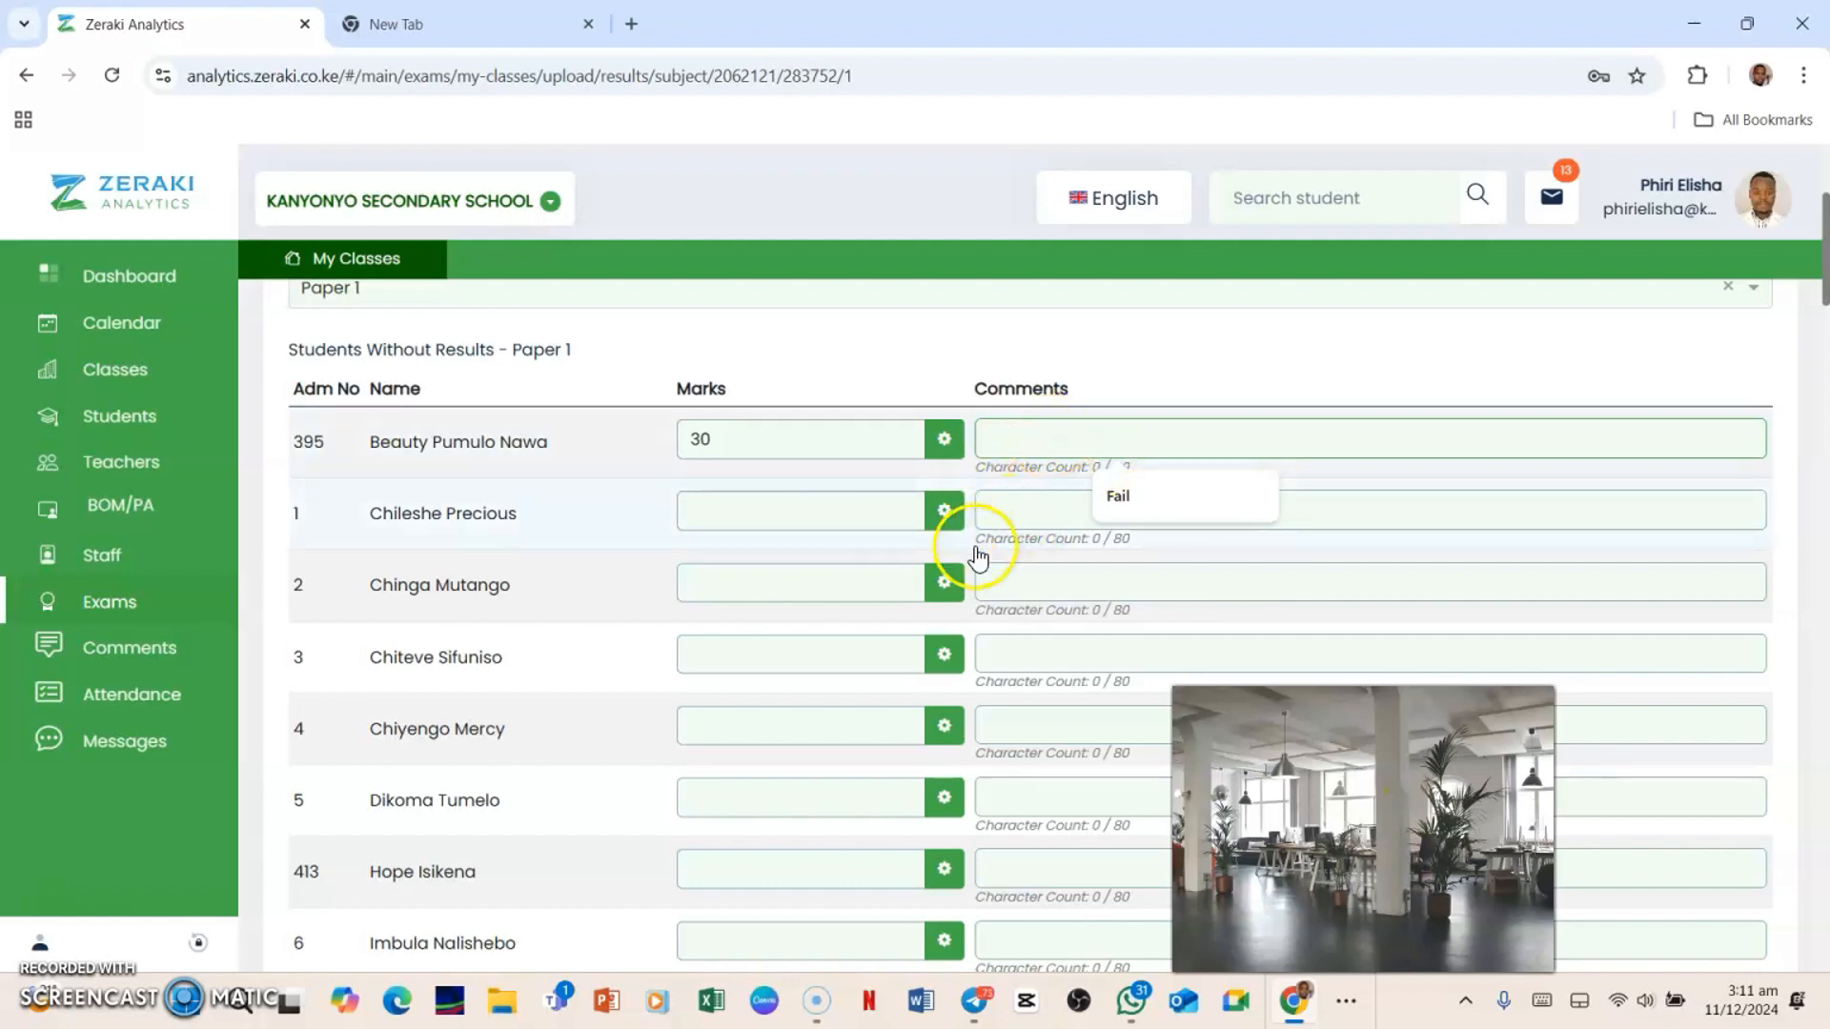
mouse_move(840, 549)
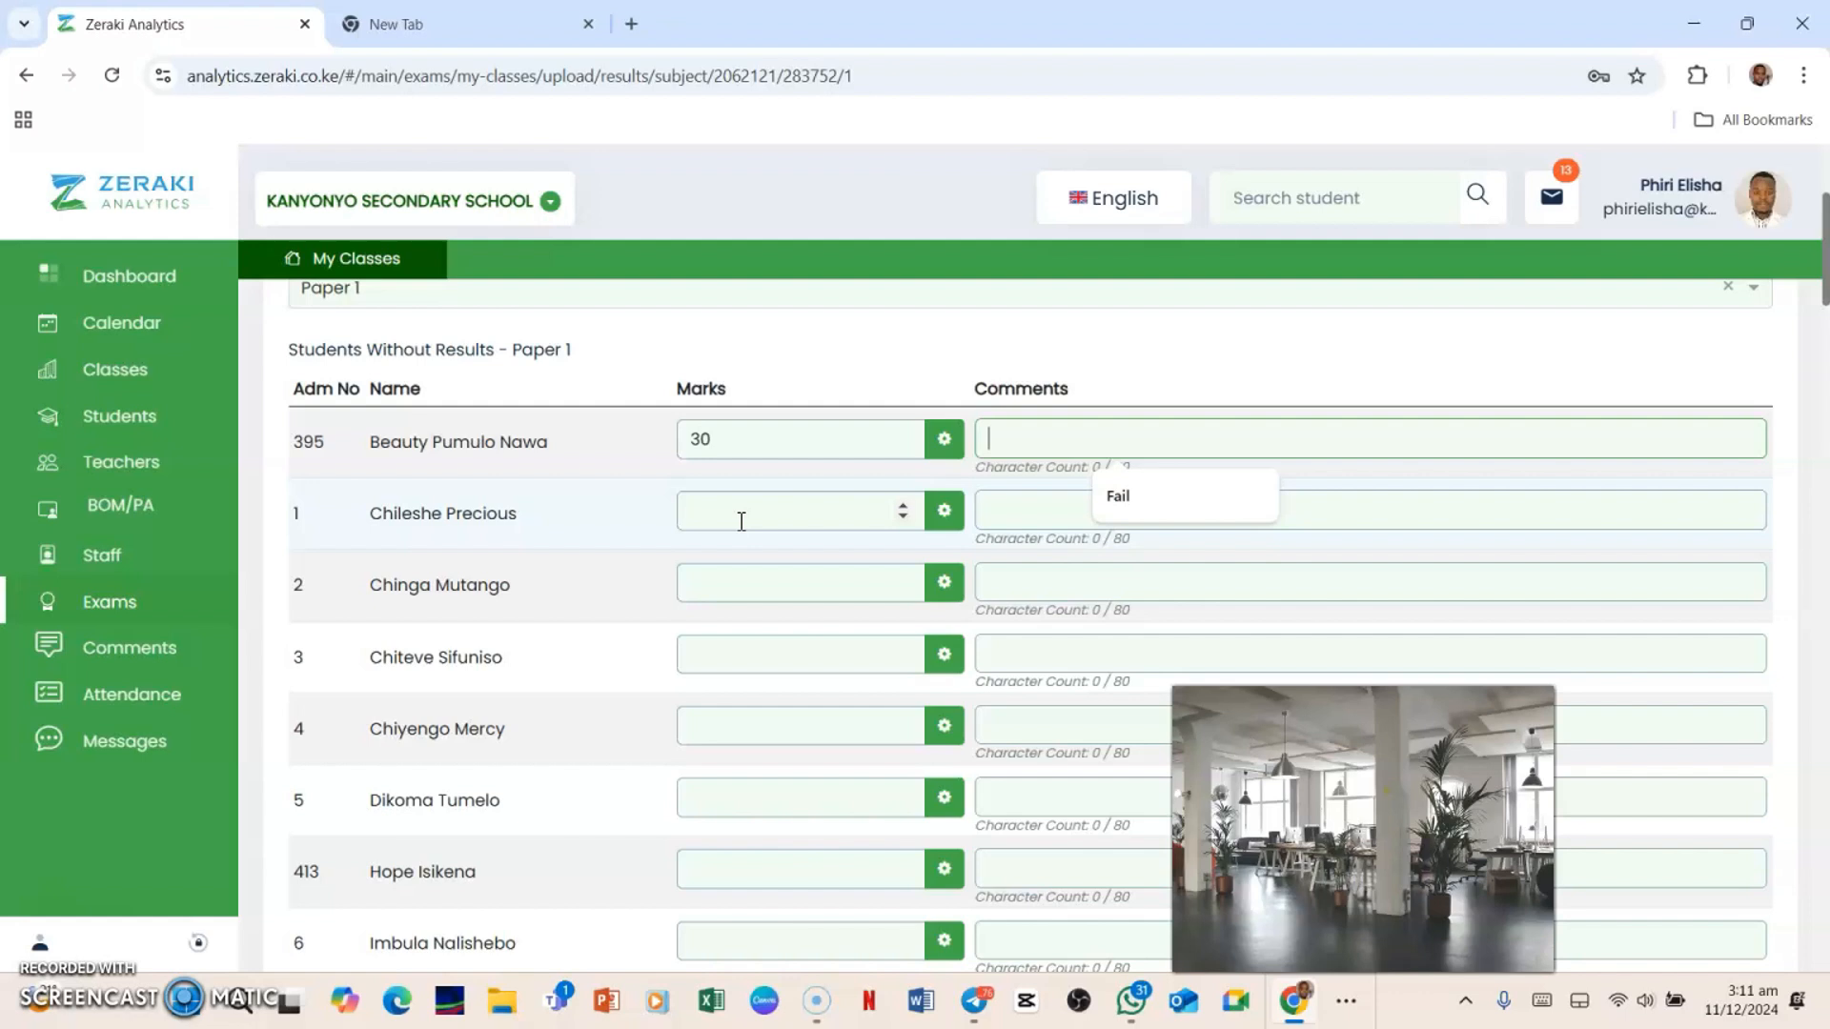
left_click(800, 510)
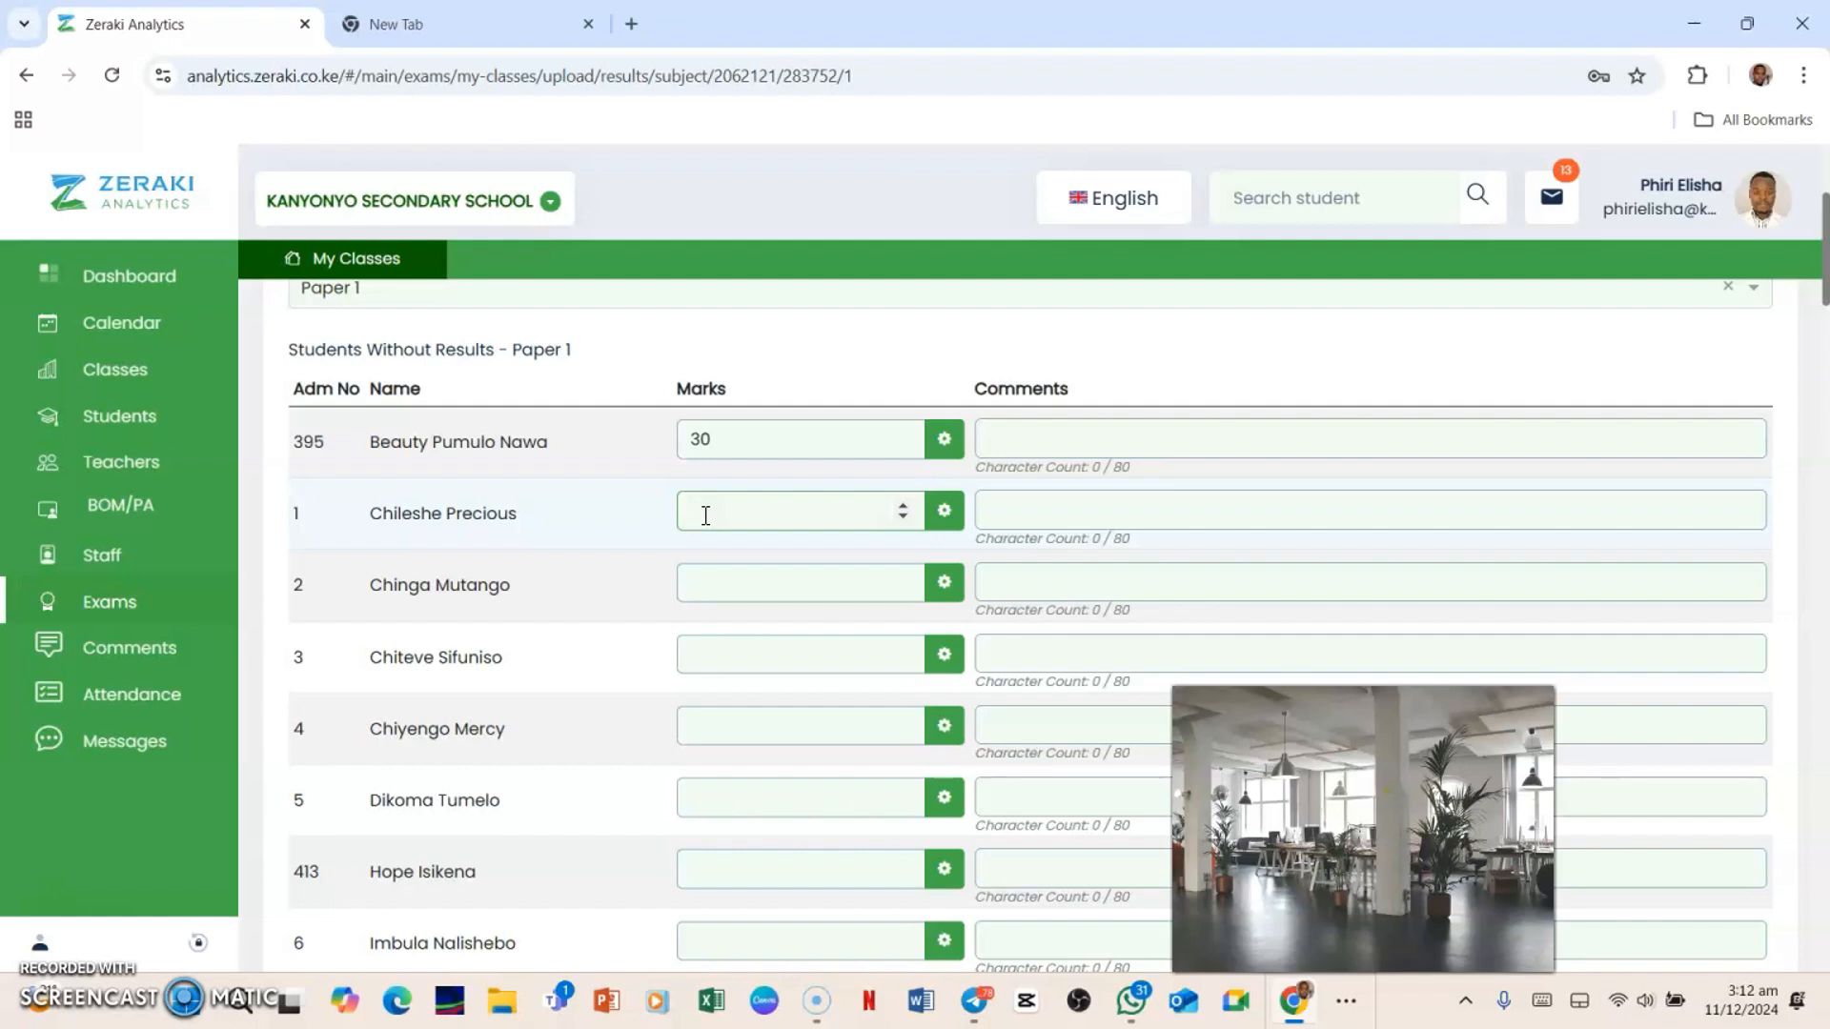
left_click(800, 583)
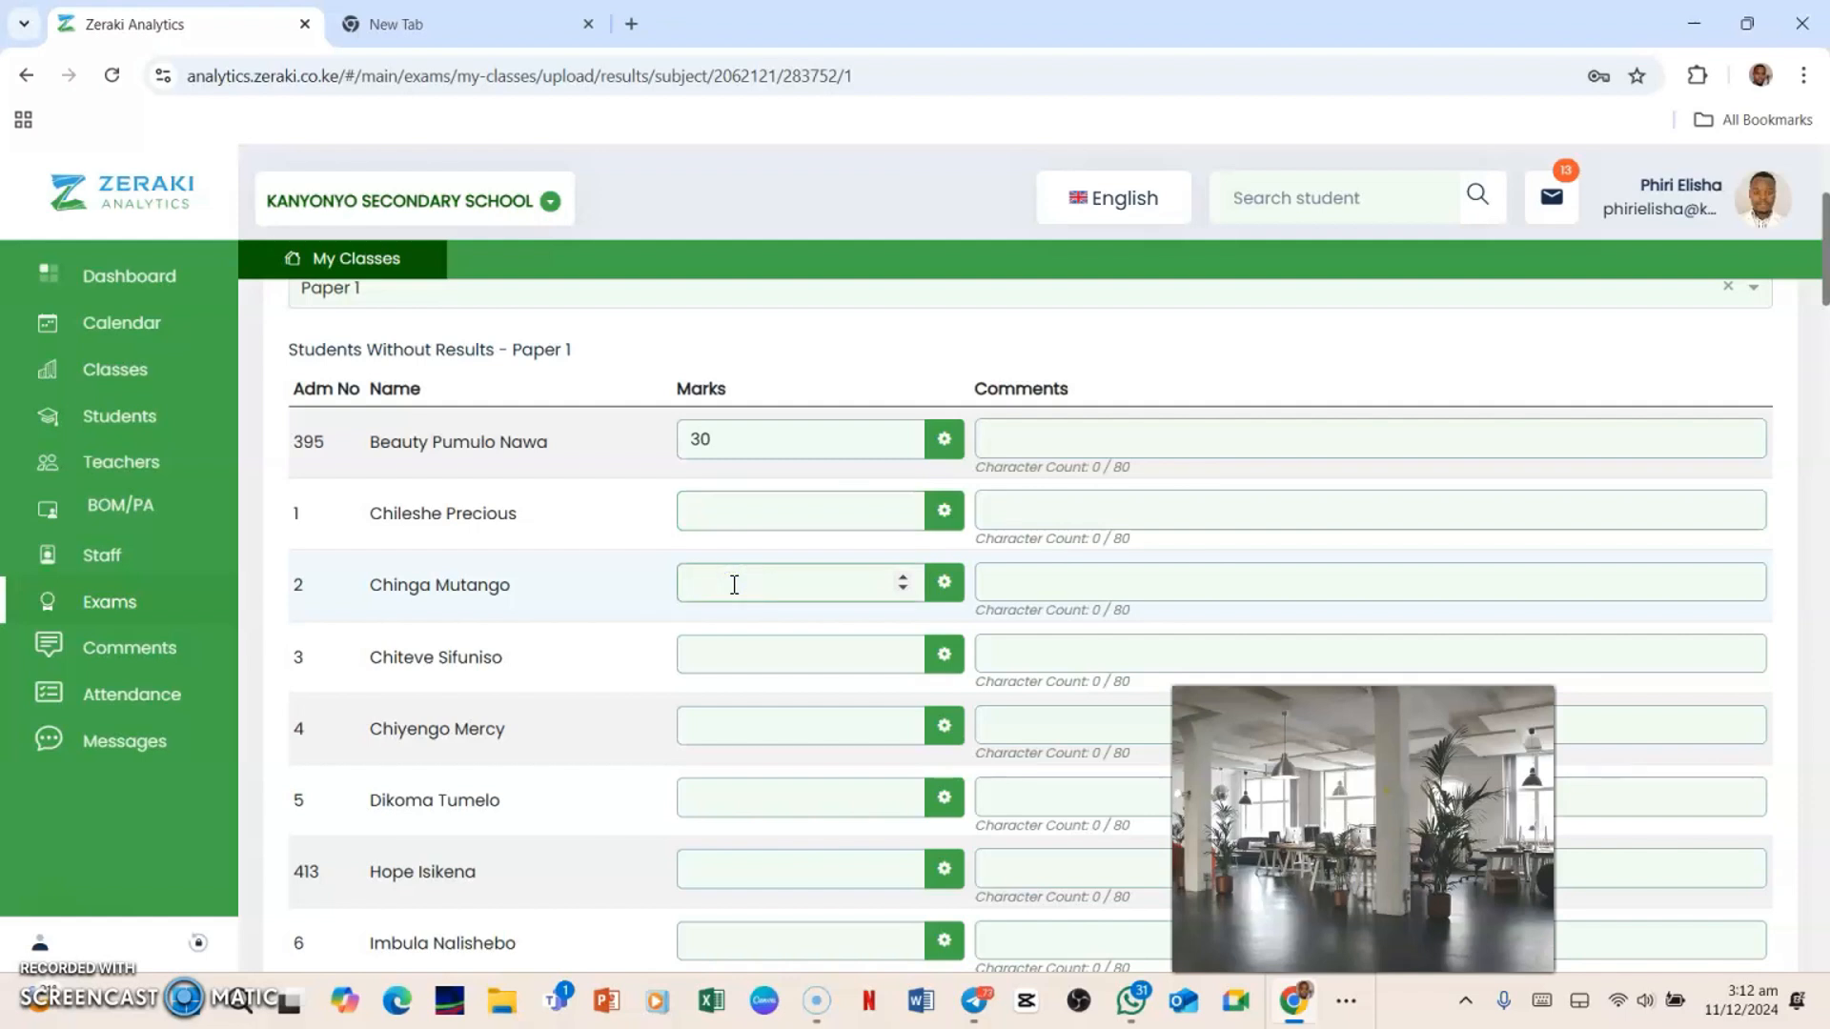
type("70")
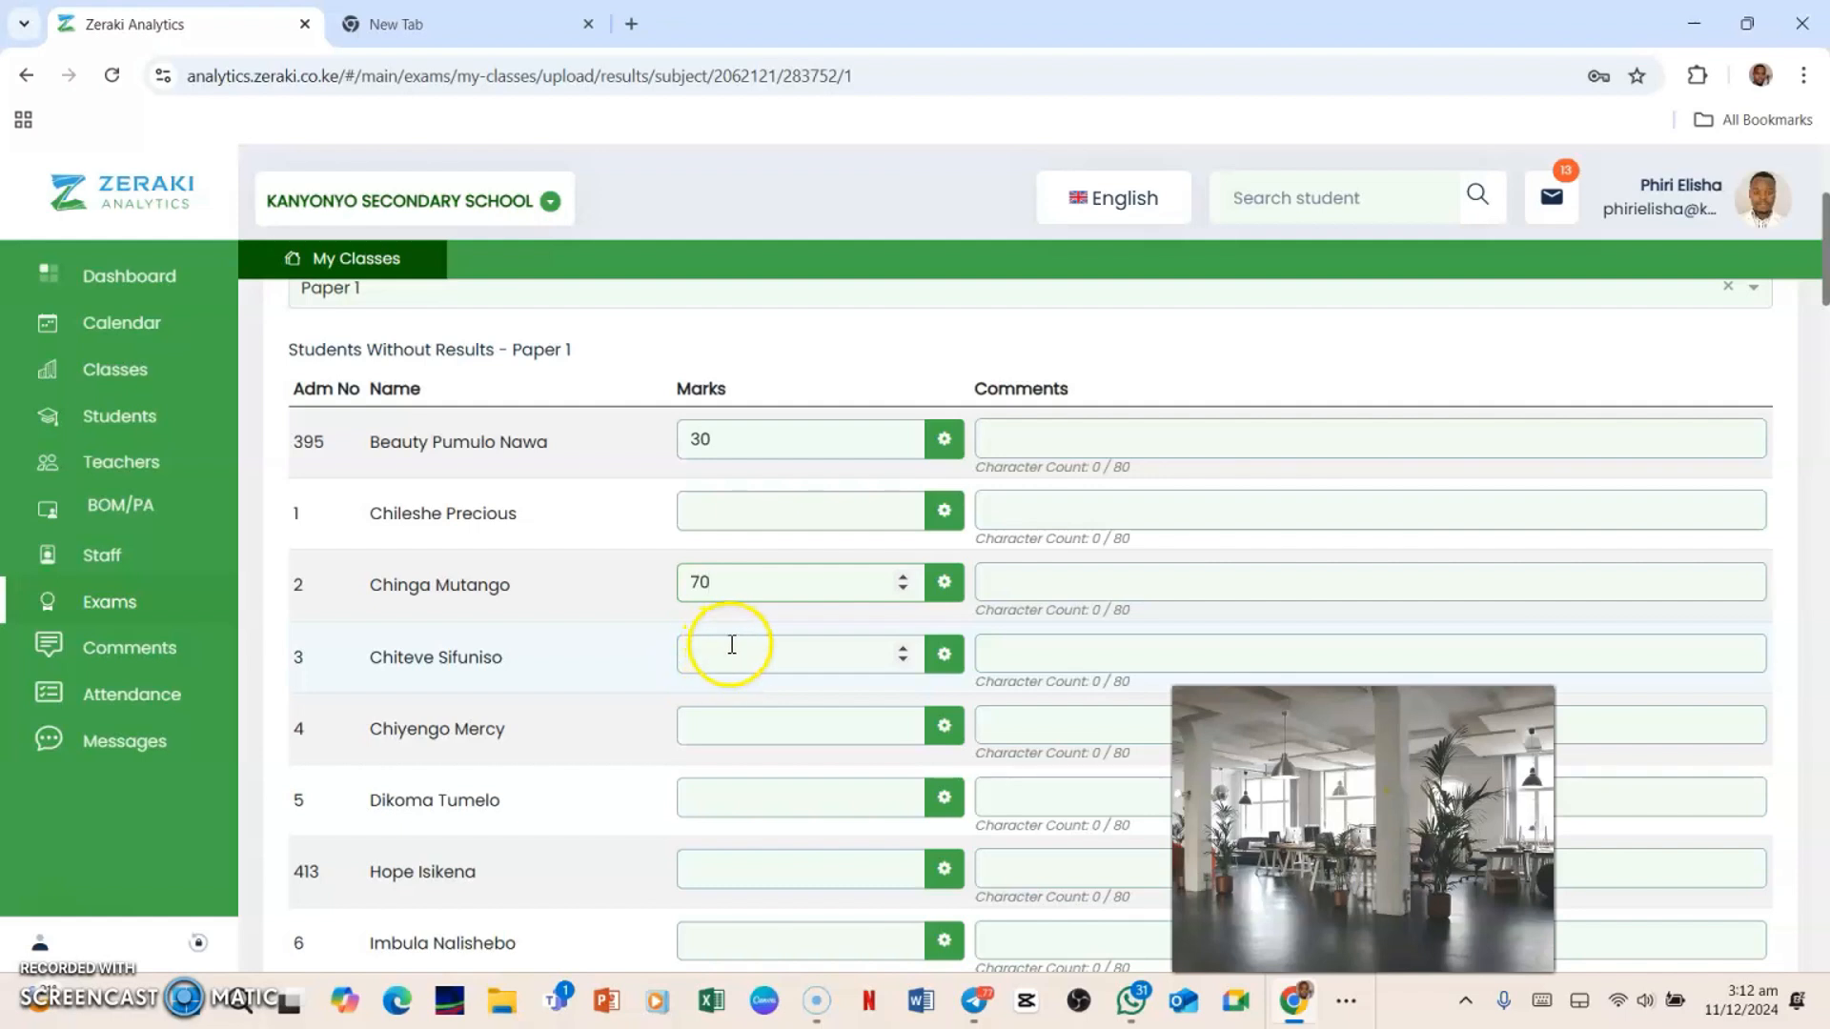
scroll("down", 3)
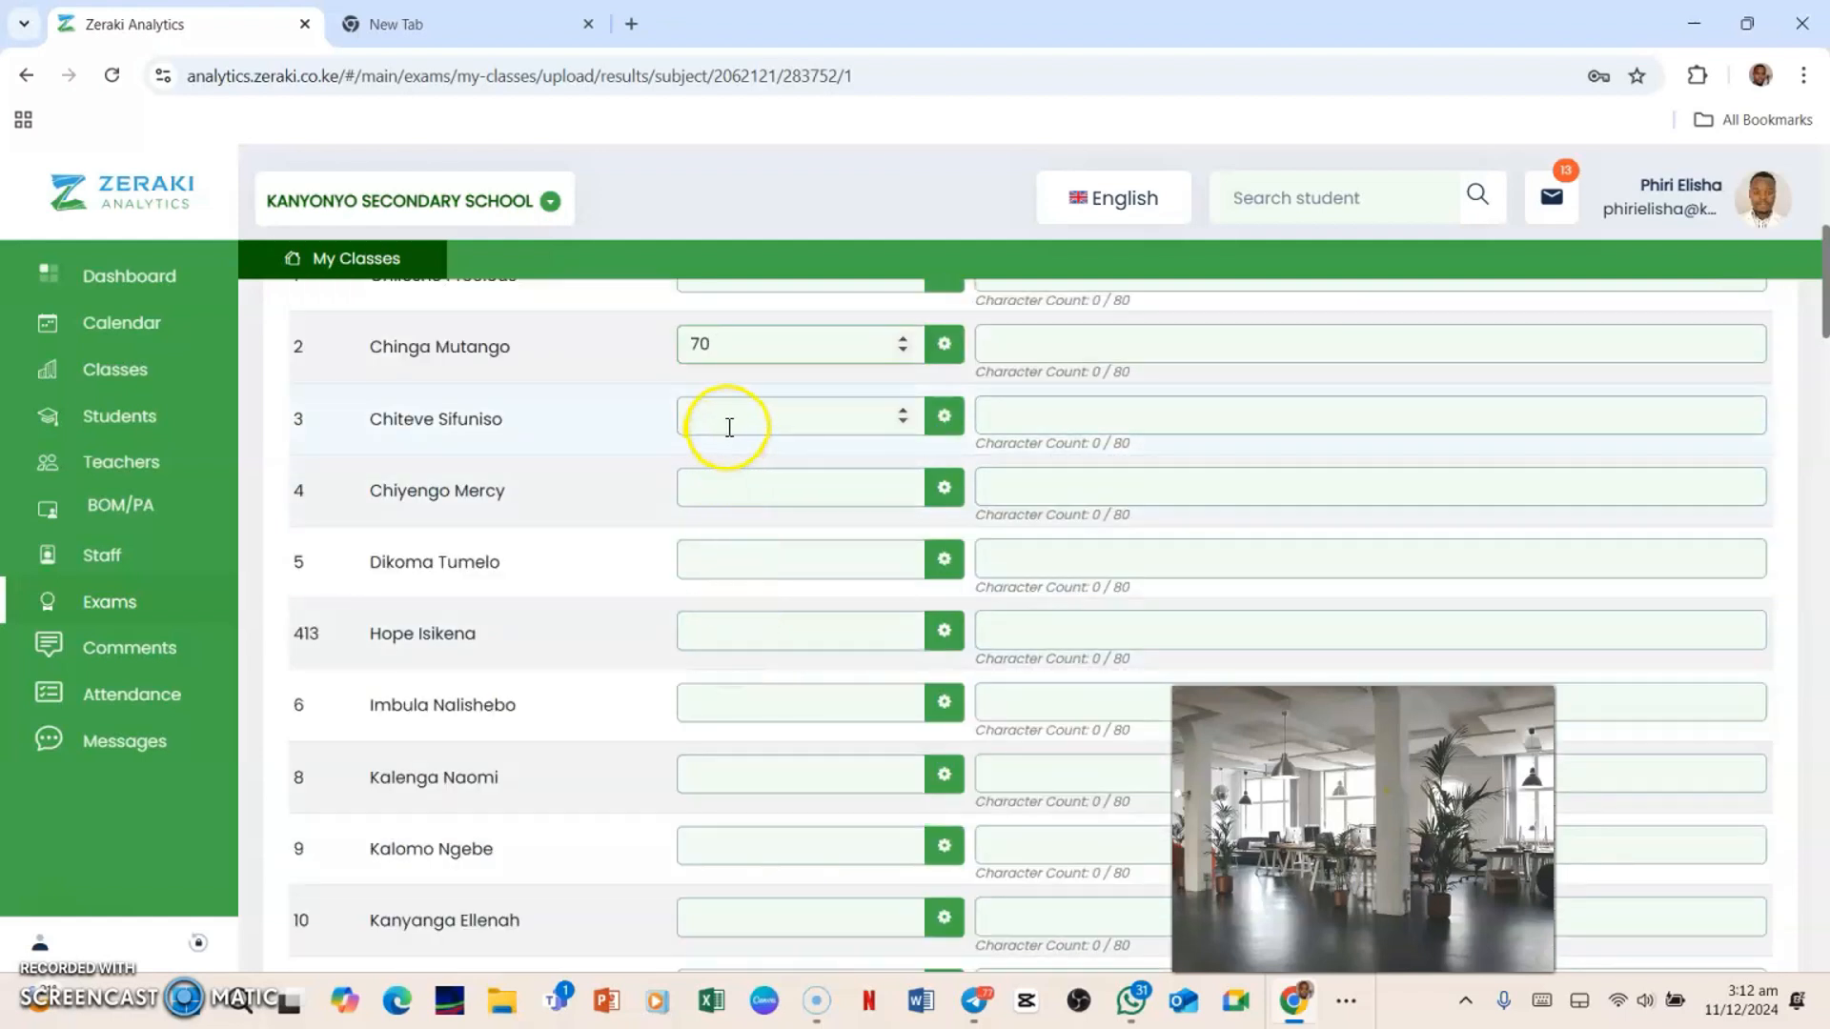
type("8")
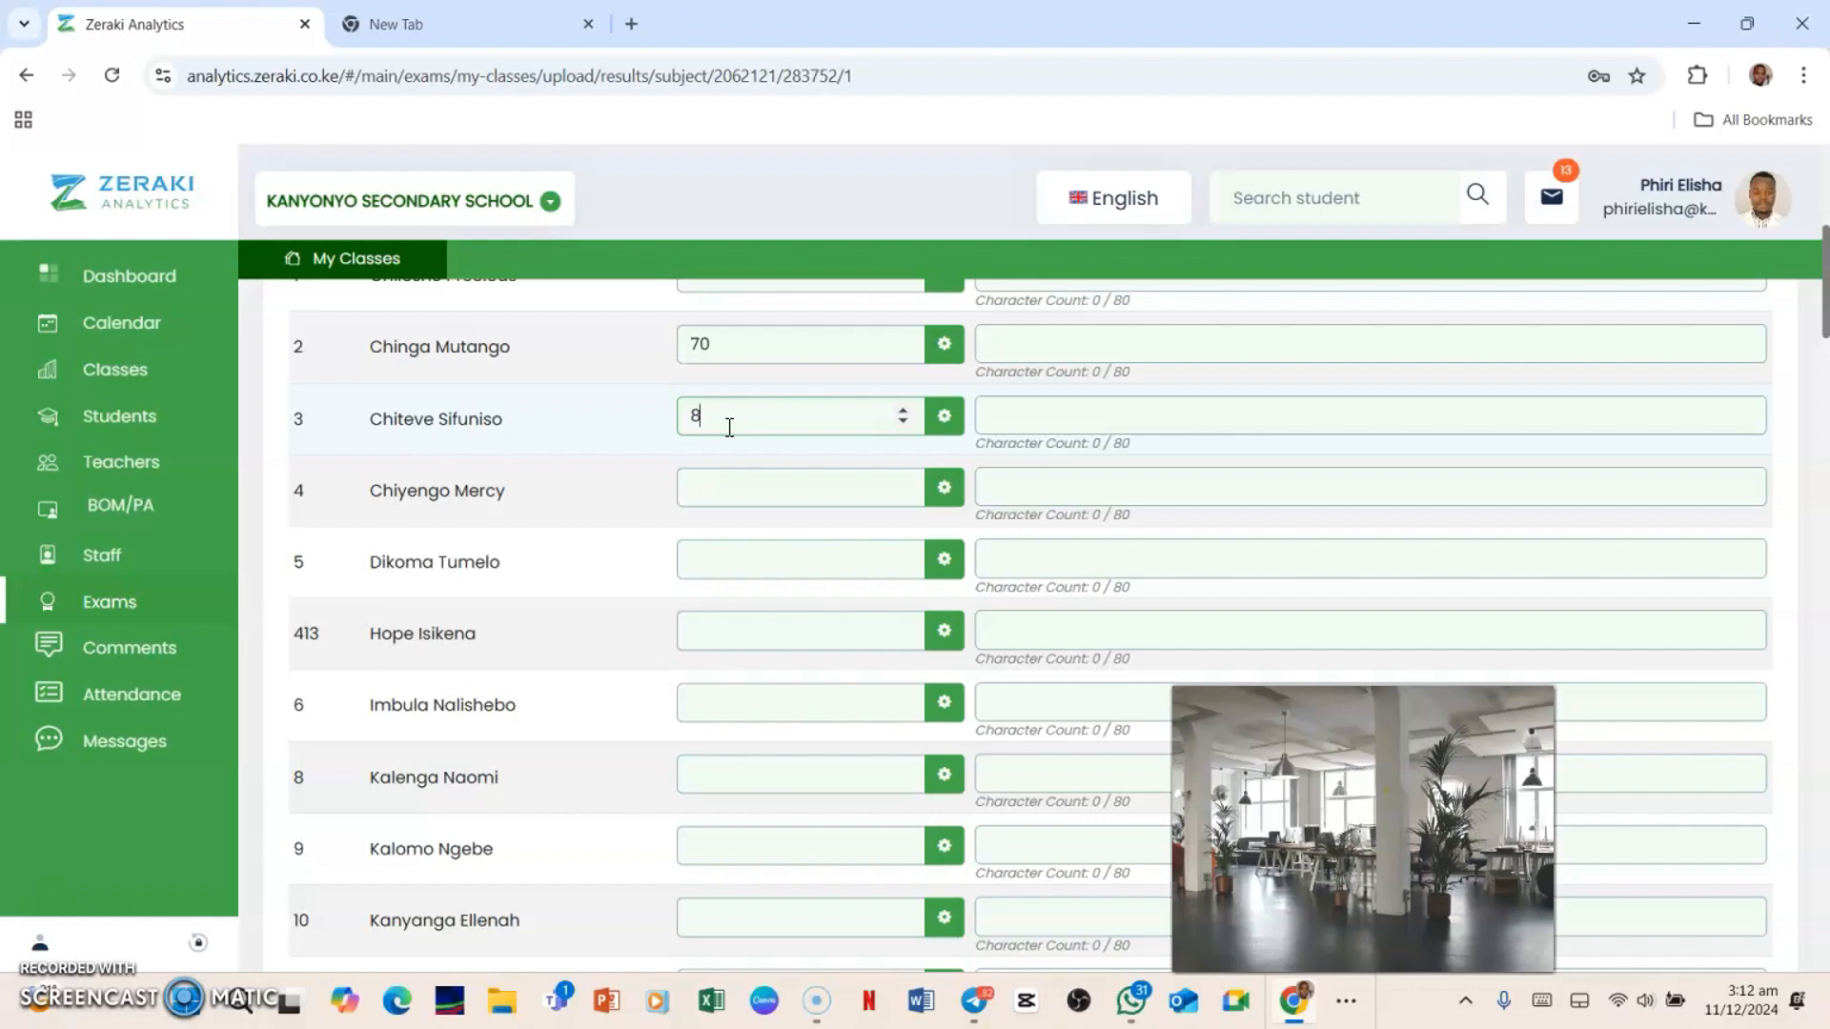
type("0")
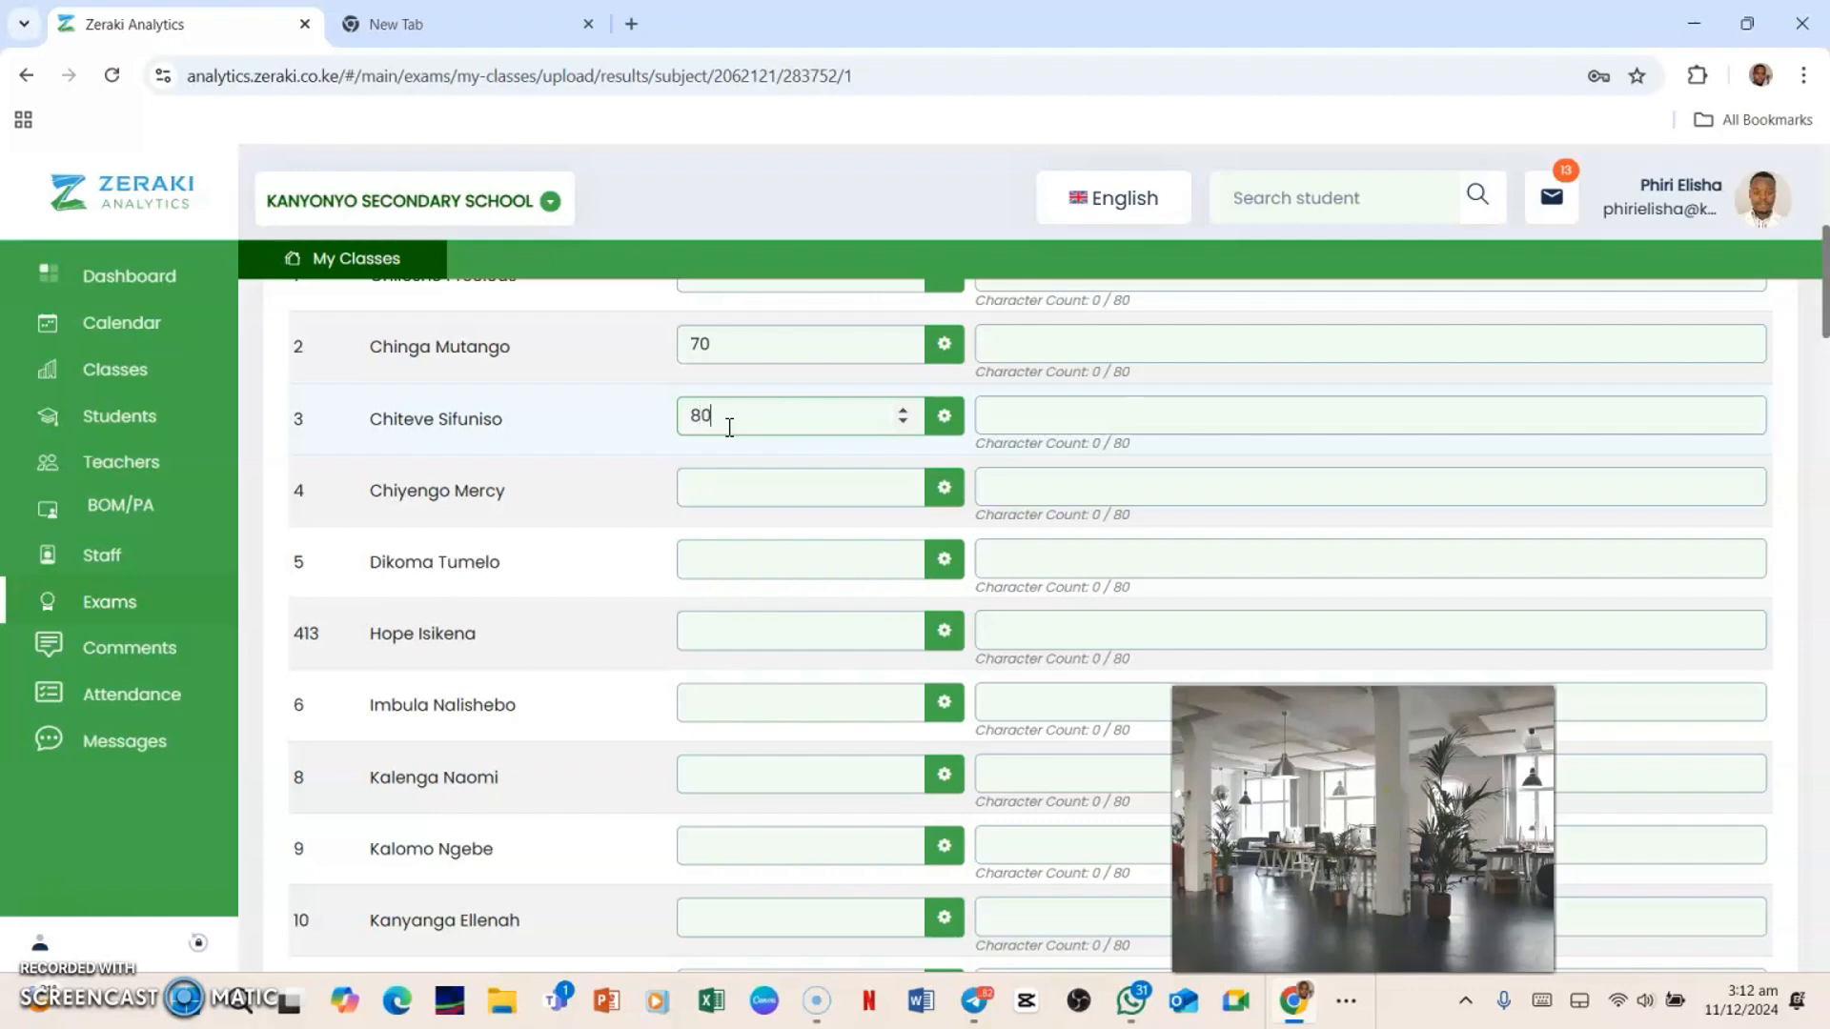
scroll("down", 3)
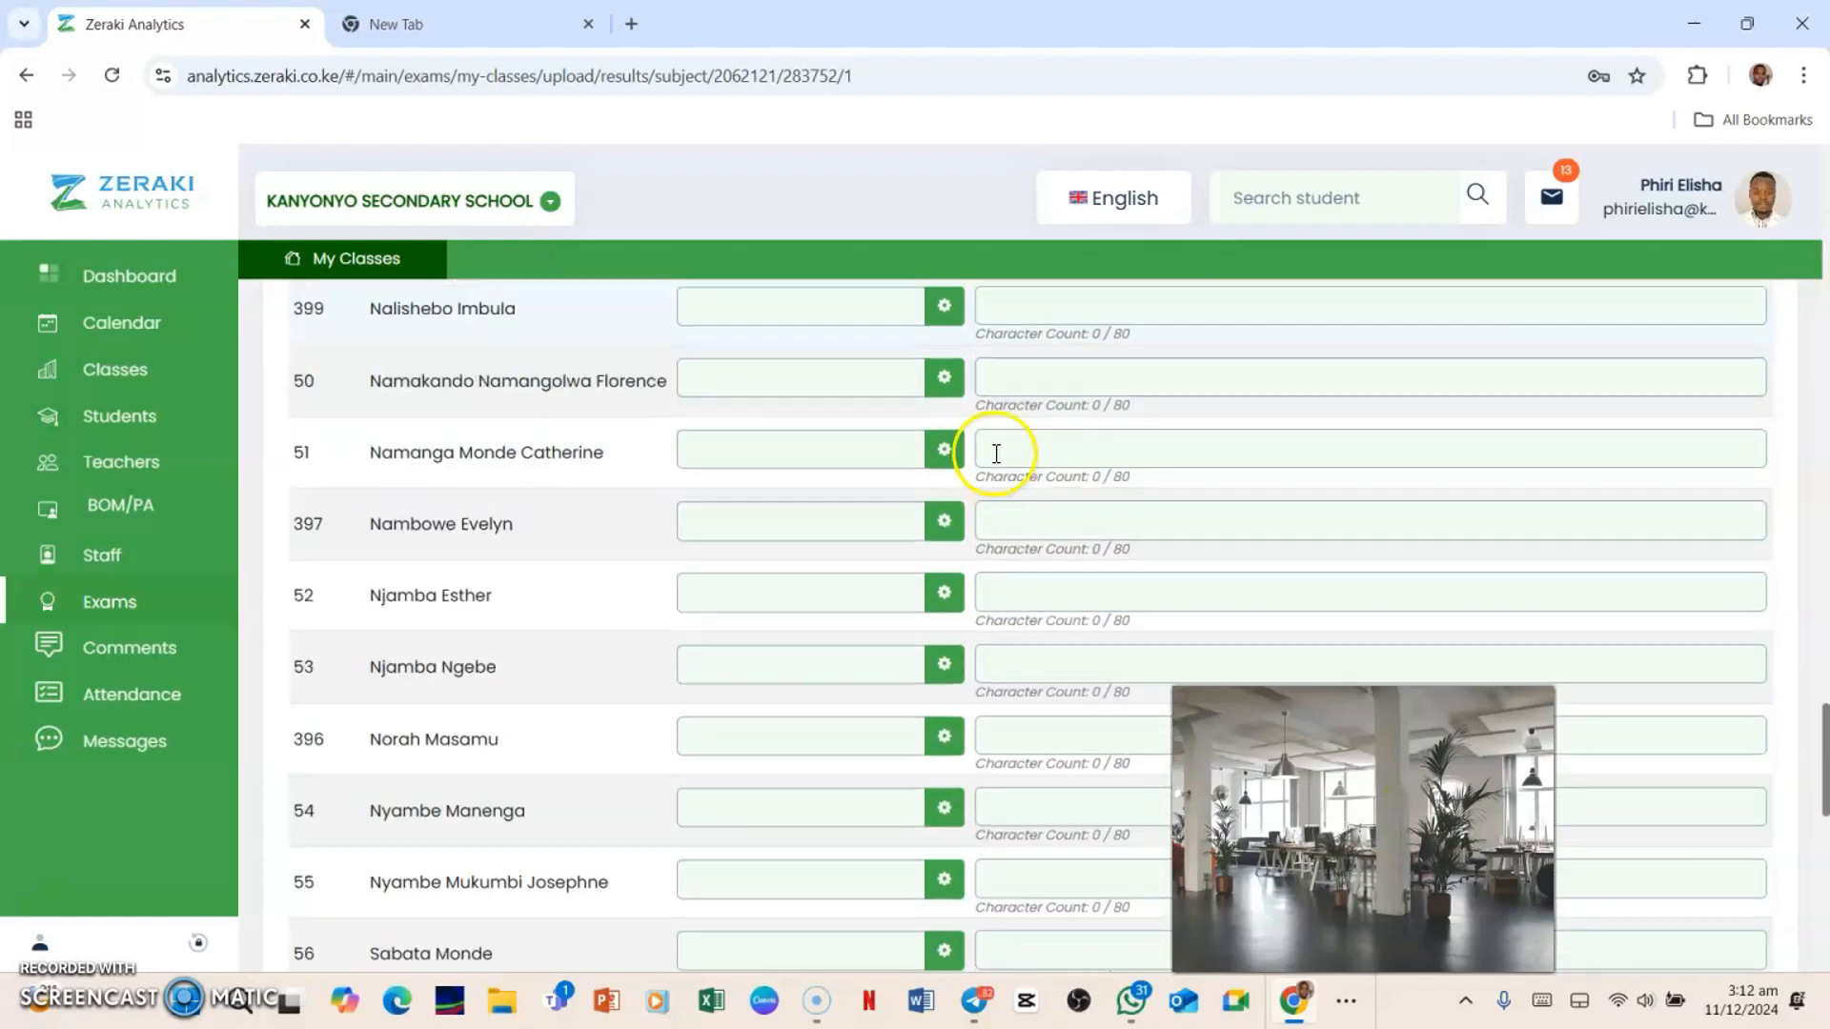
- Submit the entered Paper 1 physics marks with Upload Subject Results
scroll("down", 3)
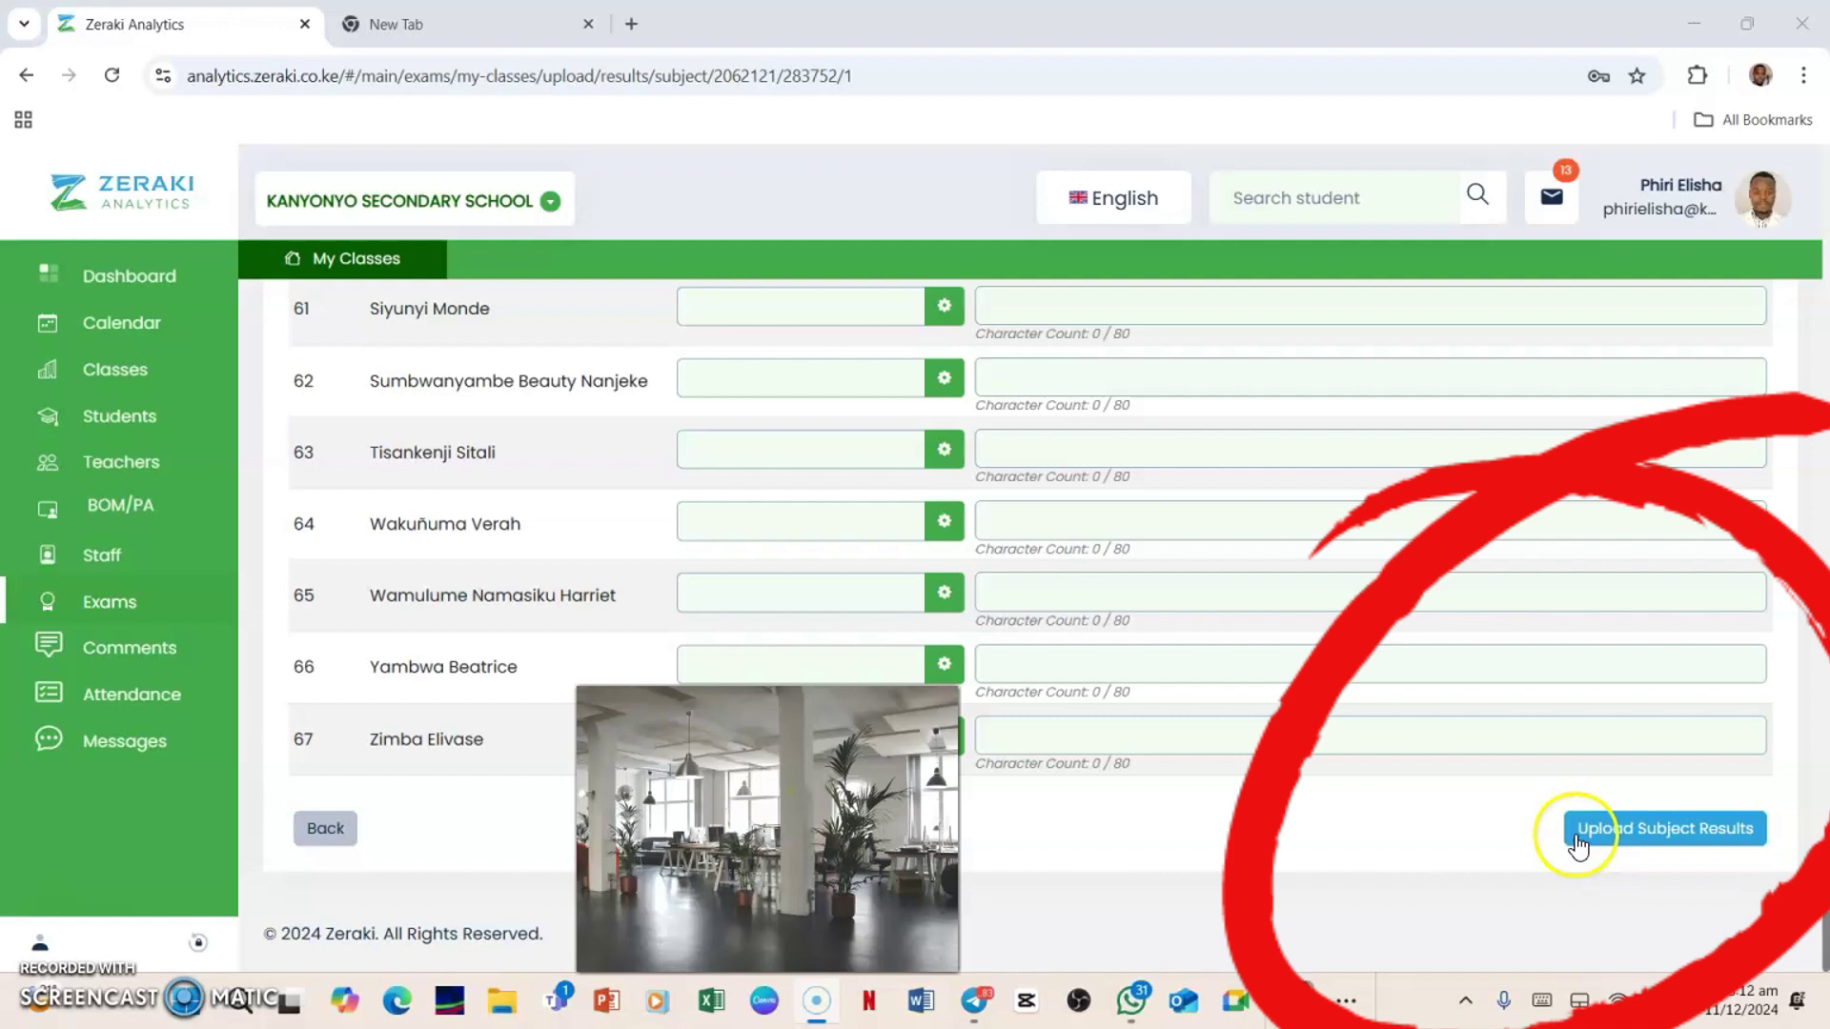
mouse_move(1324, 770)
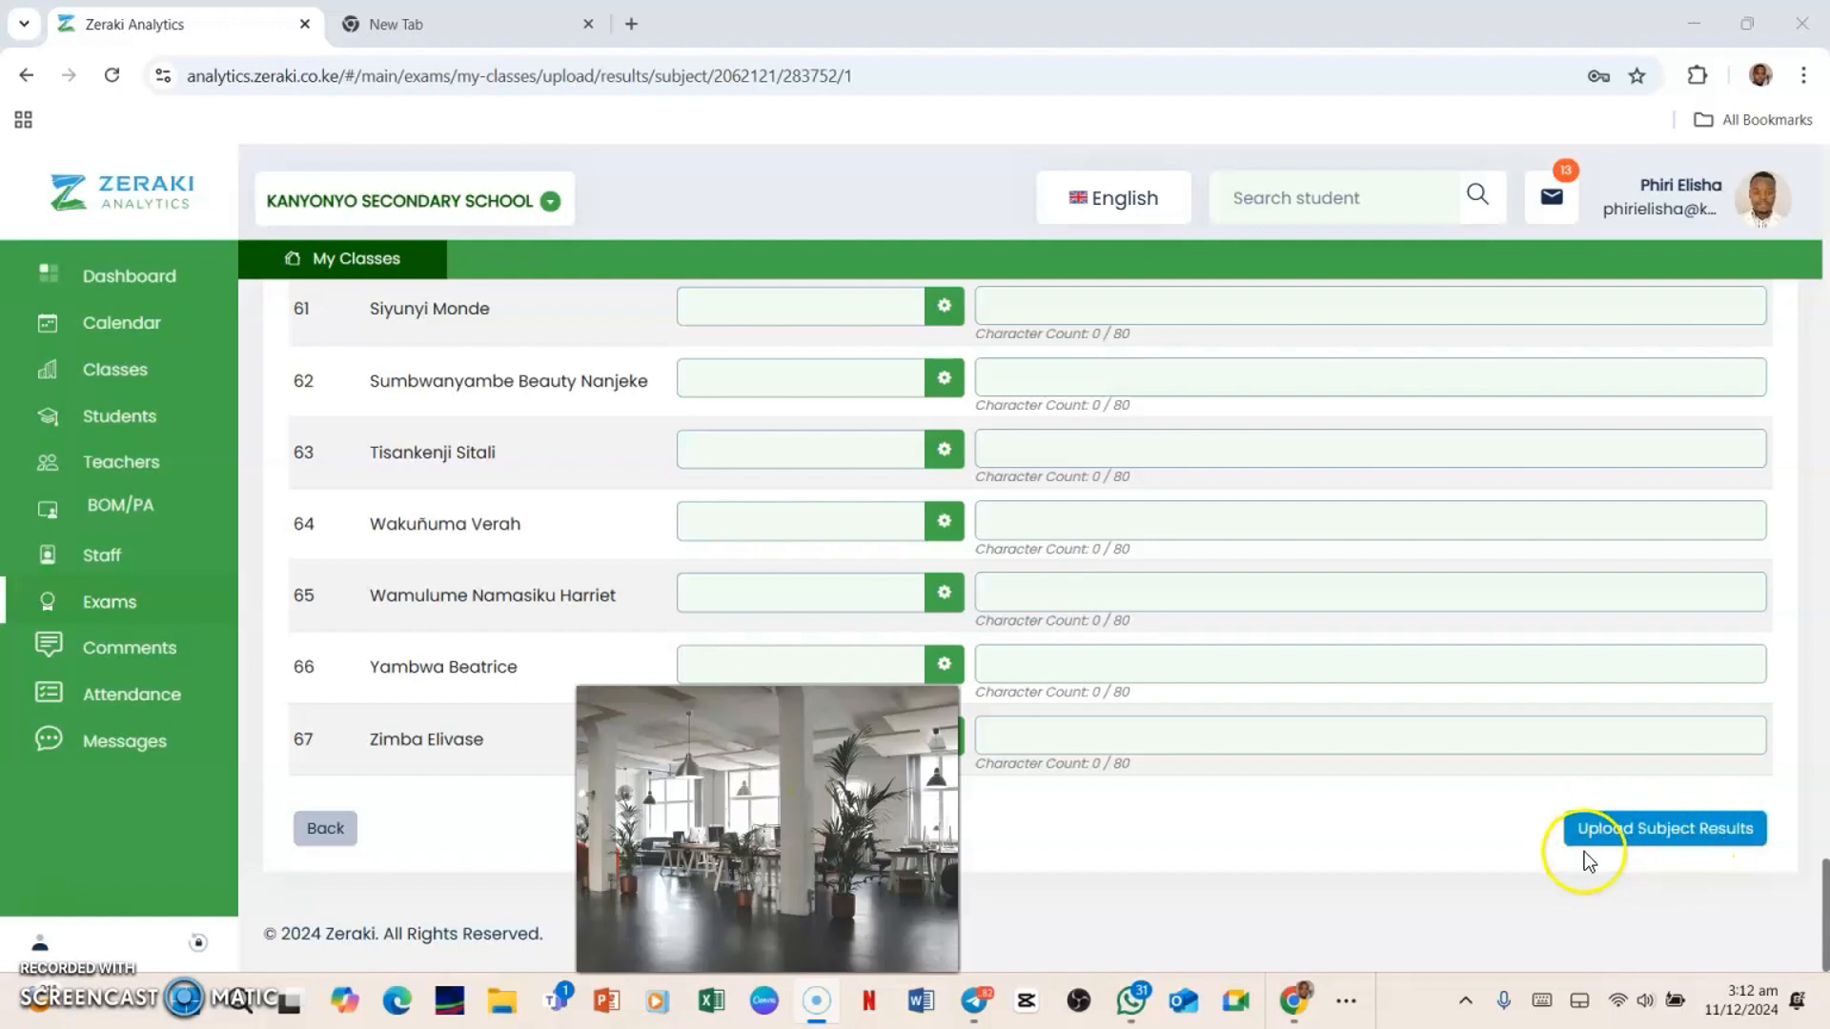
mouse_move(1653, 854)
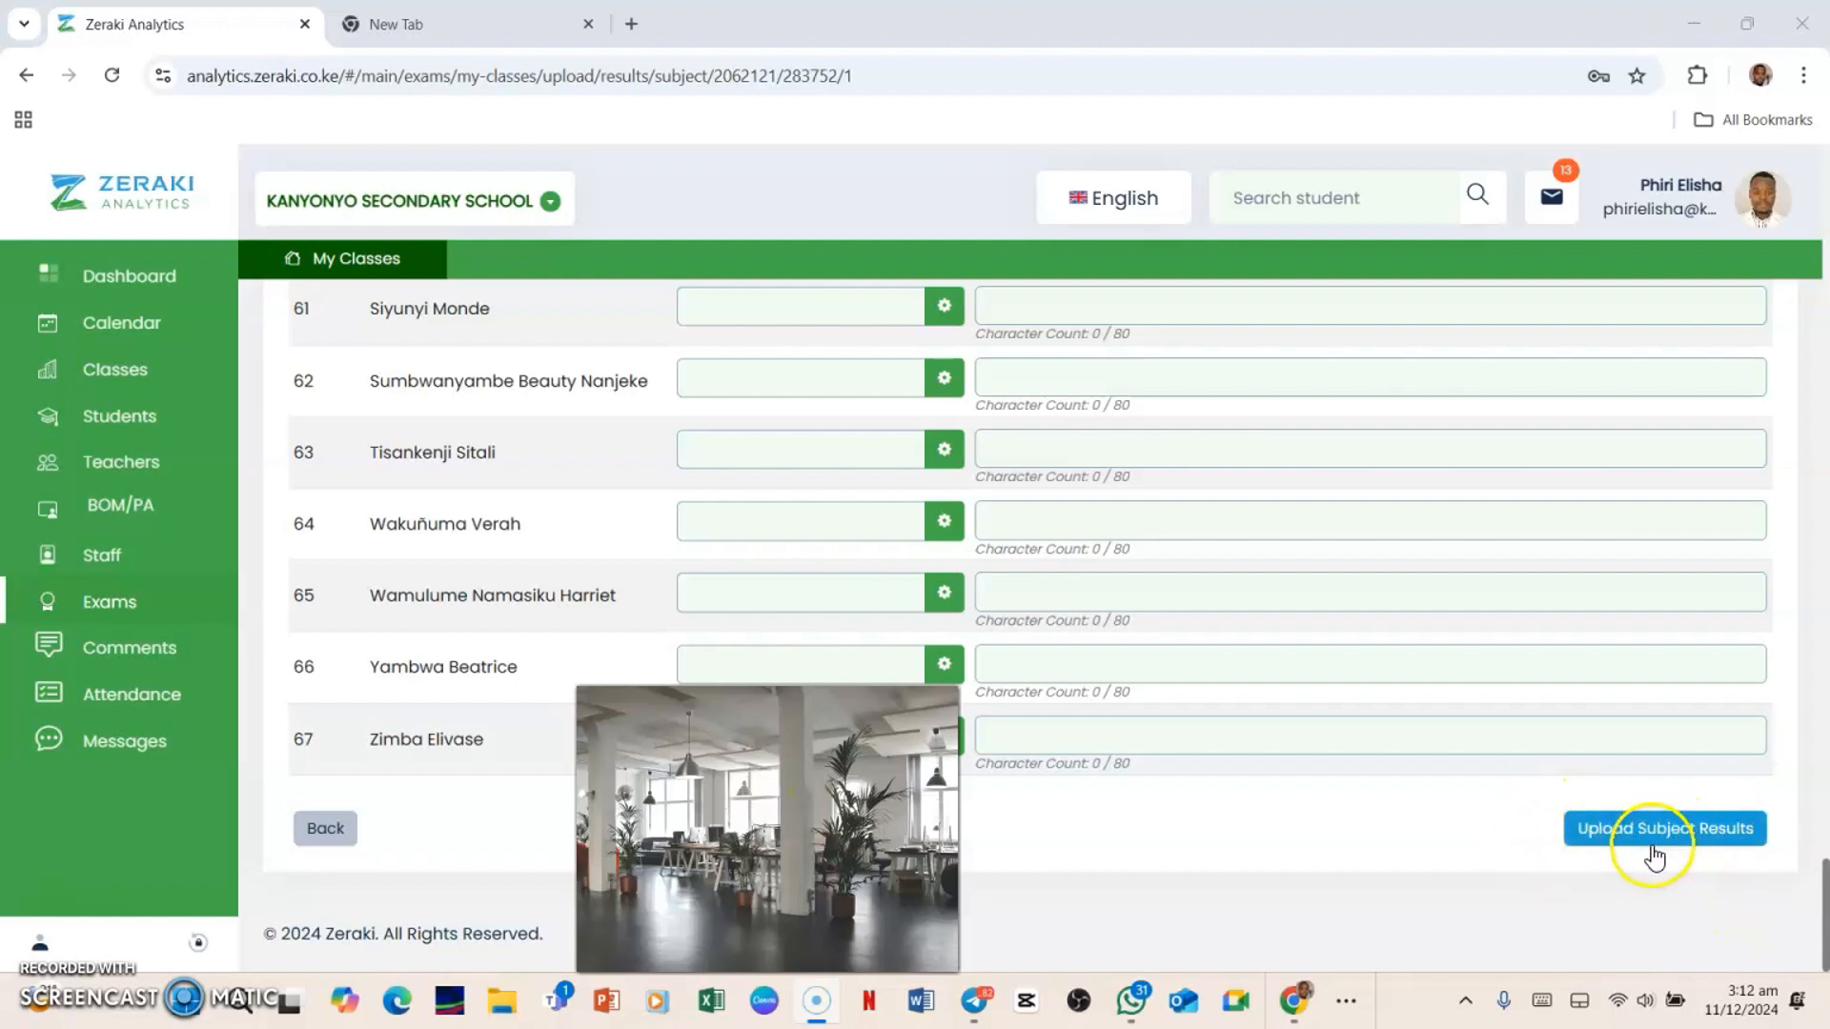
mouse_move(1648, 858)
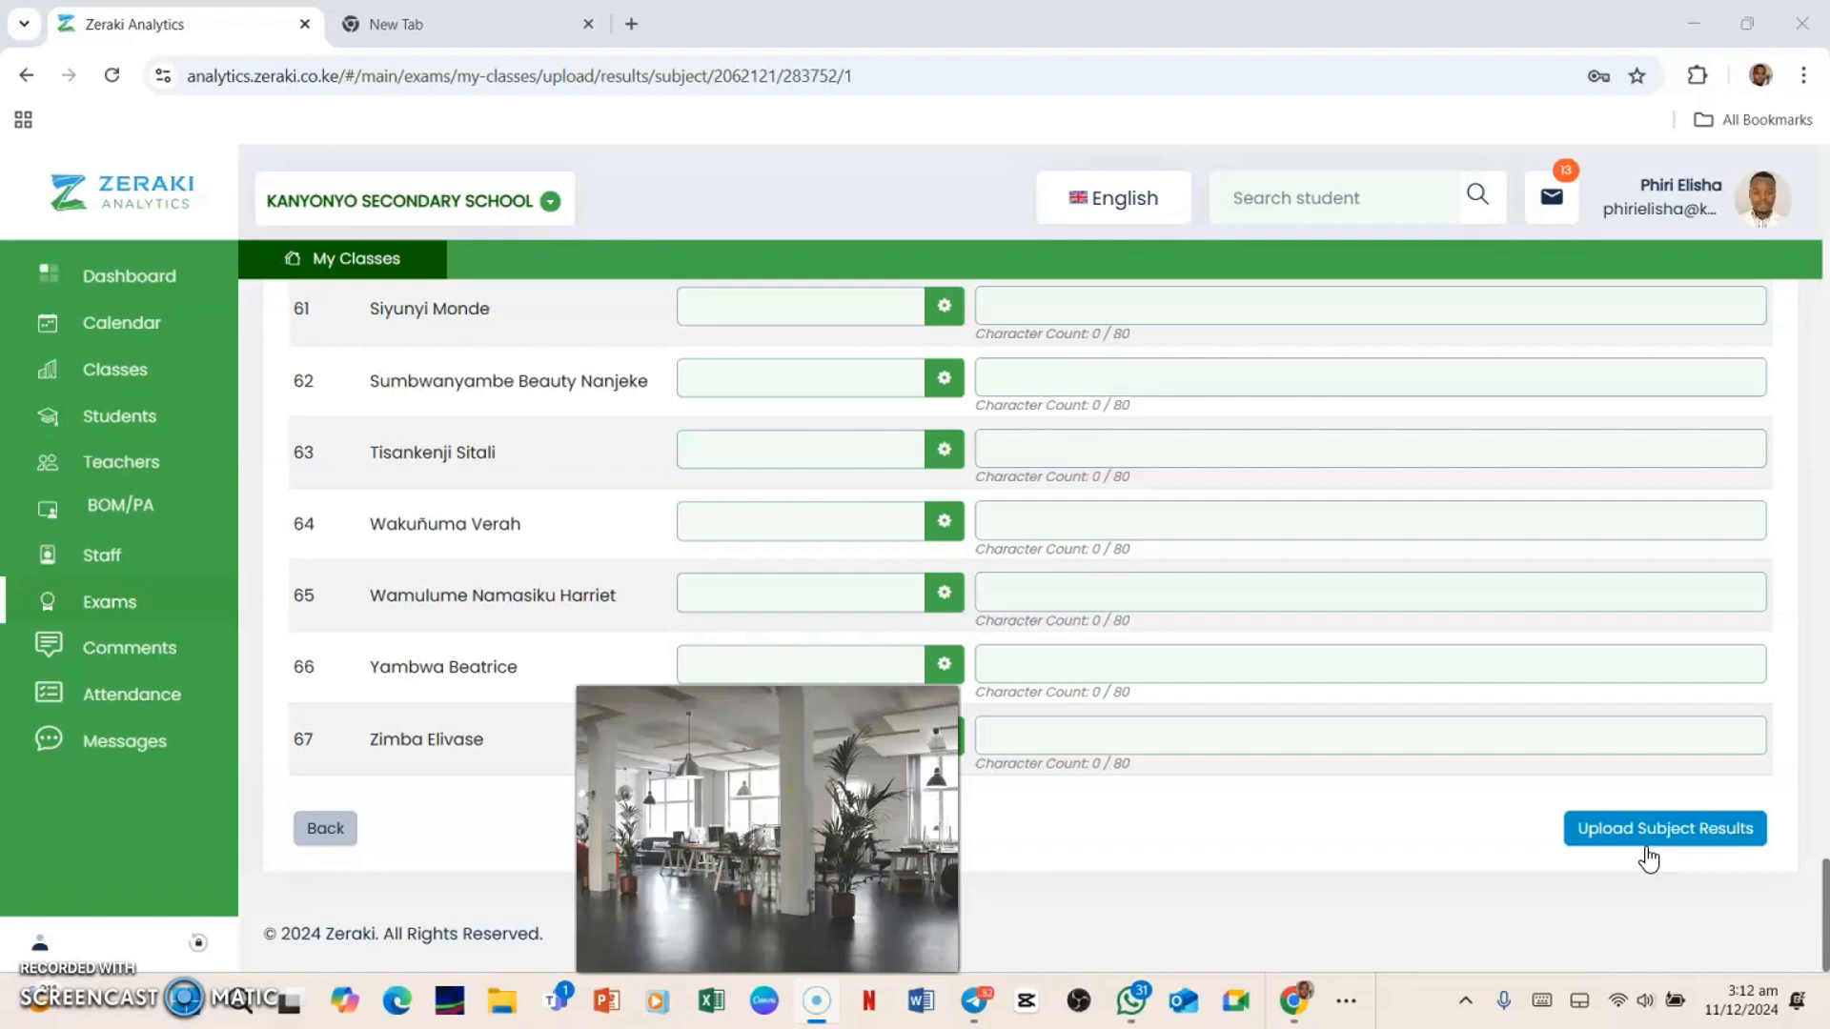
left_click(1663, 828)
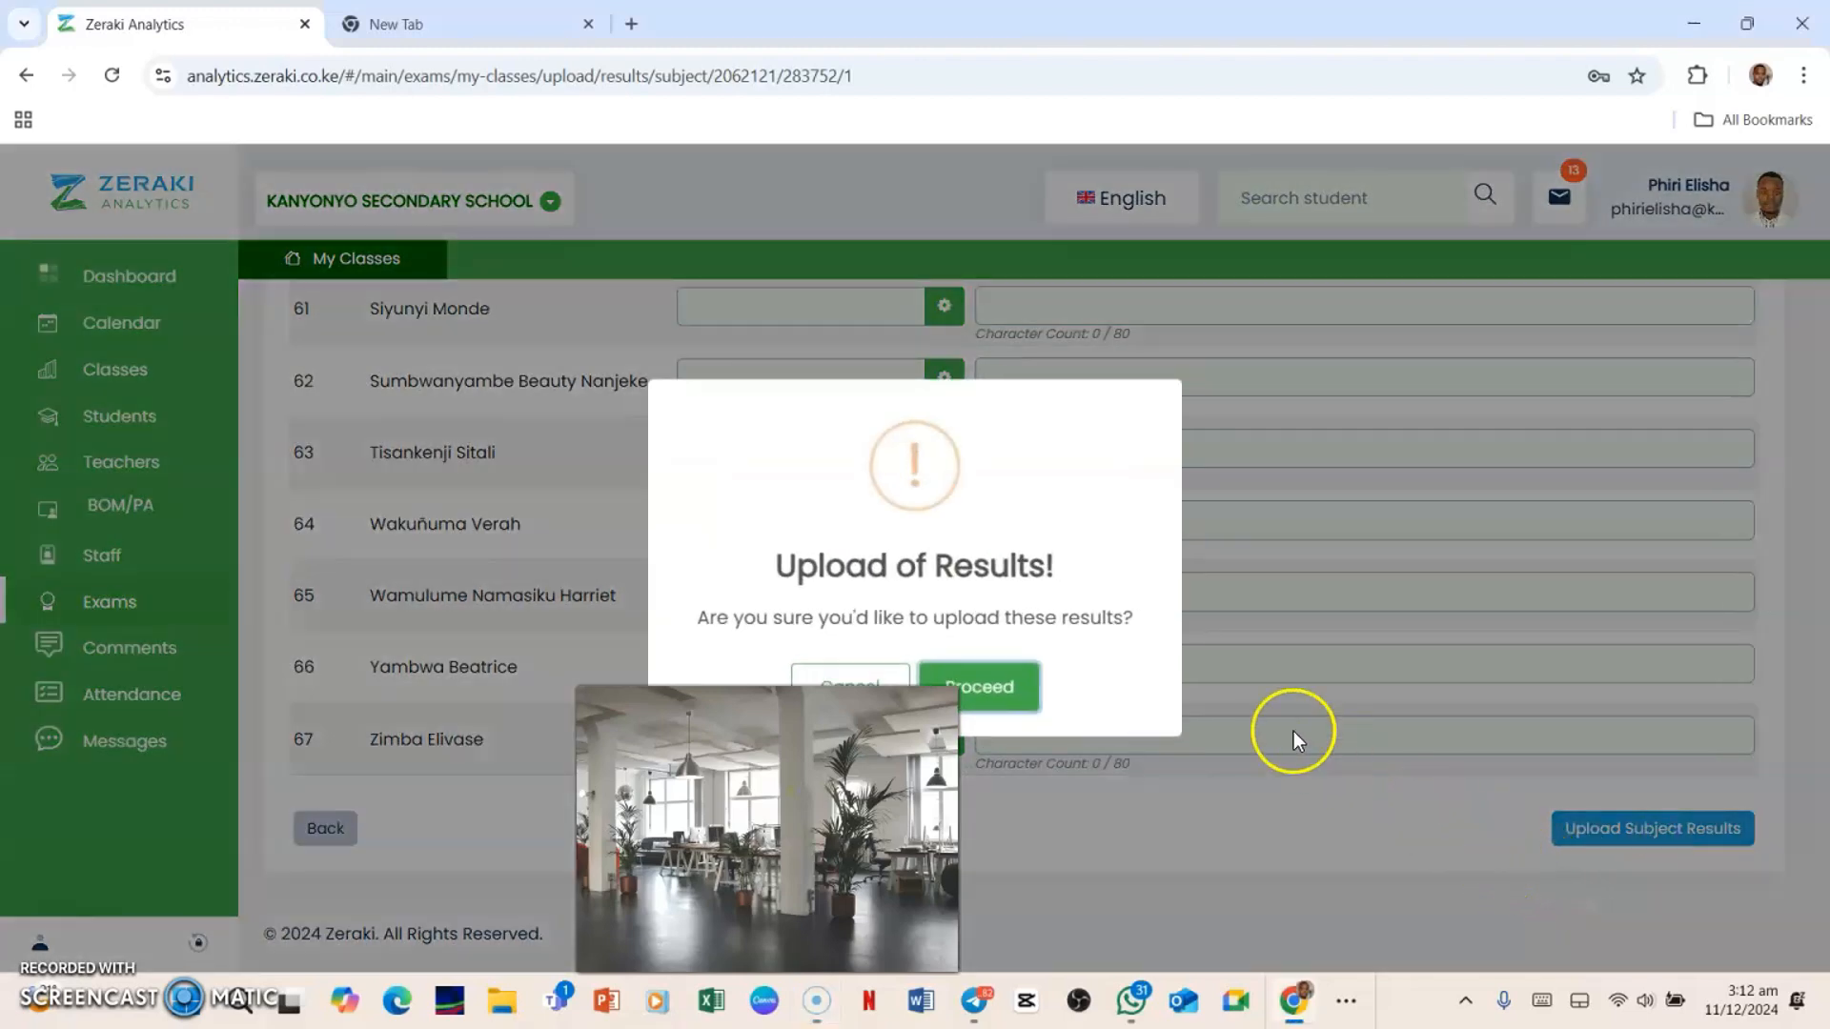
mouse_move(869, 654)
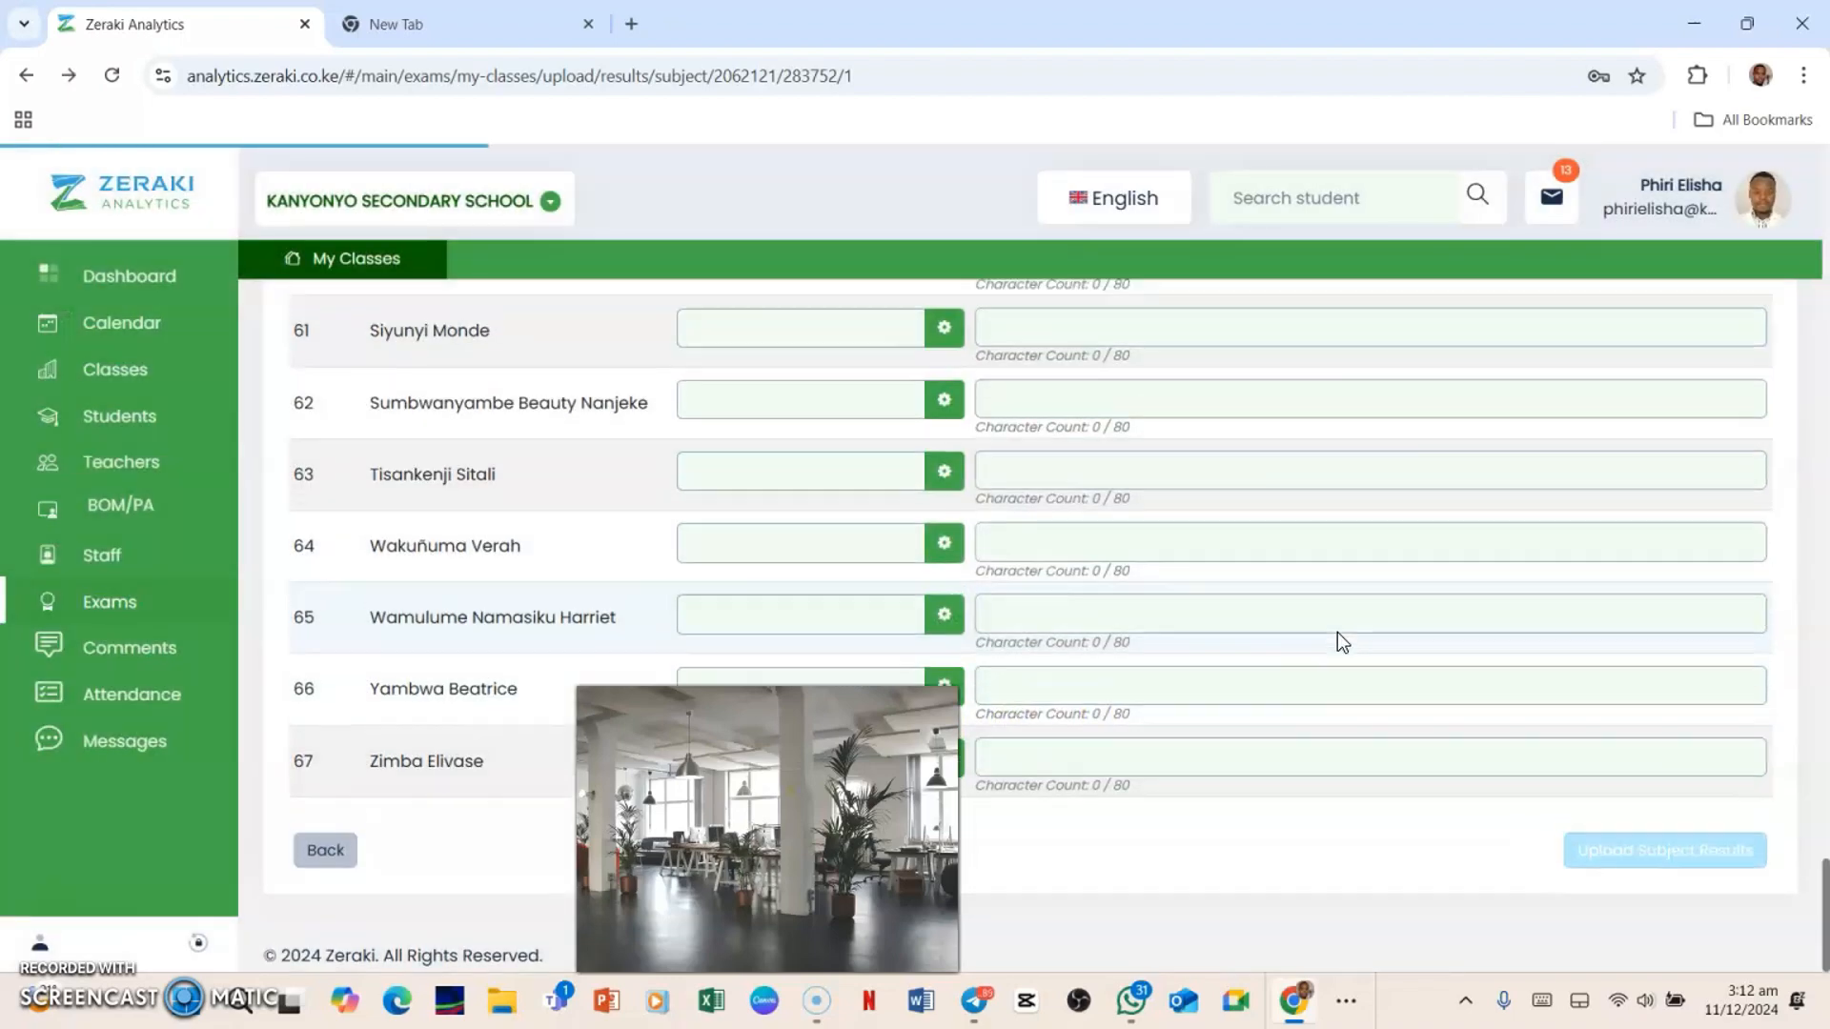
- Dismiss the upload success message to return to the WEEK 4 TEST class list
left_click(1662, 849)
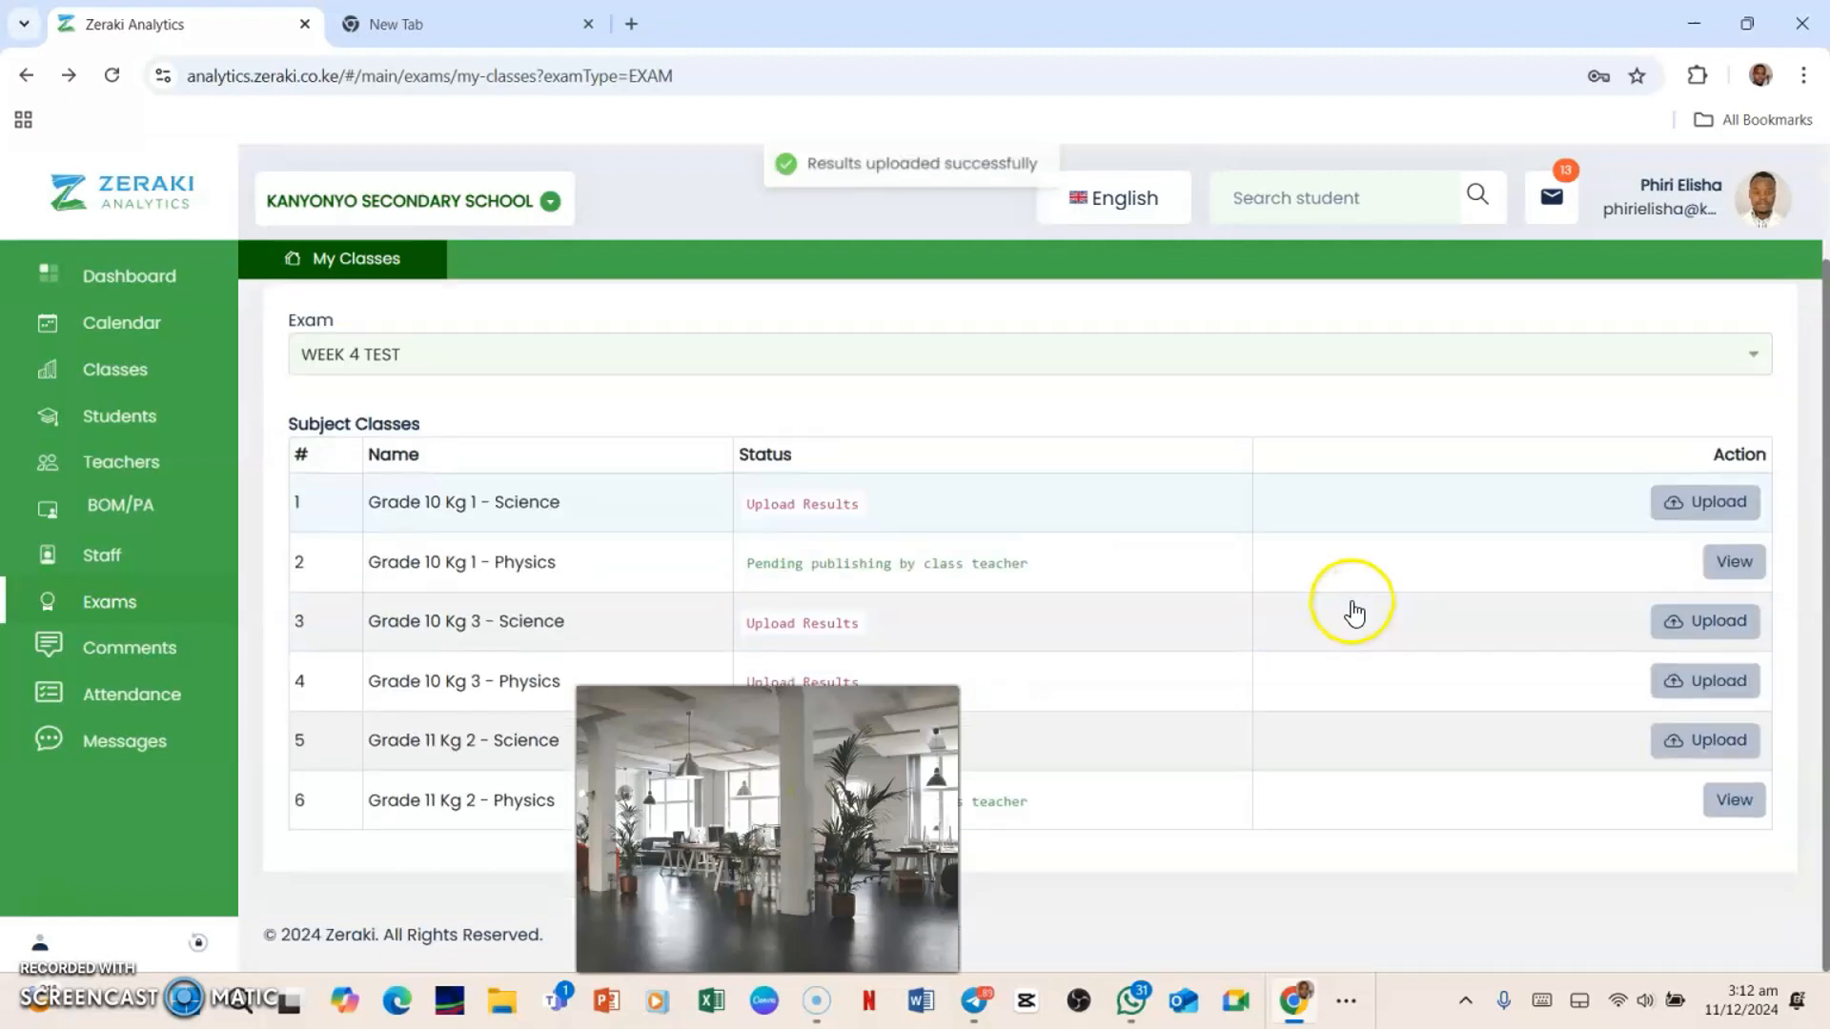
mouse_move(1102, 564)
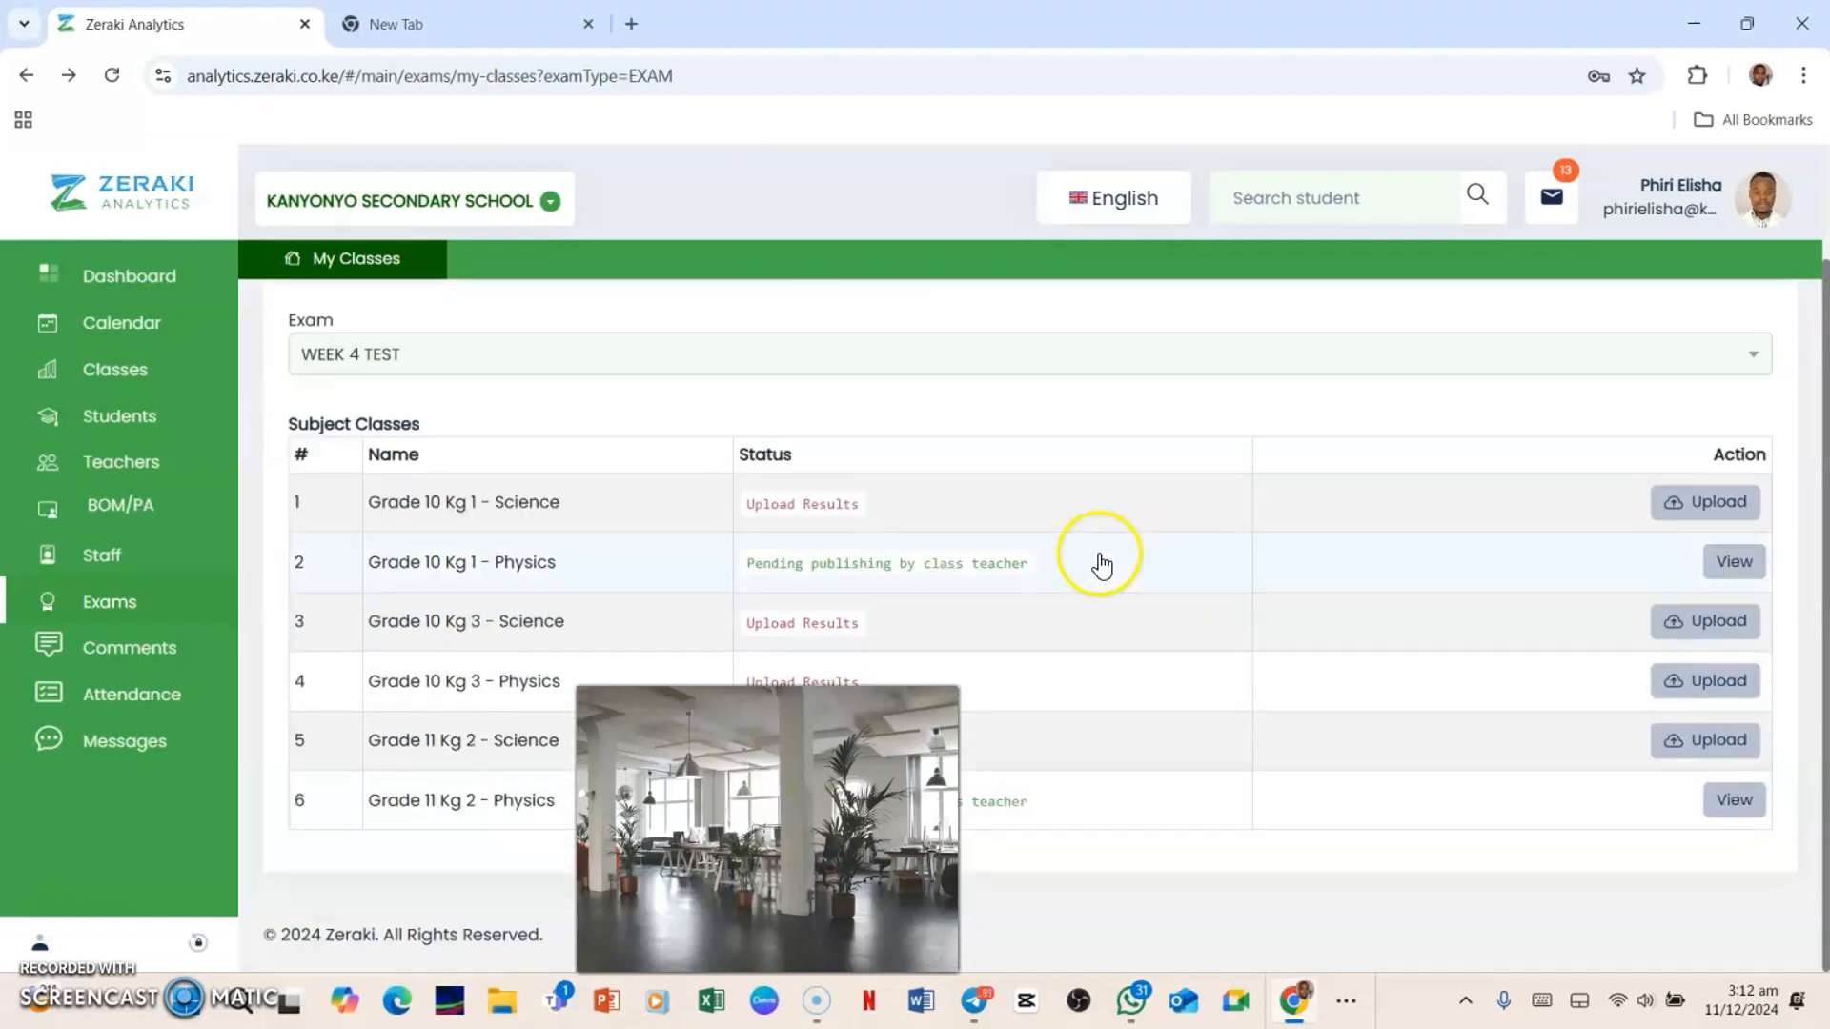
mouse_move(889, 609)
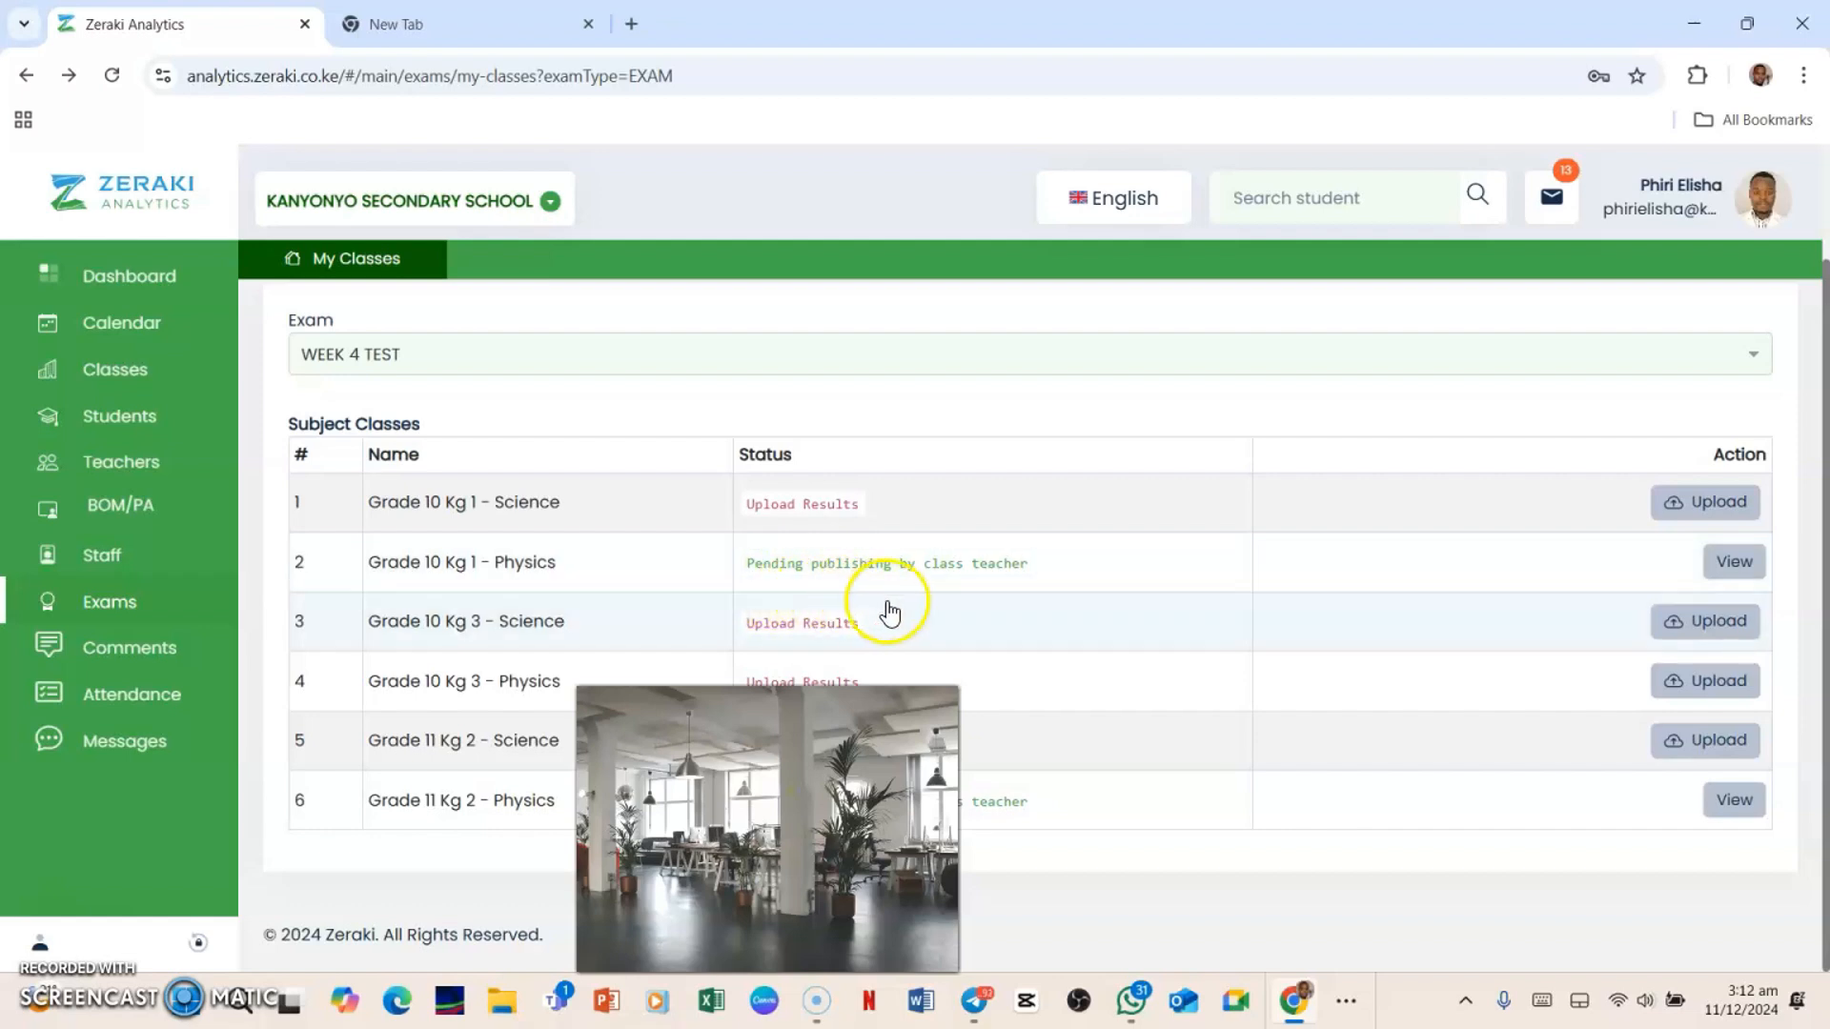
mouse_move(828, 567)
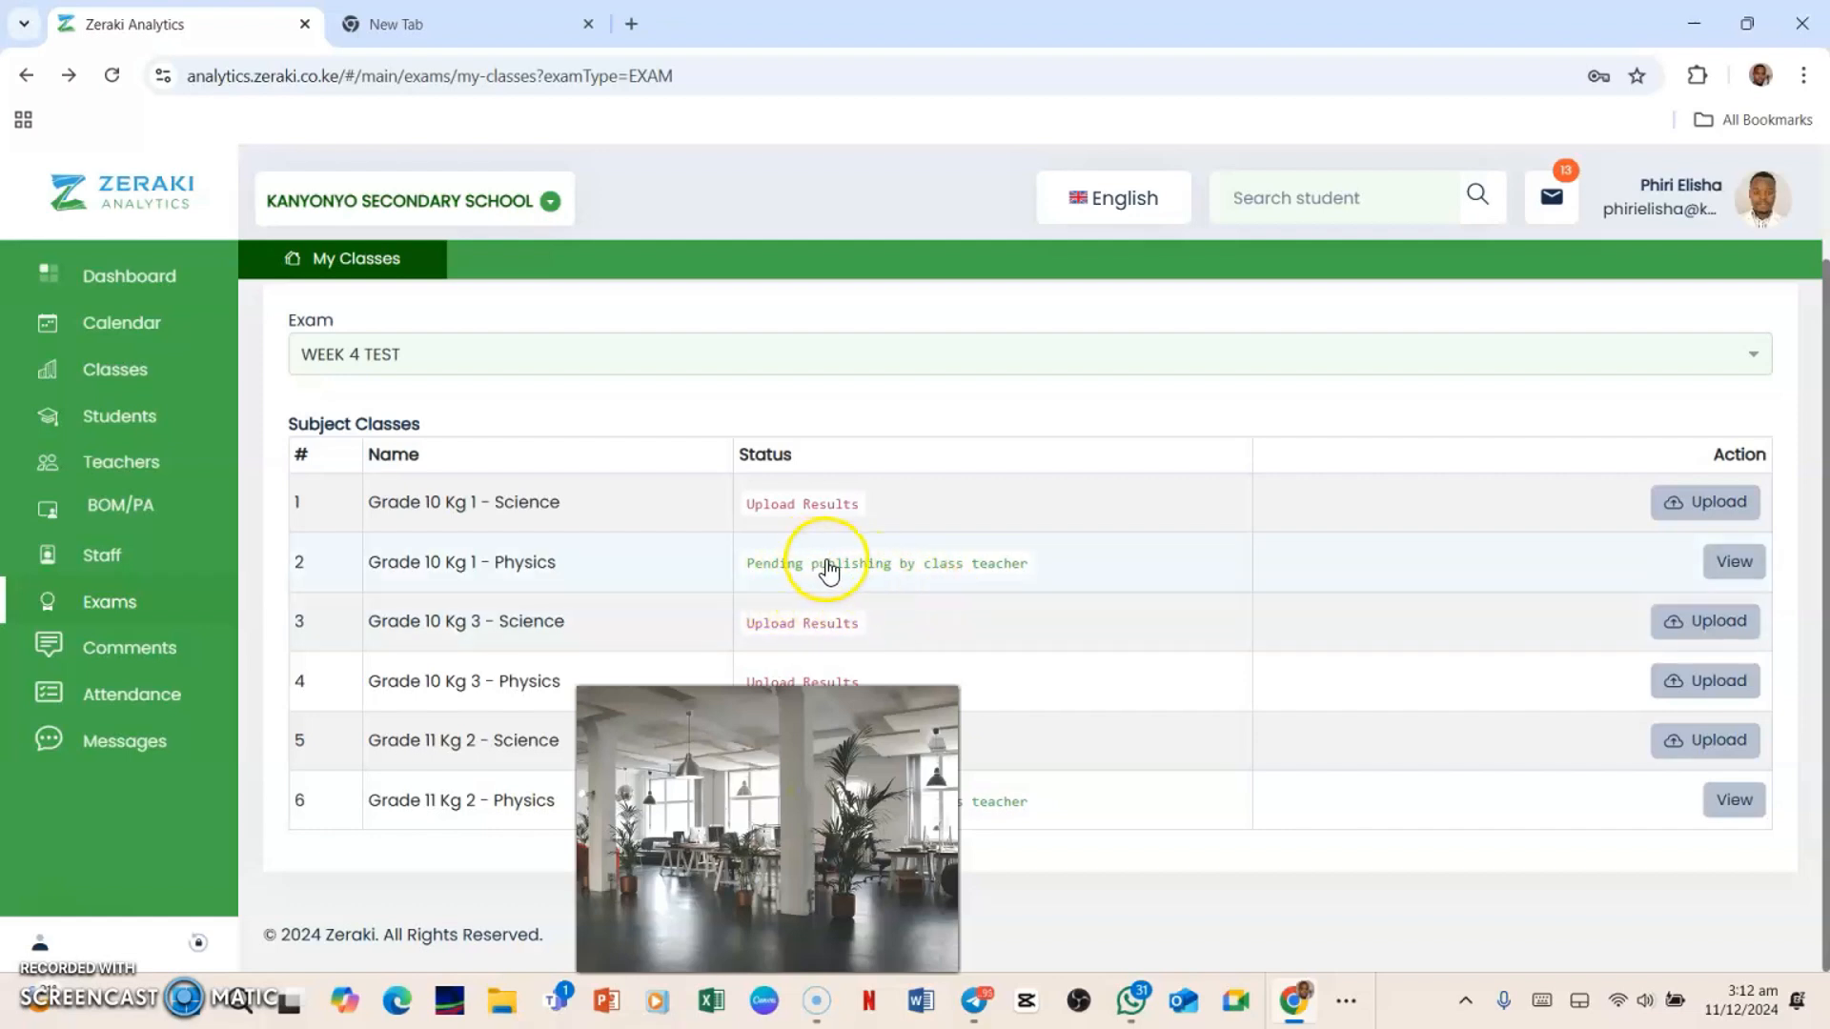
mouse_move(1734, 568)
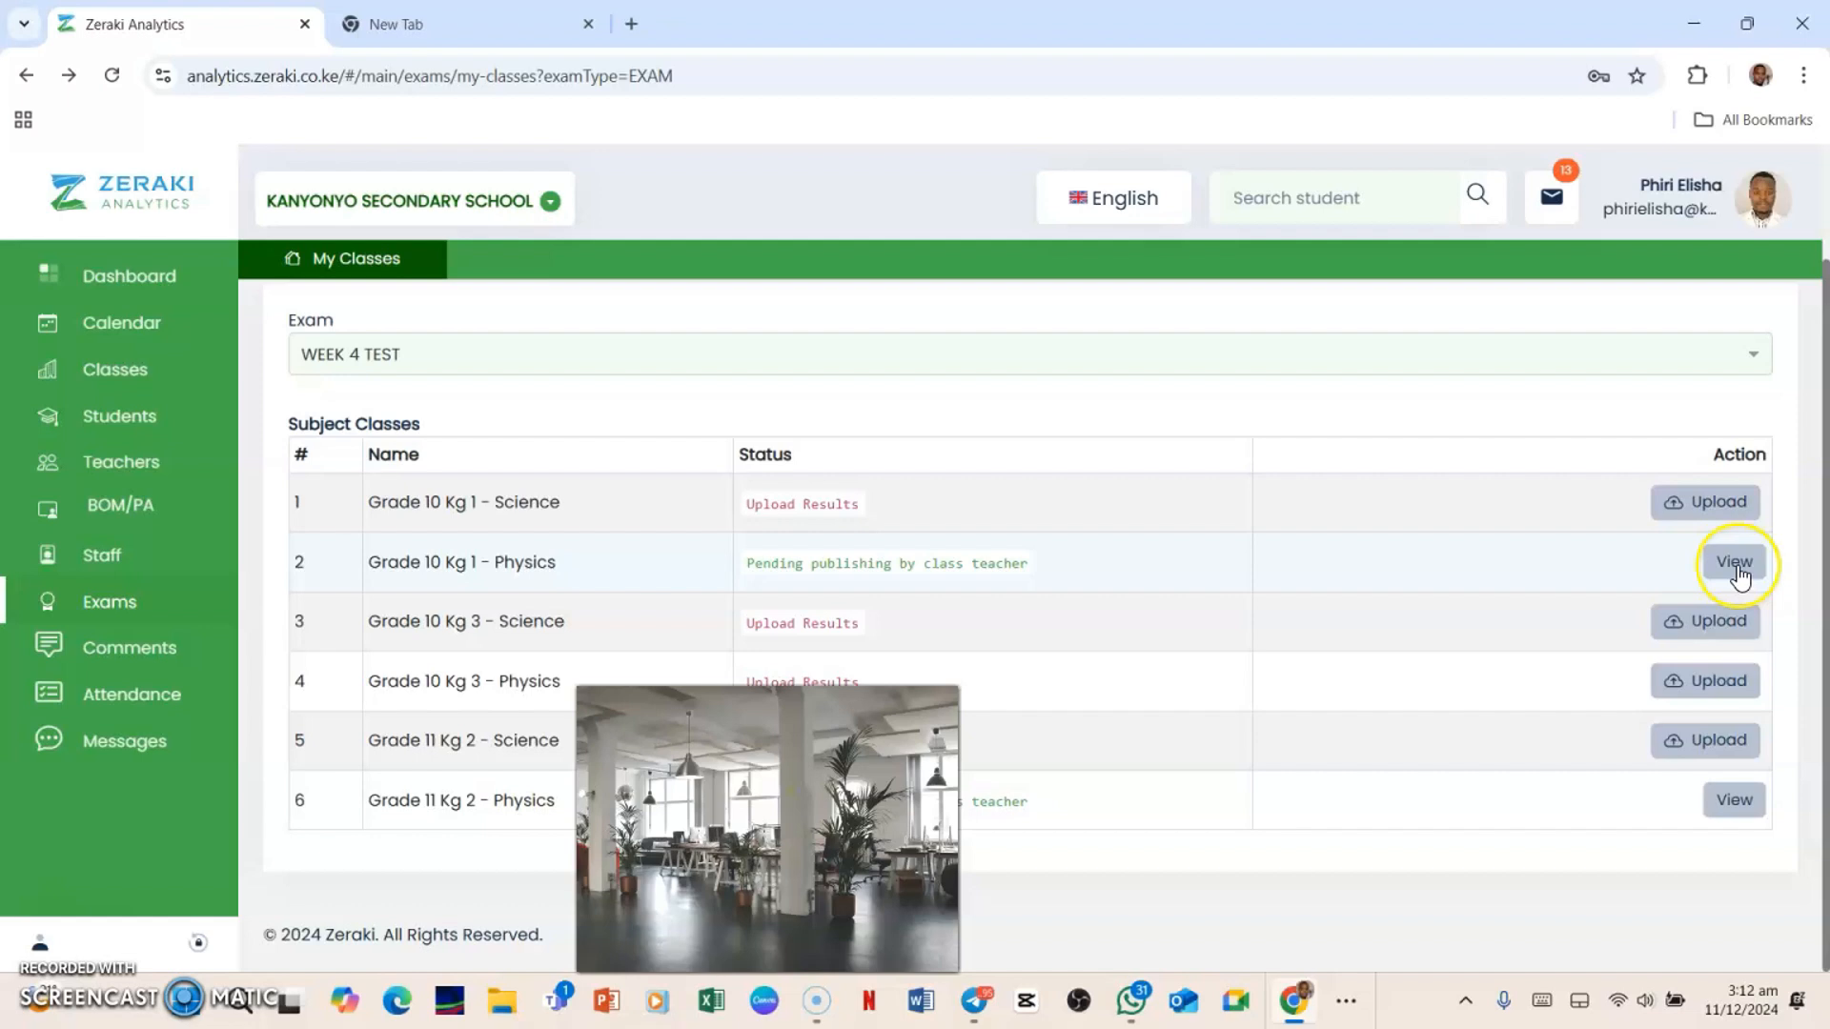
mouse_move(1273, 571)
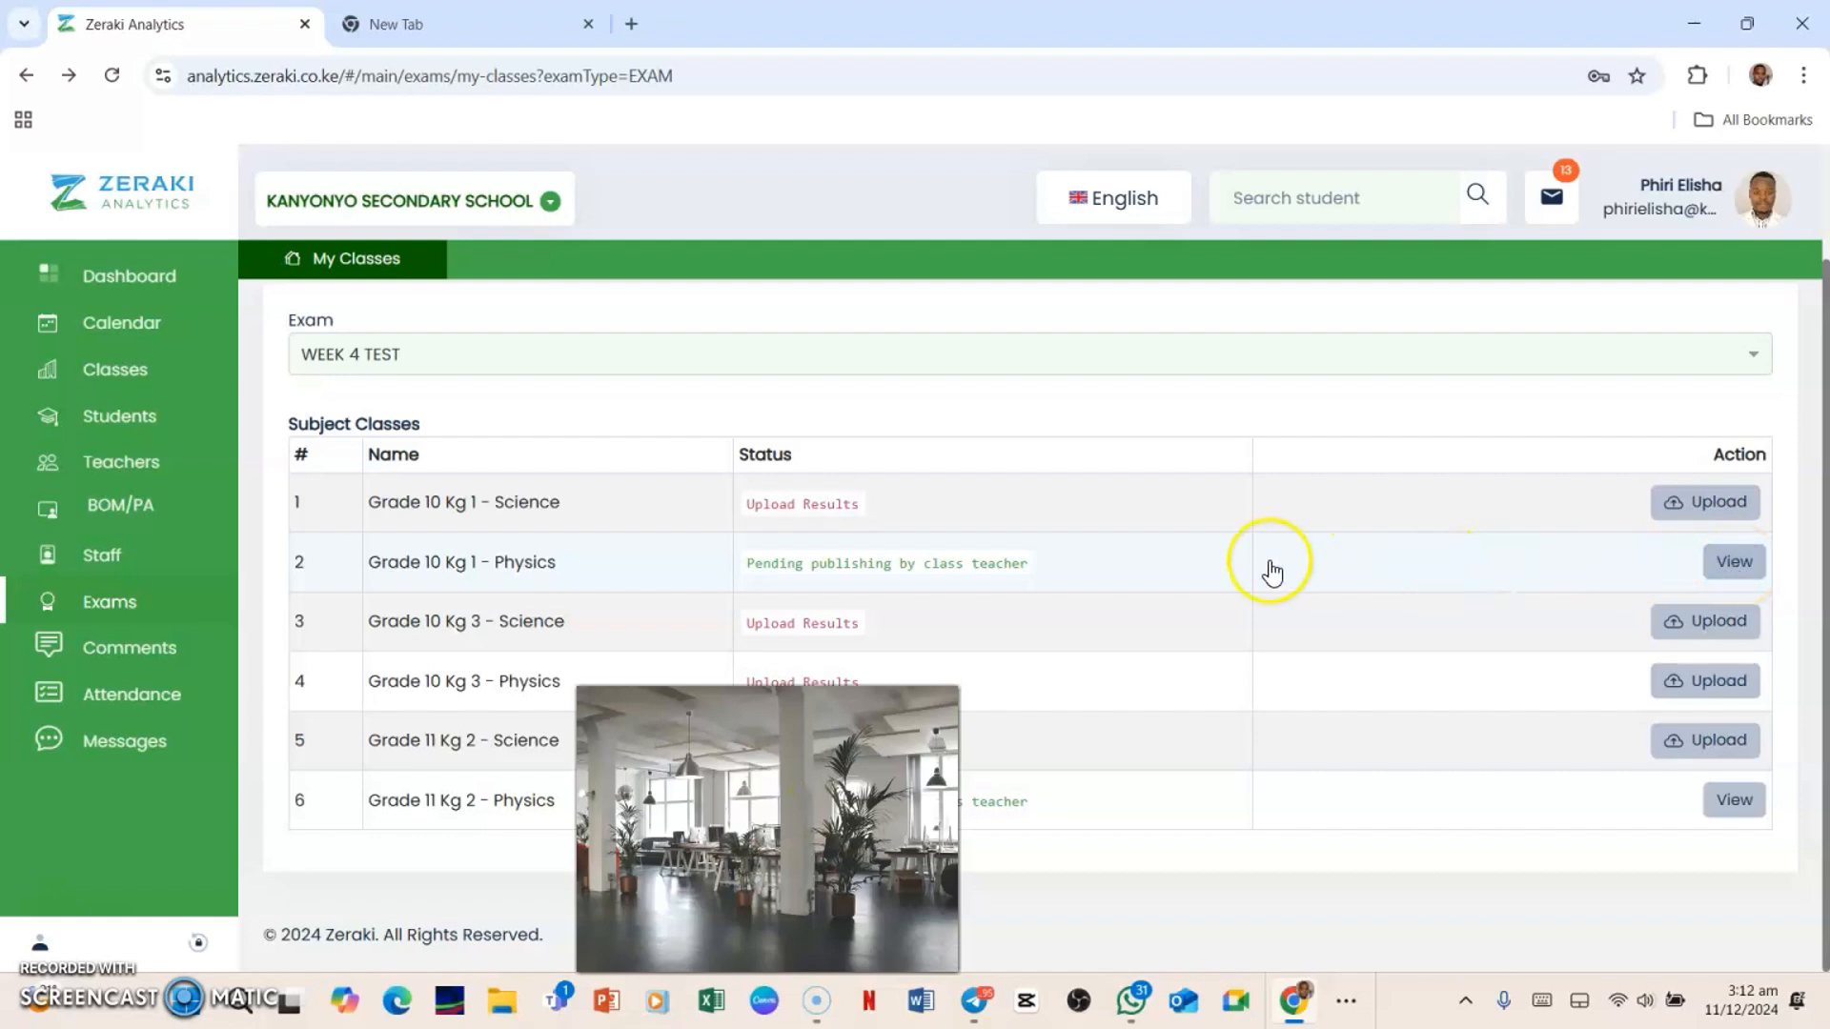
mouse_move(1732, 571)
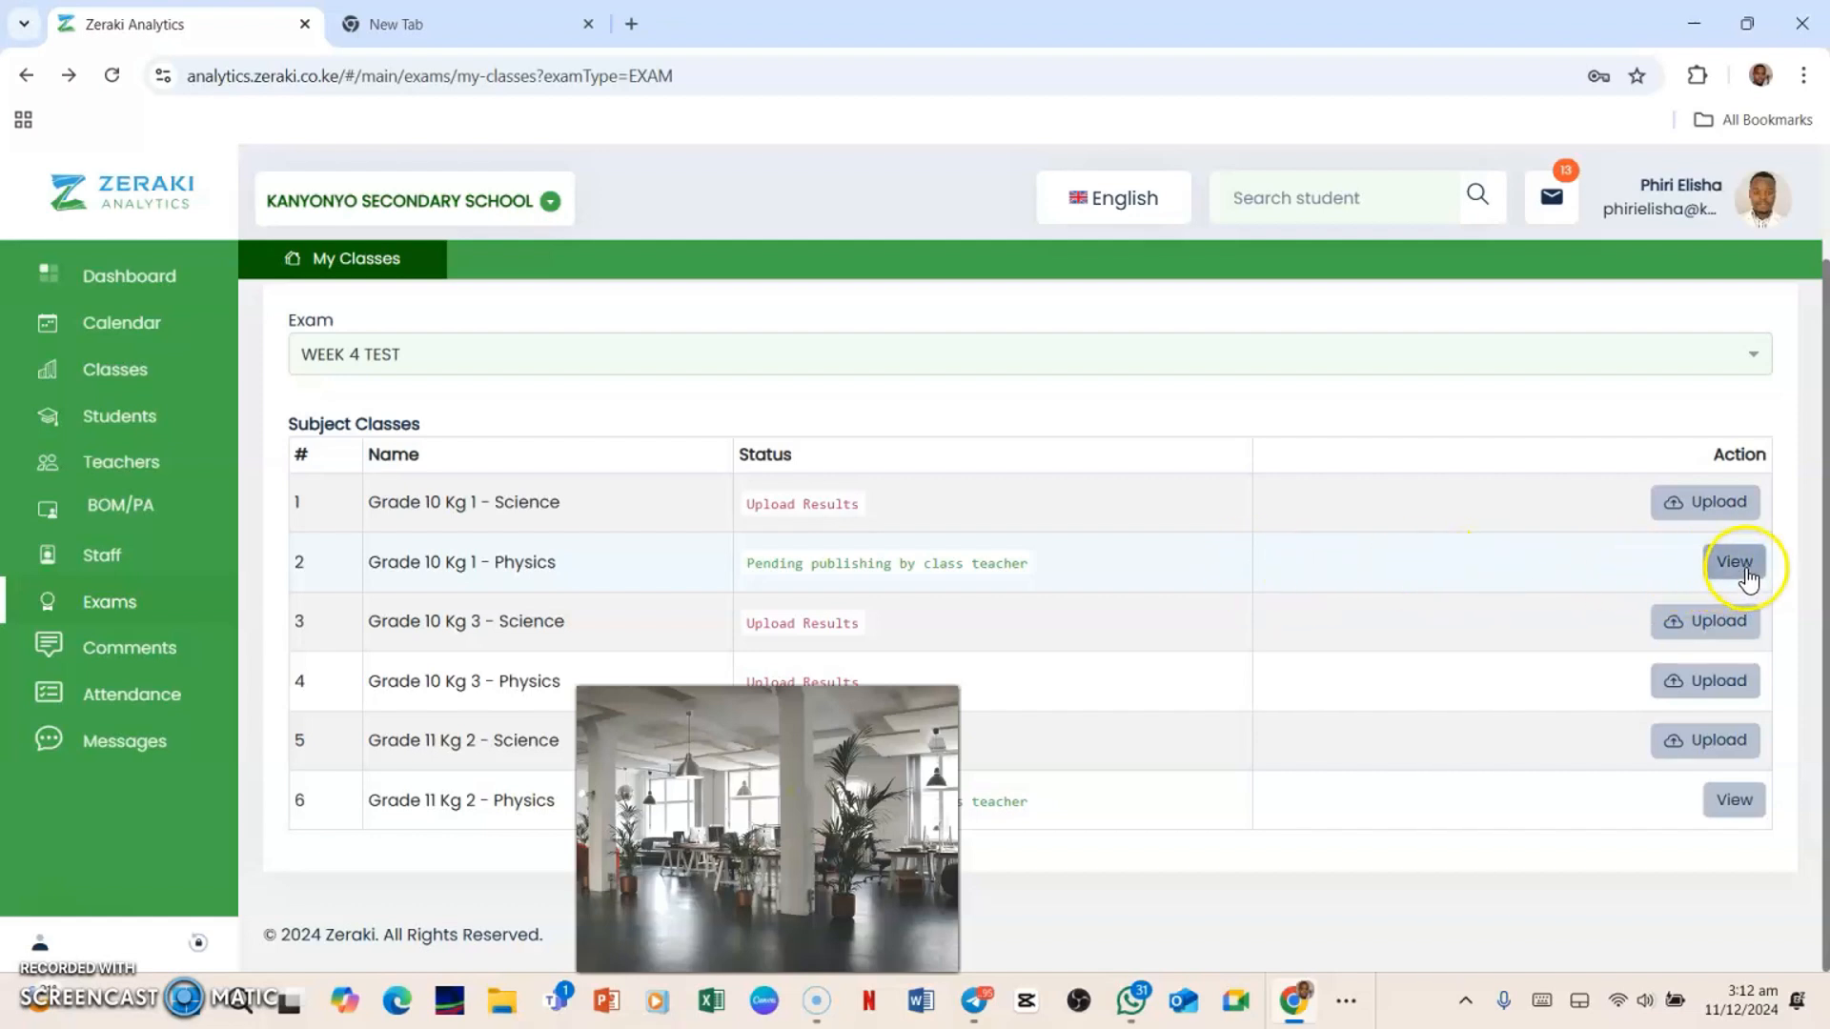
left_click(1733, 561)
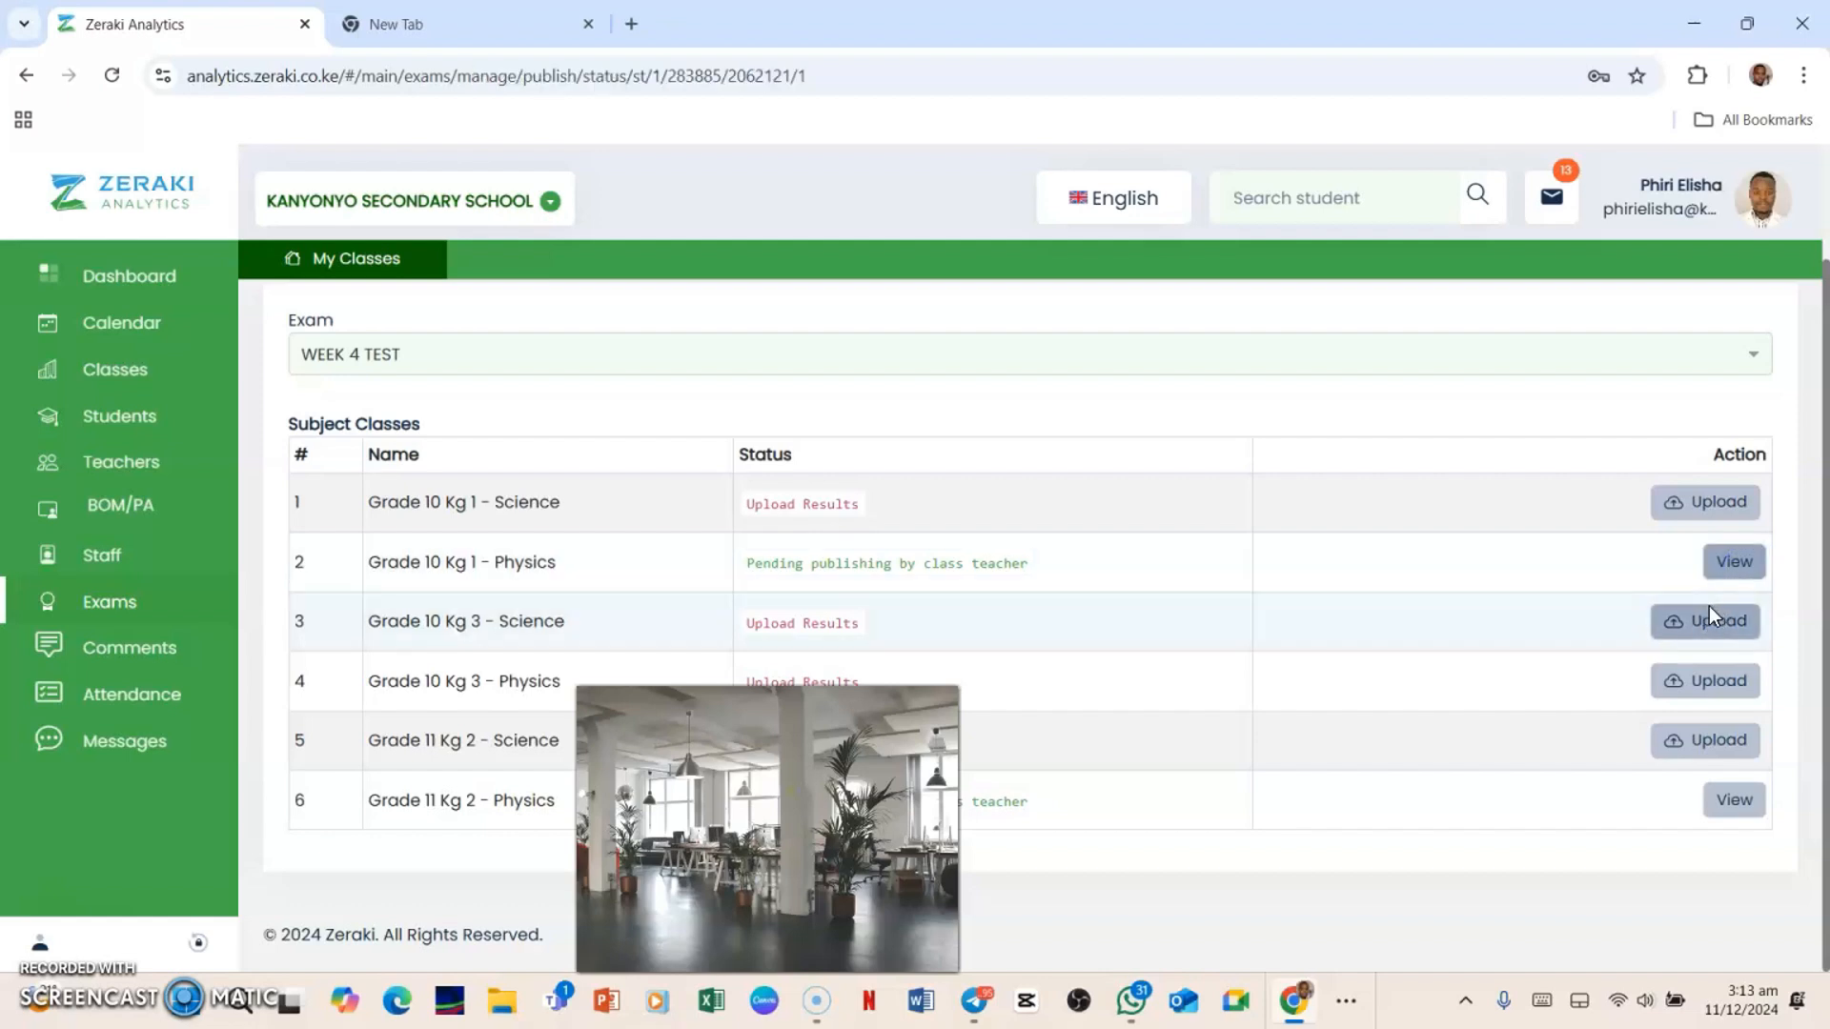
left_click(1703, 621)
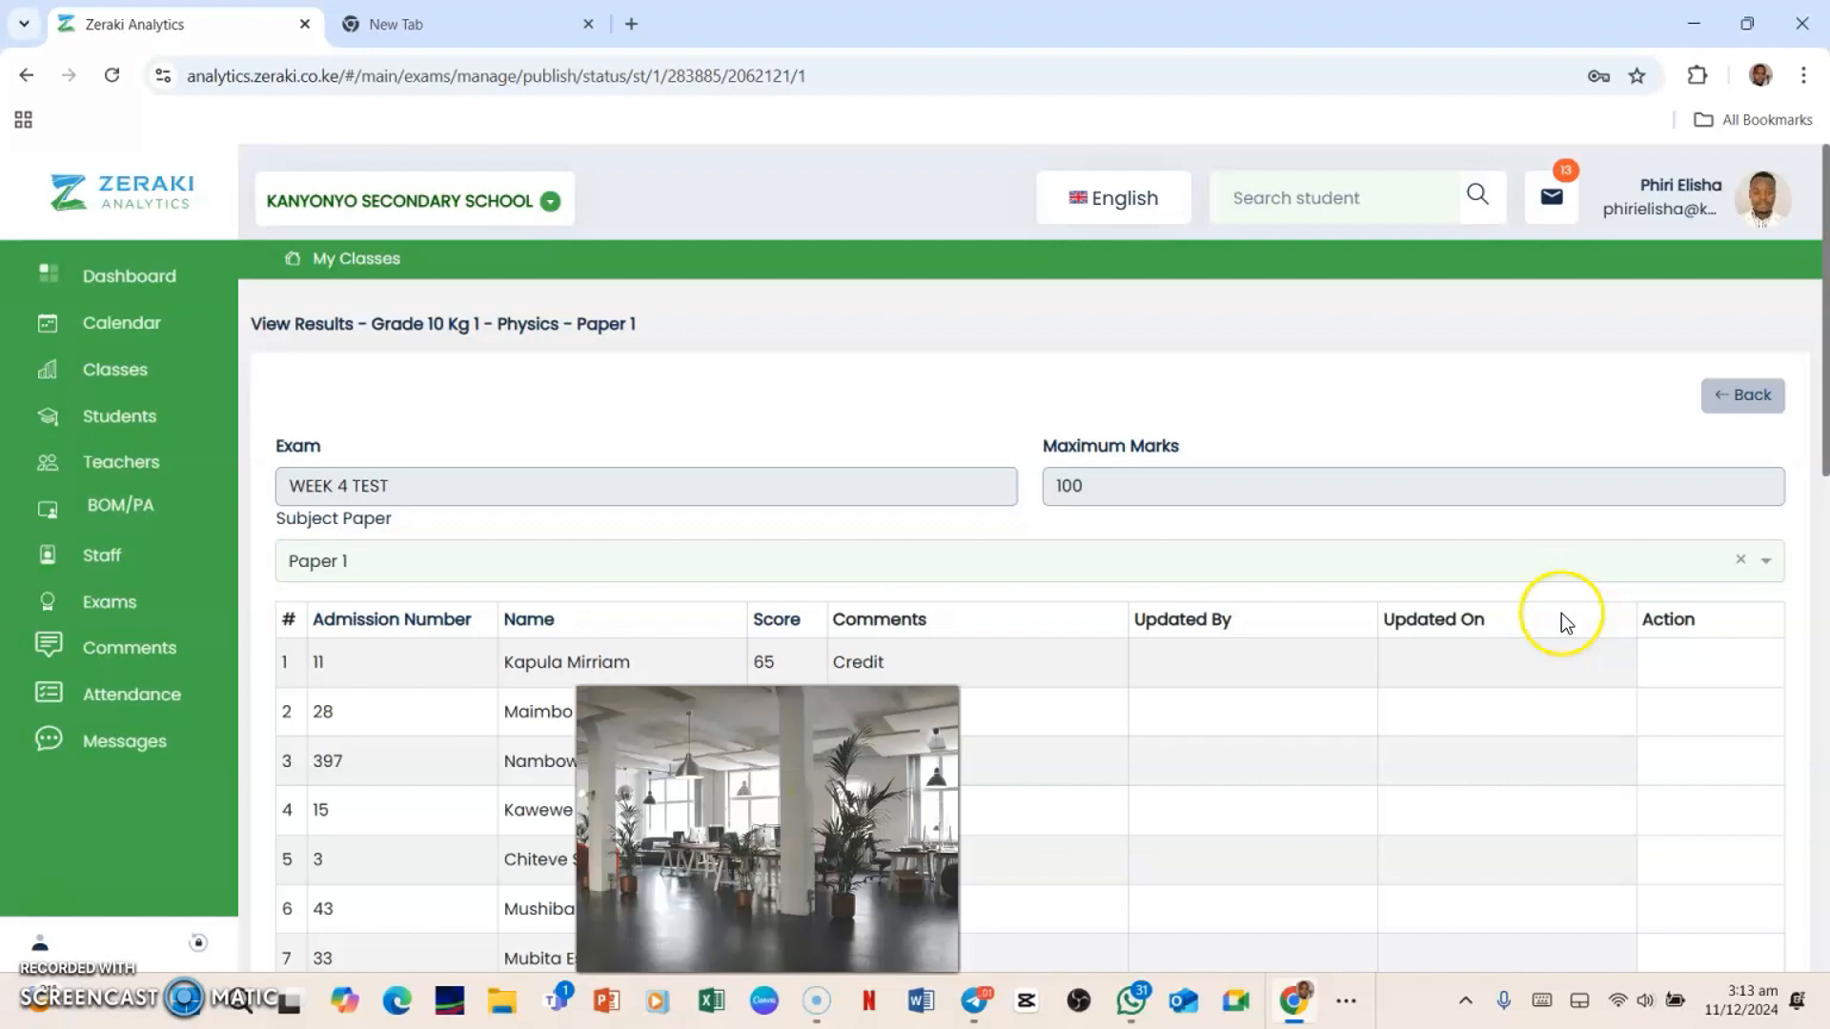
scroll("down", 3)
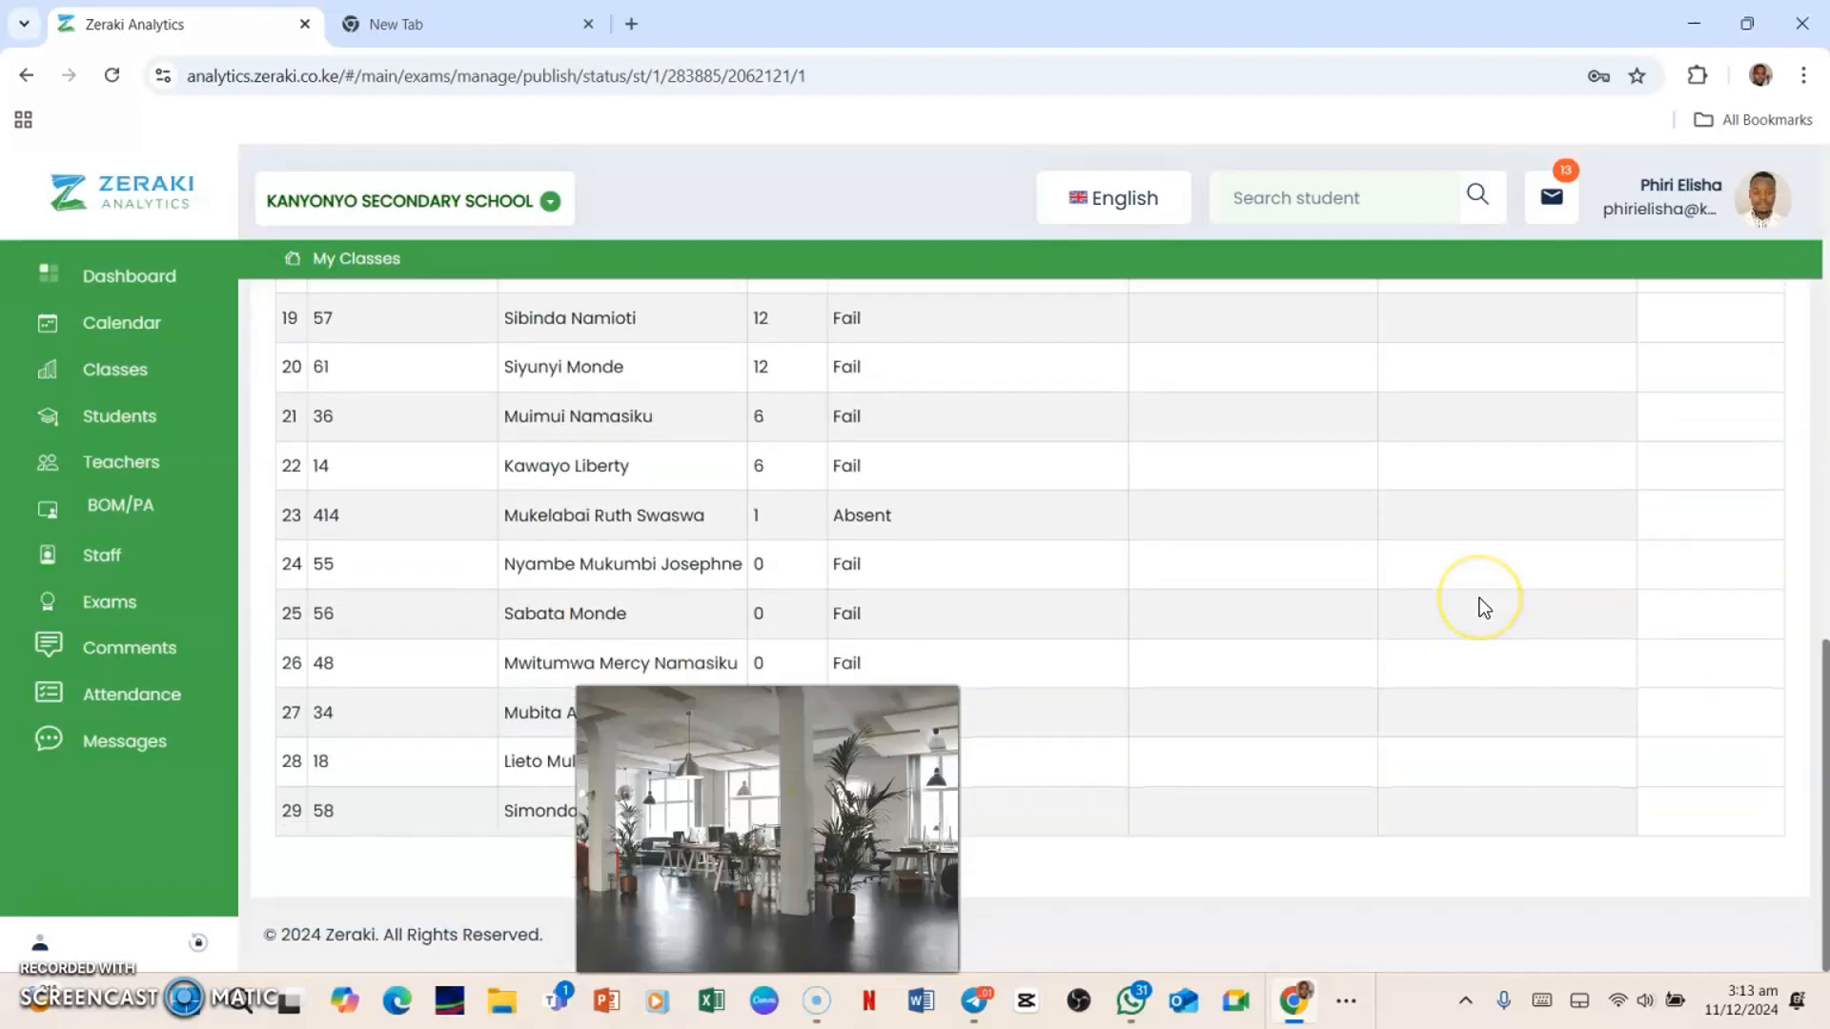
scroll("up", 3)
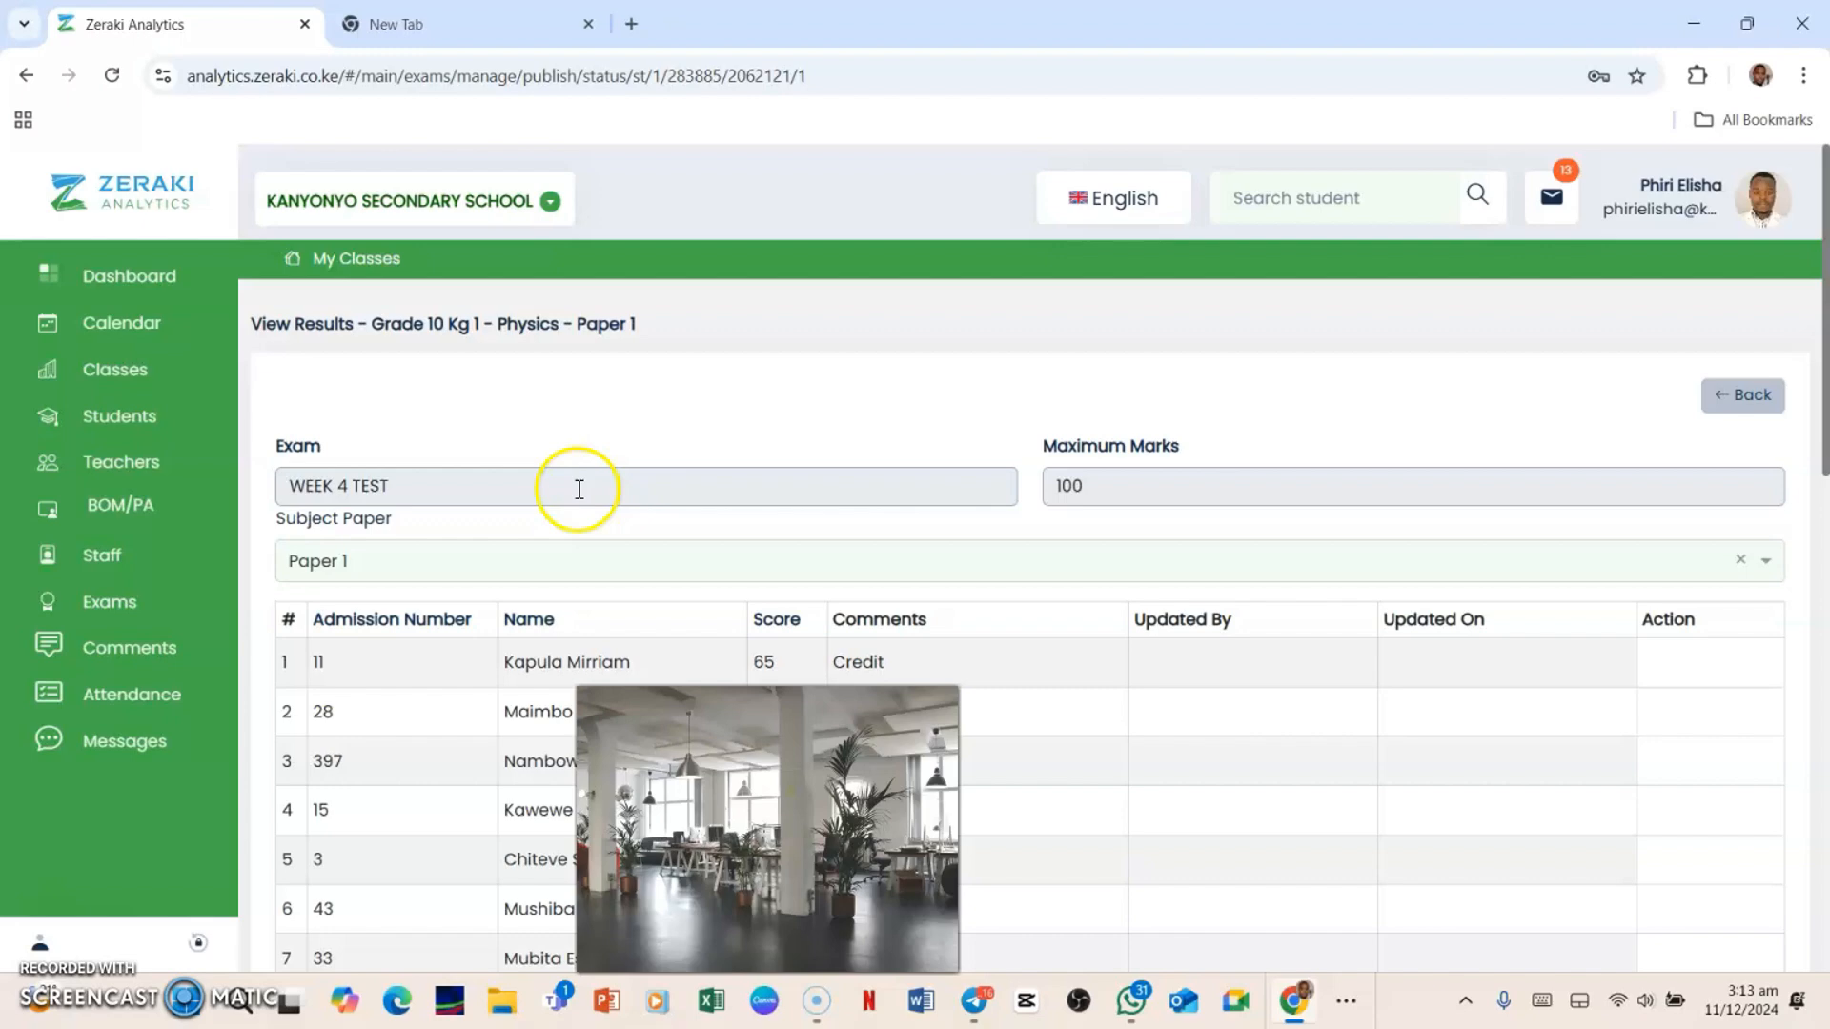
scroll("down", 3)
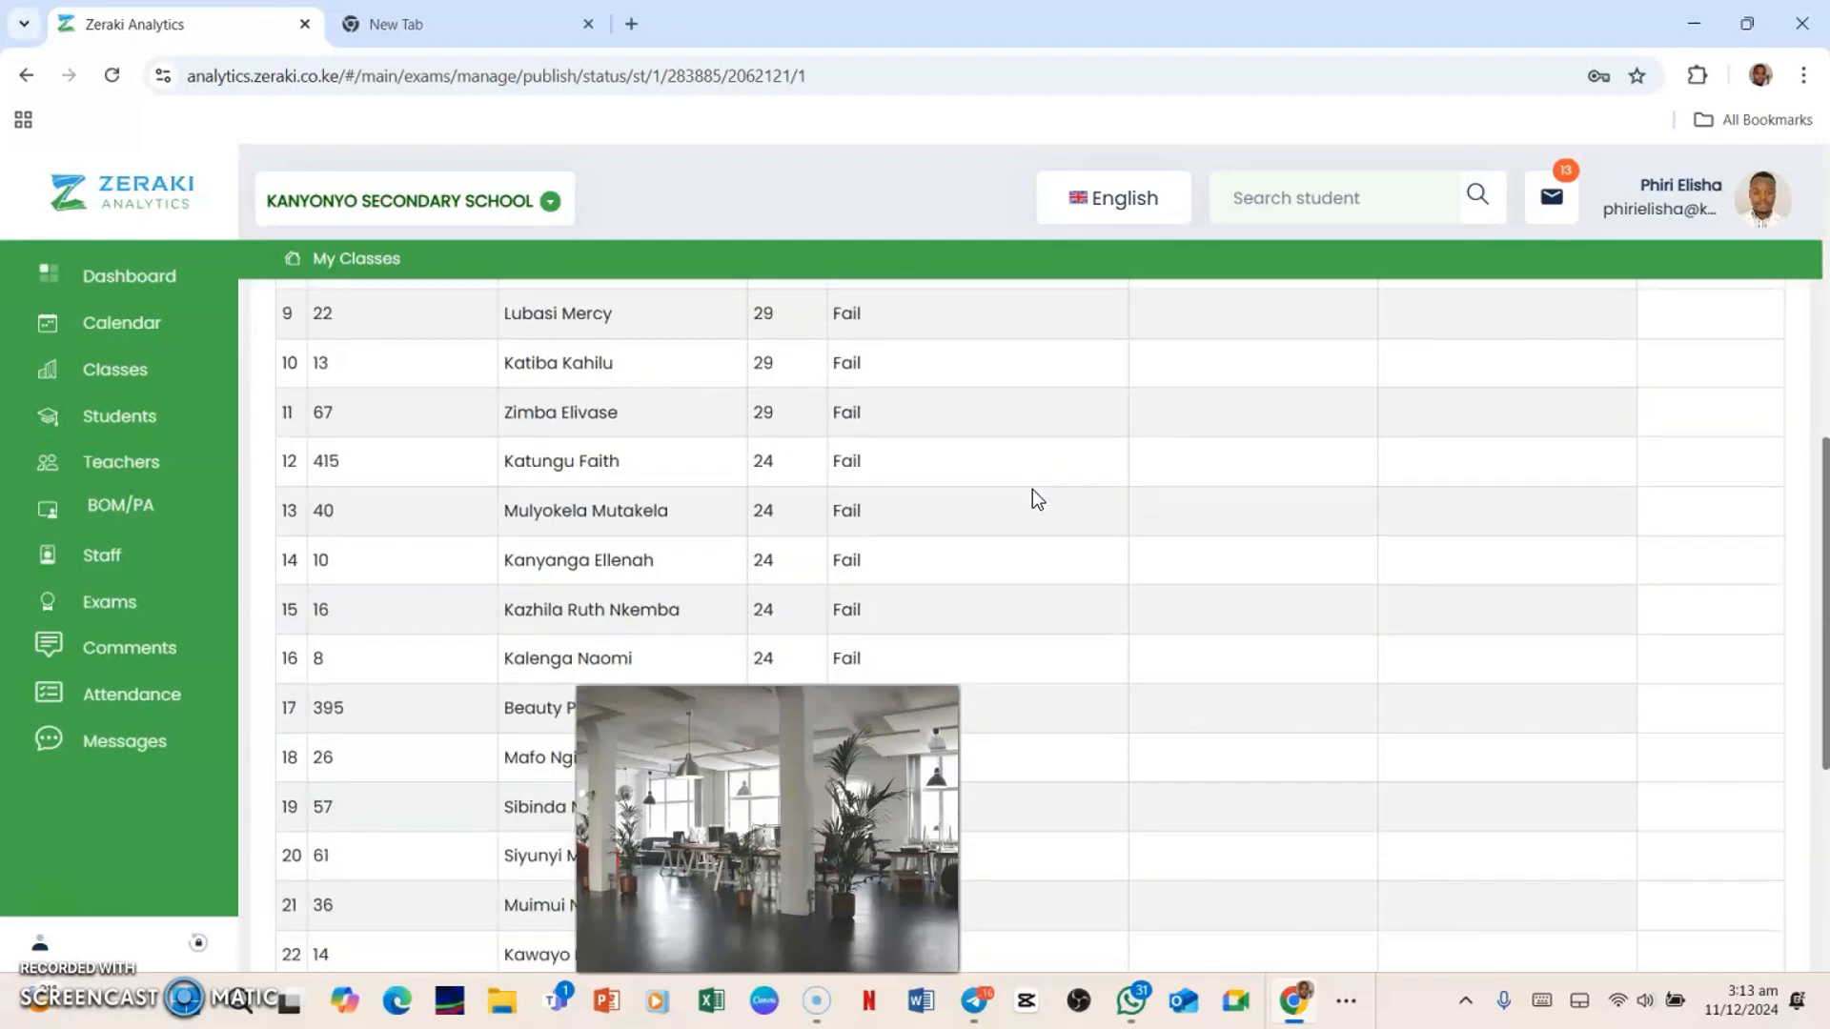
scroll("up", 3)
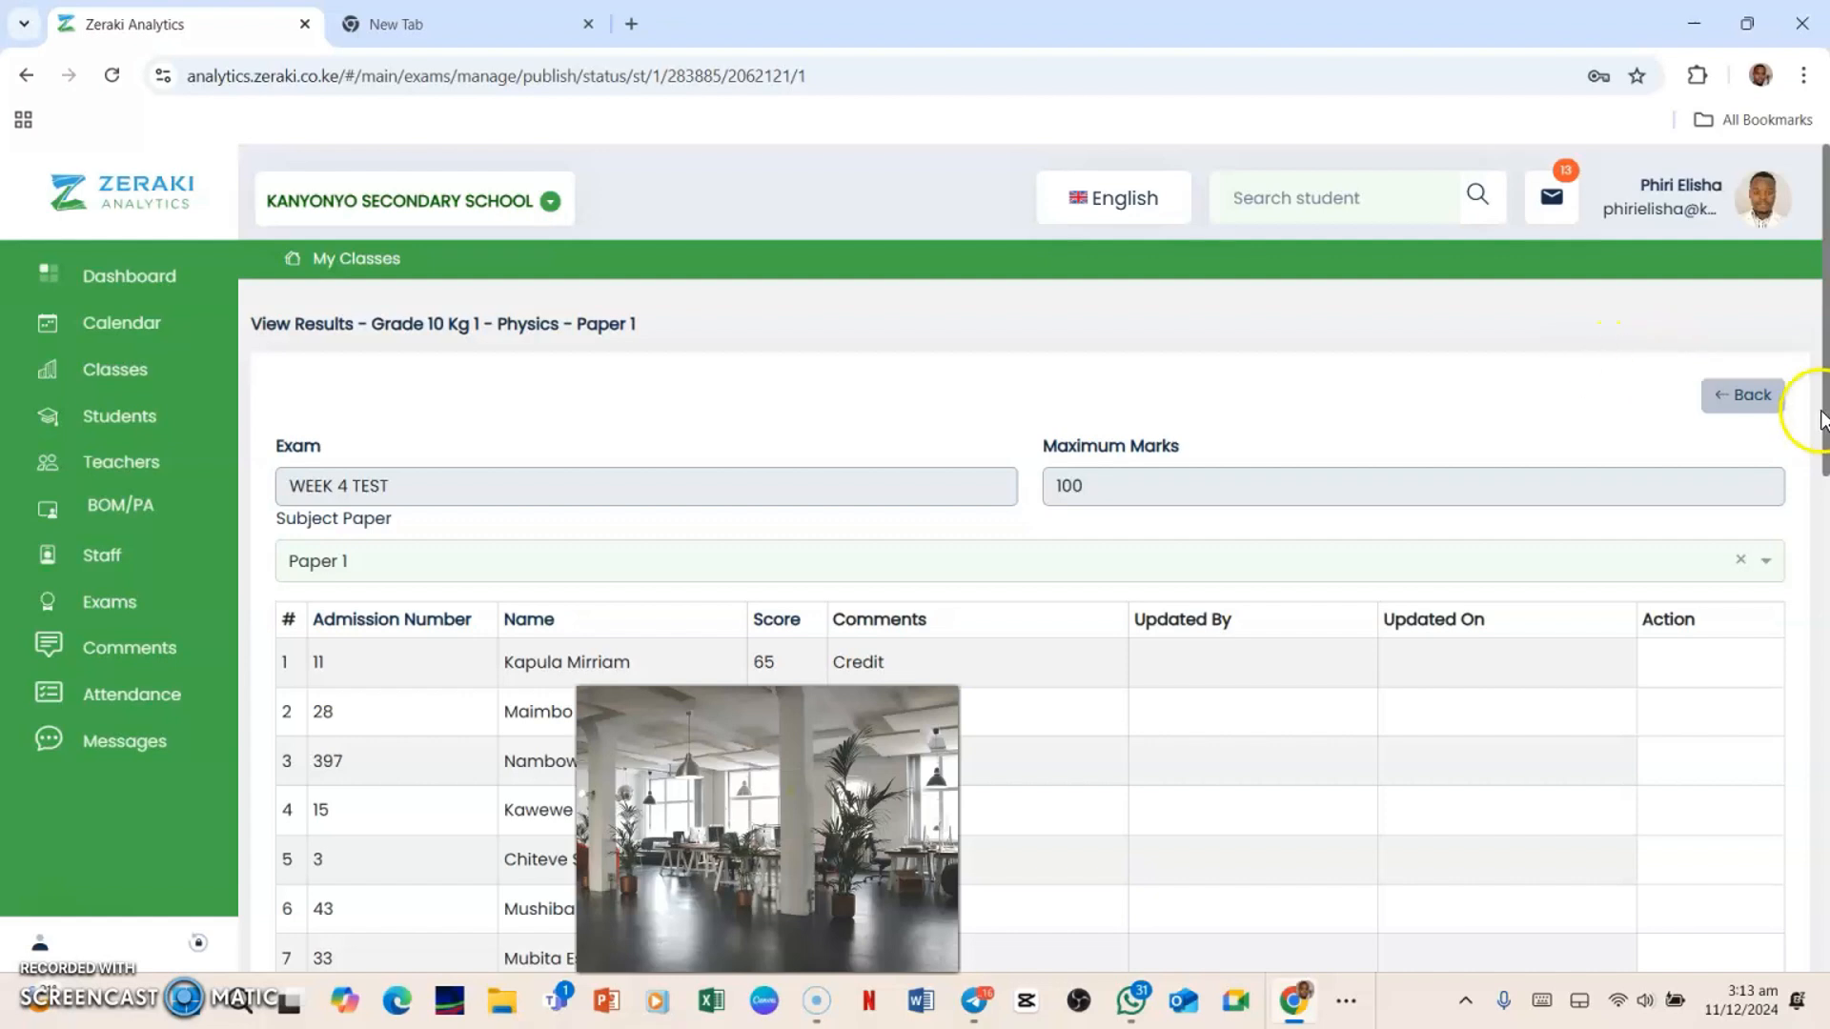
- Go back and select the END OF TERM TEST exam from the Exam dropdown
left_click(1743, 394)
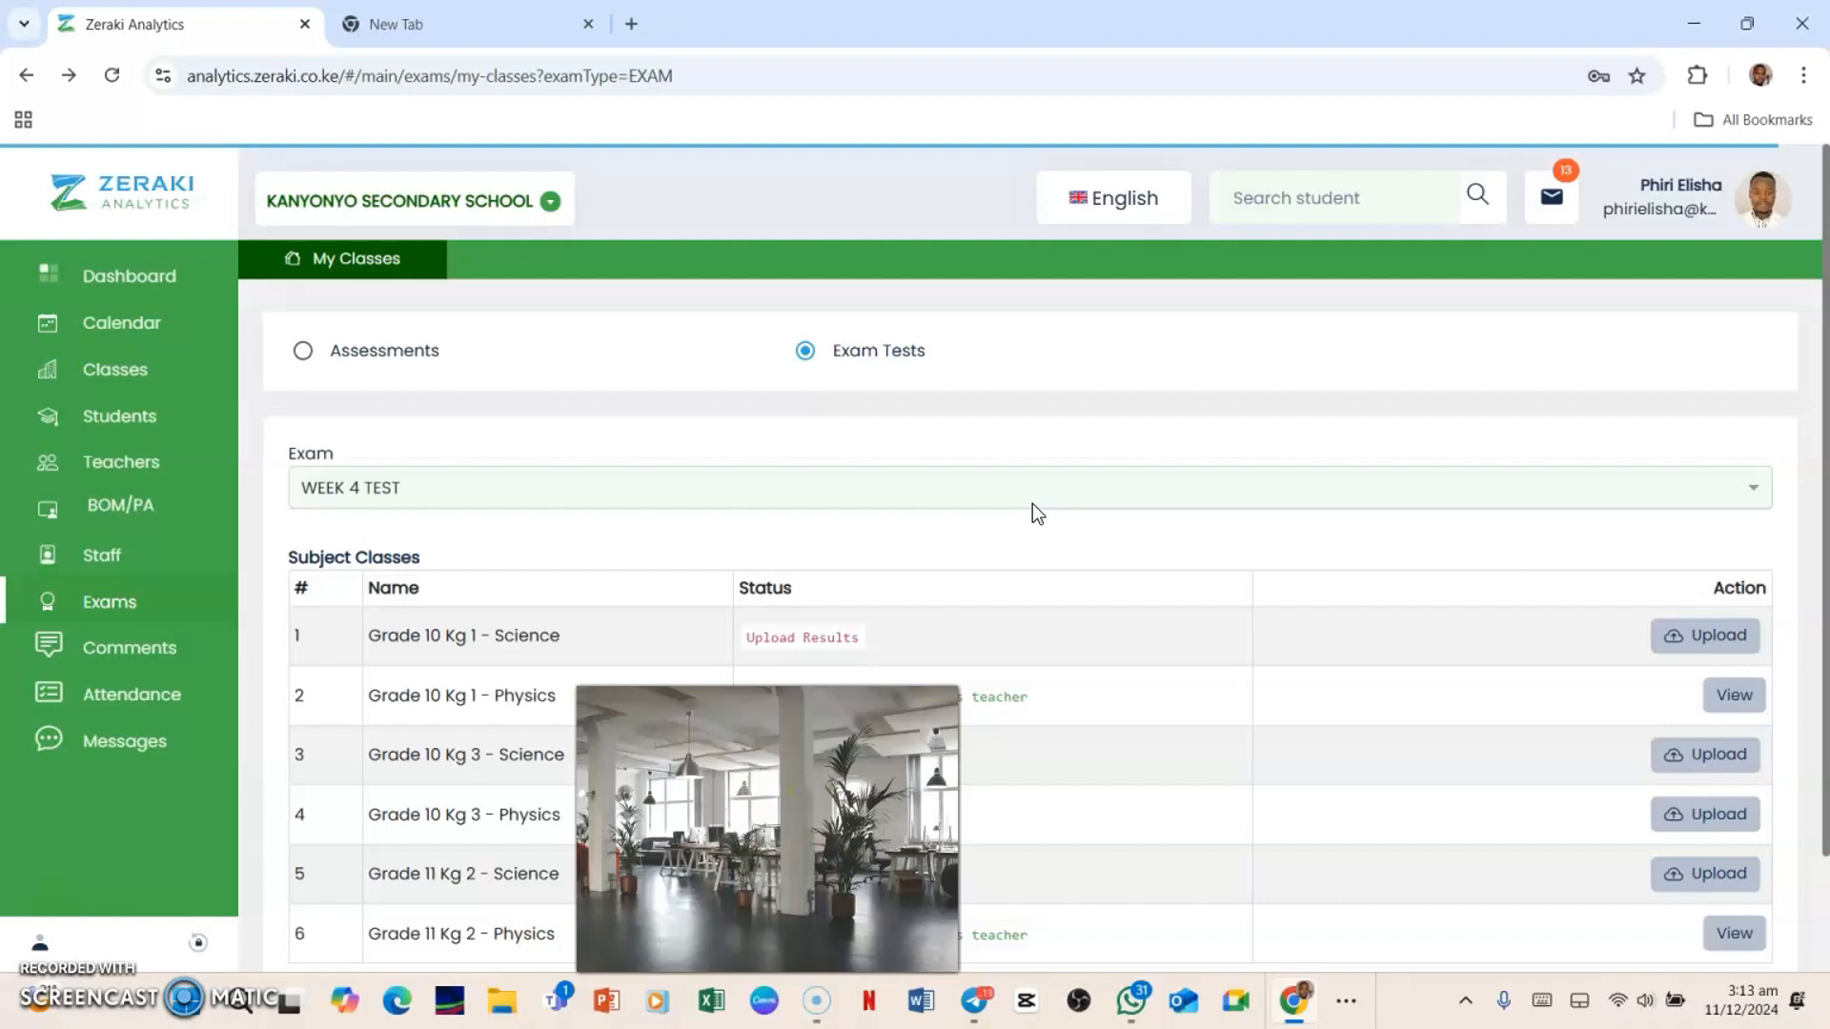
mouse_move(1710, 519)
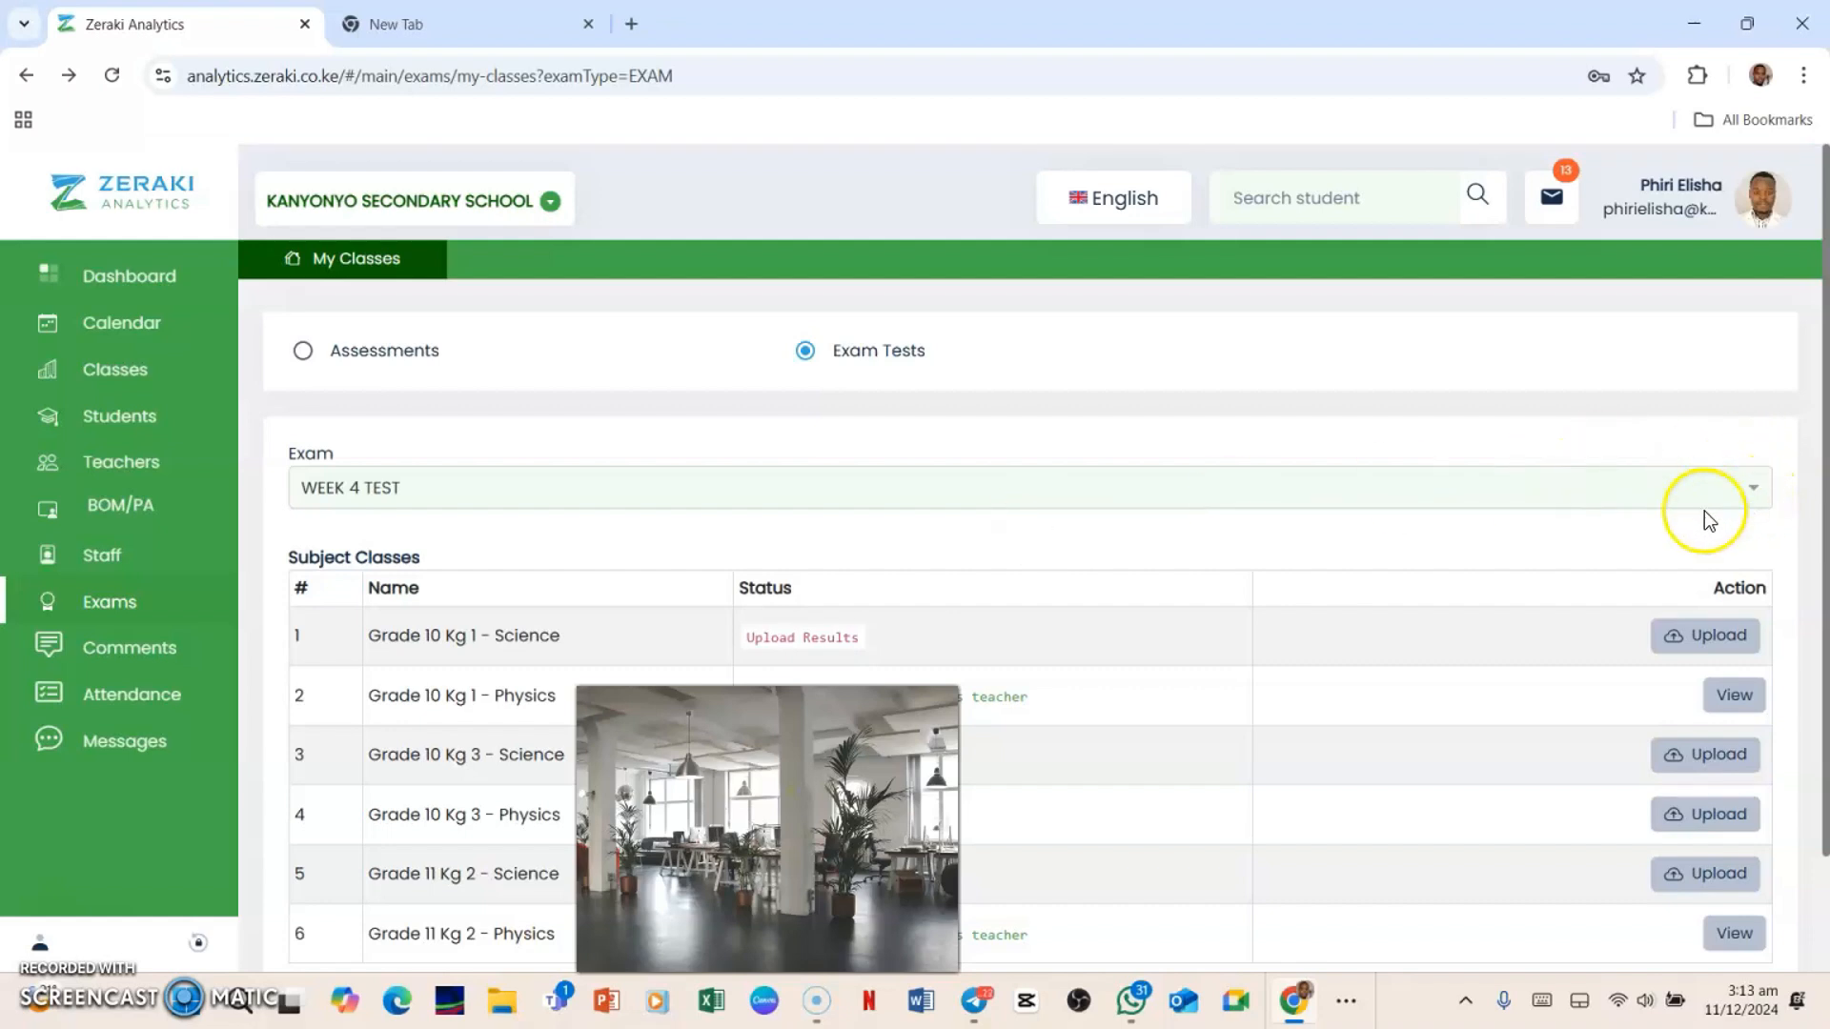
mouse_move(1754, 535)
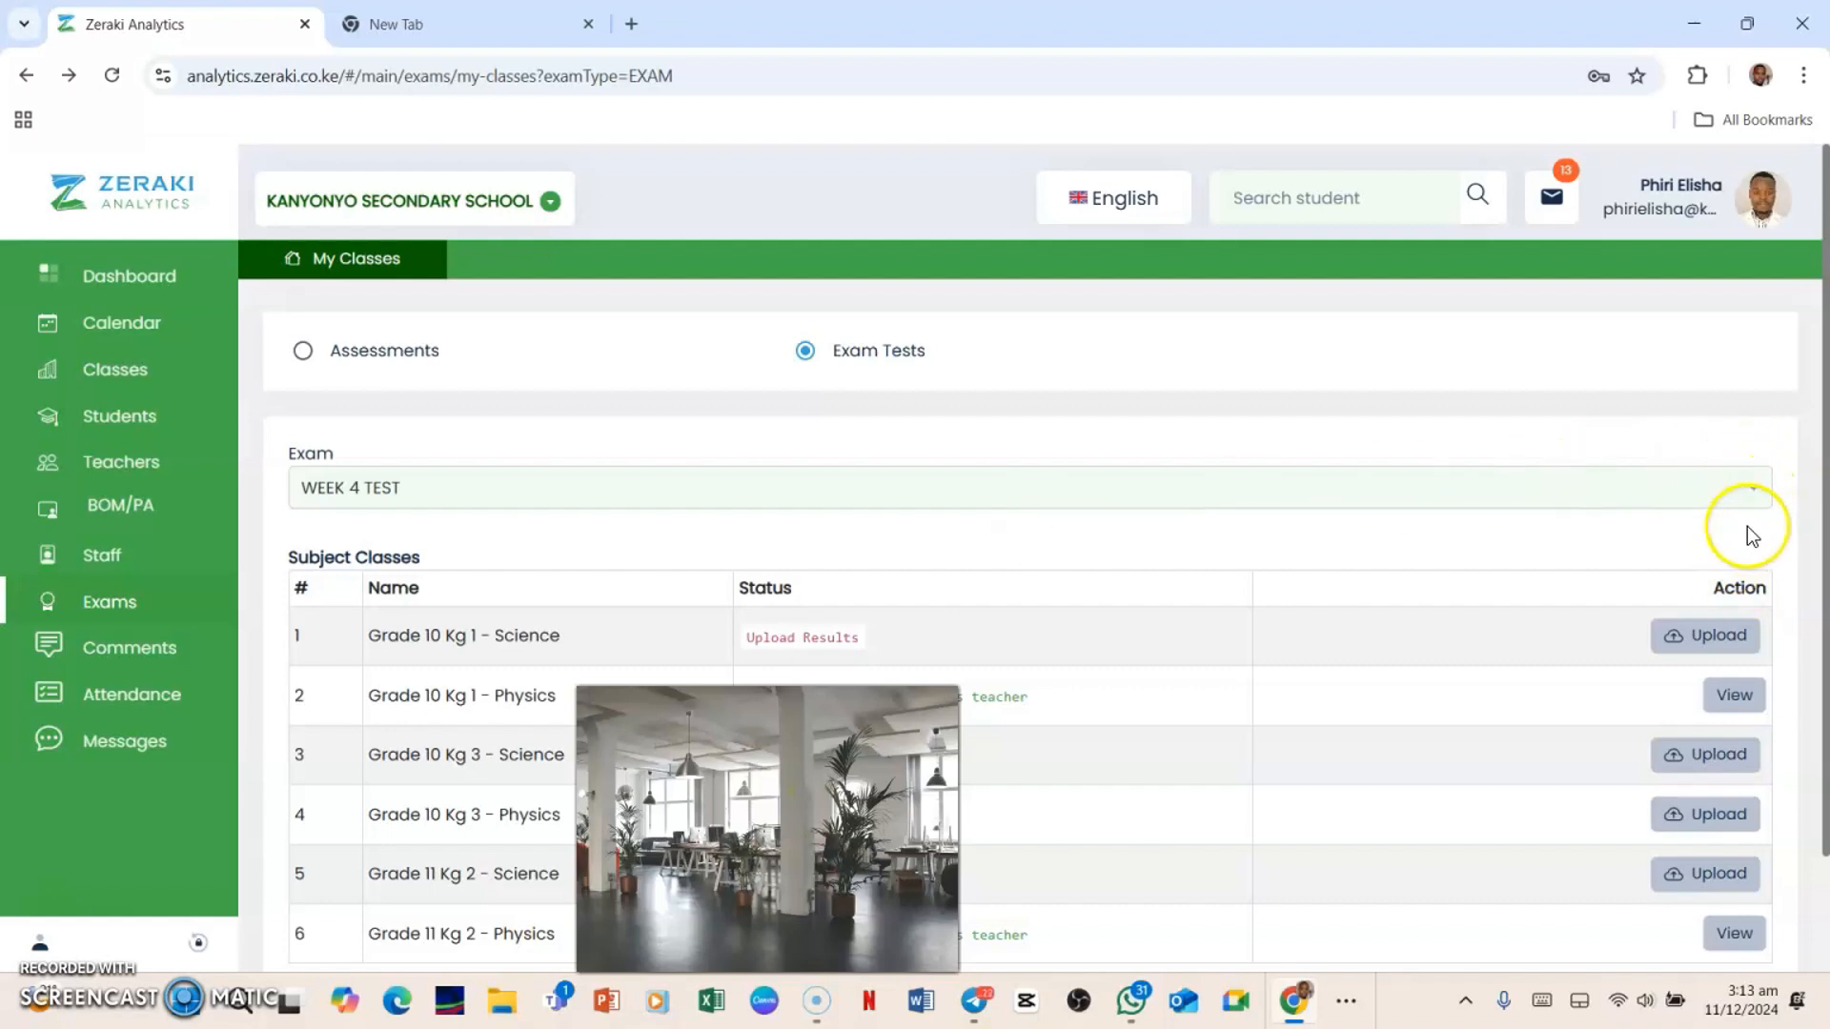
left_click(1752, 488)
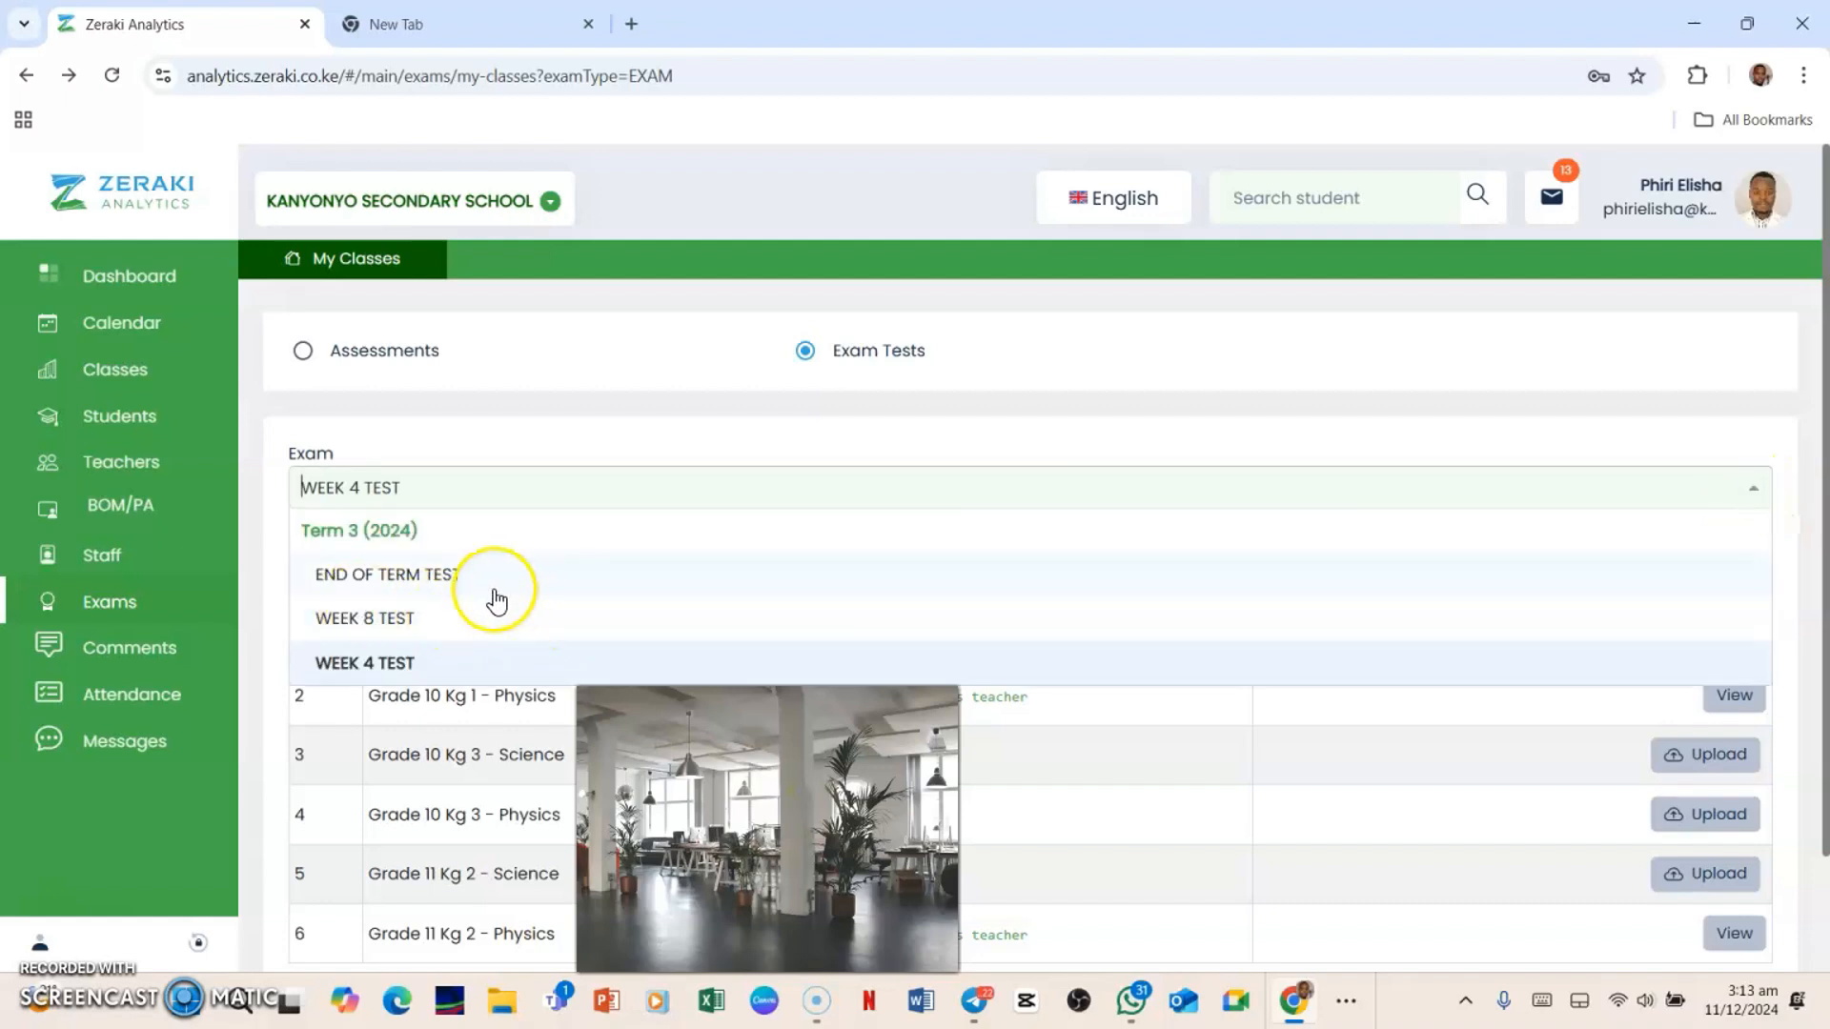
mouse_move(453, 585)
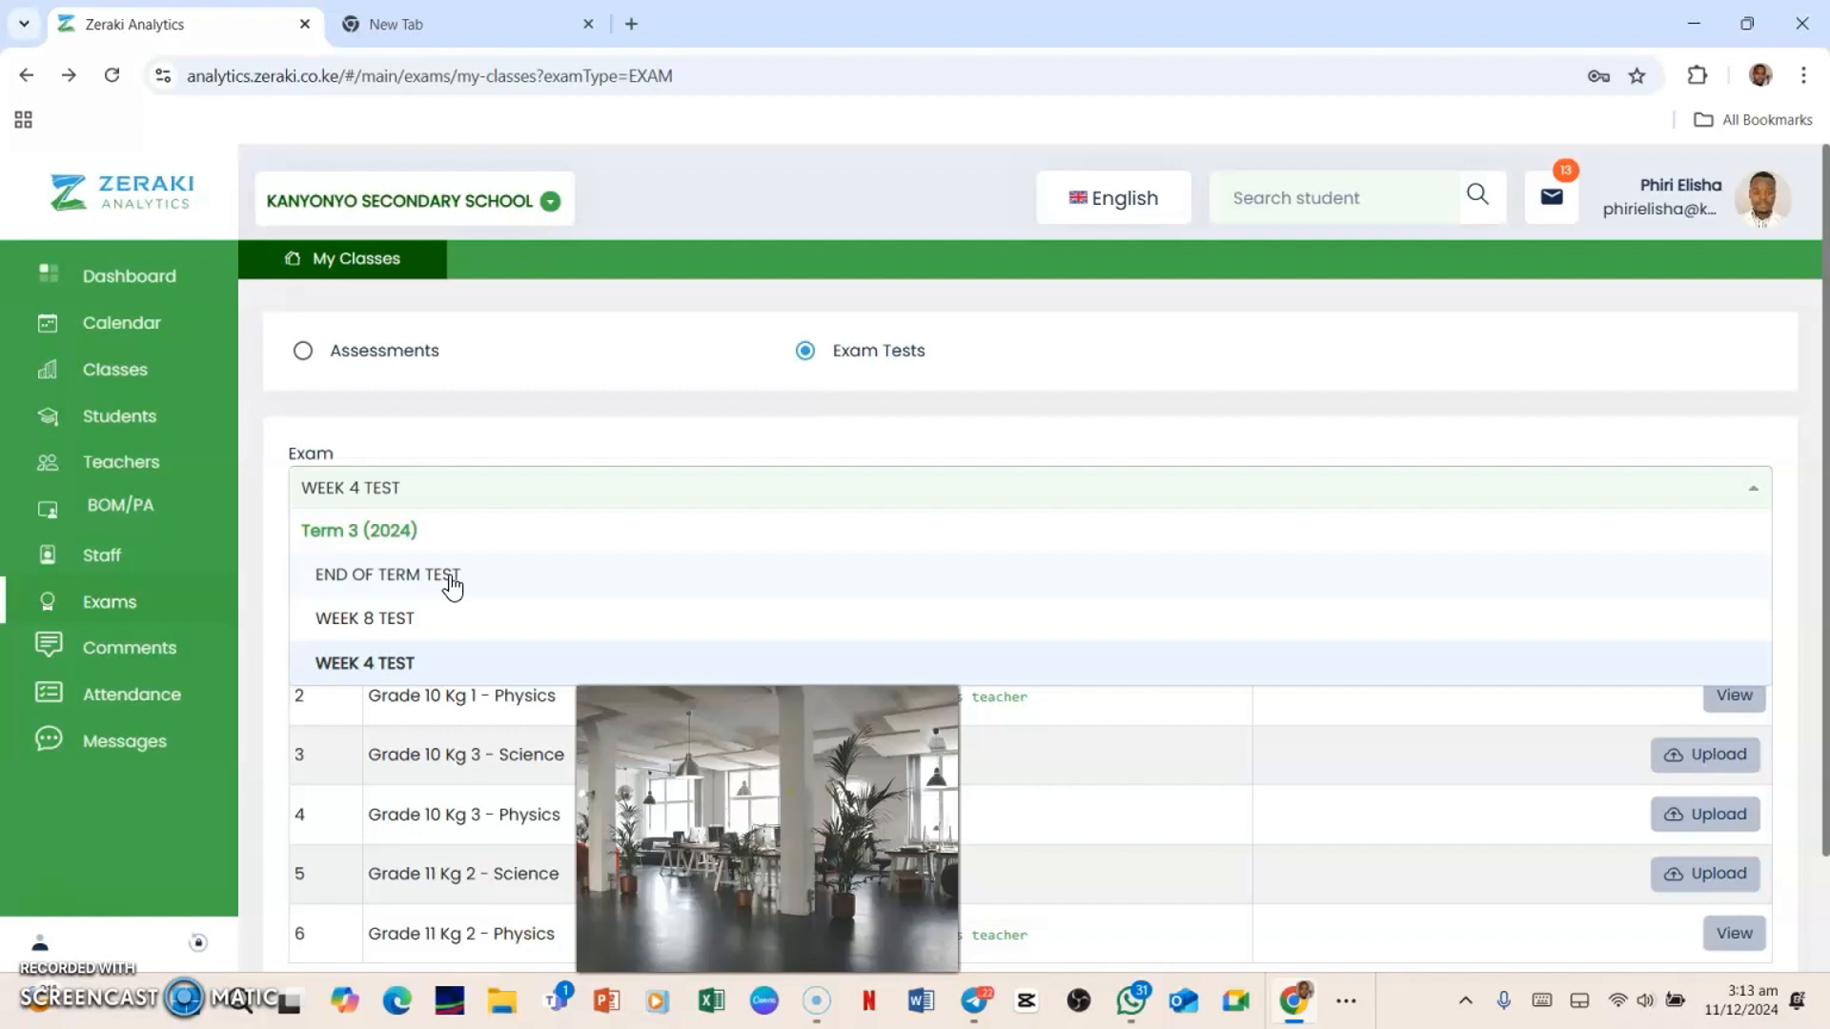
mouse_move(441, 630)
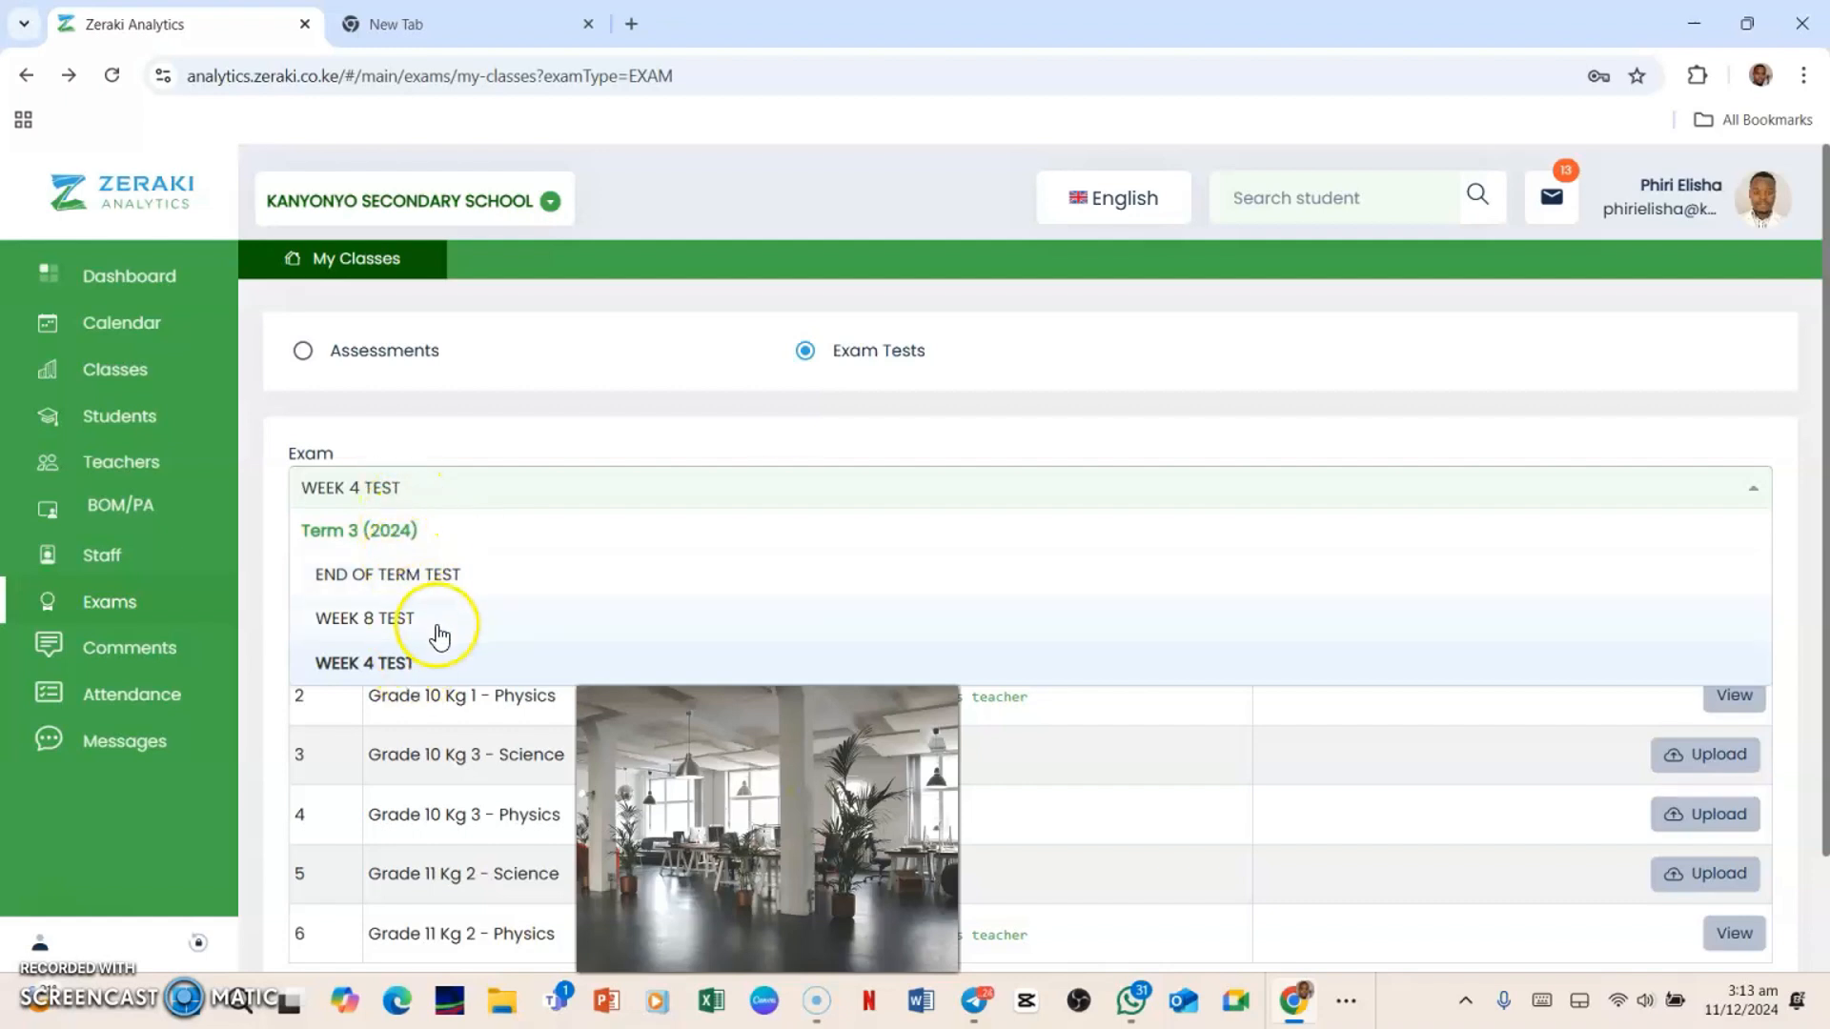
mouse_move(458, 609)
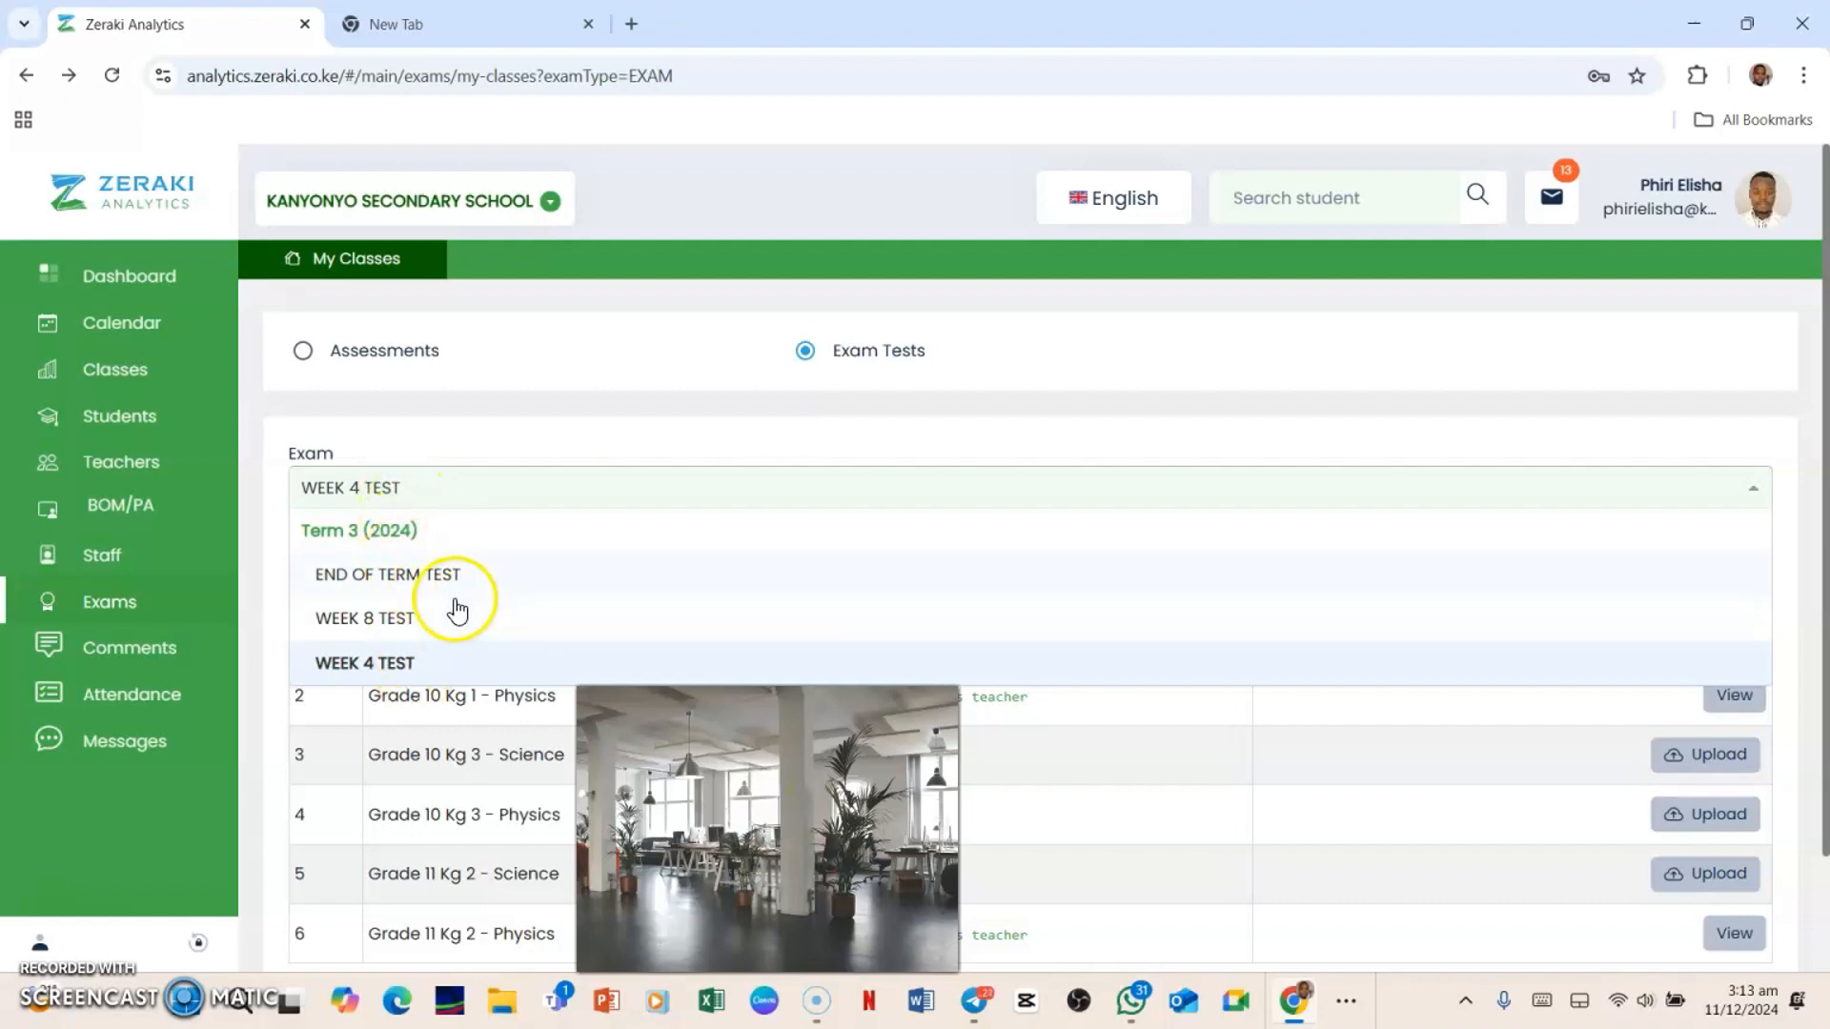
left_click(384, 573)
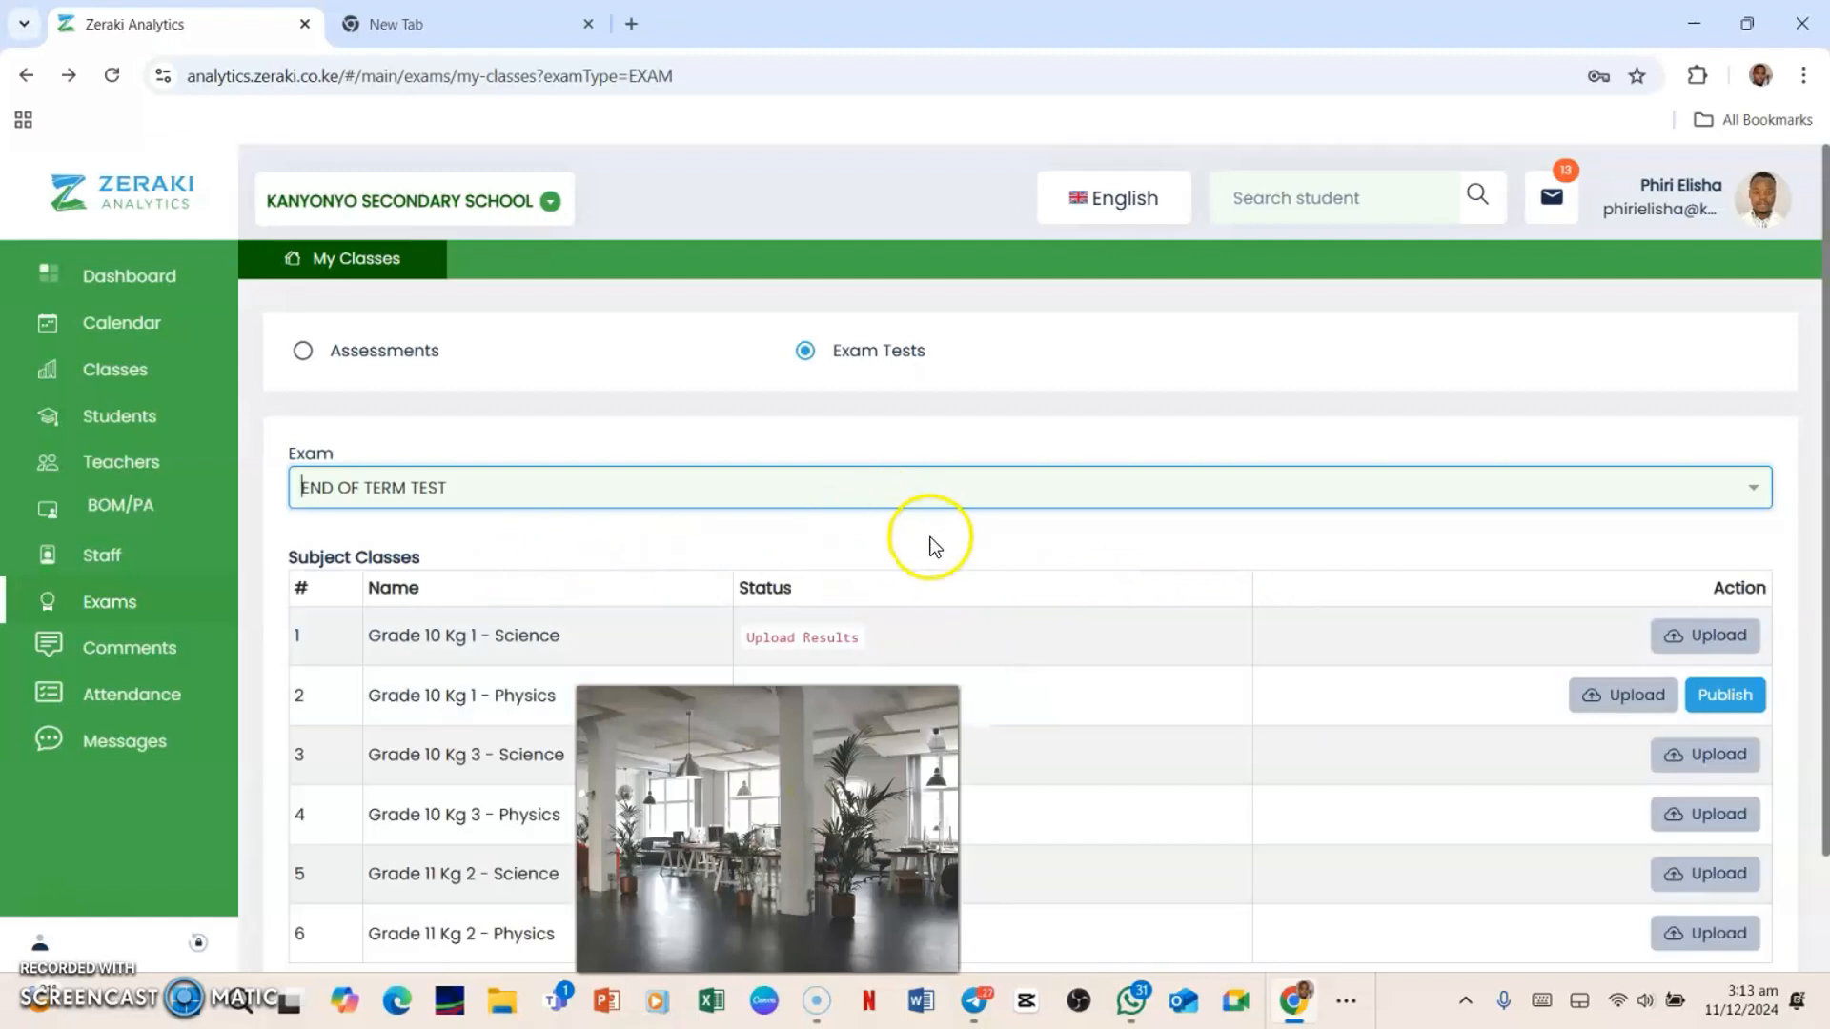
mouse_move(931, 542)
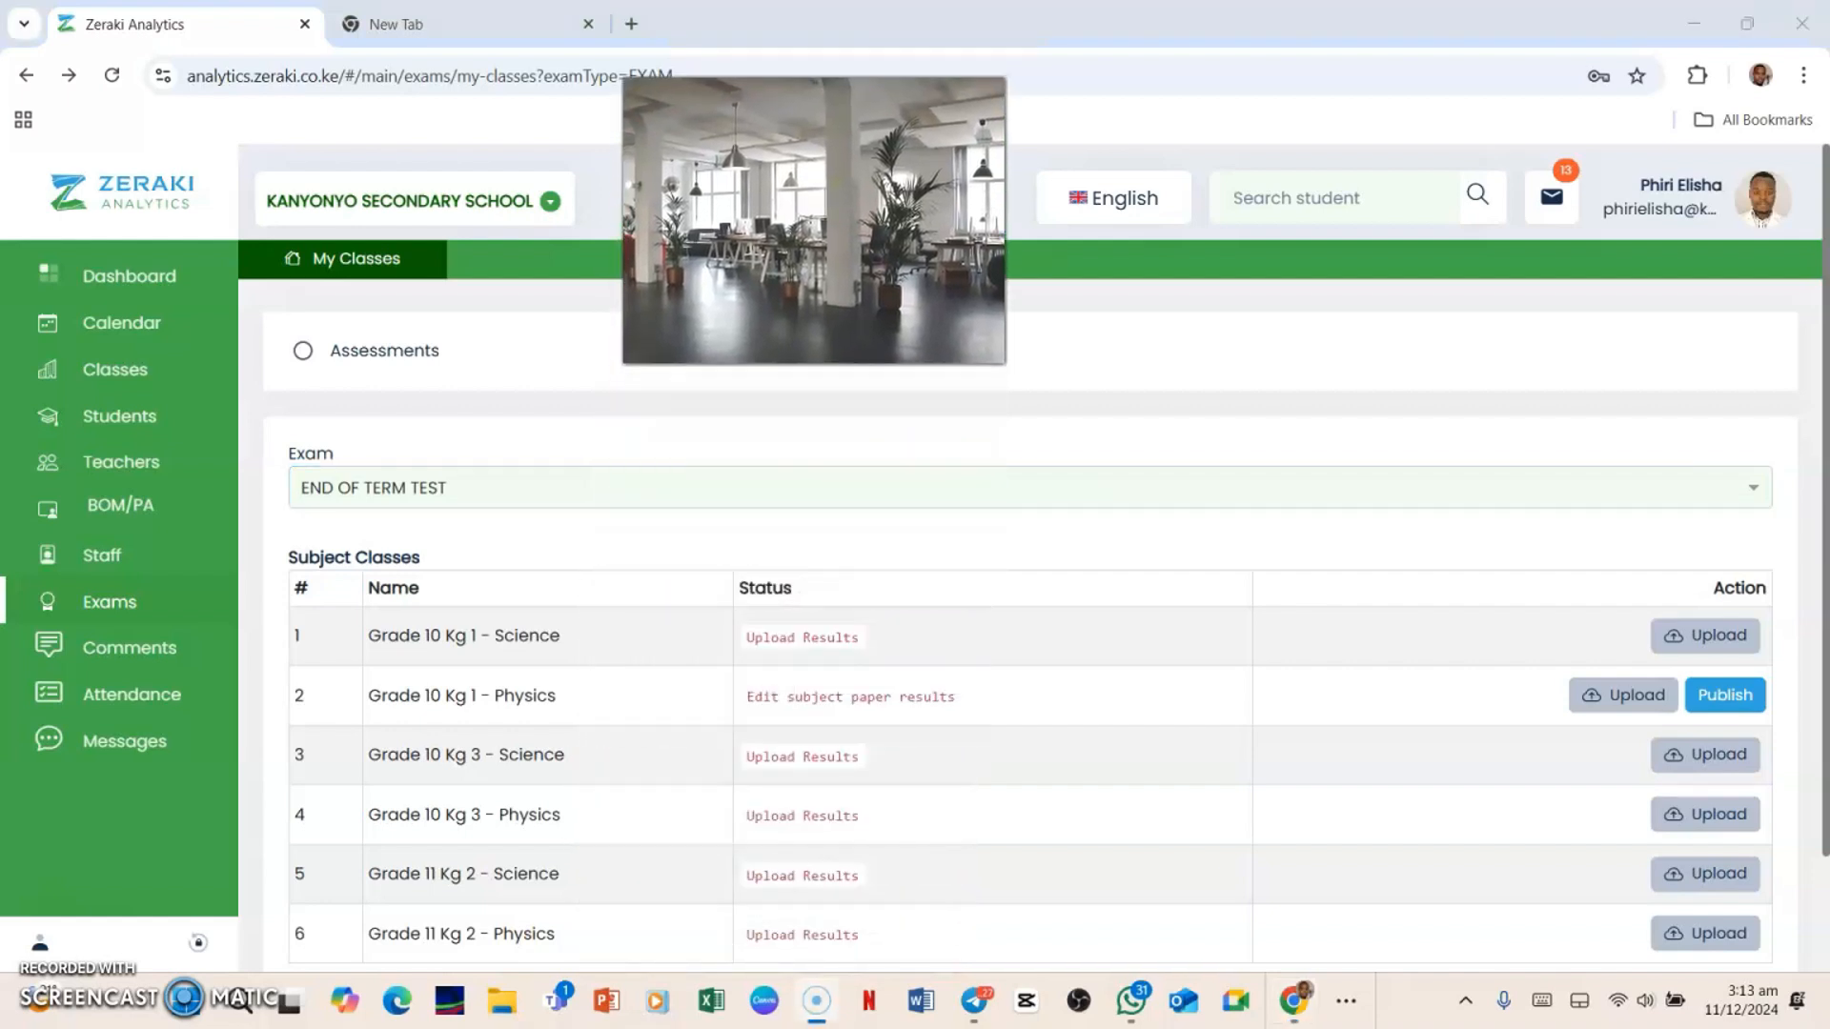
mouse_move(1725, 695)
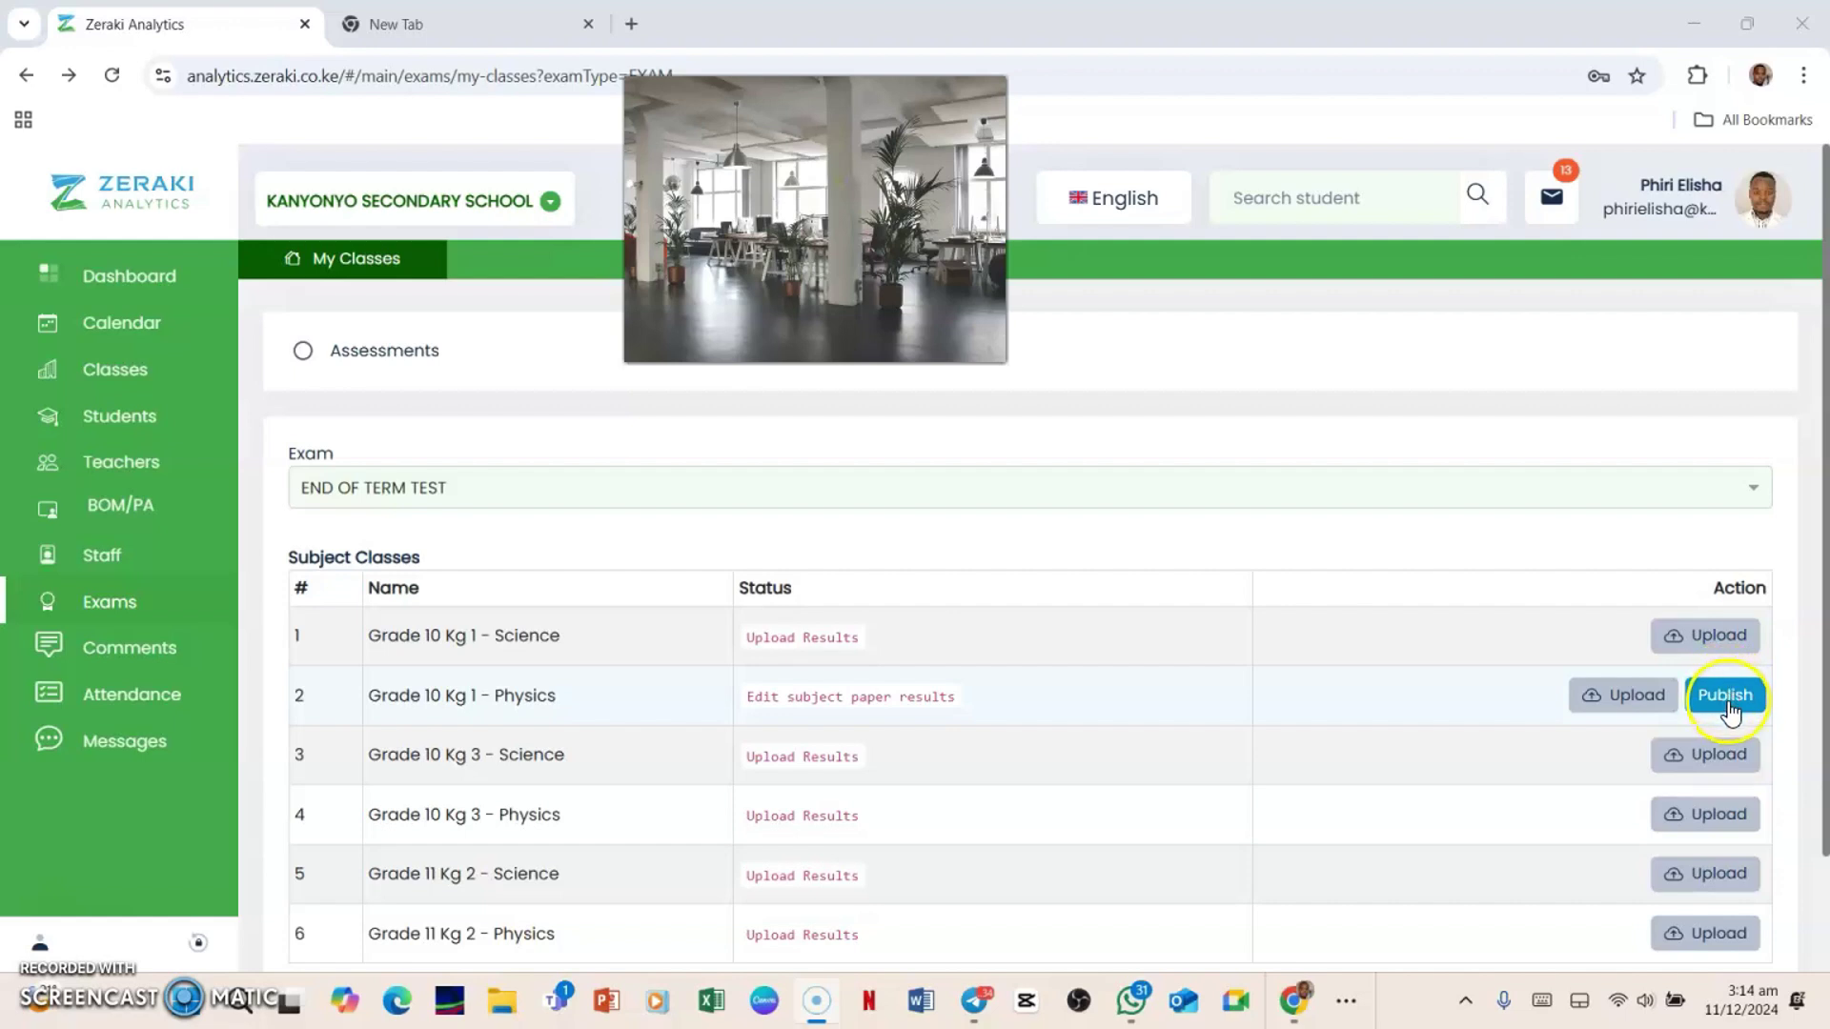
mouse_move(1736, 723)
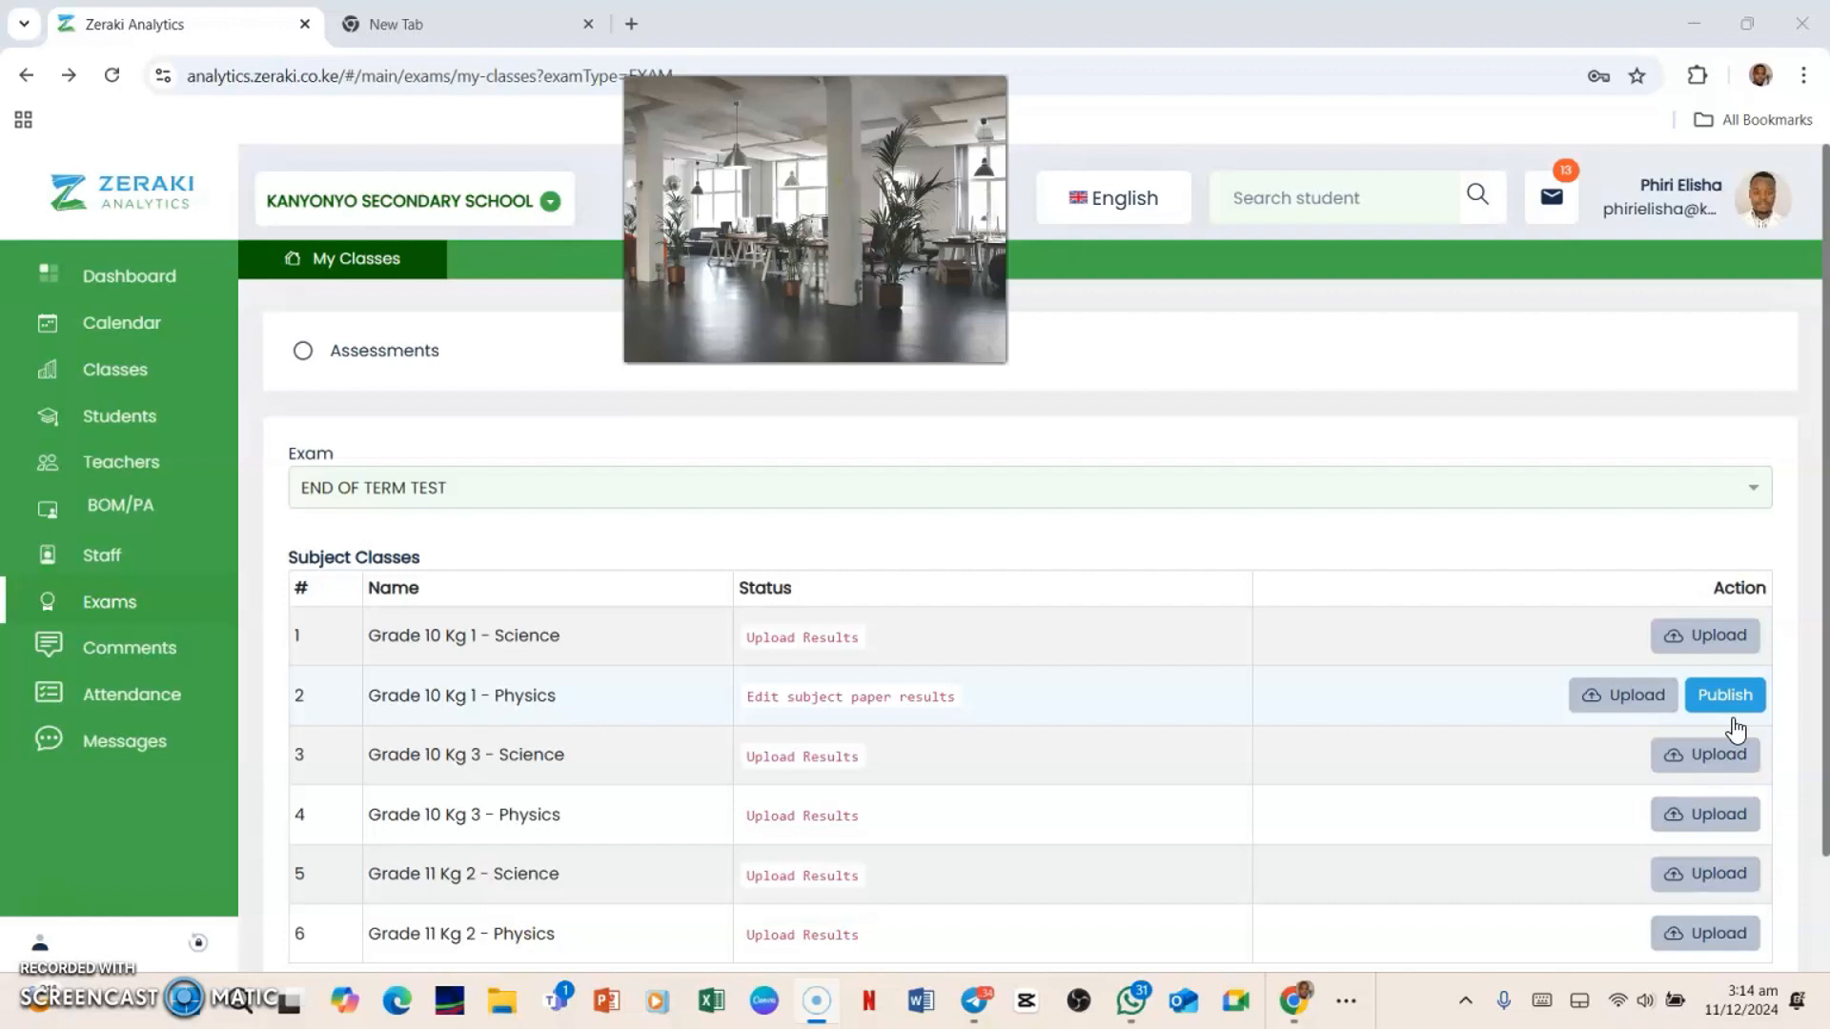
mouse_move(1601, 178)
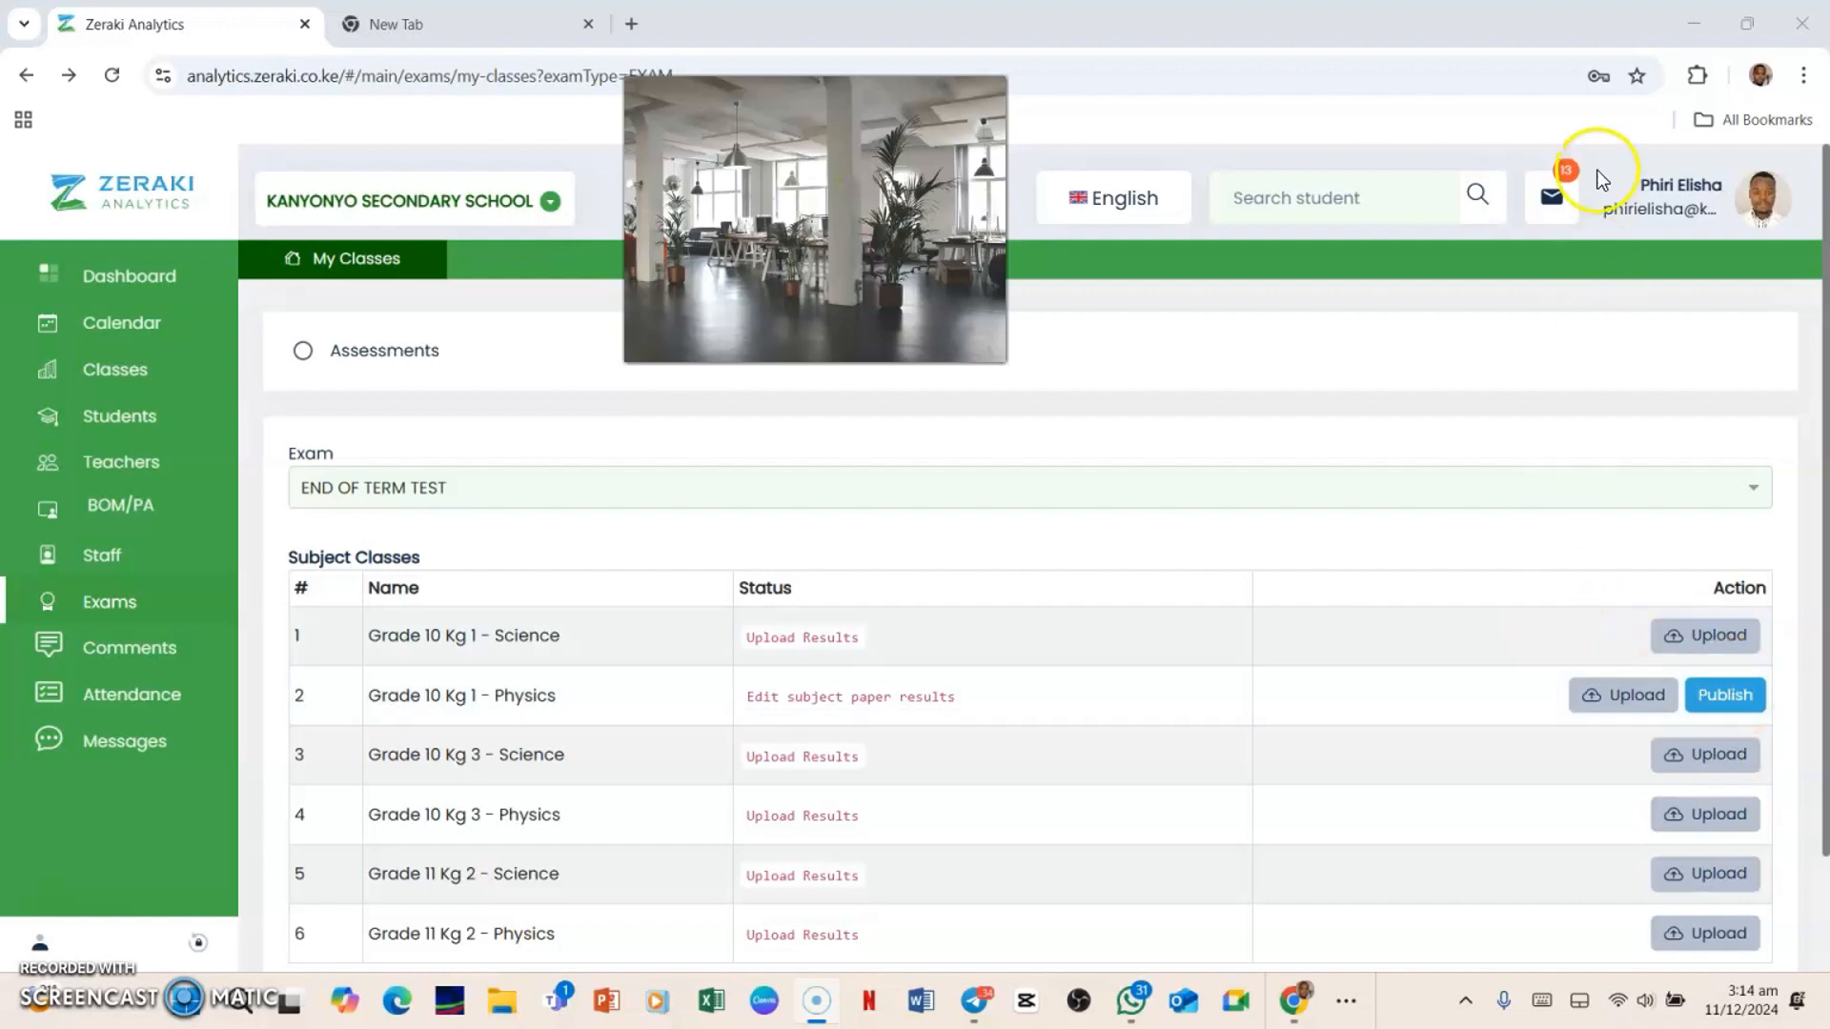
mouse_move(1763, 213)
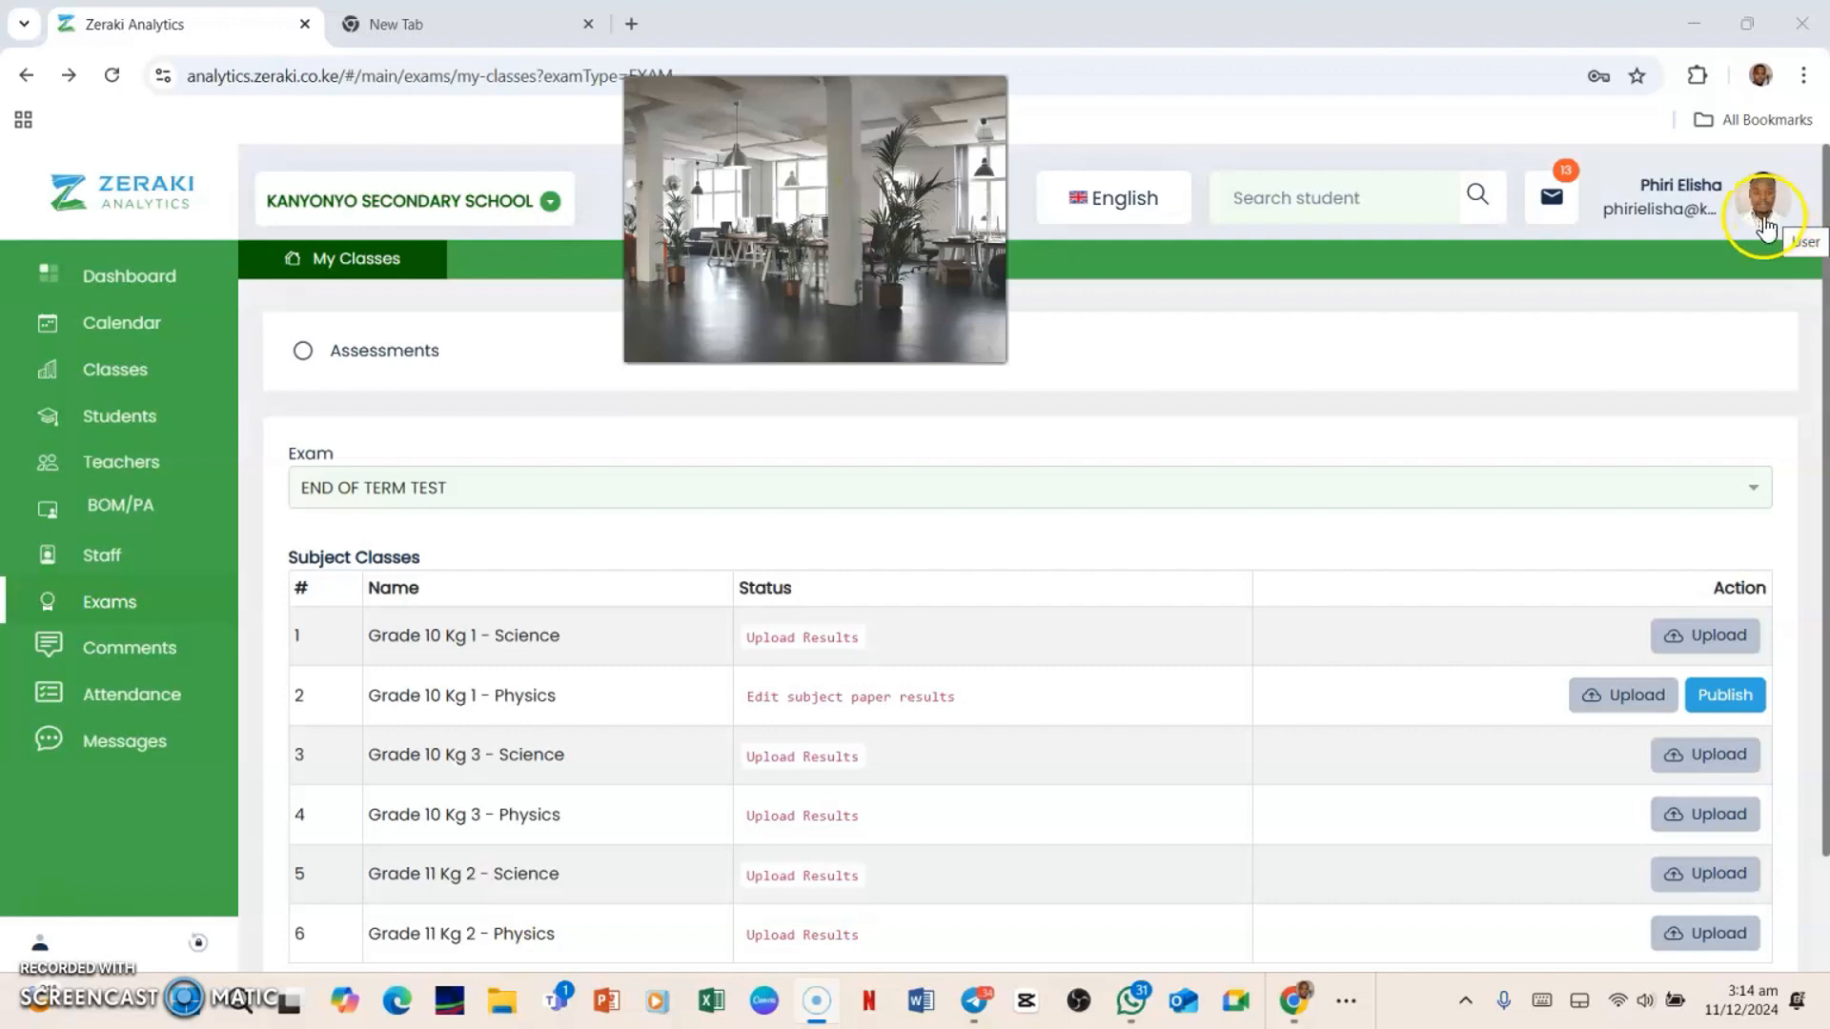
mouse_move(1802, 212)
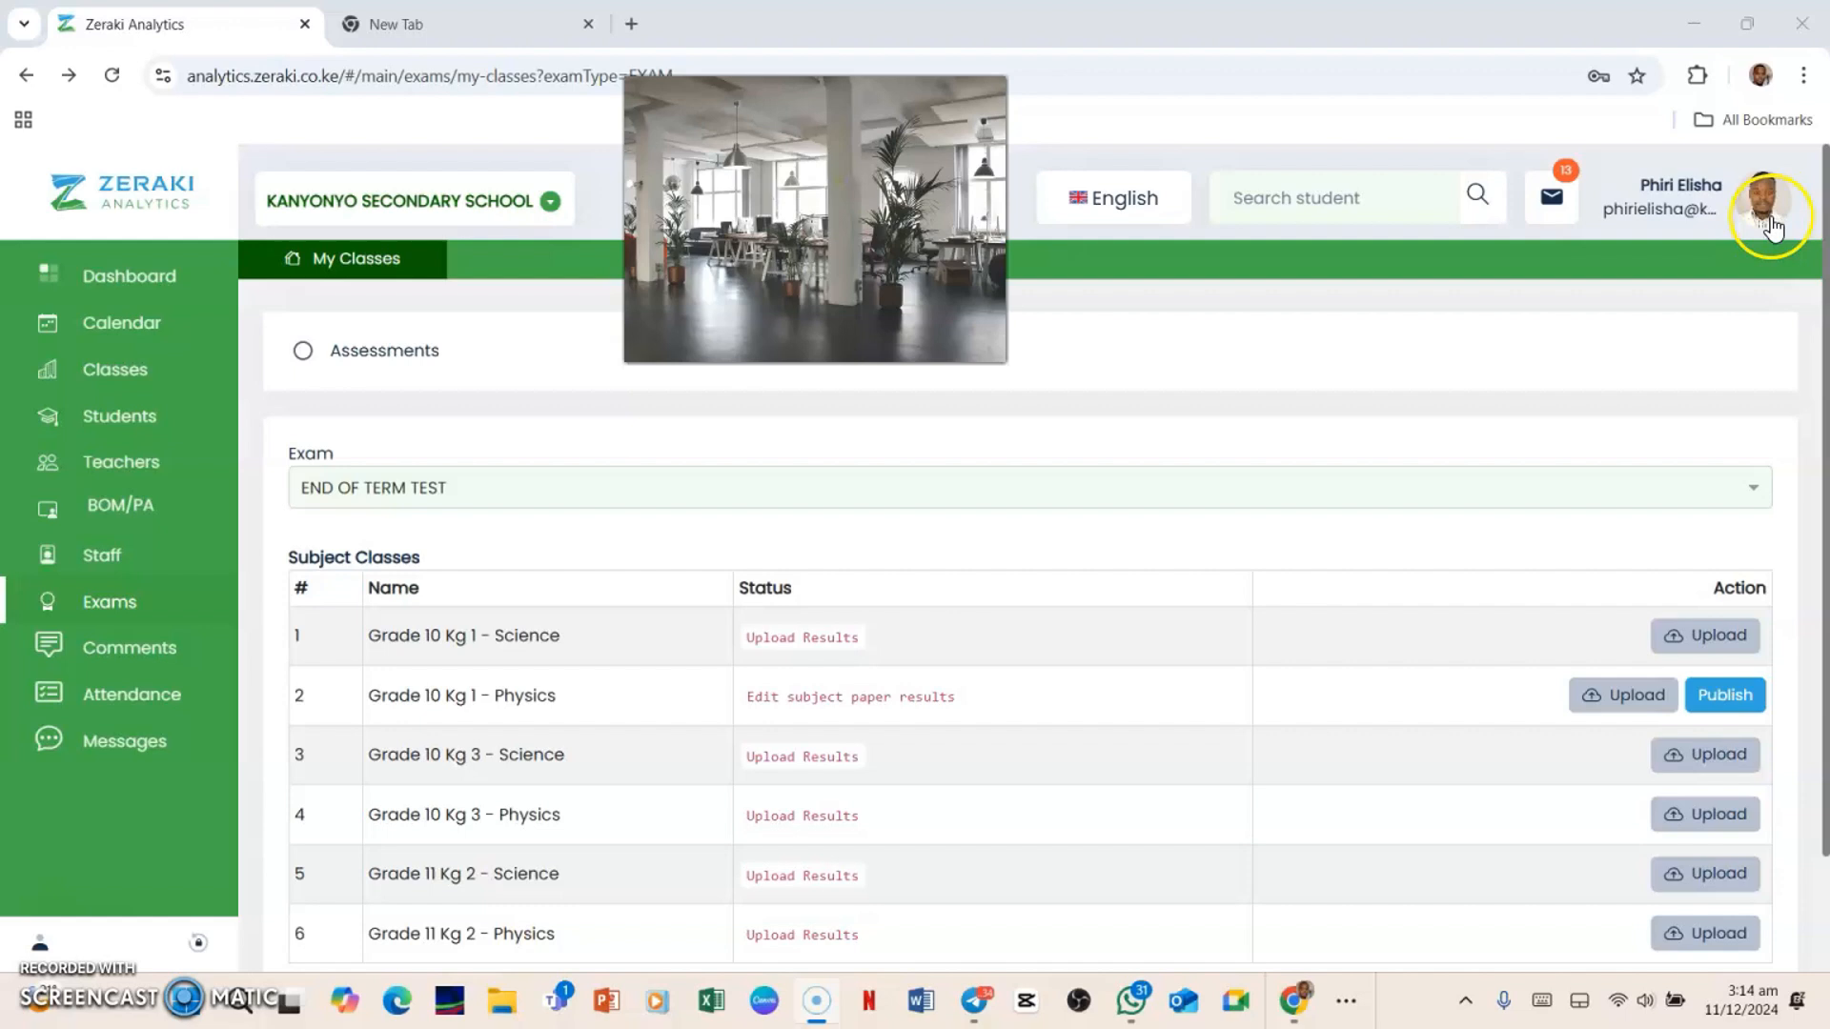
mouse_move(1771, 216)
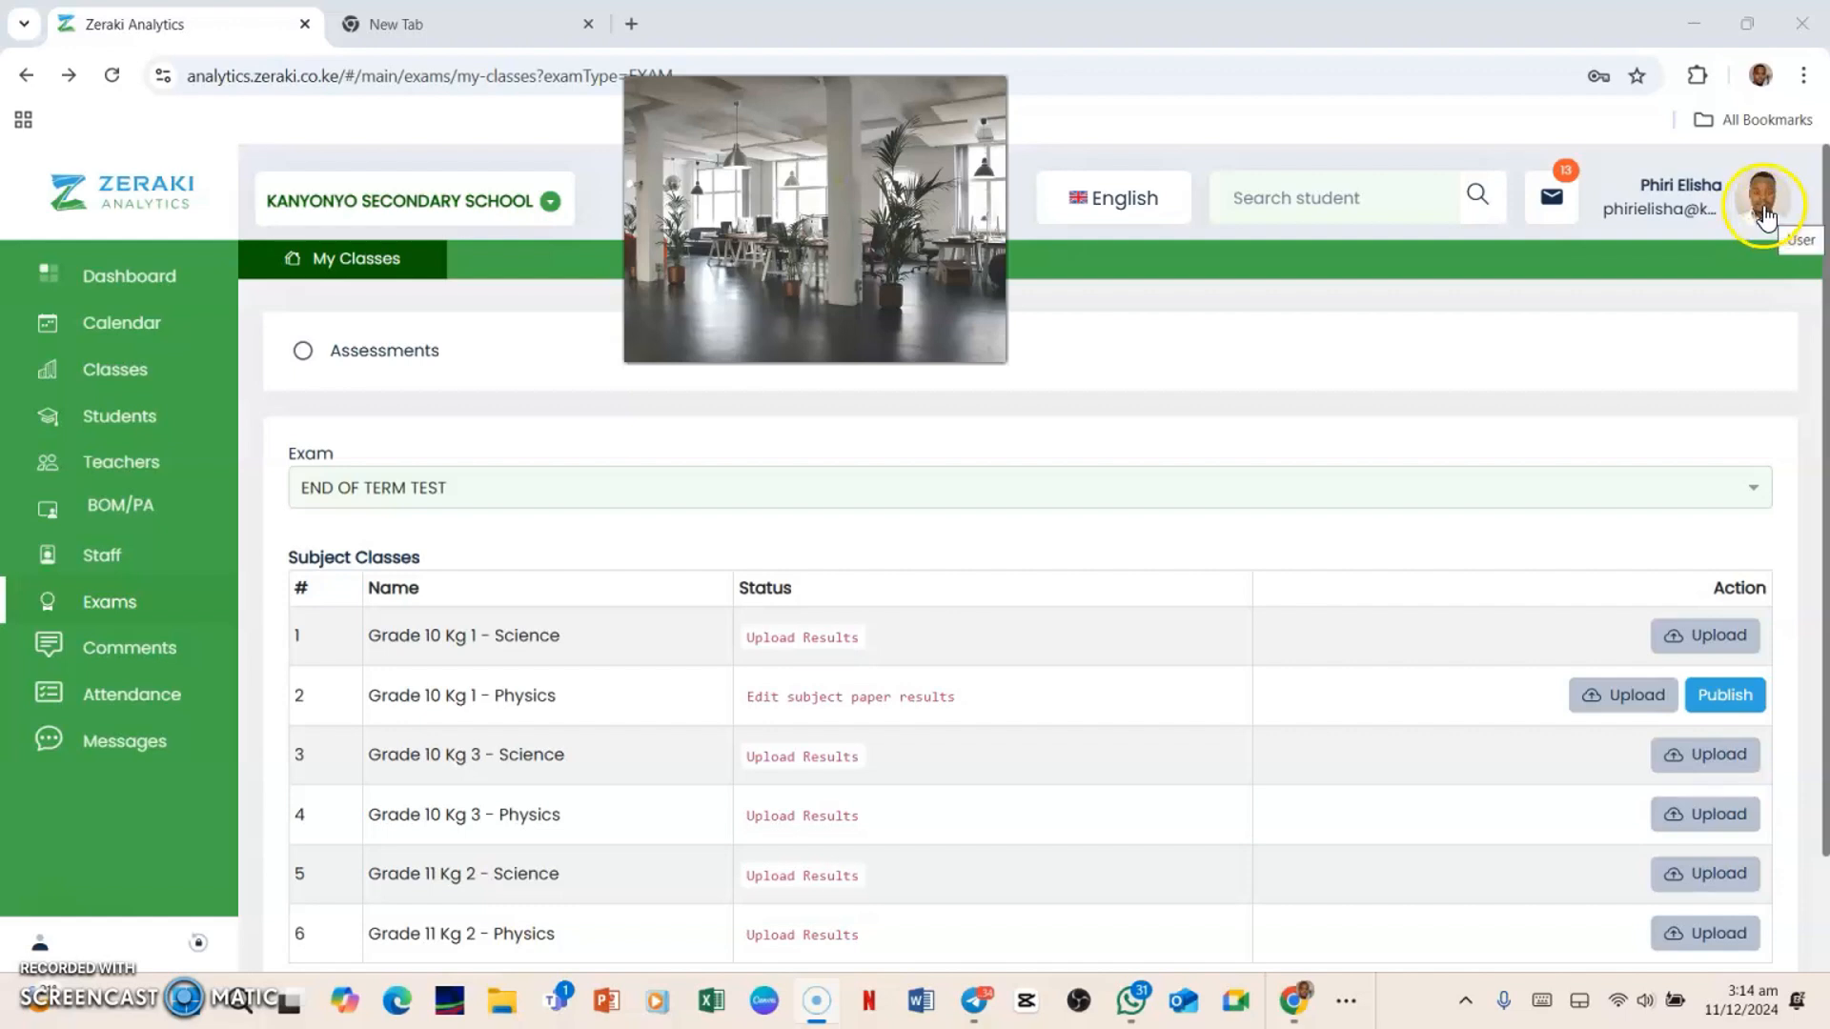
mouse_move(1766, 211)
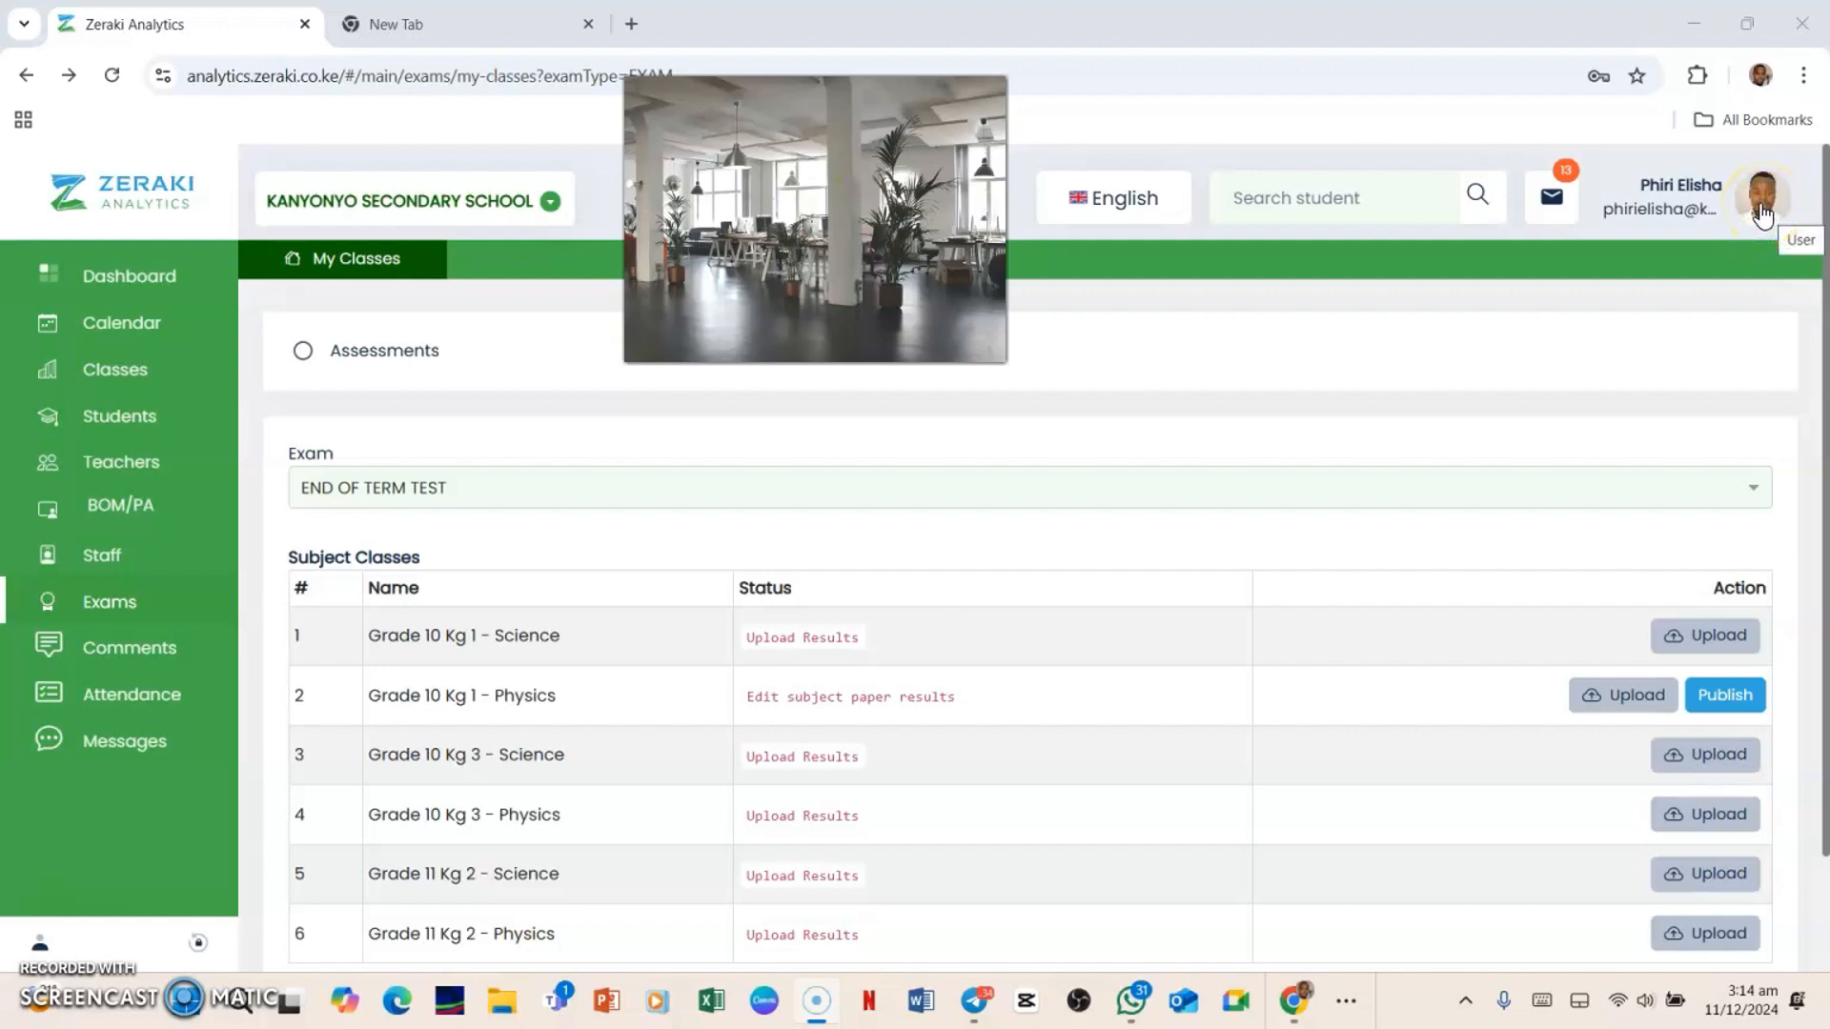
- Open the profile avatar menu showing Profile, Change Password and Logout
left_click(1762, 201)
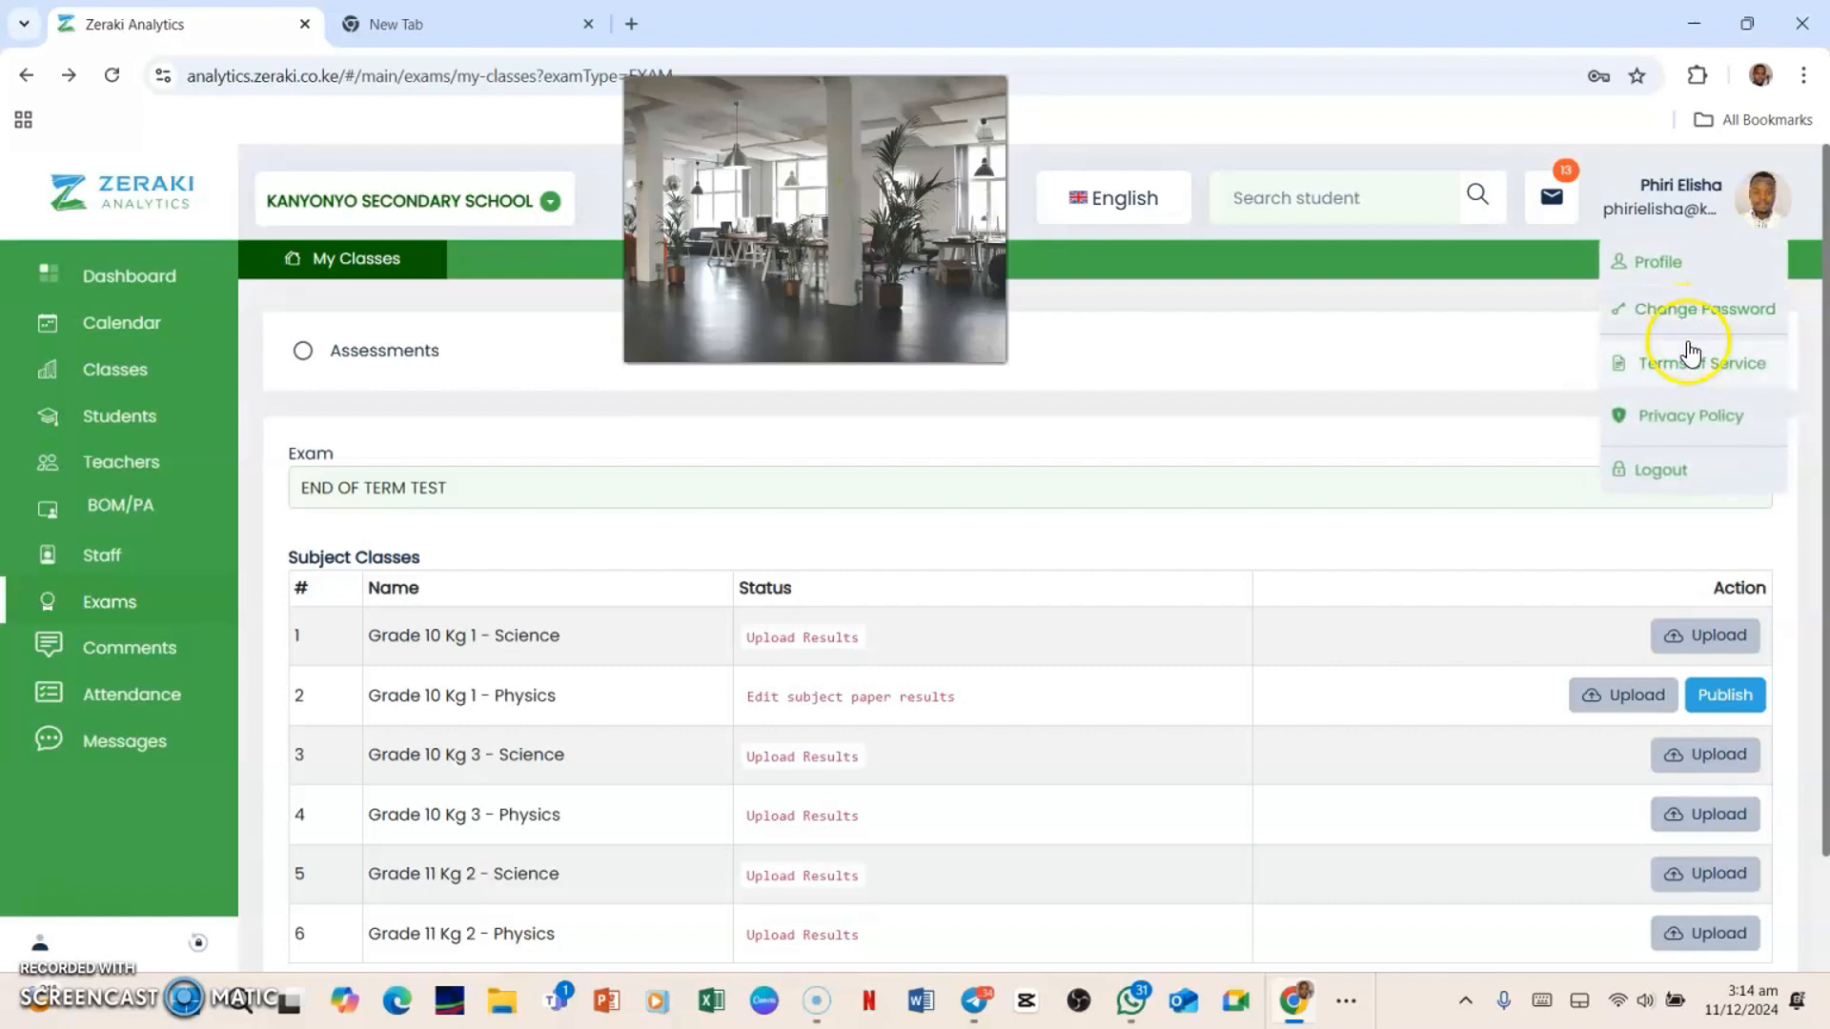
mouse_move(1680, 479)
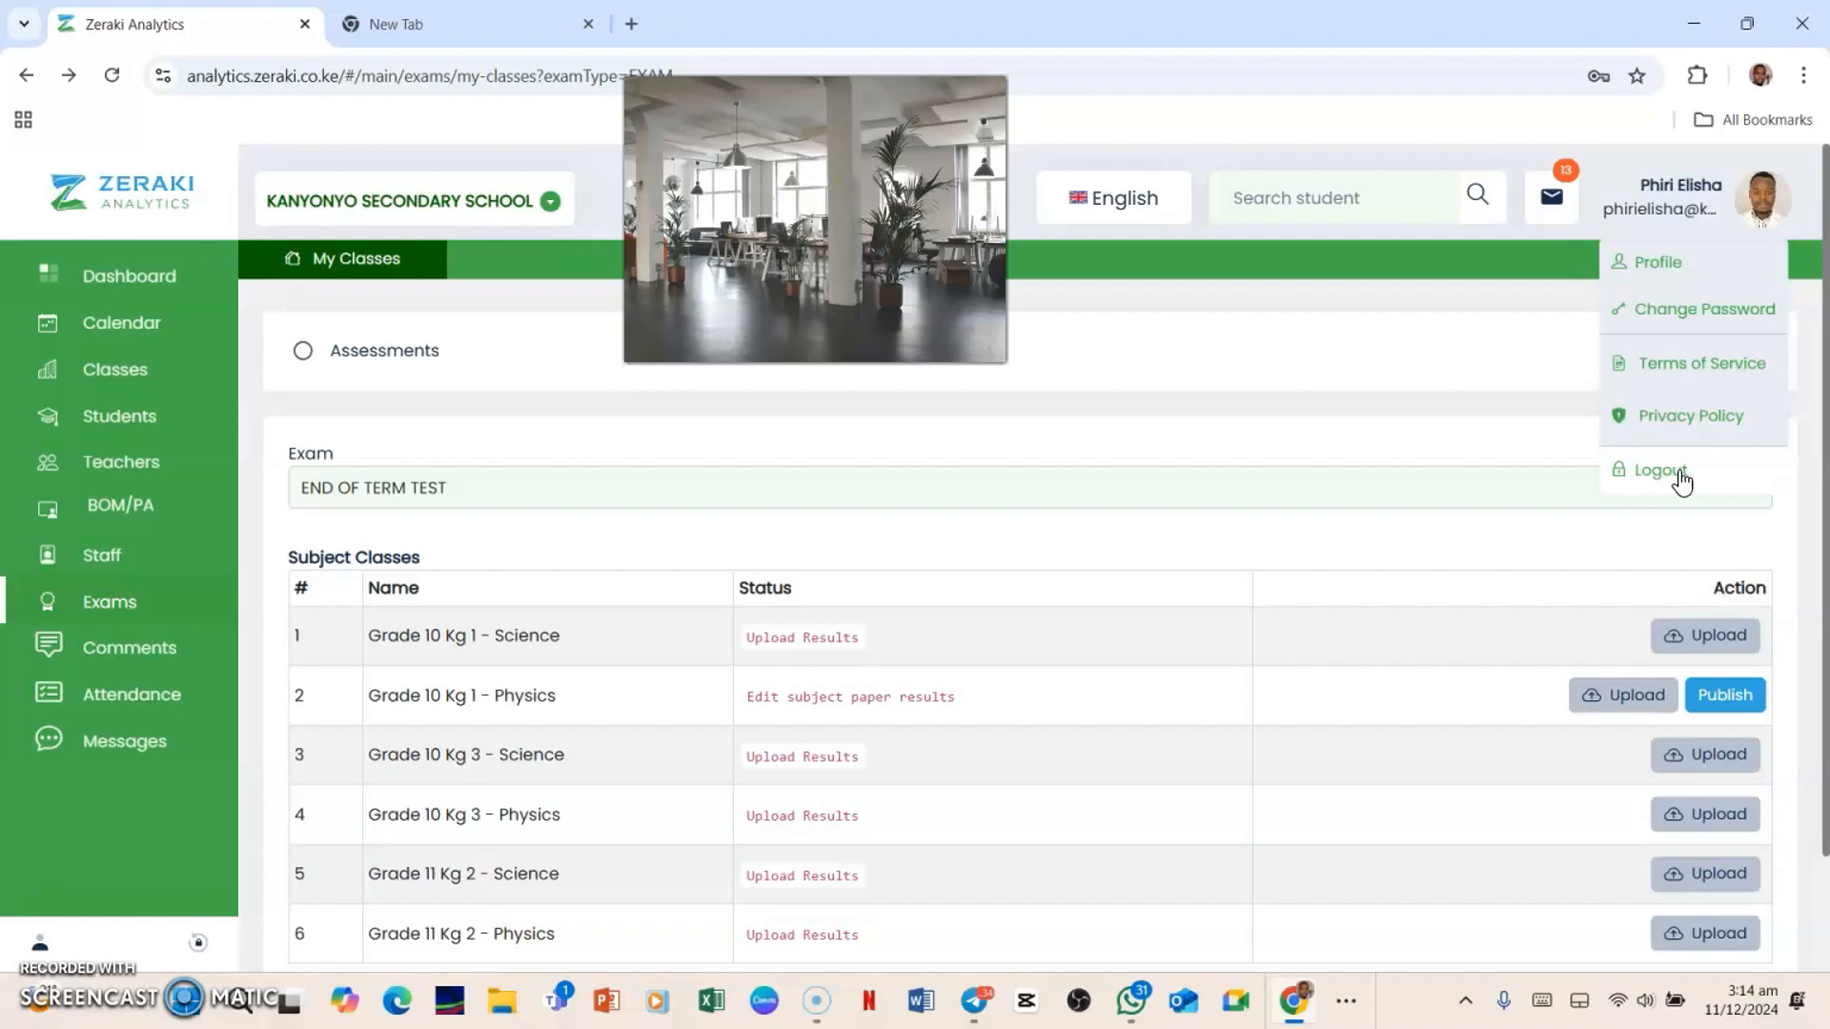
mouse_move(1478, 601)
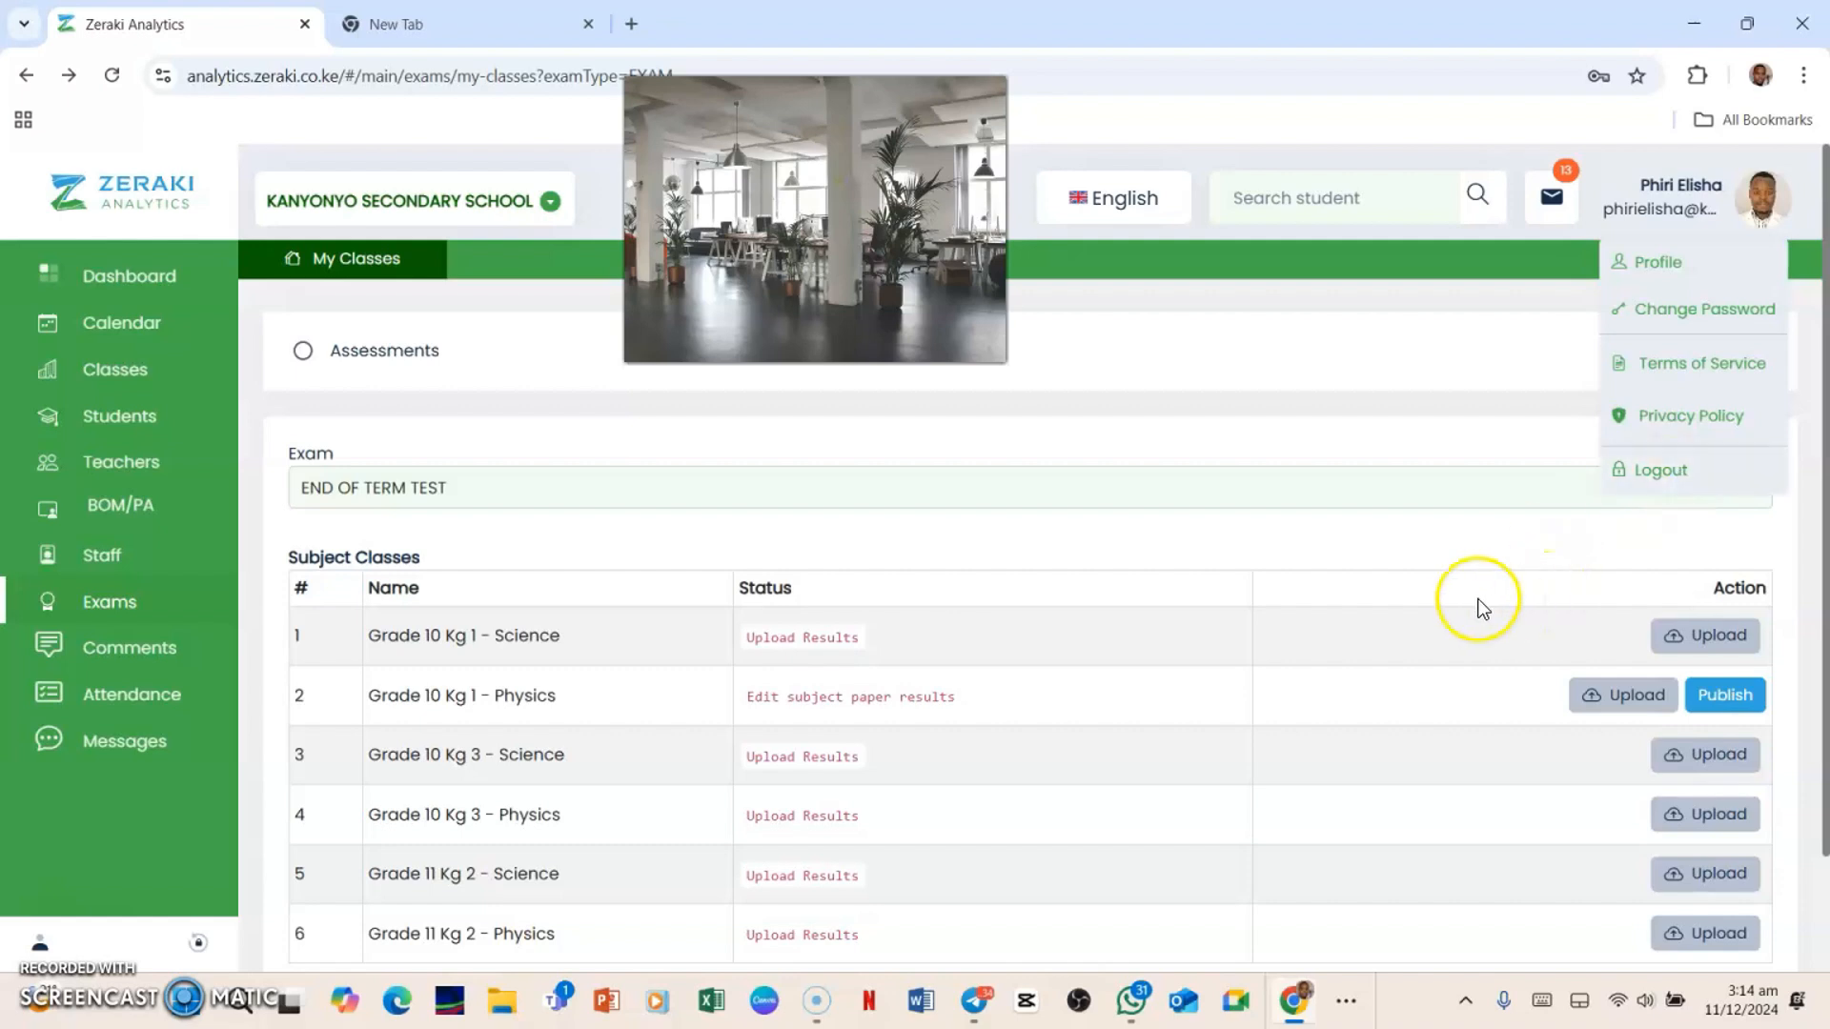
mouse_move(1471, 566)
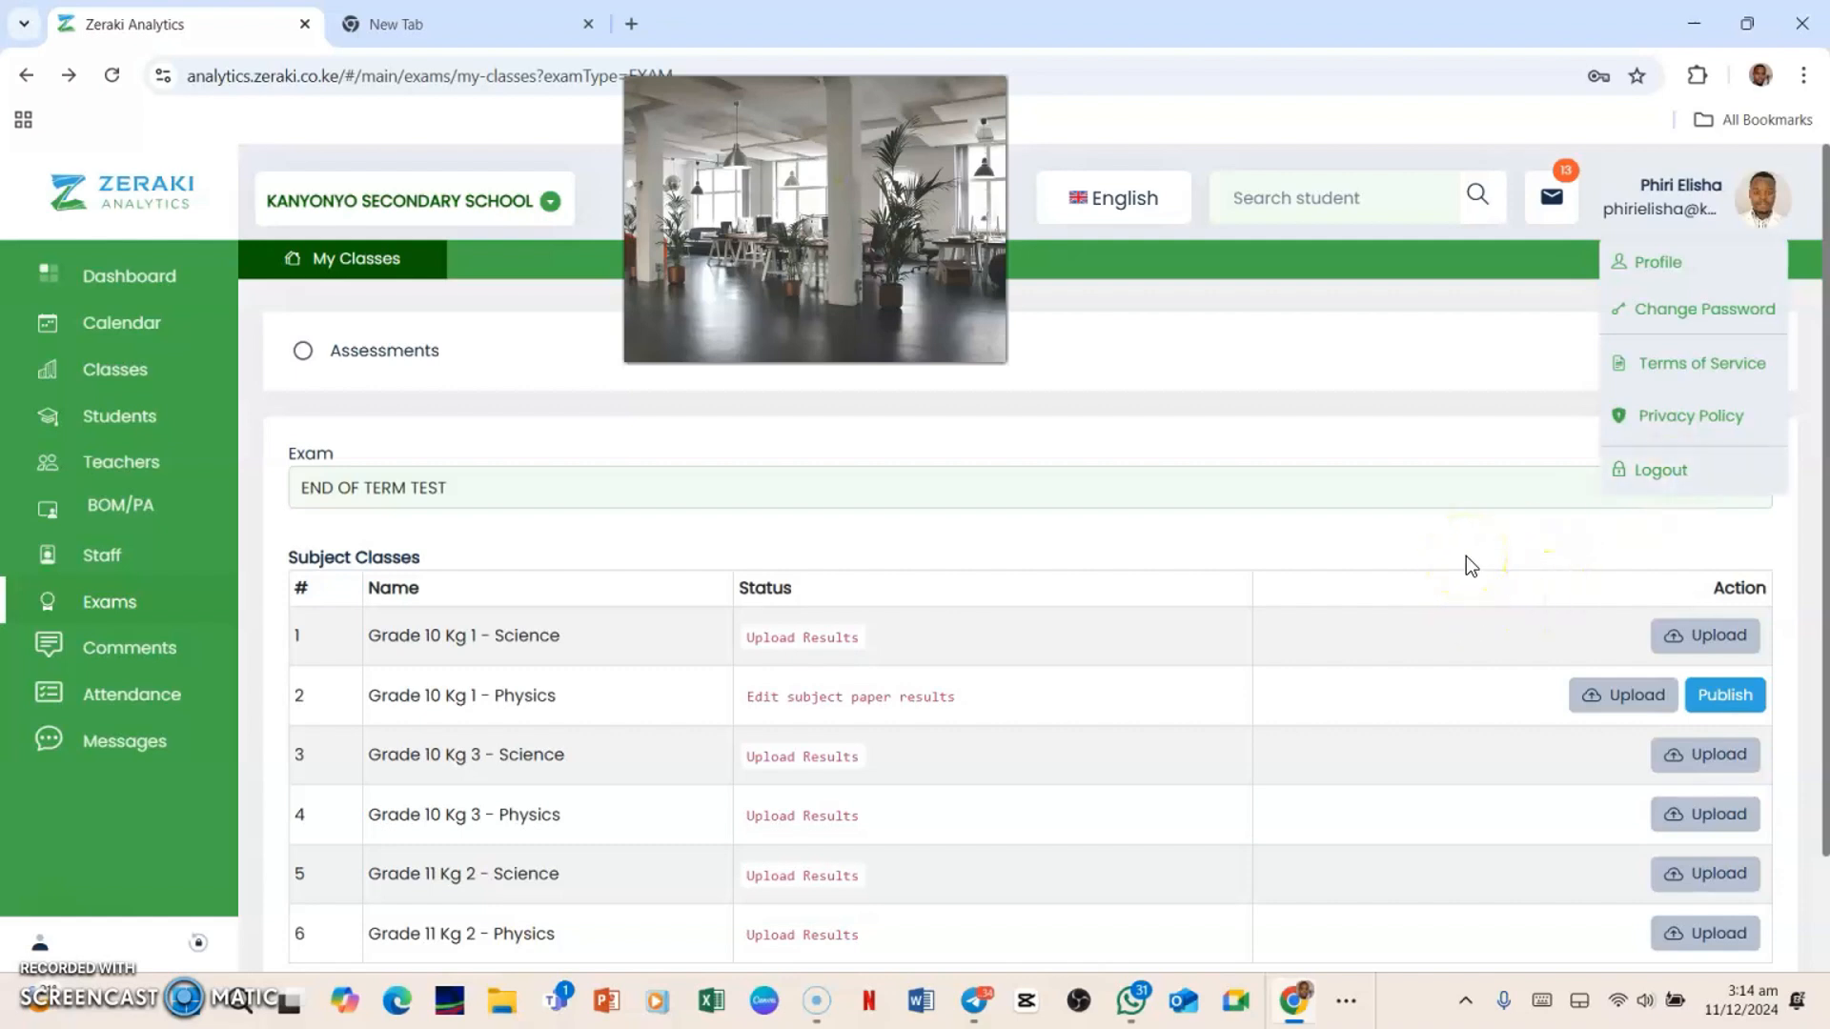